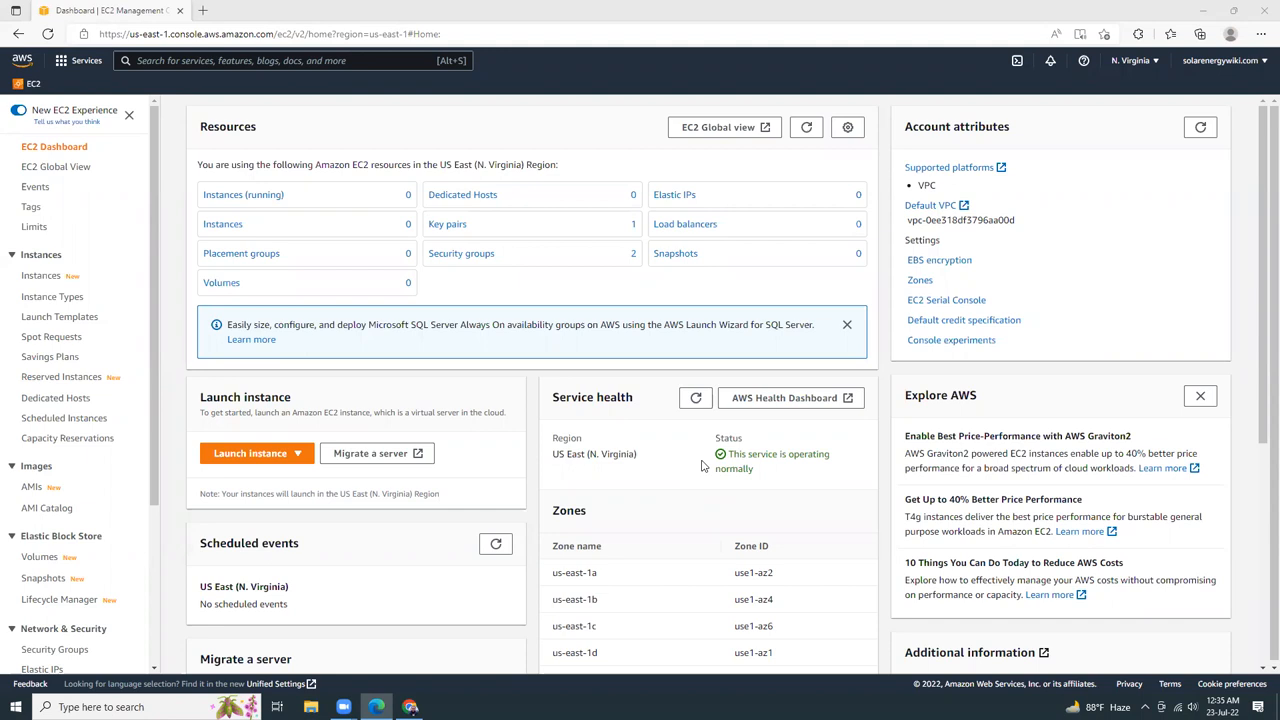
pyautogui.moveTo(499, 470)
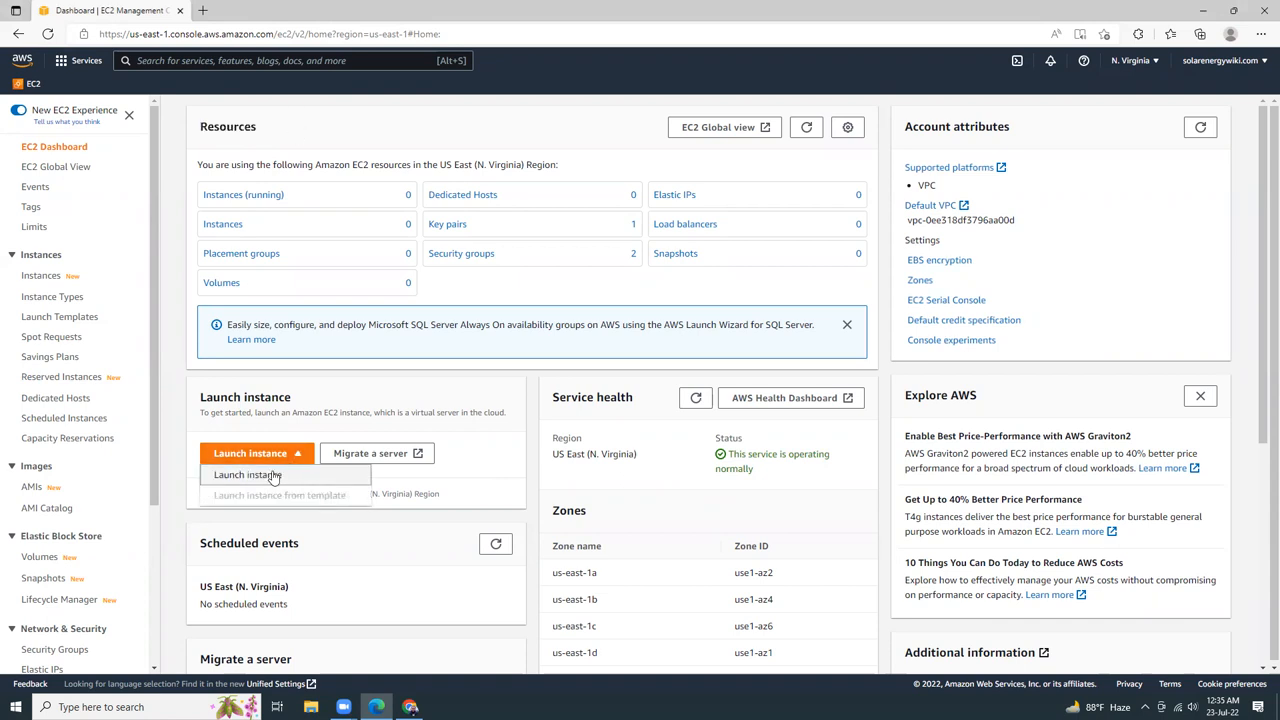
# Choose Launch instance from the EC2 Dashboard's Launch instance dropdown
pyautogui.click(247, 474)
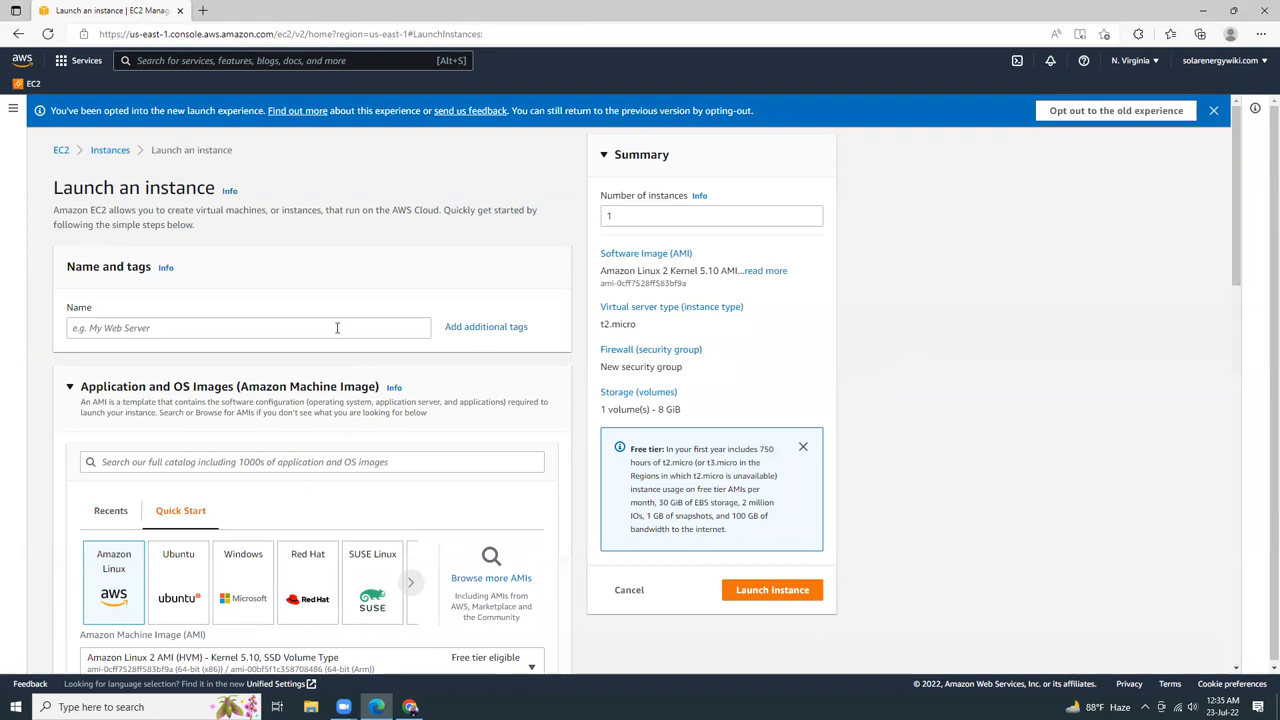
# Name the instance 'web-server' and select the 'ga' key pair, keeping Amazon Linux 2 and t2.micro
pyautogui.click(248, 327)
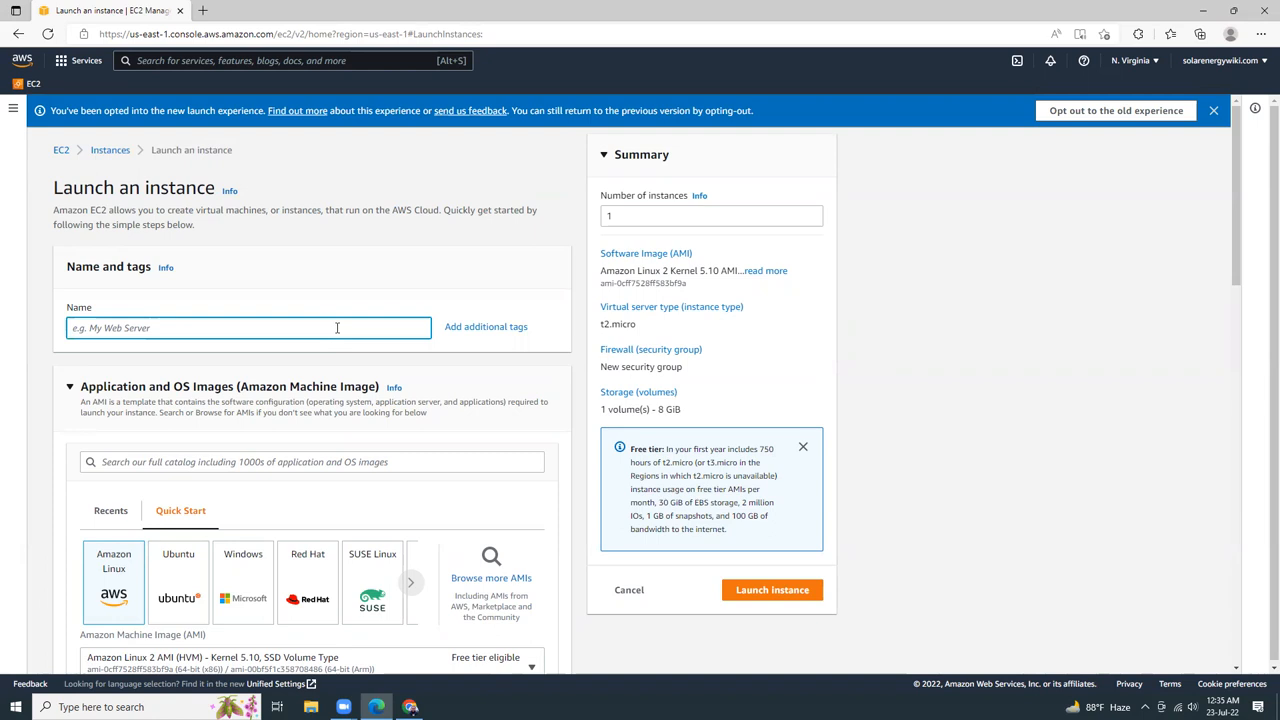
pyautogui.write('web-server')
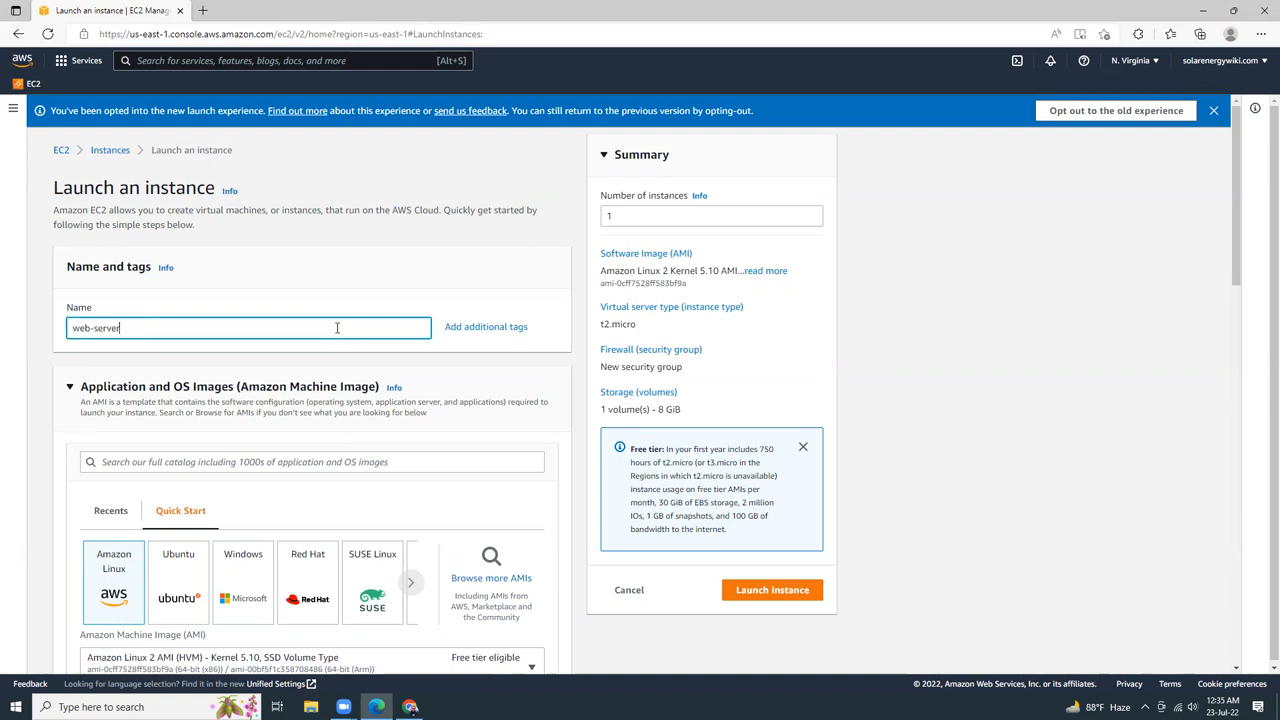
pyautogui.scroll(-3)
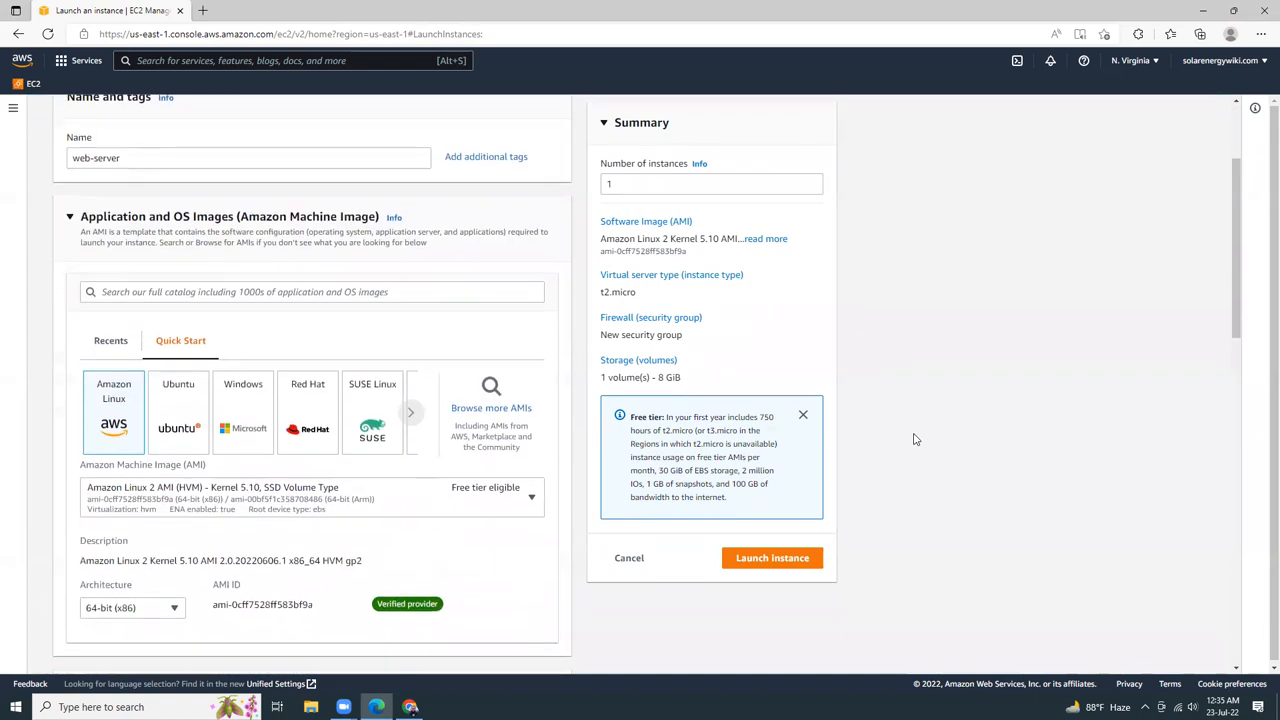
pyautogui.scroll(-3)
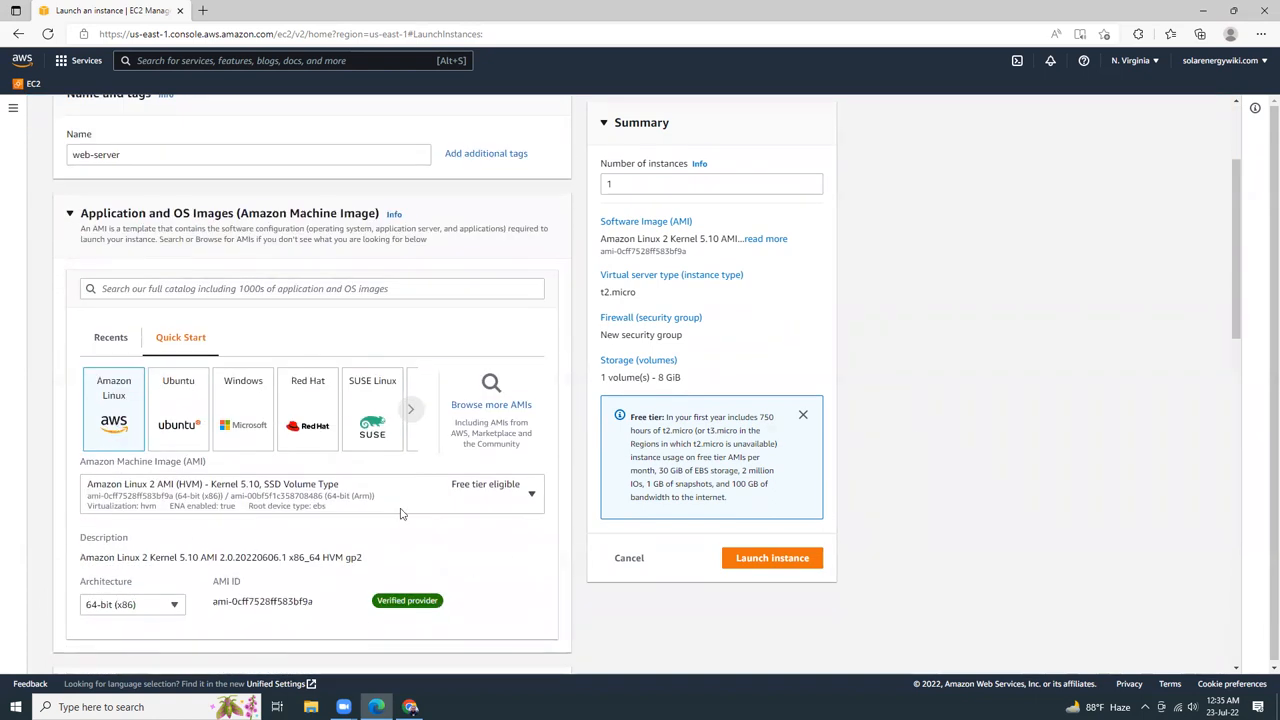
pyautogui.scroll(-3)
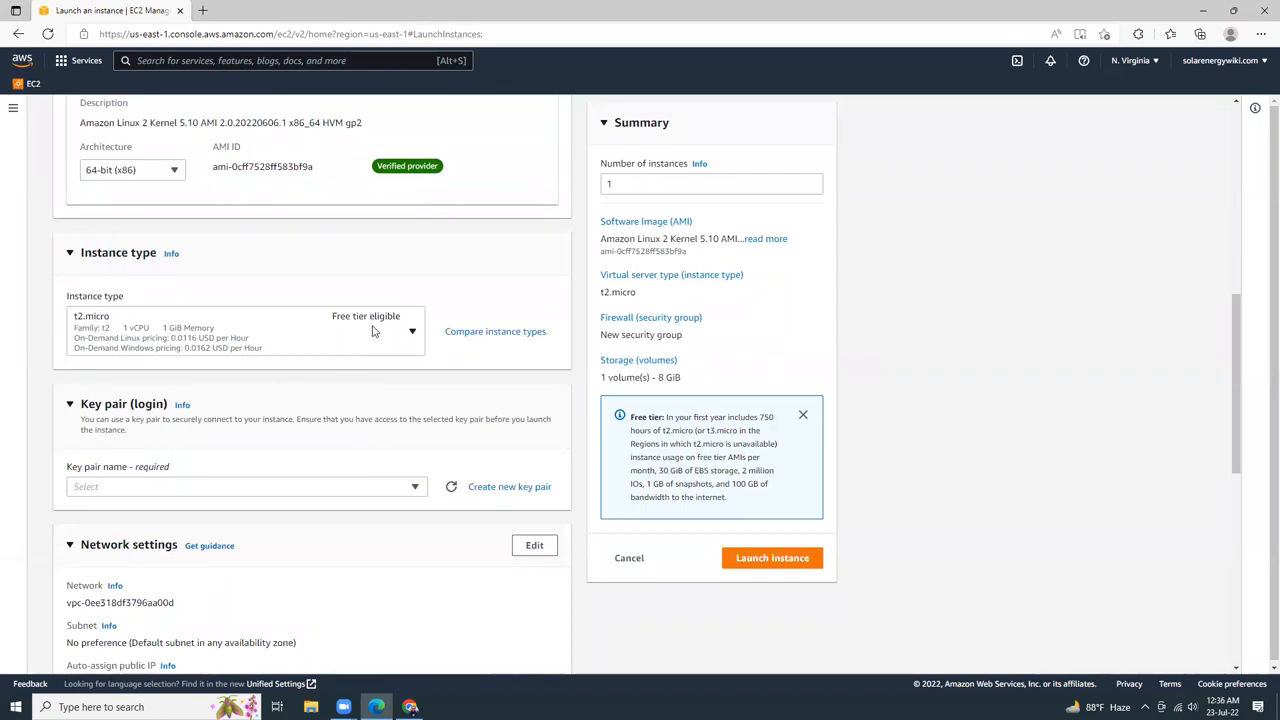
pyautogui.scroll(-3)
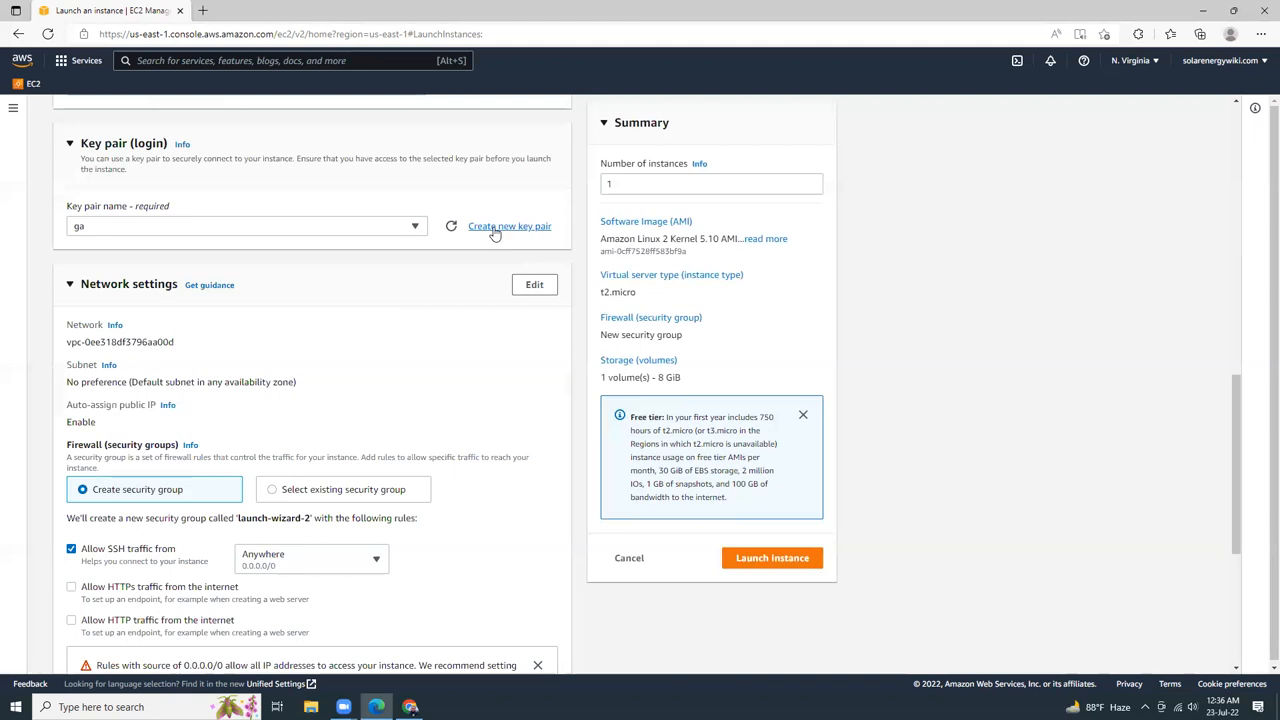
# Disallow SSH and allow HTTPS and HTTP traffic from the internet
pyautogui.scroll(-3)
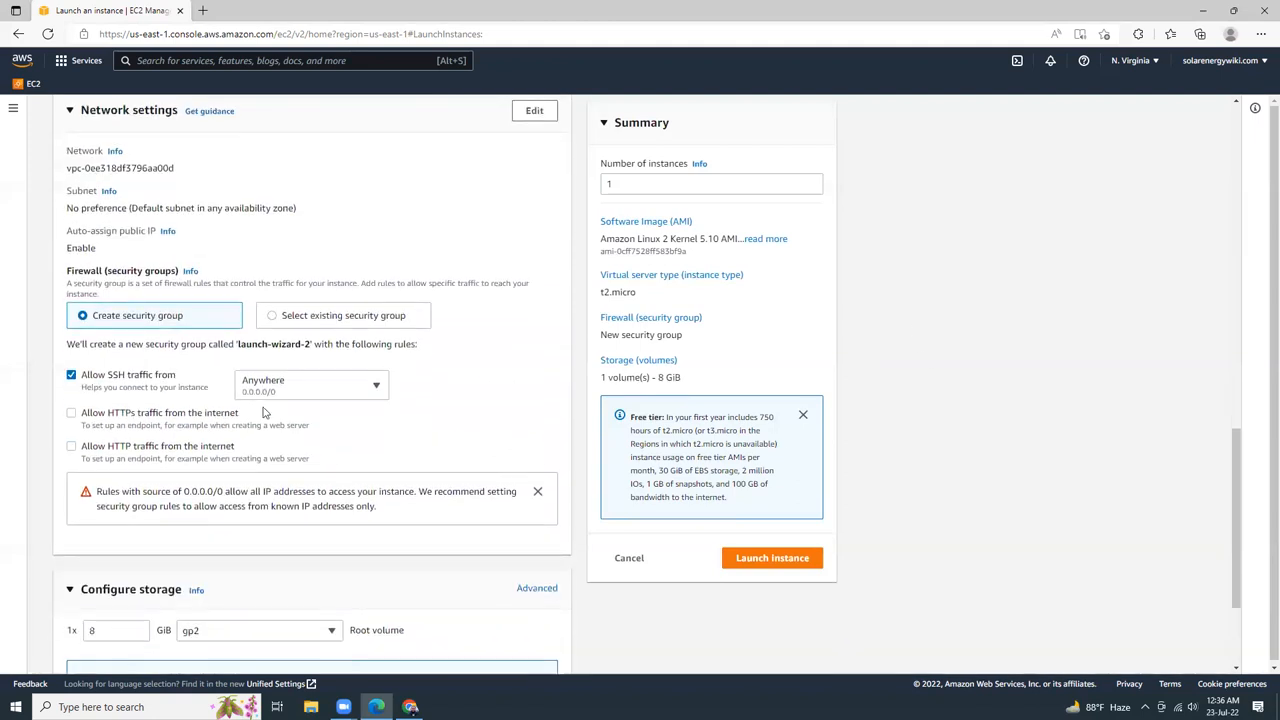
pyautogui.click(71, 374)
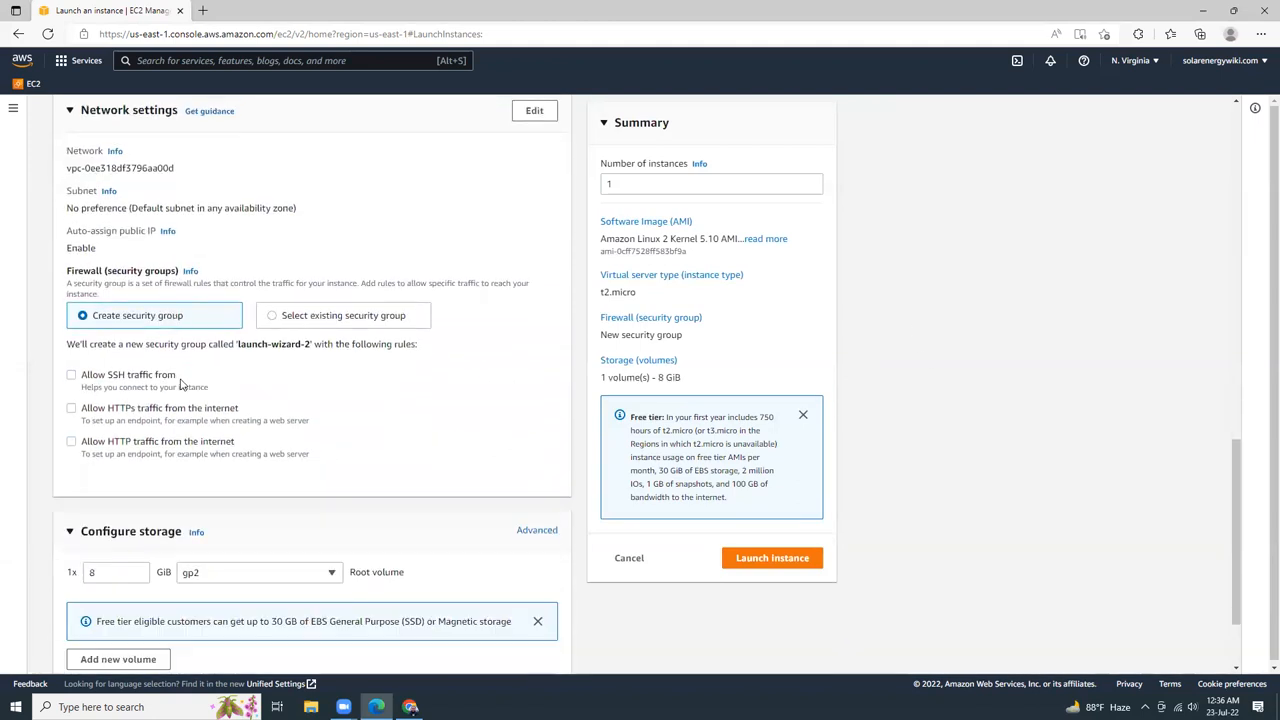
pyautogui.click(71, 407)
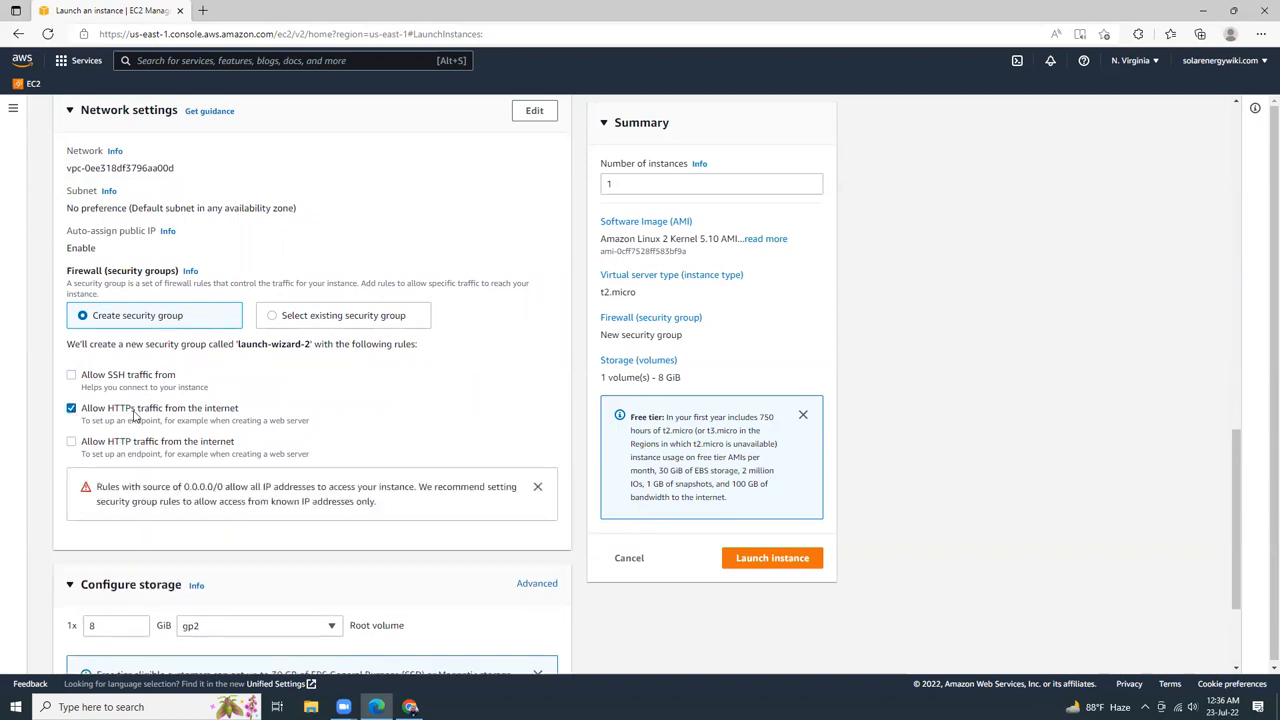
pyautogui.click(71, 441)
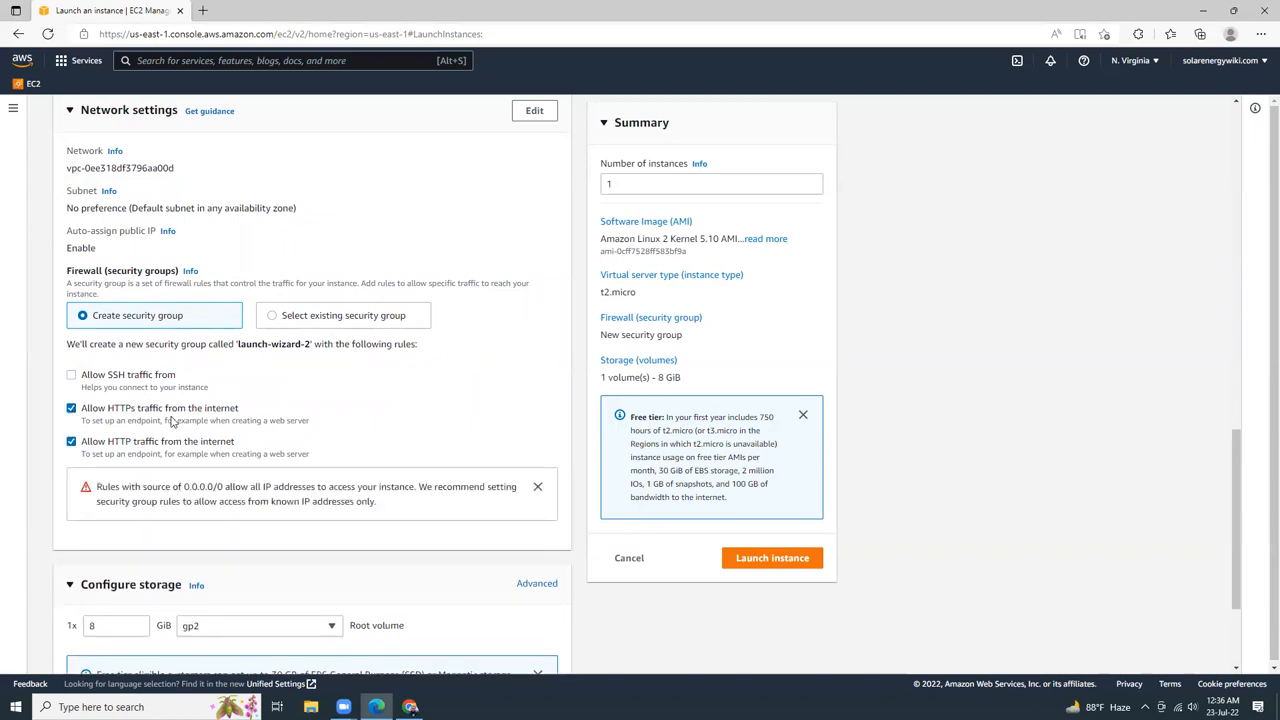
# Set the IAM instance profile to ec2role under Advanced details
pyautogui.scroll(-3)
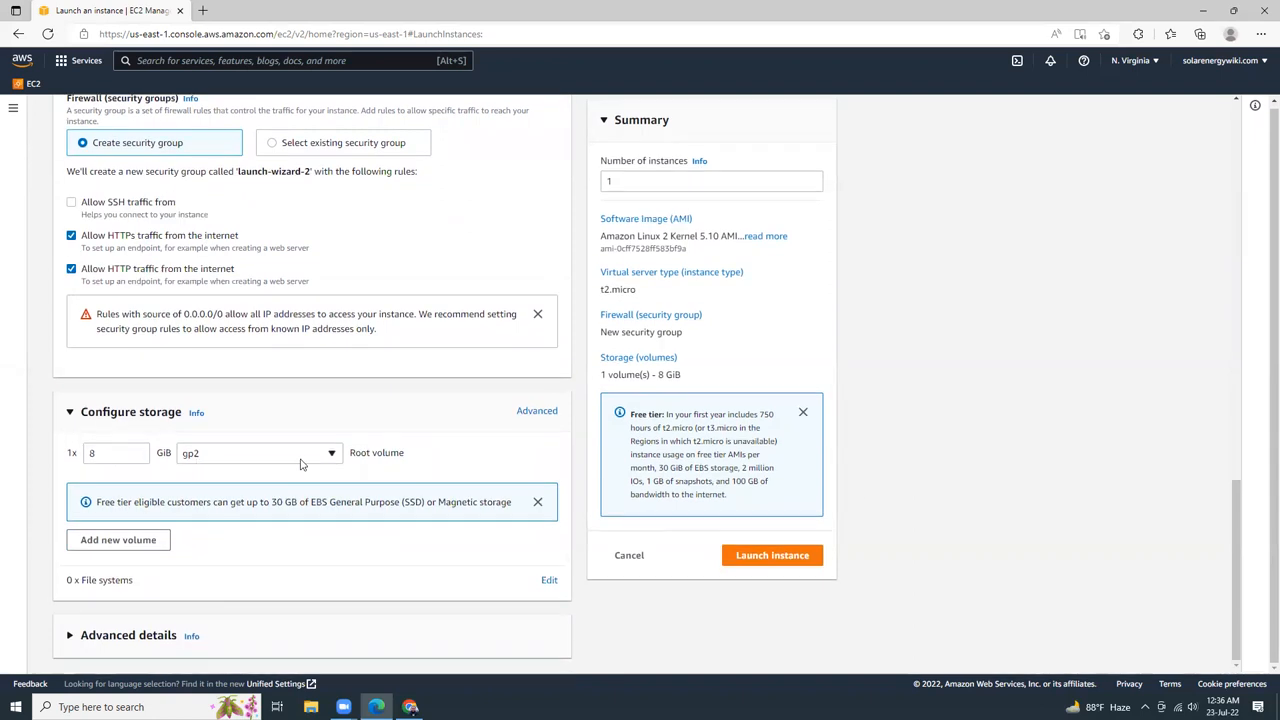
pyautogui.moveTo(268, 577)
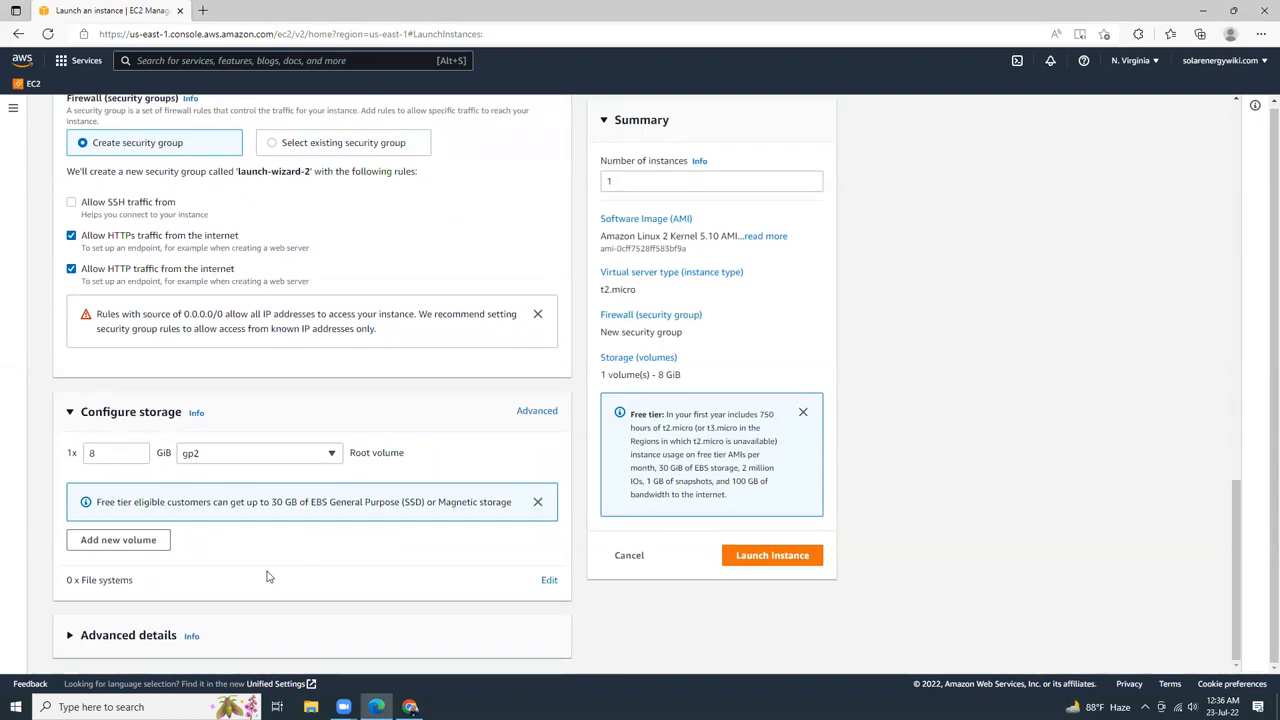
pyautogui.scroll(-3)
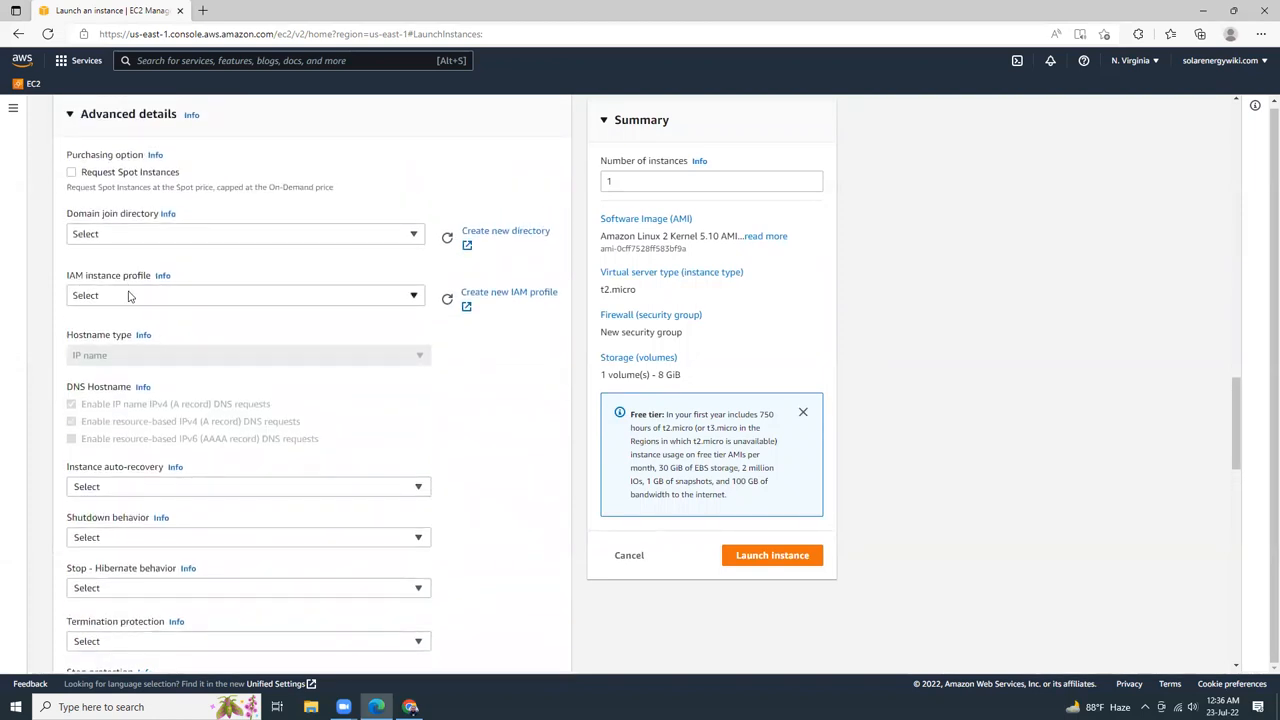
pyautogui.click(245, 295)
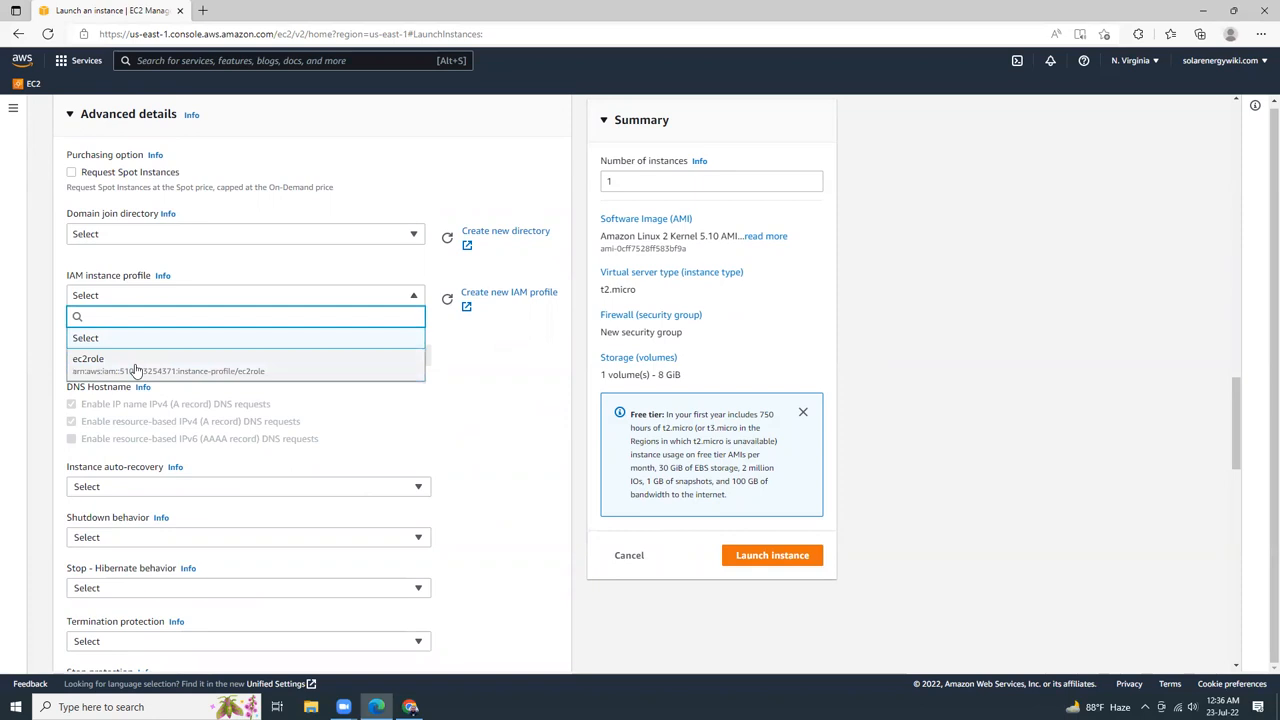
pyautogui.click(88, 358)
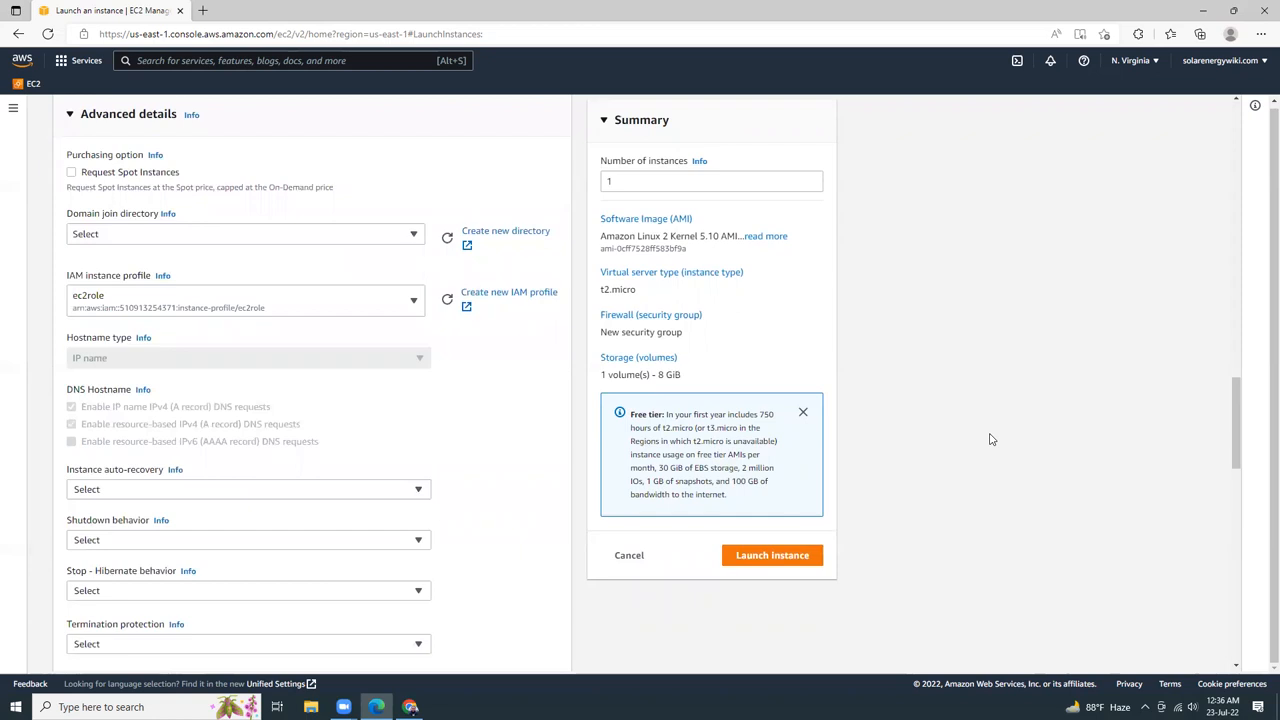
pyautogui.scroll(-3)
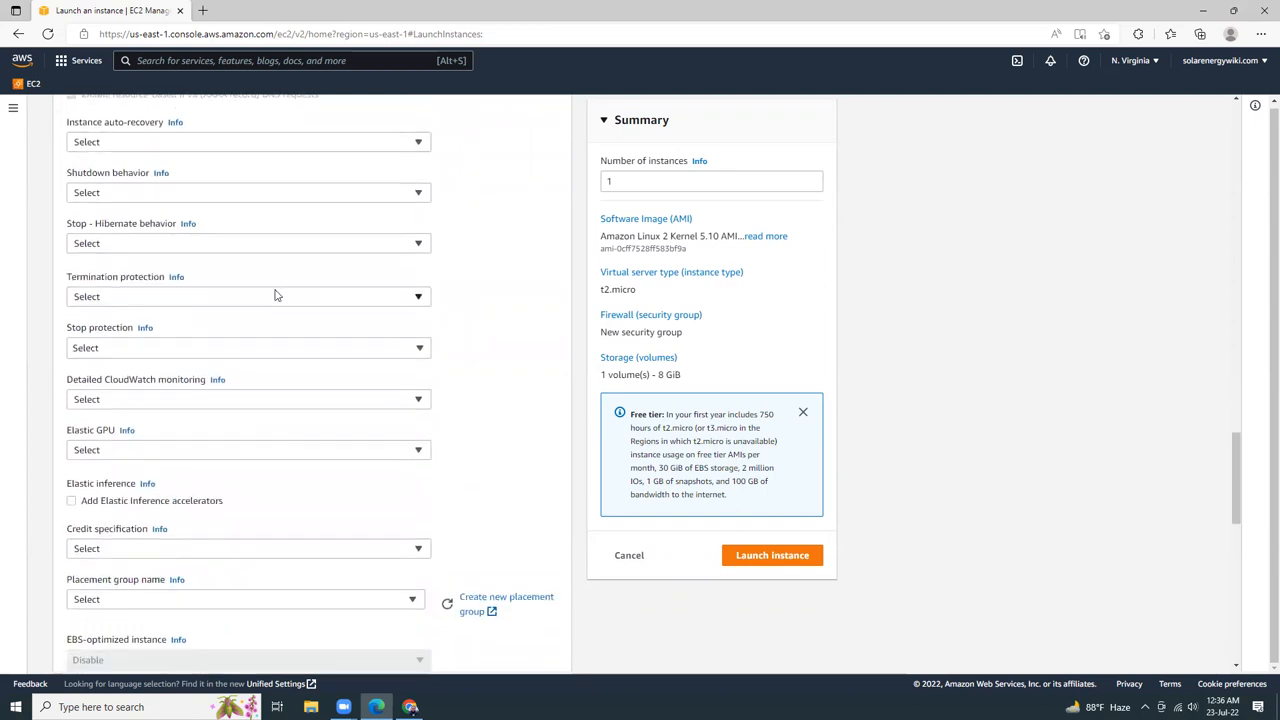
pyautogui.scroll(-3)
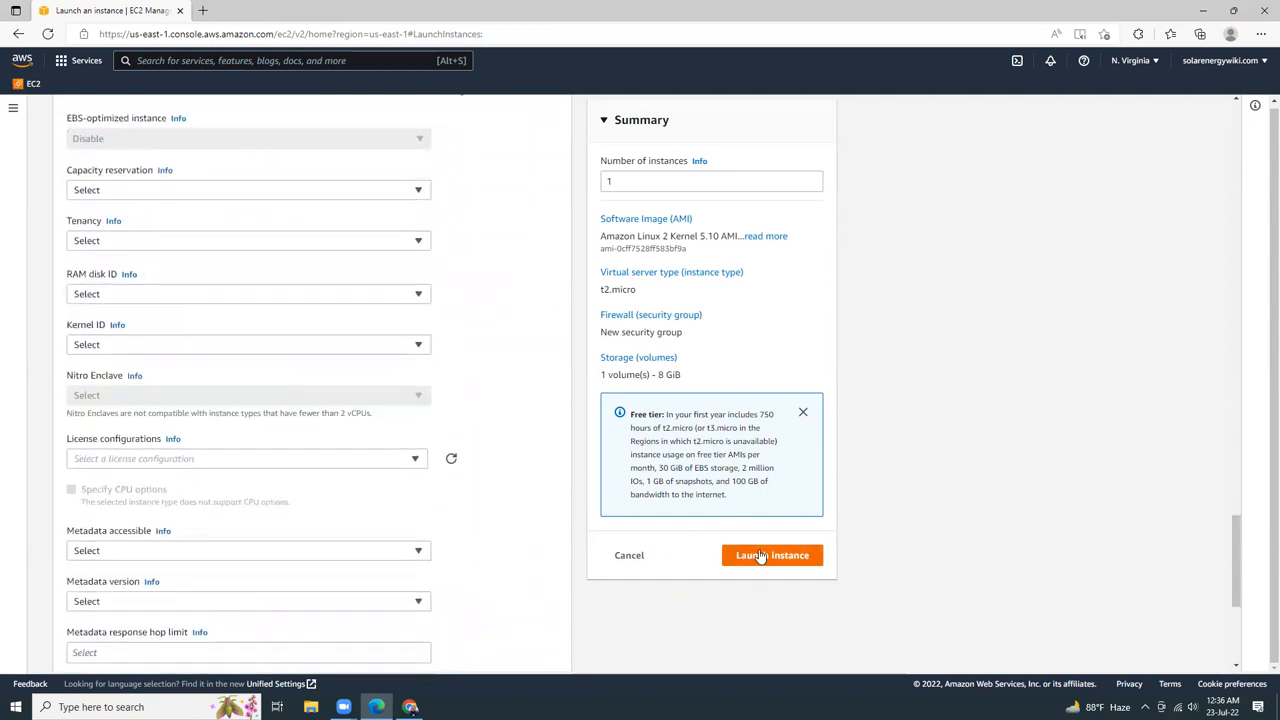
# Launch web-server, refresh Instances until it is Running, and open its instance summary
pyautogui.click(771, 555)
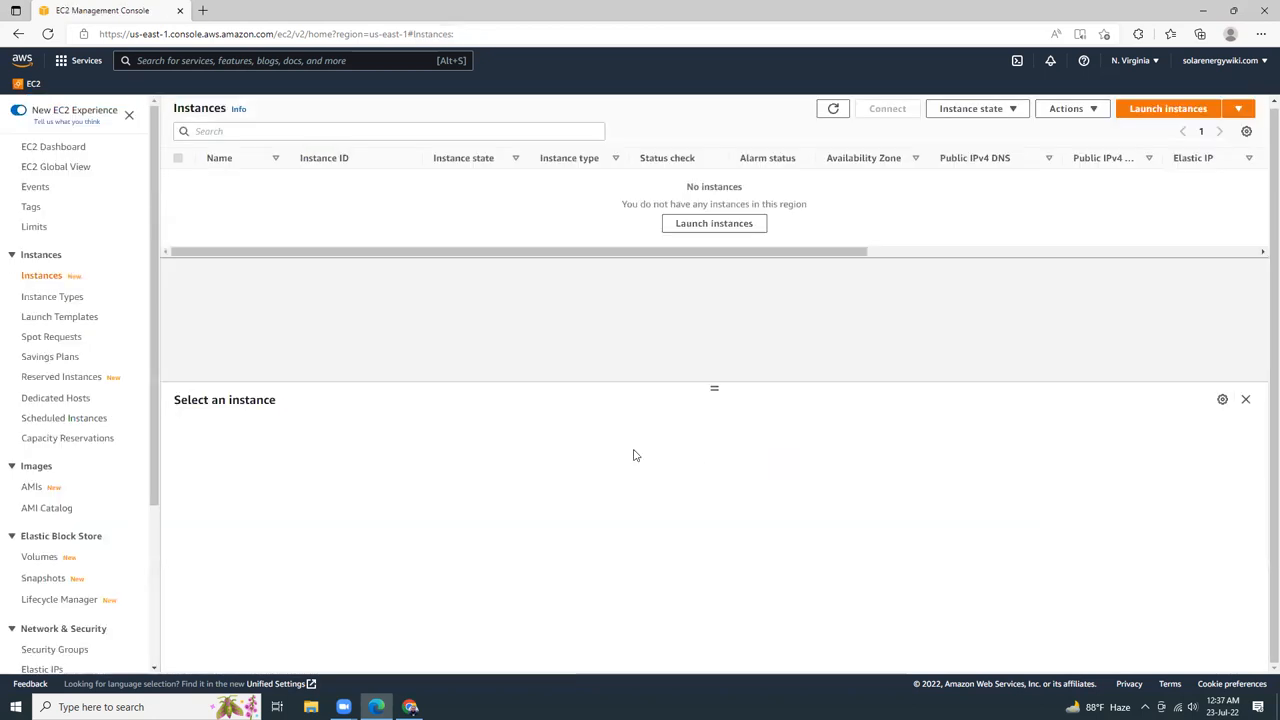
pyautogui.moveTo(743, 433)
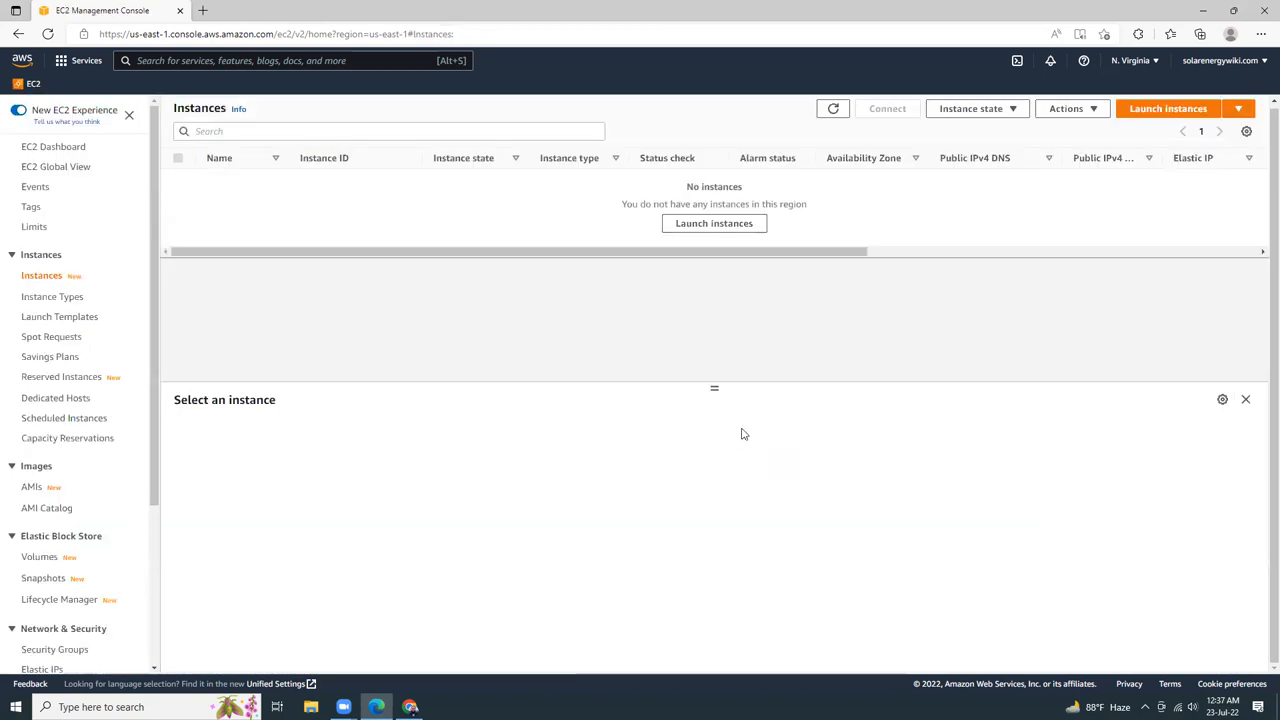
pyautogui.click(833, 108)
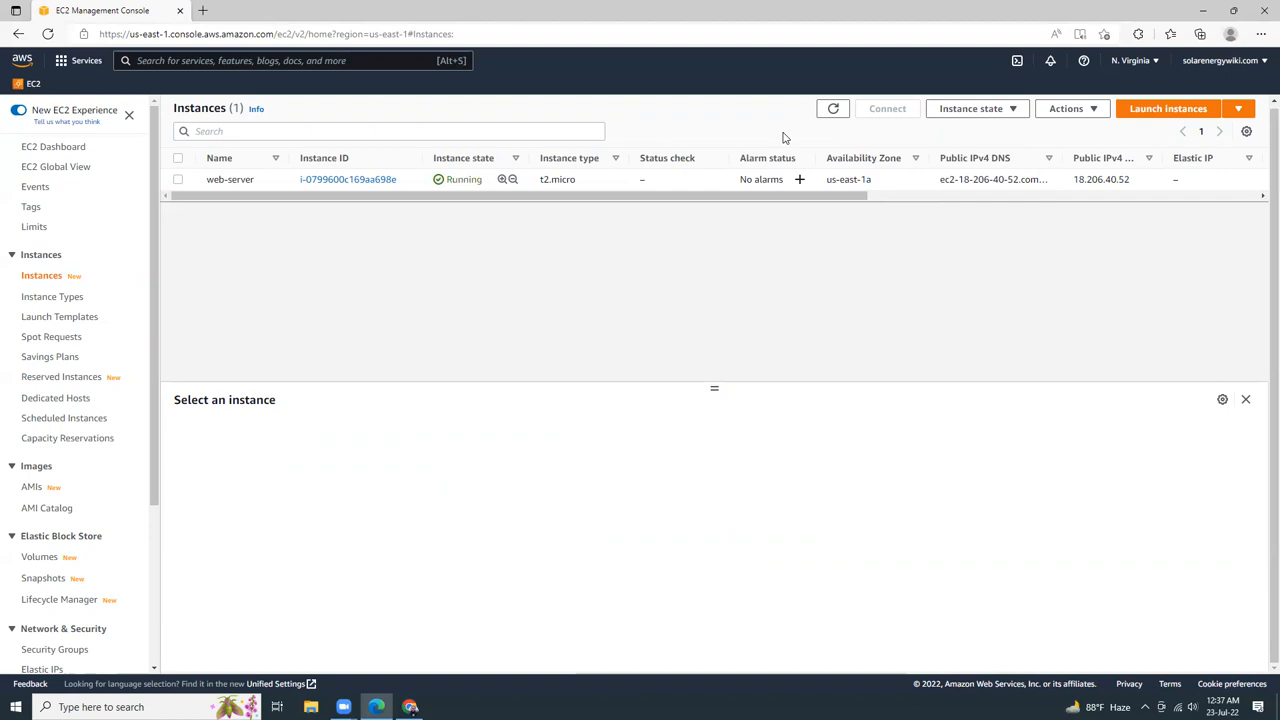
pyautogui.click(832, 108)
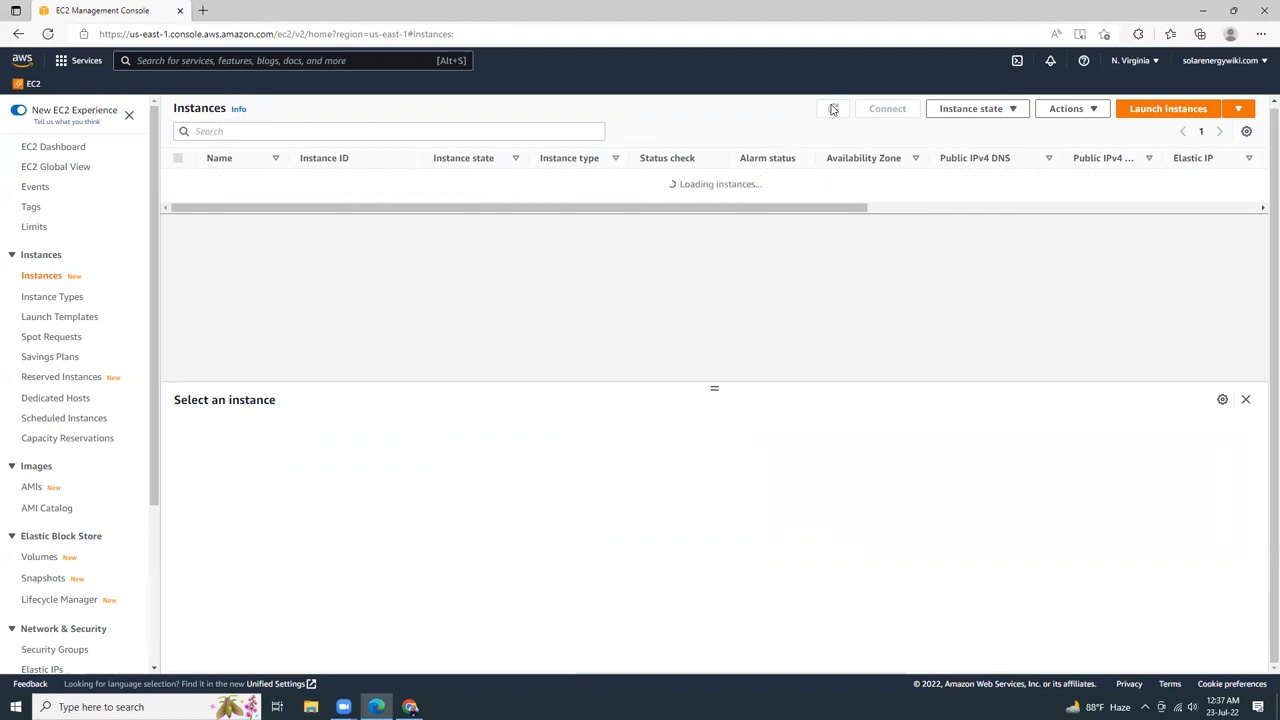
pyautogui.click(833, 108)
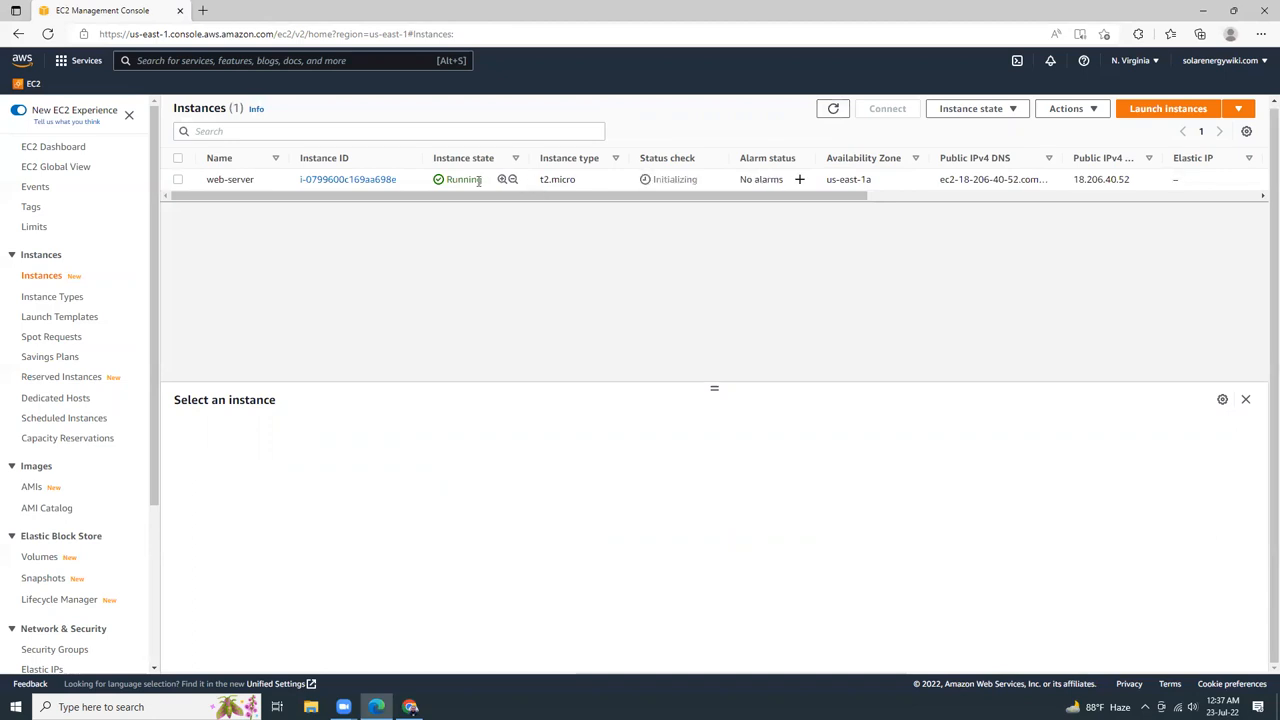
pyautogui.moveTo(348, 179)
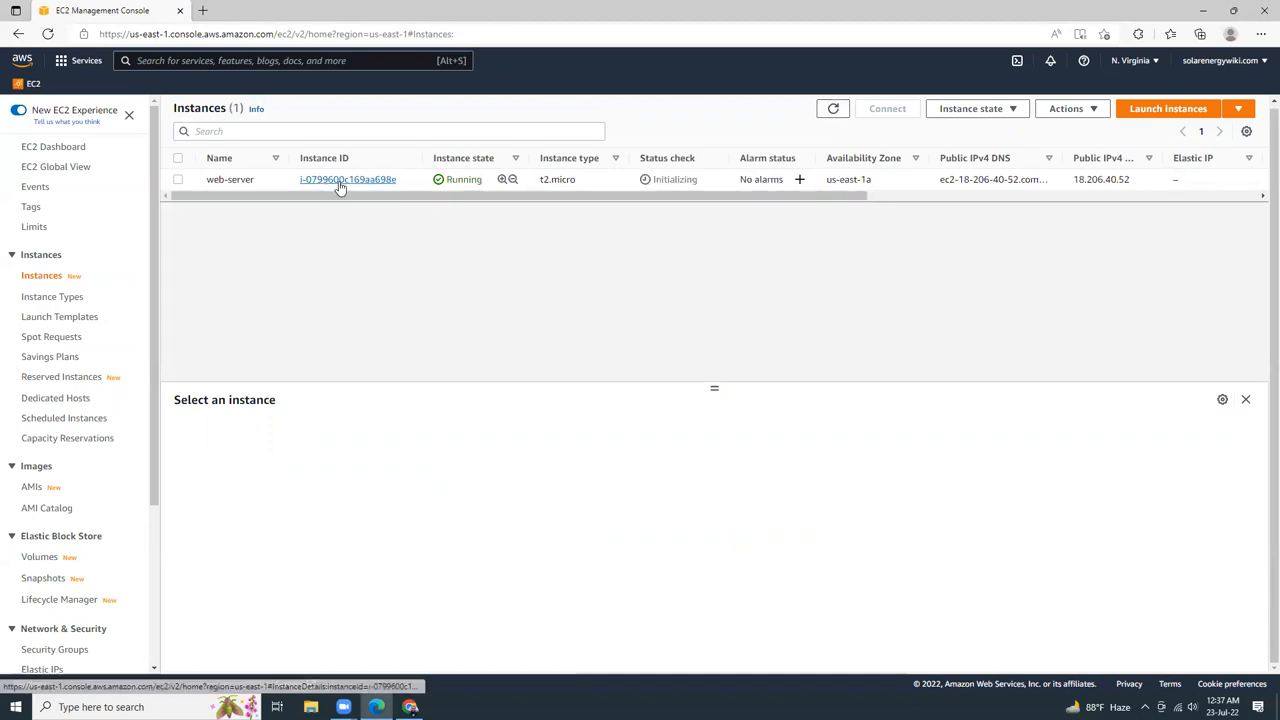
pyautogui.click(347, 179)
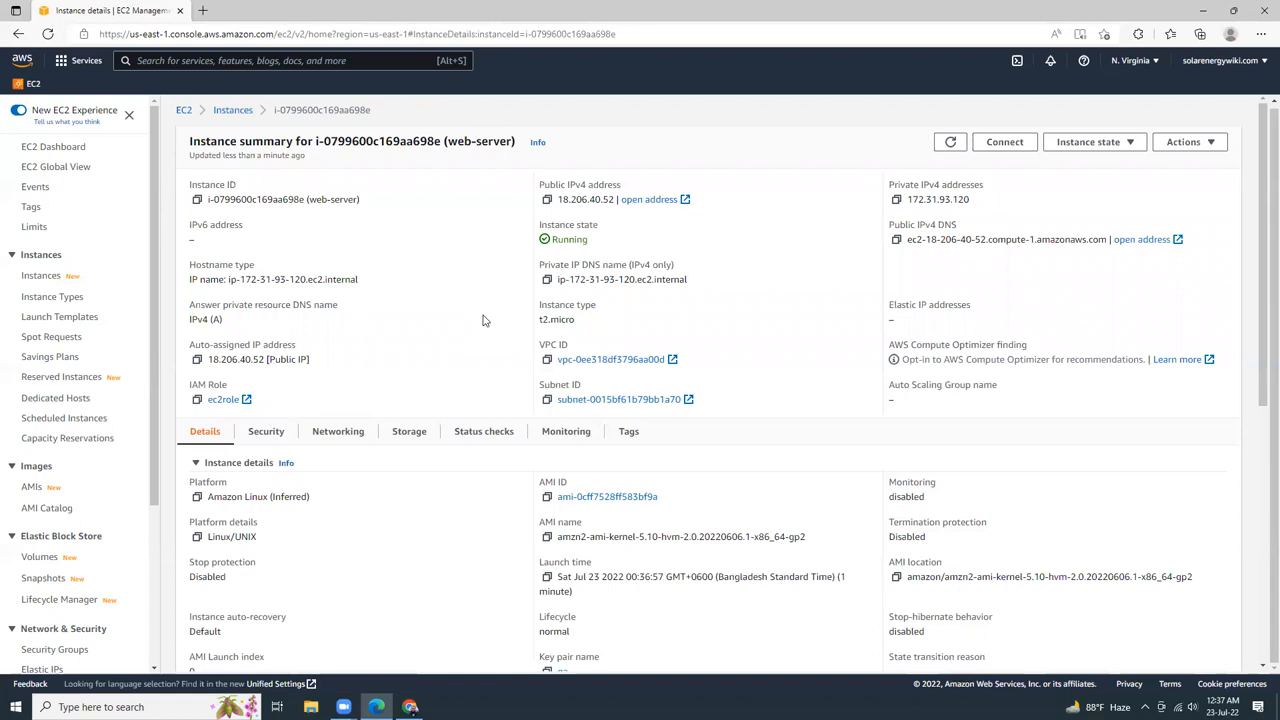
pyautogui.moveTo(425, 327)
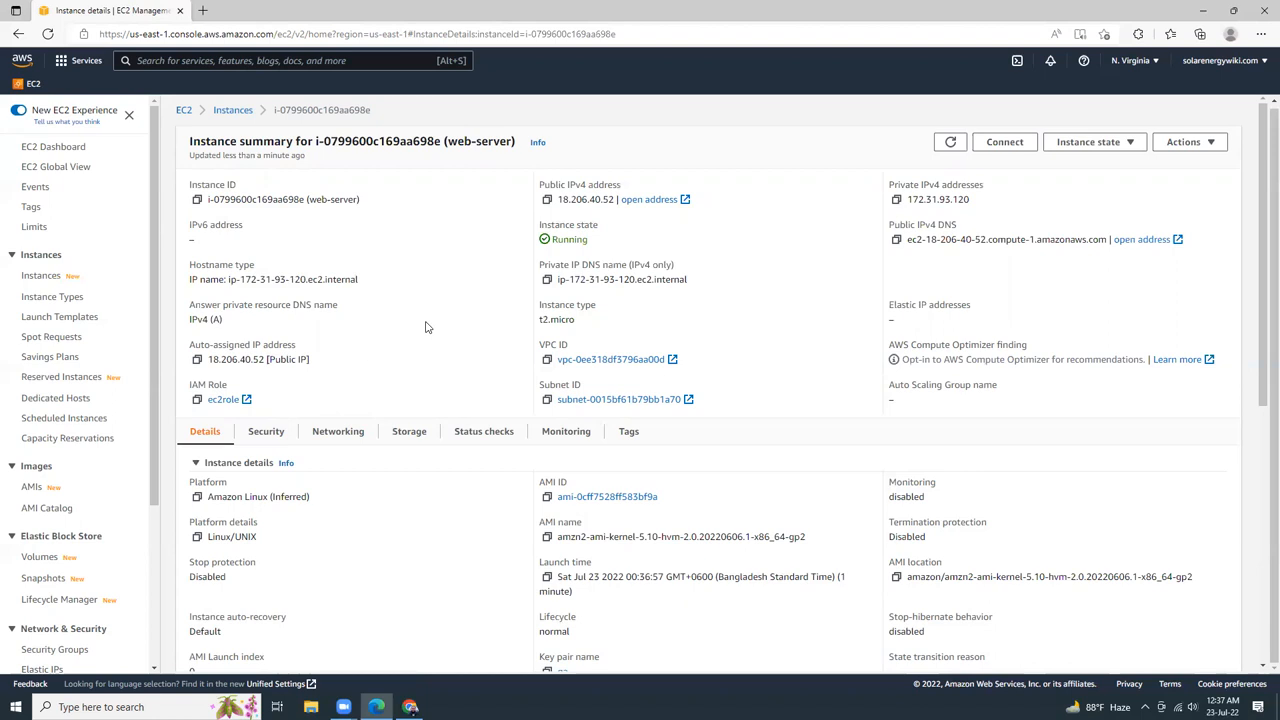
pyautogui.moveTo(70, 580)
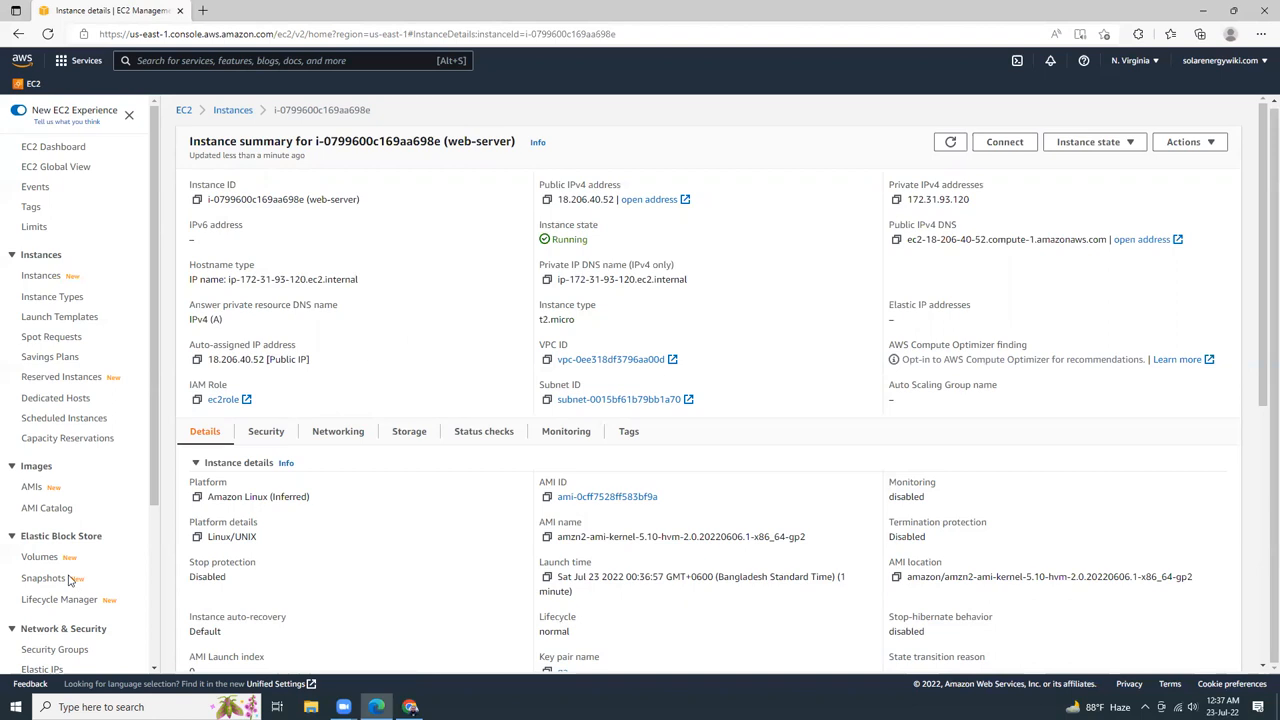
# Allocate a new Elastic IP address (3.230.102.126)
pyautogui.click(42, 495)
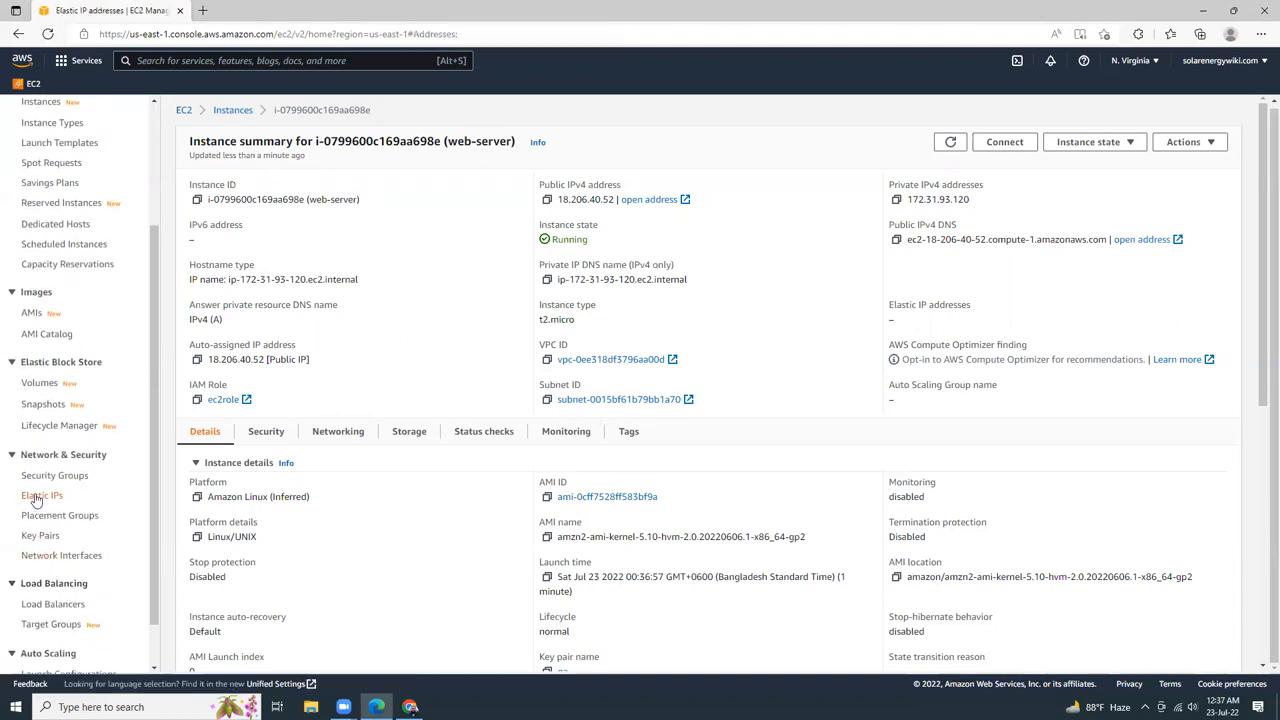
pyautogui.click(43, 495)
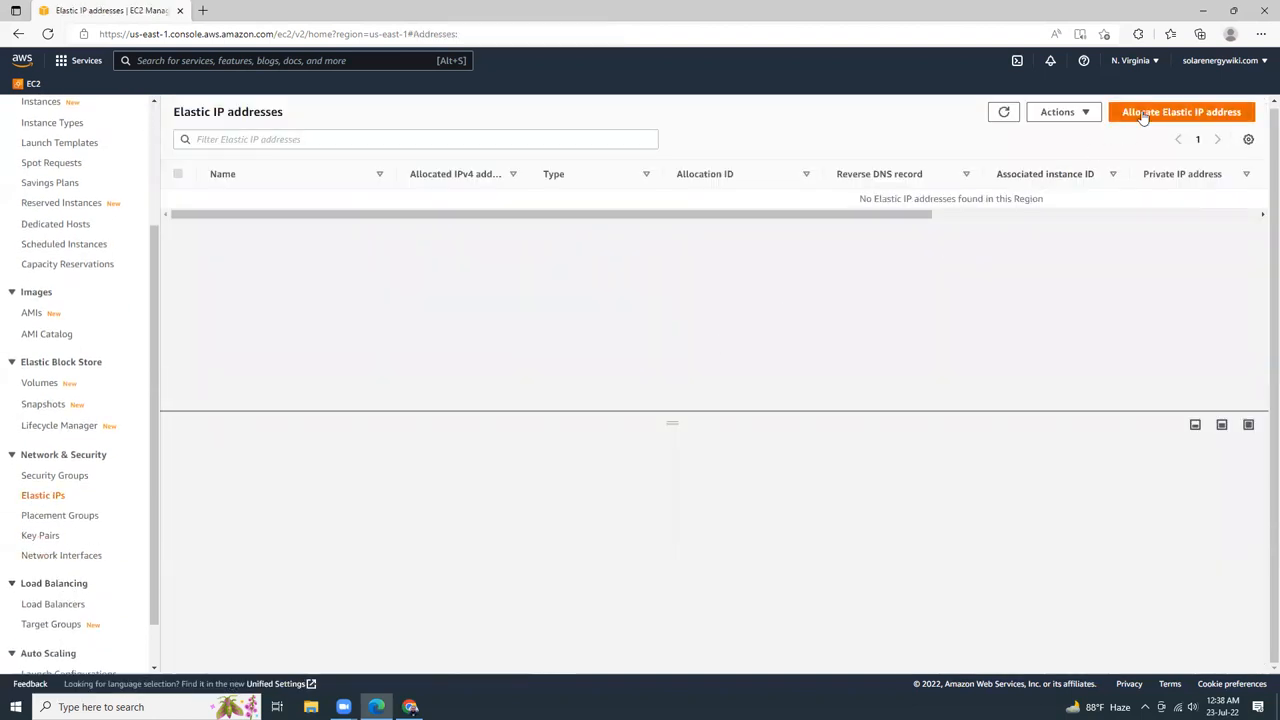
pyautogui.click(1181, 111)
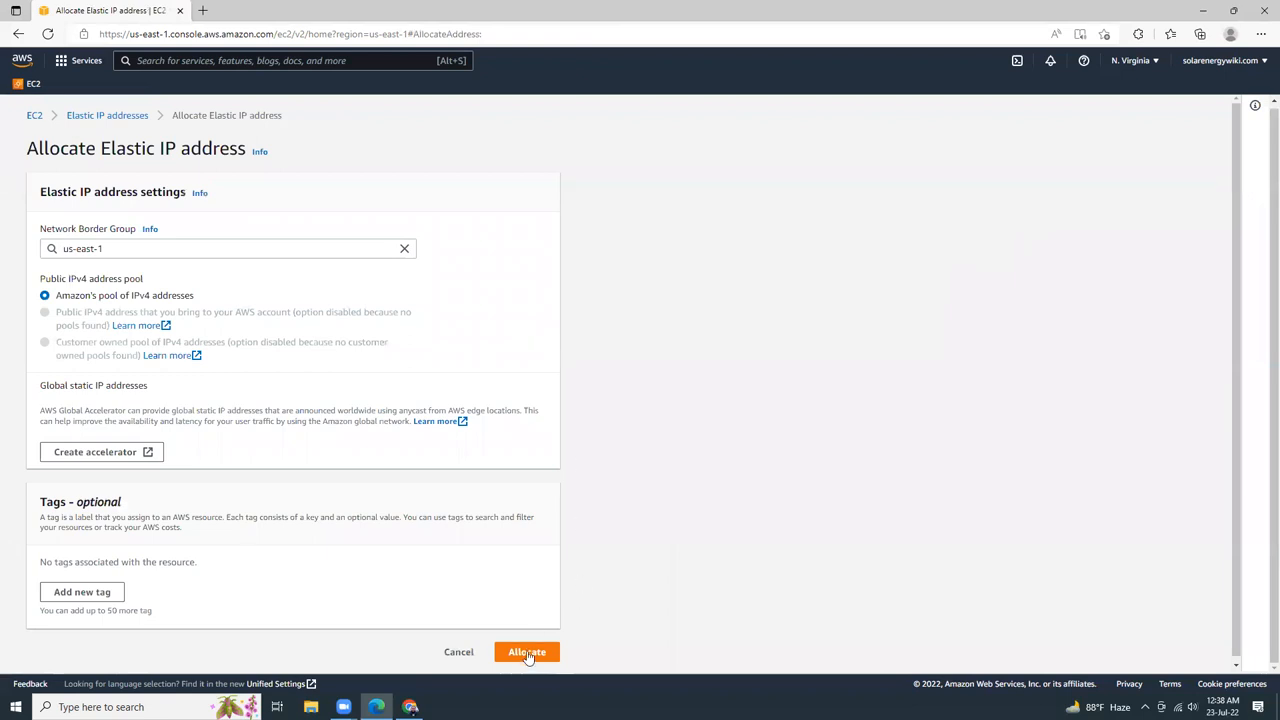
pyautogui.click(527, 652)
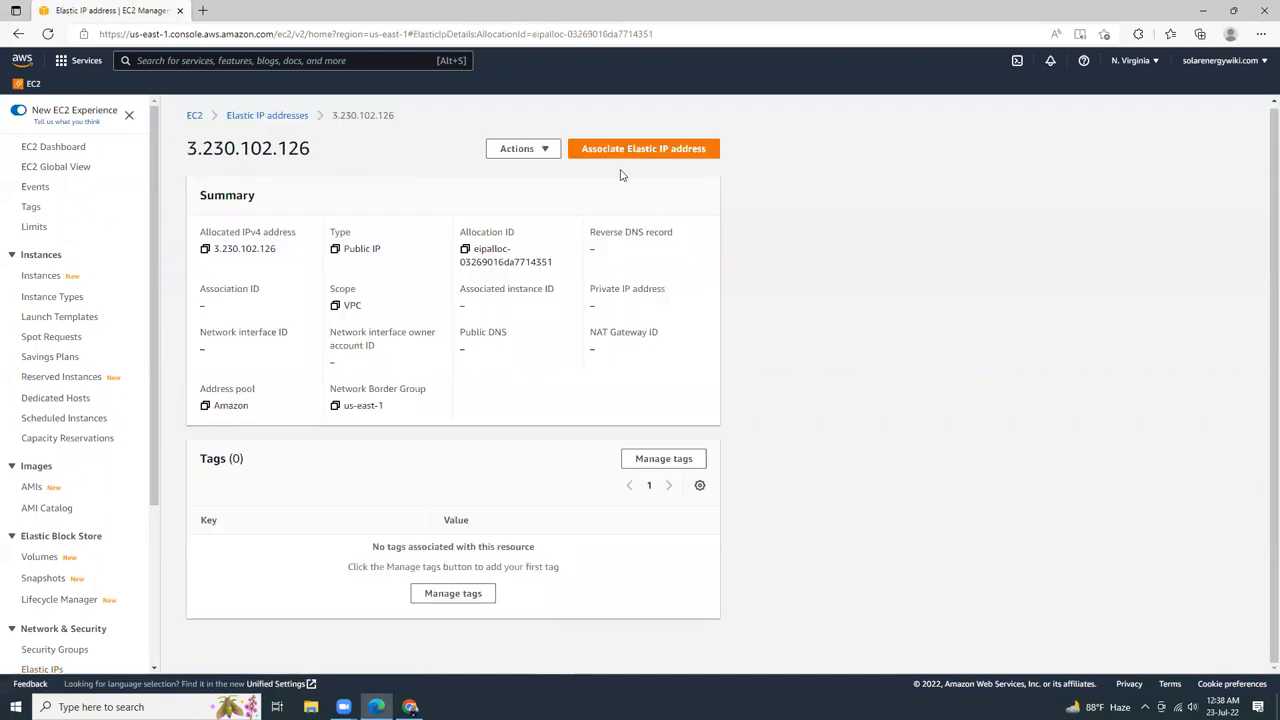
# Associate the new Elastic IP with the web-server instance
pyautogui.click(643, 148)
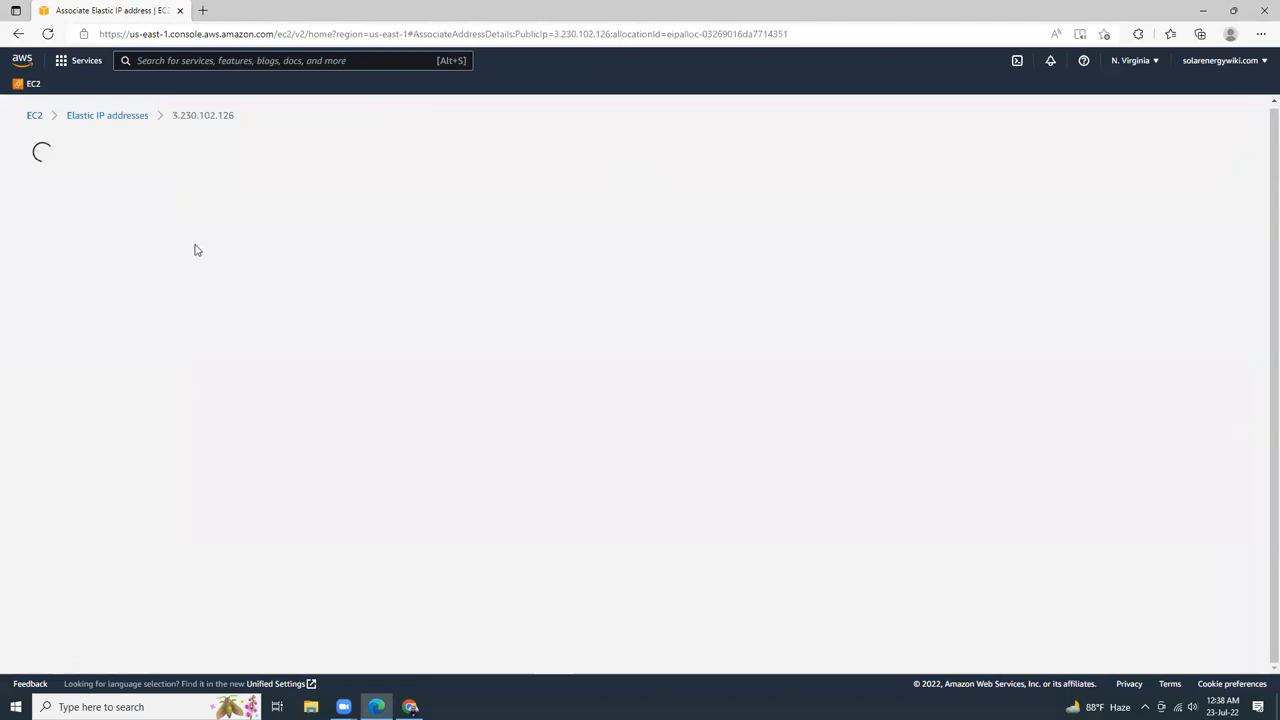
pyautogui.click(227, 391)
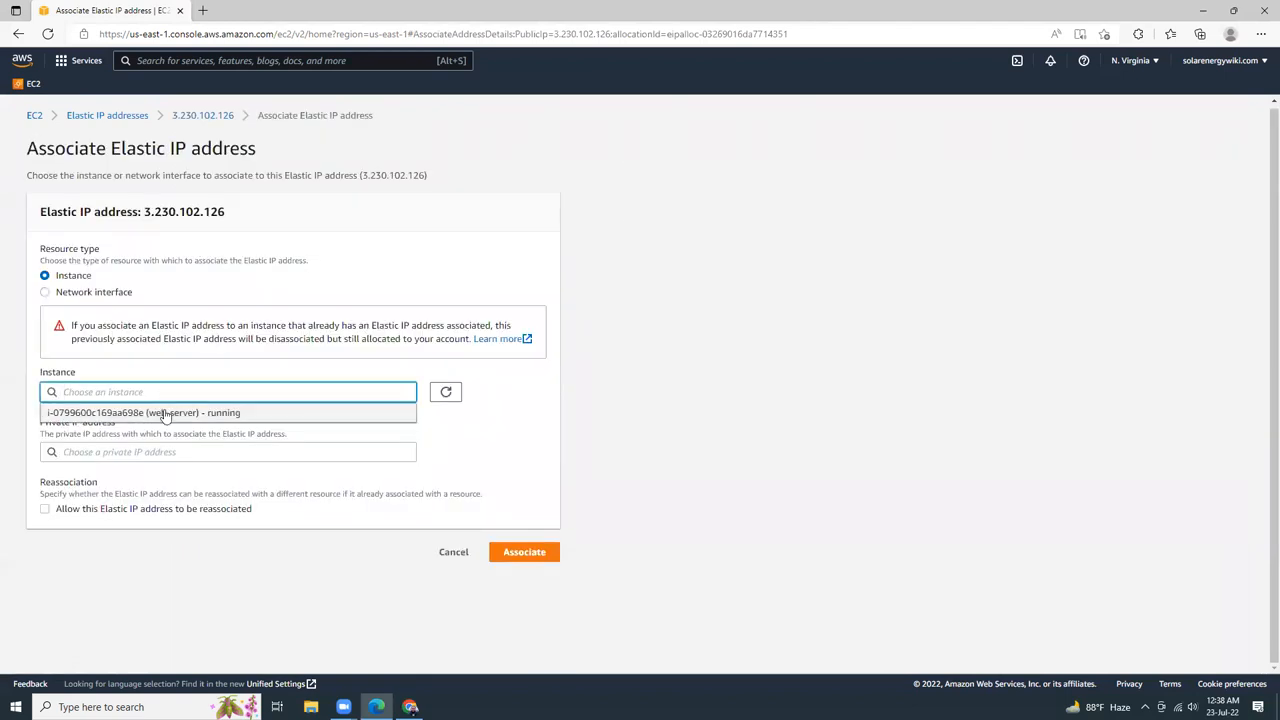
pyautogui.click(142, 412)
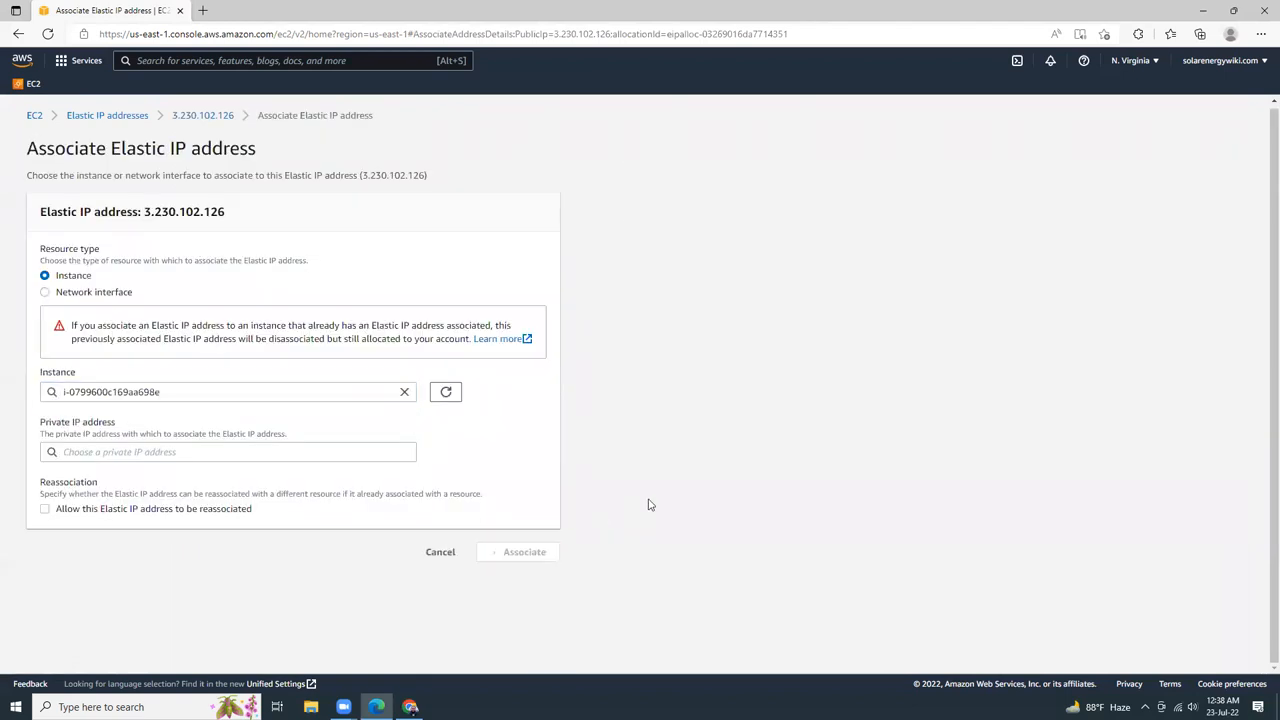
pyautogui.click(524, 551)
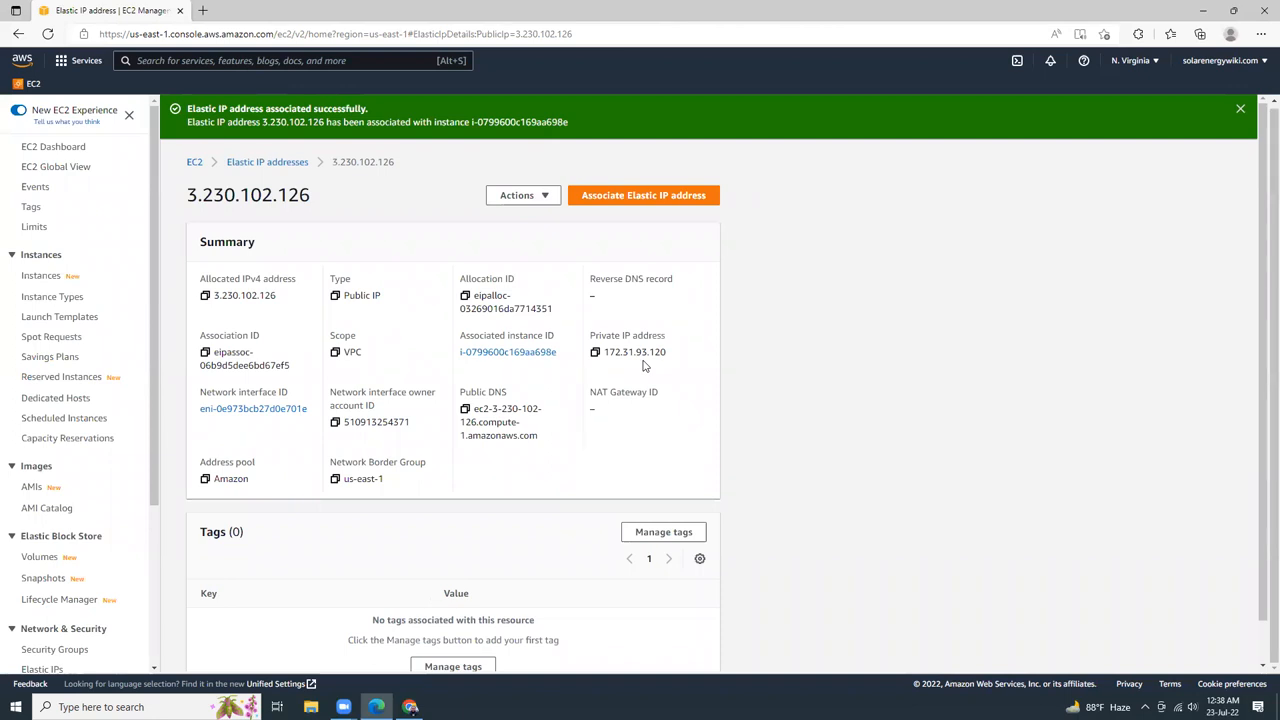
# Open the web-server instance summary from Instances, now showing Elastic IP 3.230.102.126
pyautogui.click(40, 275)
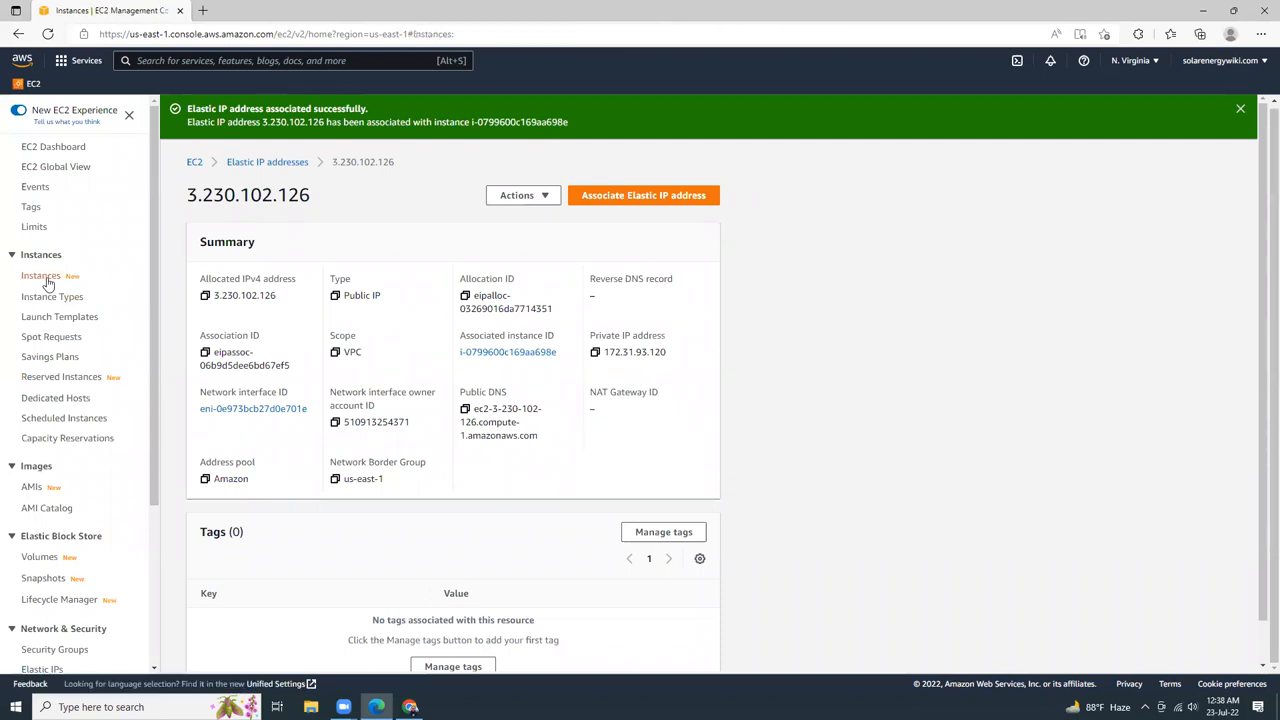
pyautogui.click(41, 275)
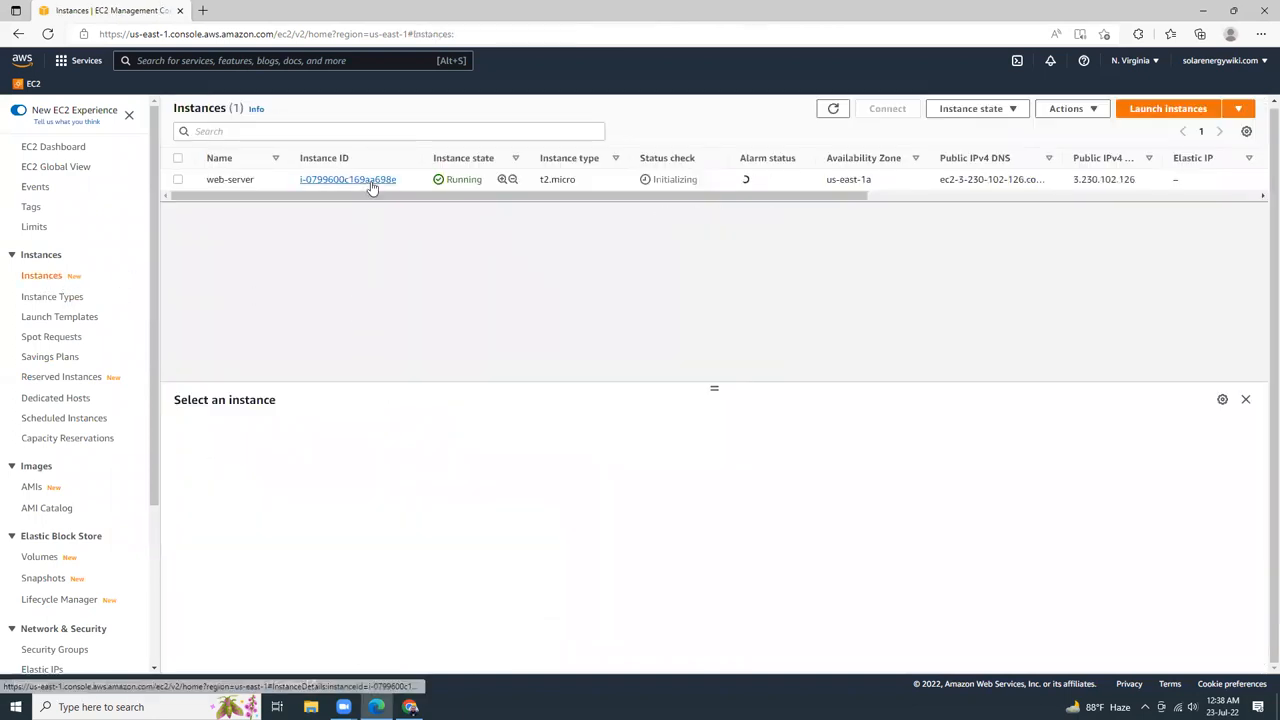
pyautogui.click(348, 179)
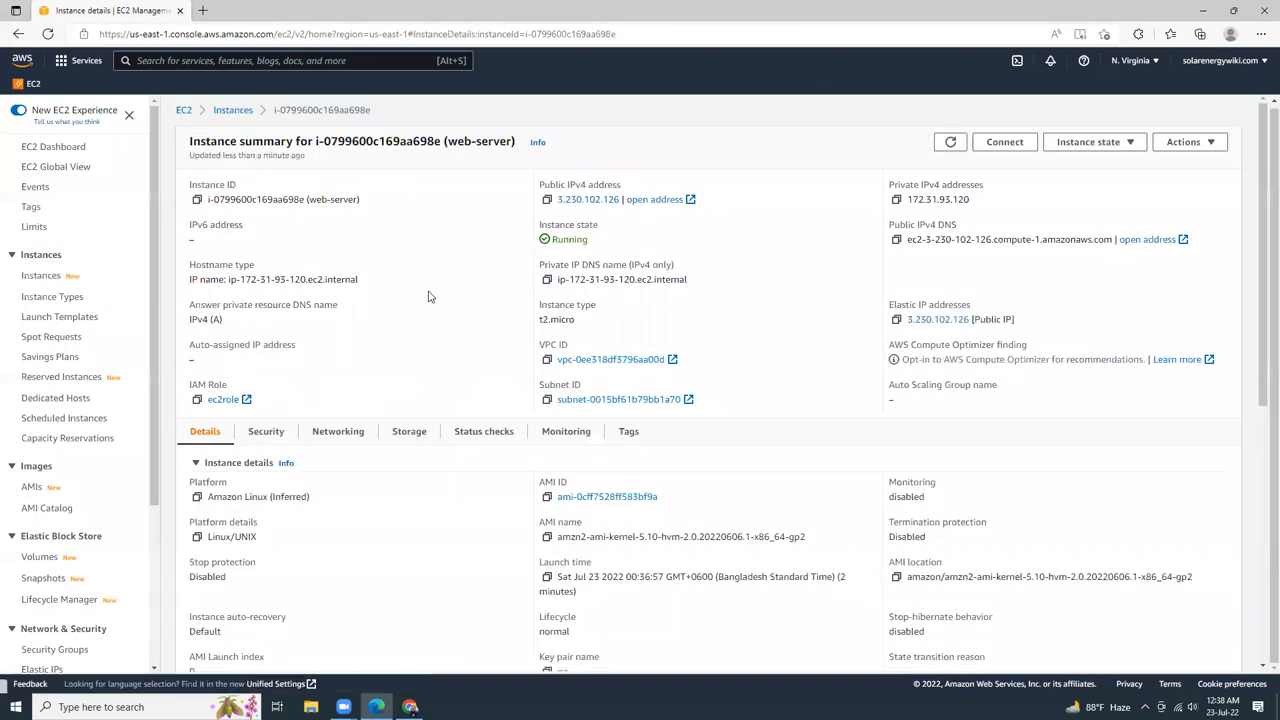
pyautogui.moveTo(1004, 141)
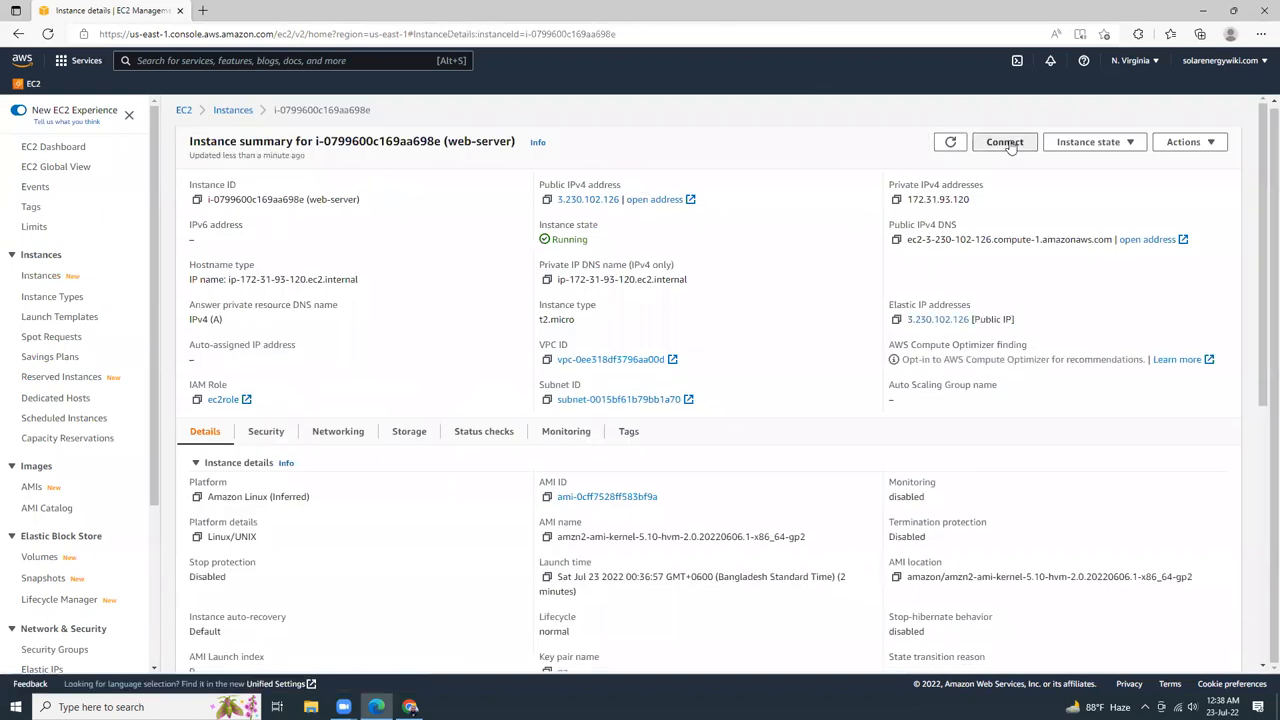
# Connect to web-server through Session Manager in a browser shell
pyautogui.click(1004, 141)
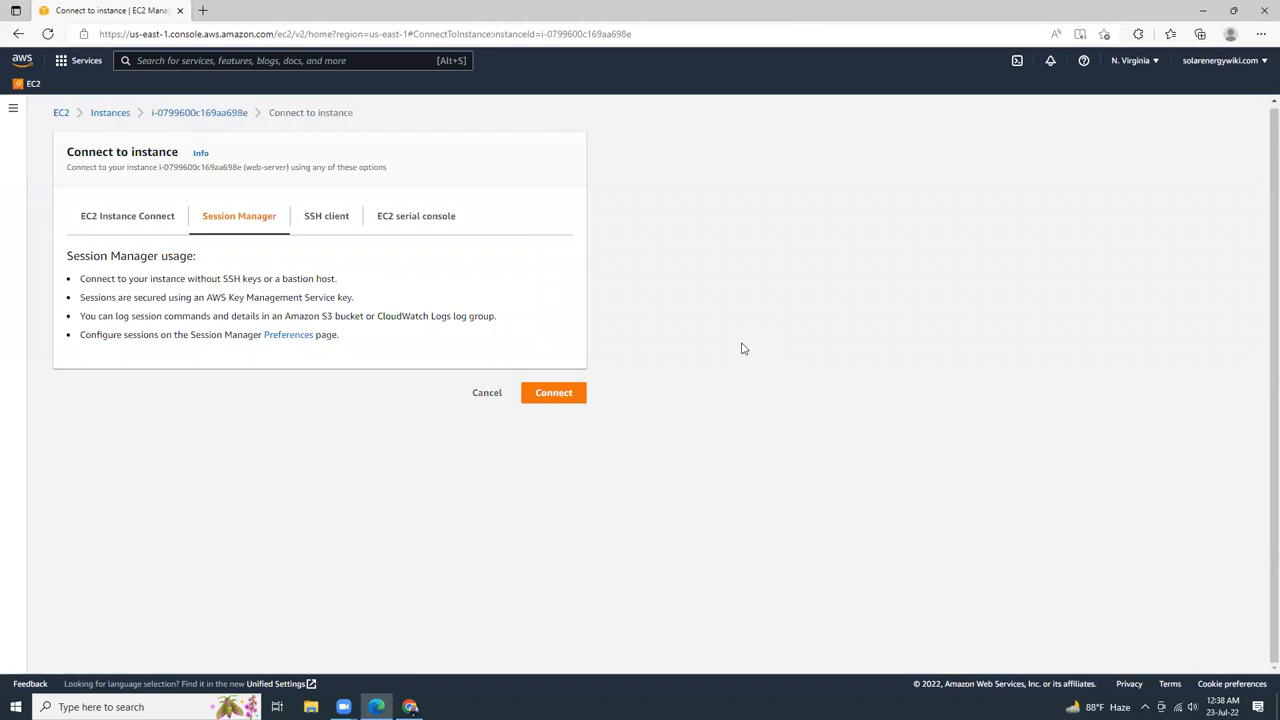
pyautogui.moveTo(681, 373)
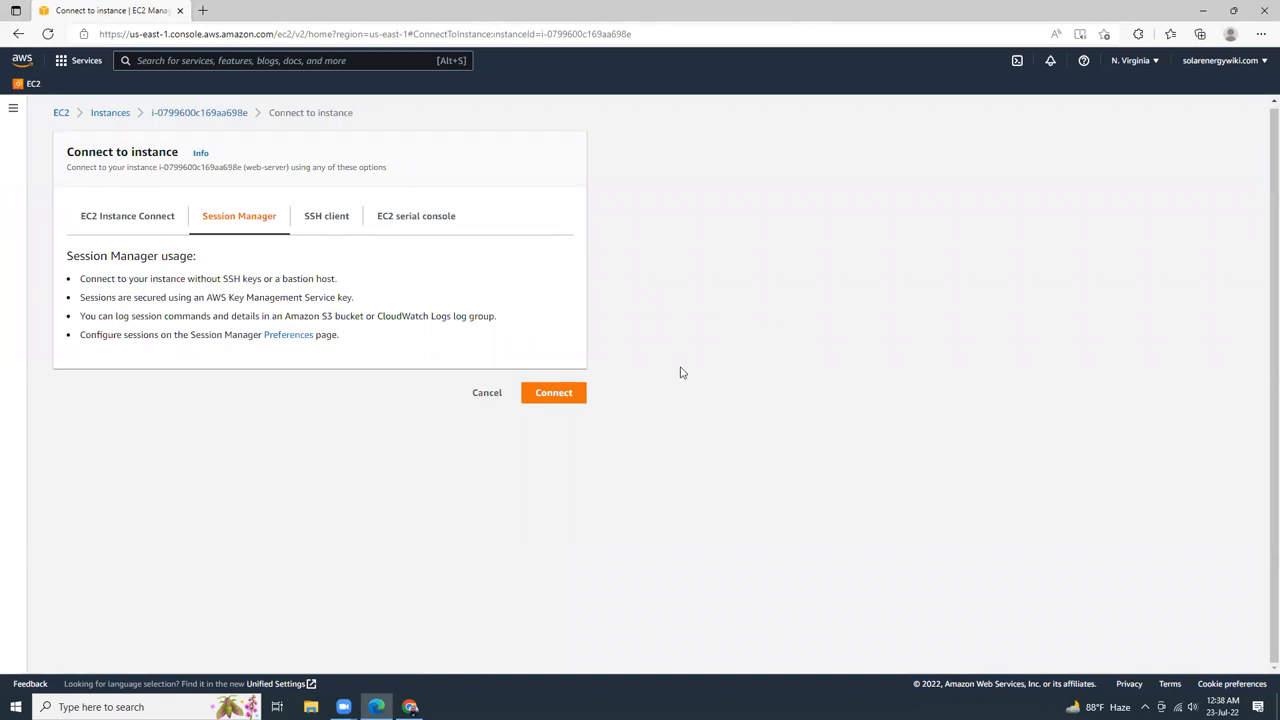
pyautogui.moveTo(325, 434)
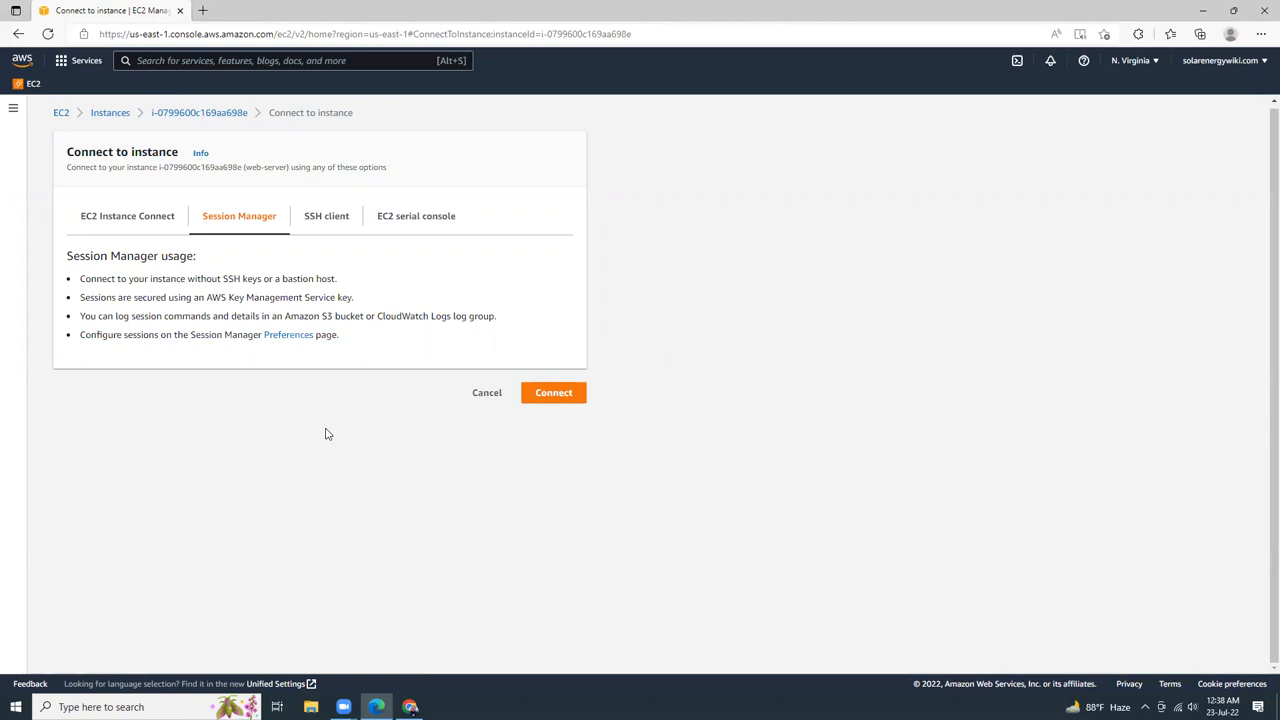
pyautogui.moveTo(406, 406)
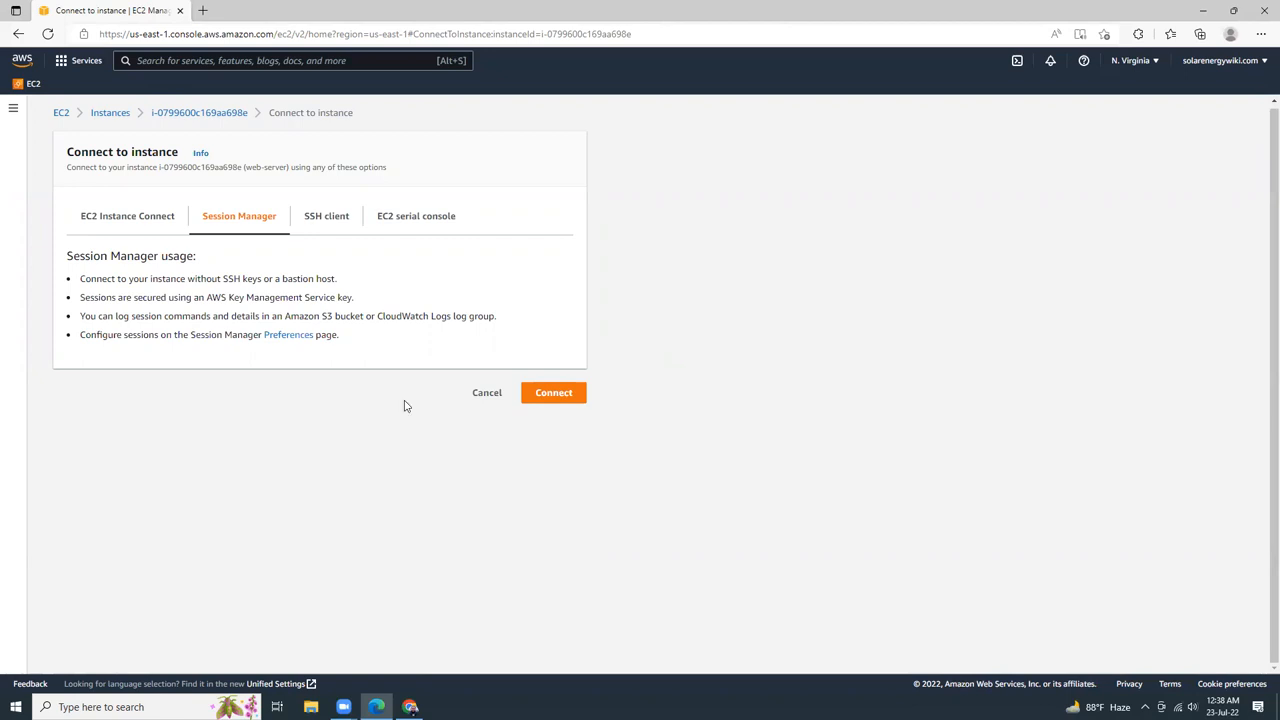
pyautogui.moveTo(530, 438)
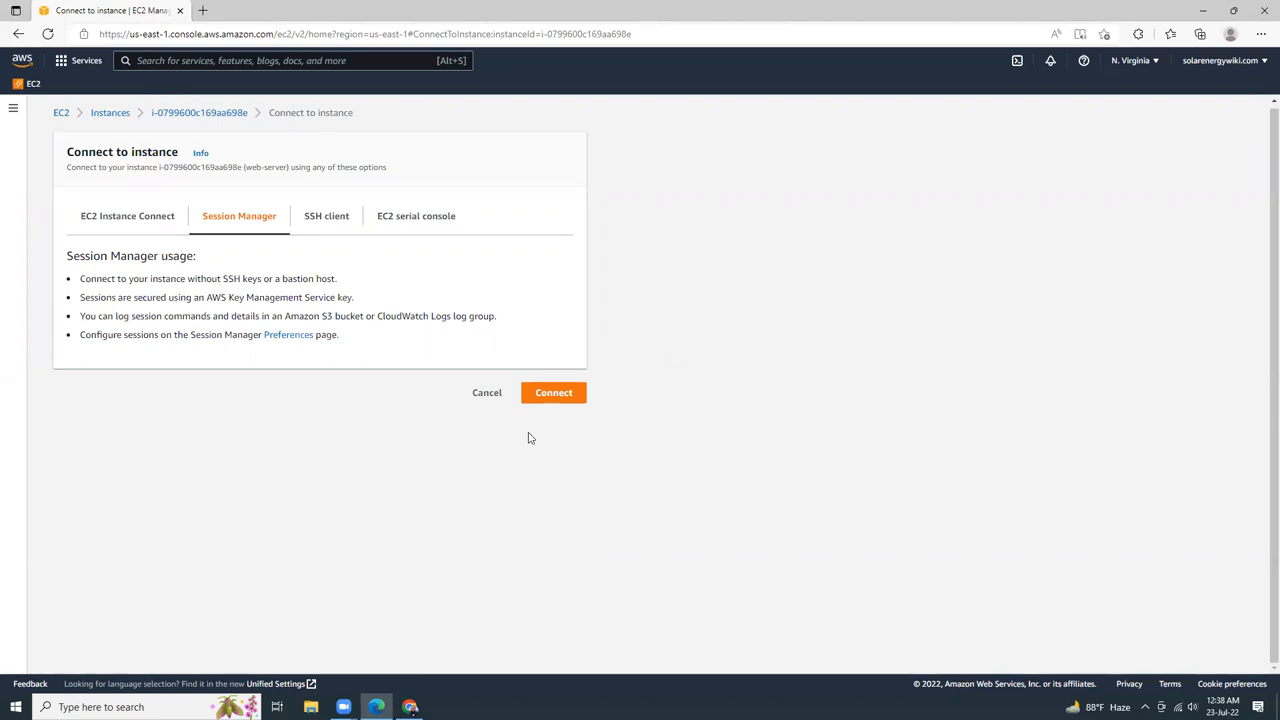
pyautogui.moveTo(563, 415)
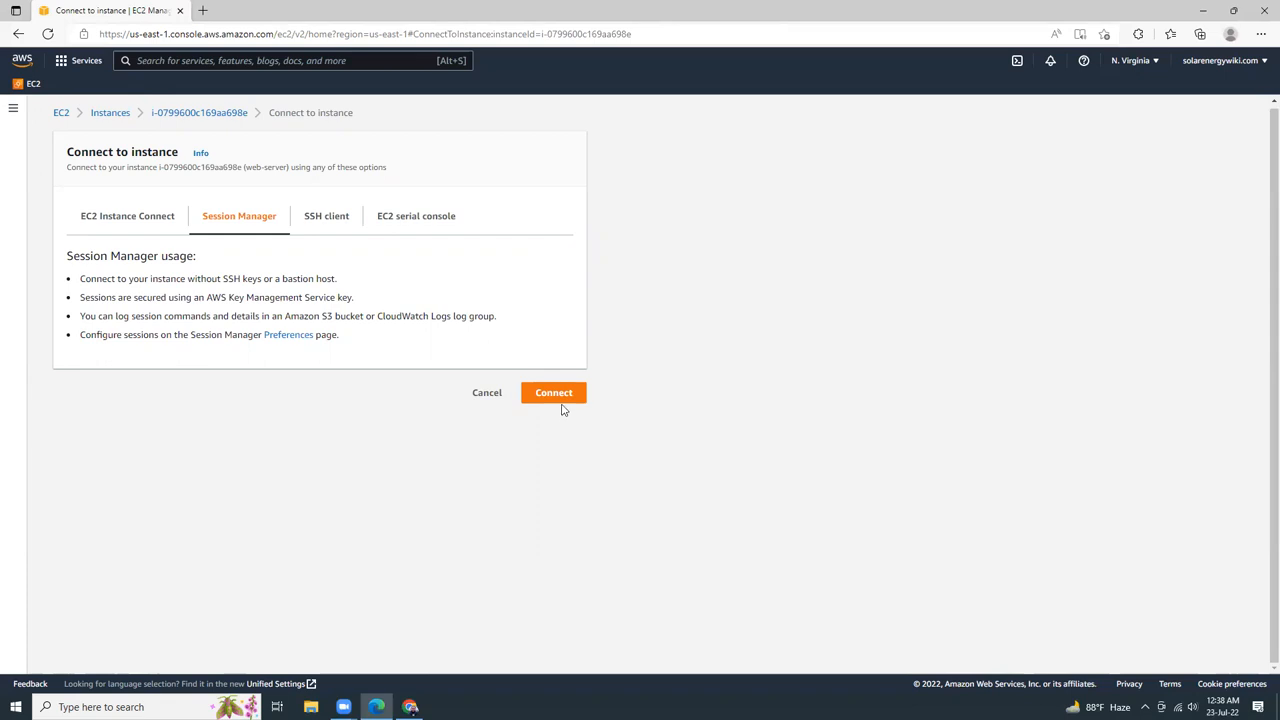
pyautogui.click(553, 392)
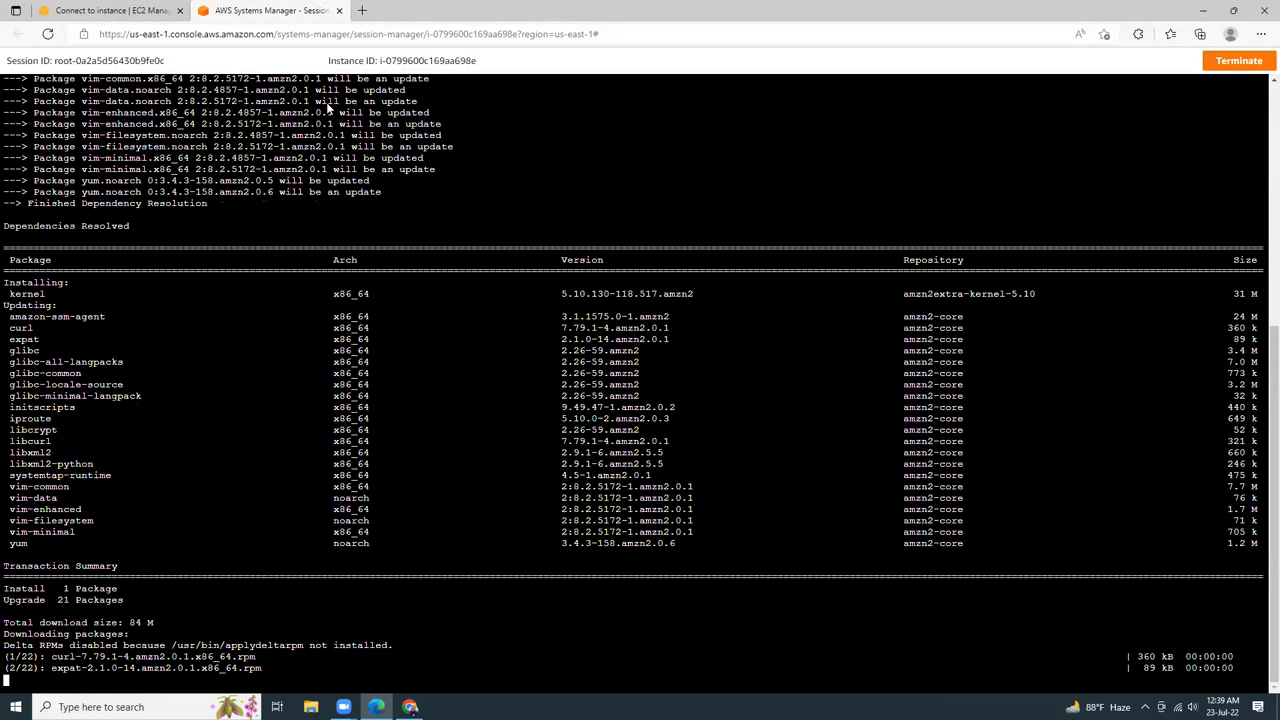
# Follow the yum update as it installs a new kernel and updates 21 packages
pyautogui.scroll(-3)
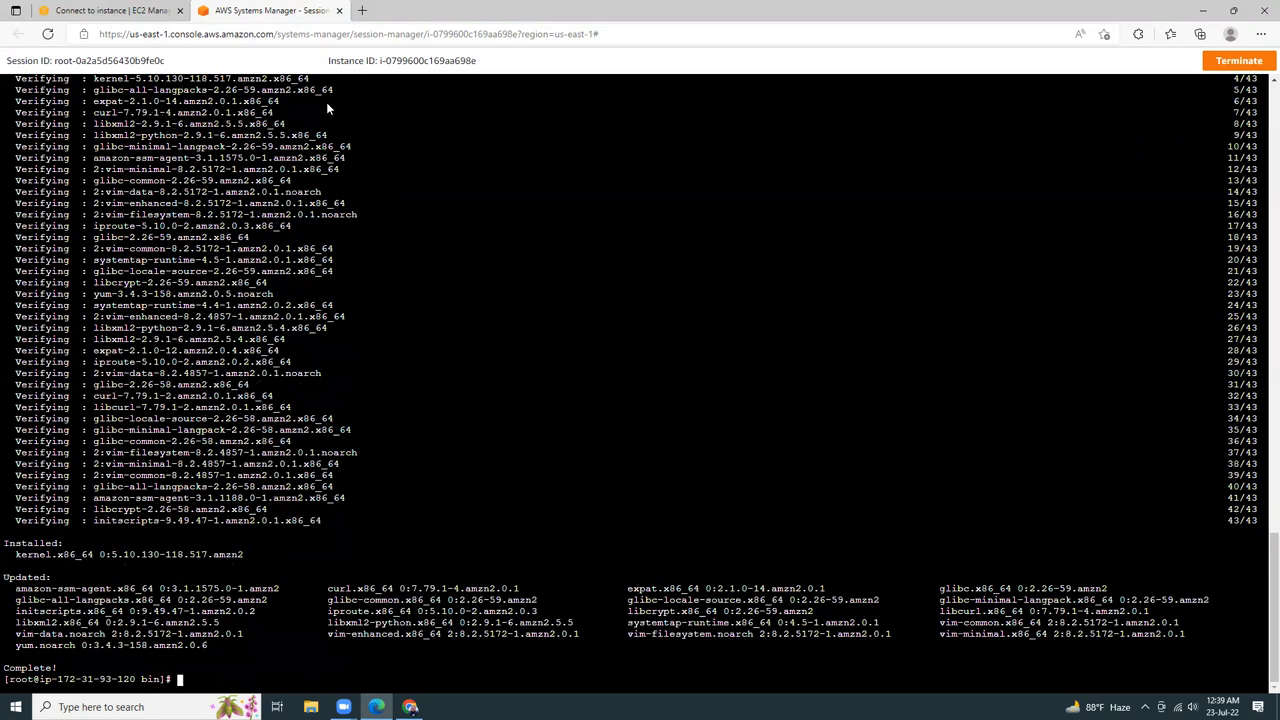
# Clear the terminal and run 'amazon-linux-extras enable nginx1'
pyautogui.write('clear')
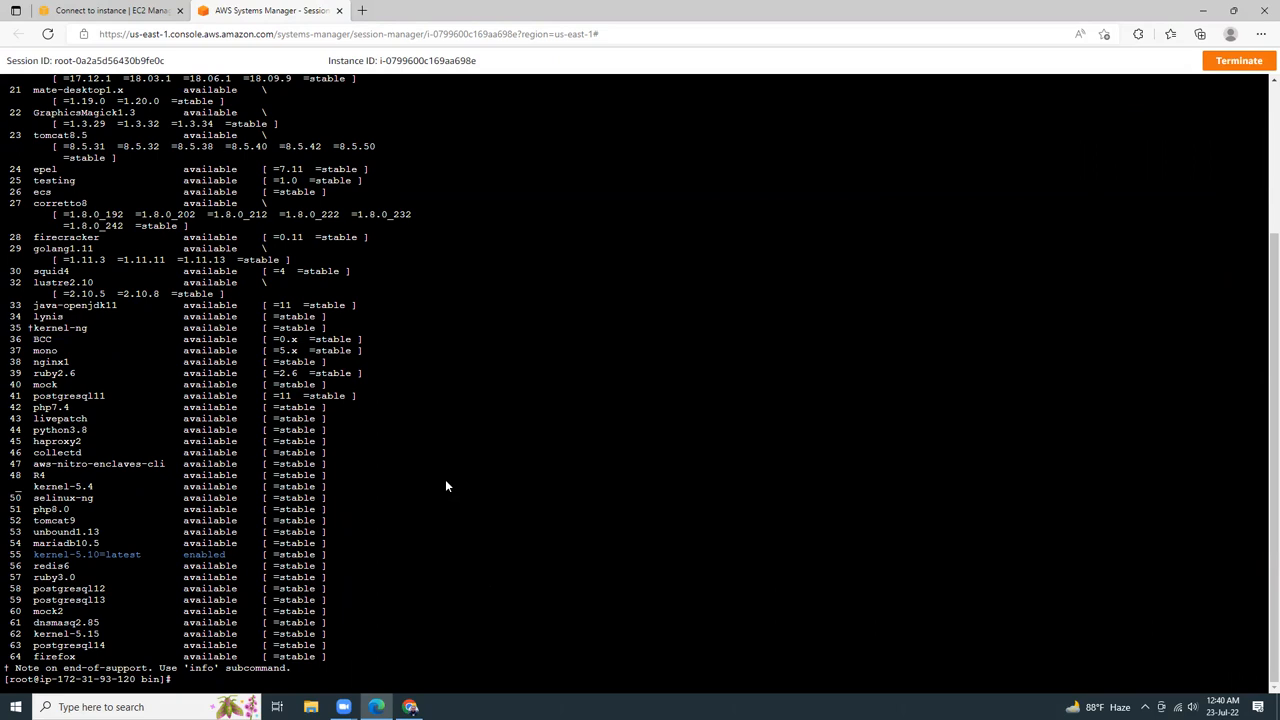
pyautogui.write('ama')
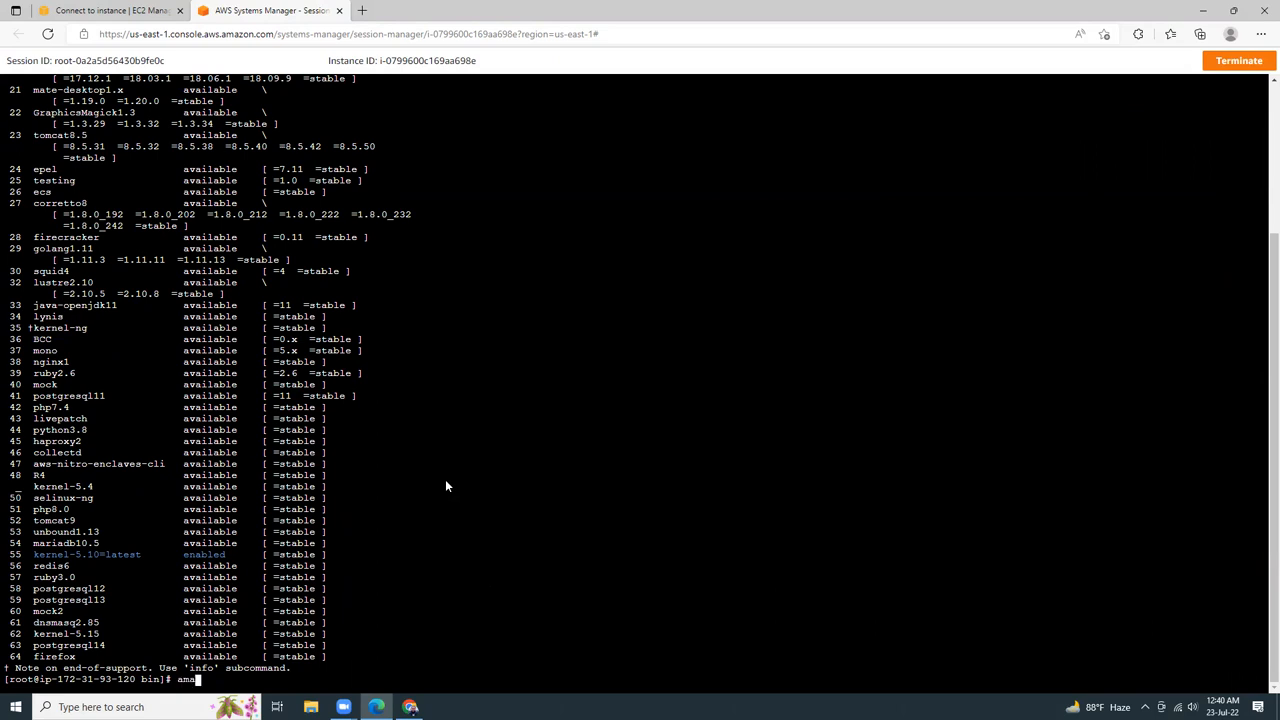
pyautogui.write('zon-linux-extras enable')
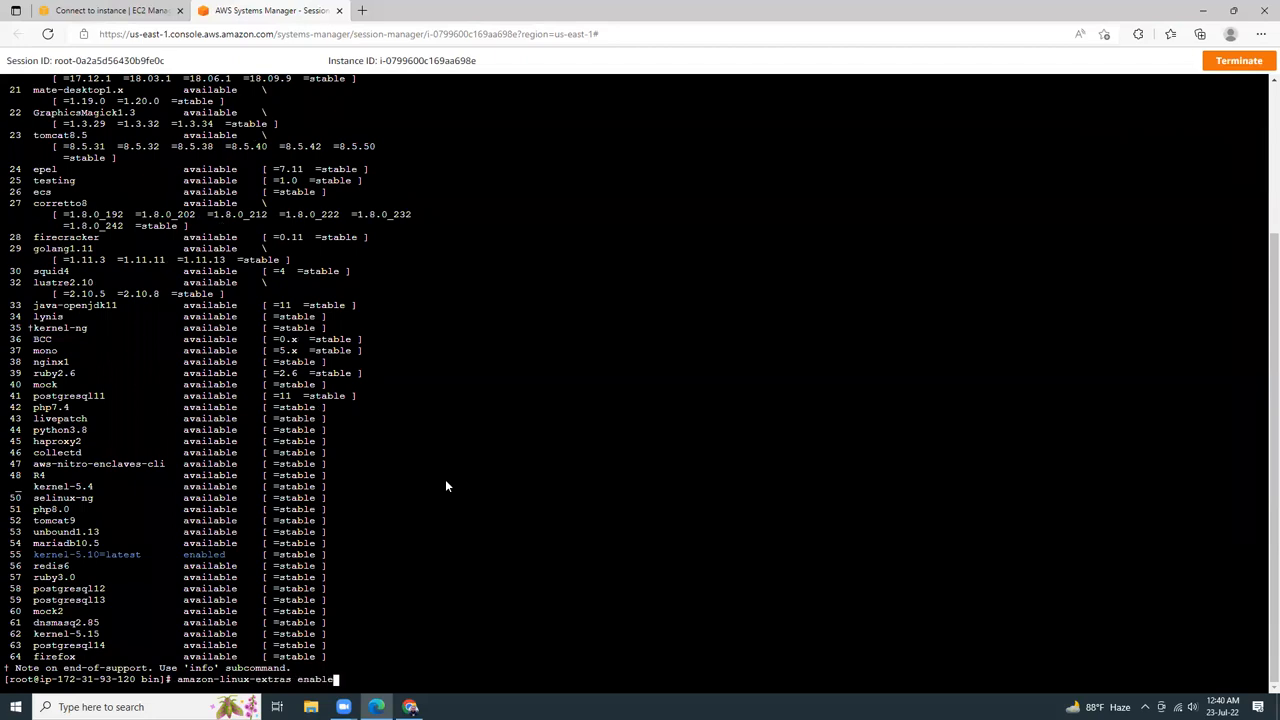
pyautogui.write('nginx')
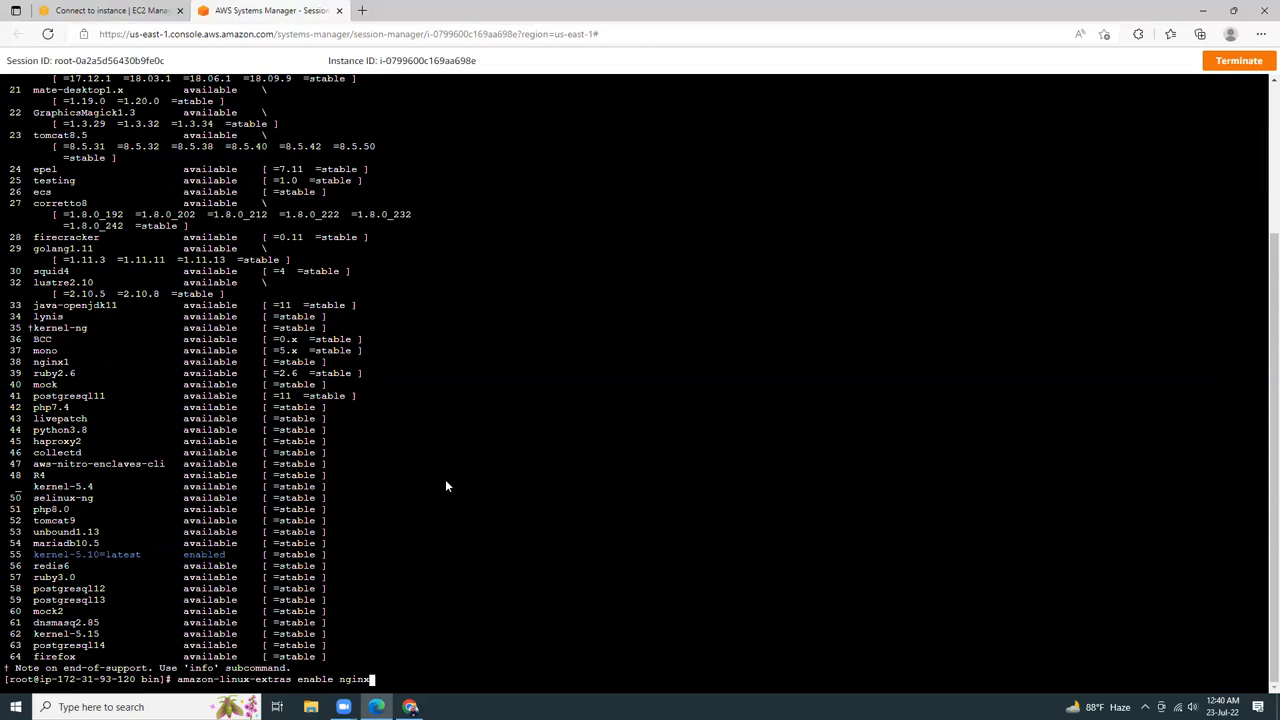
pyautogui.write('1')
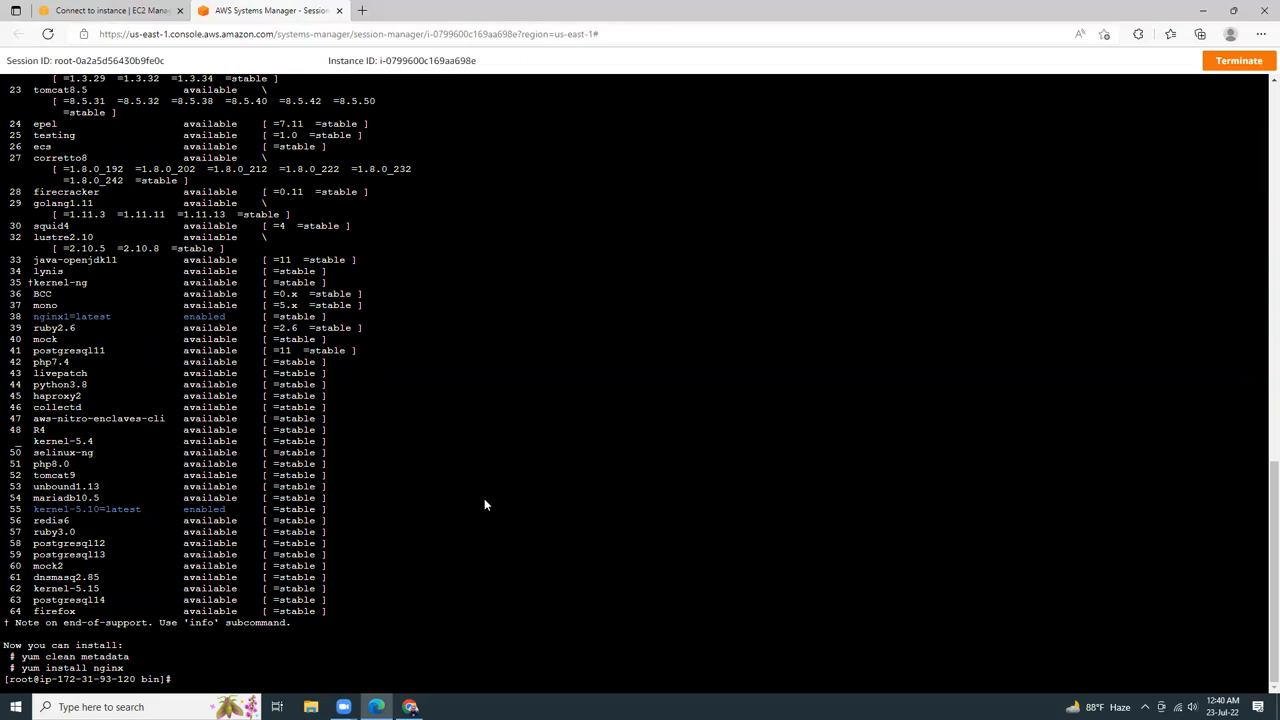
# Run 'sudo amazon-linux-extras enable php8.0' in the shell
pyautogui.write('sudo')
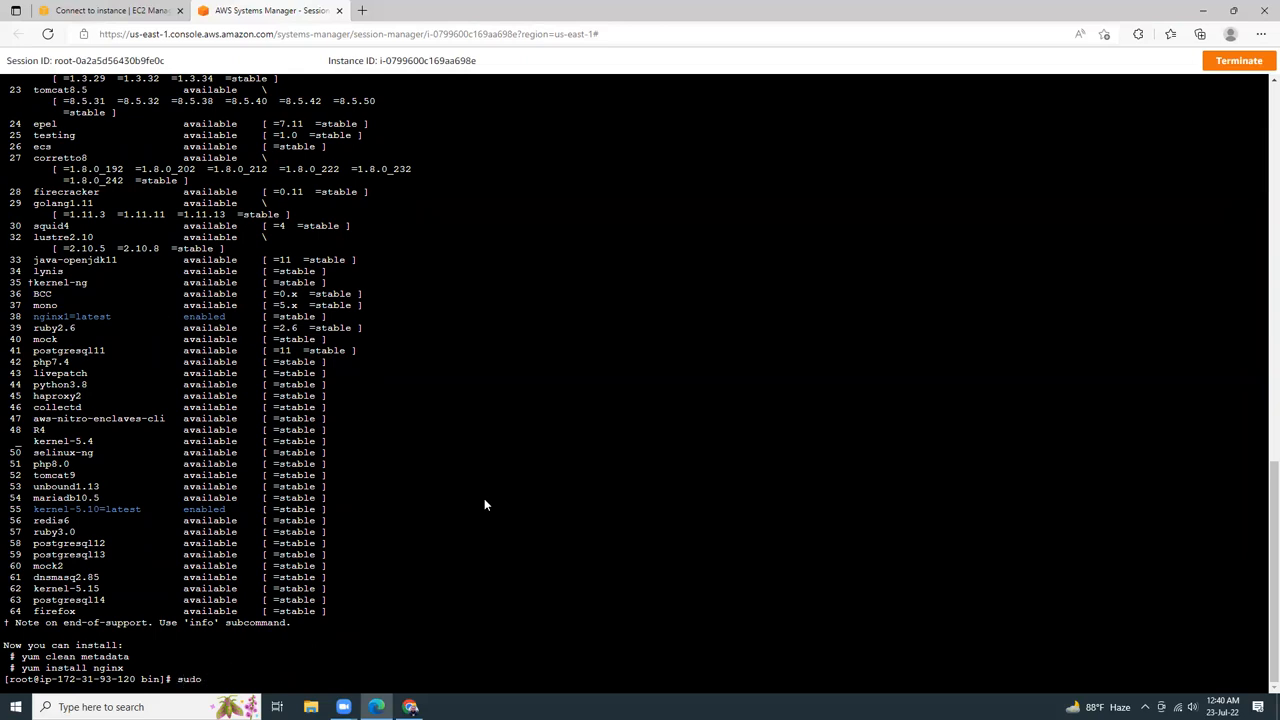
pyautogui.write('amazon-')
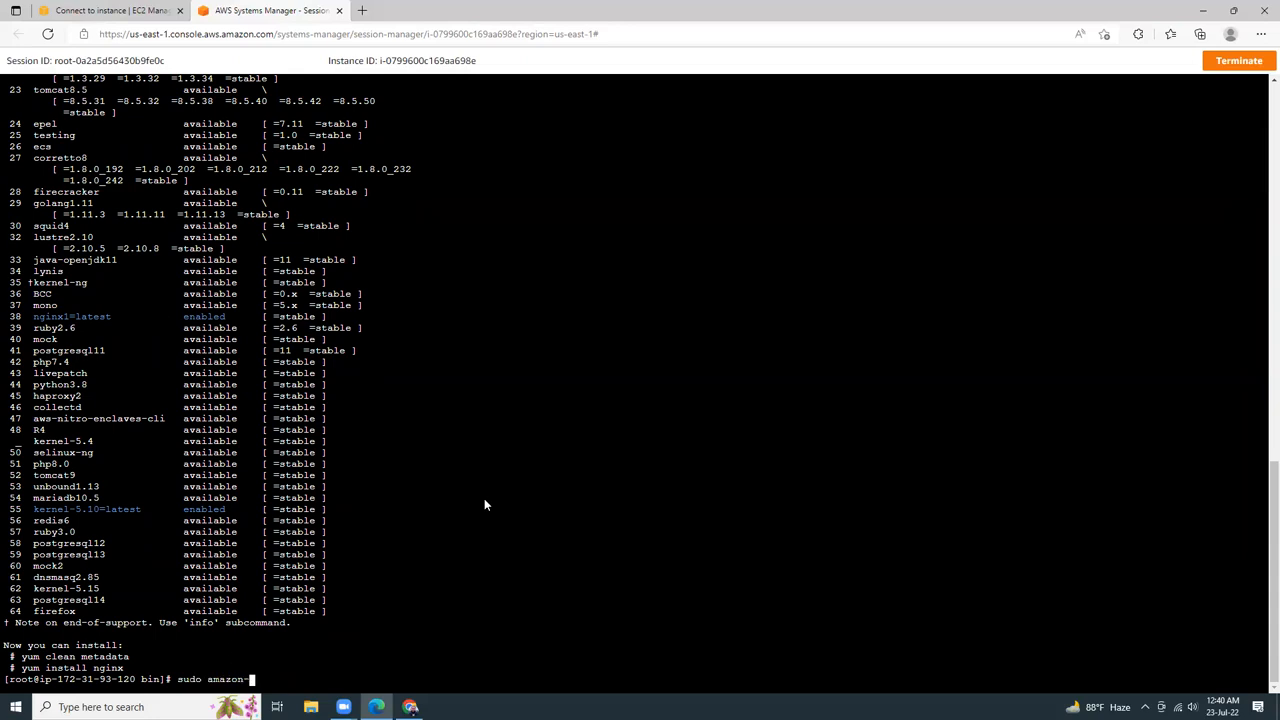
pyautogui.write('linux-extras')
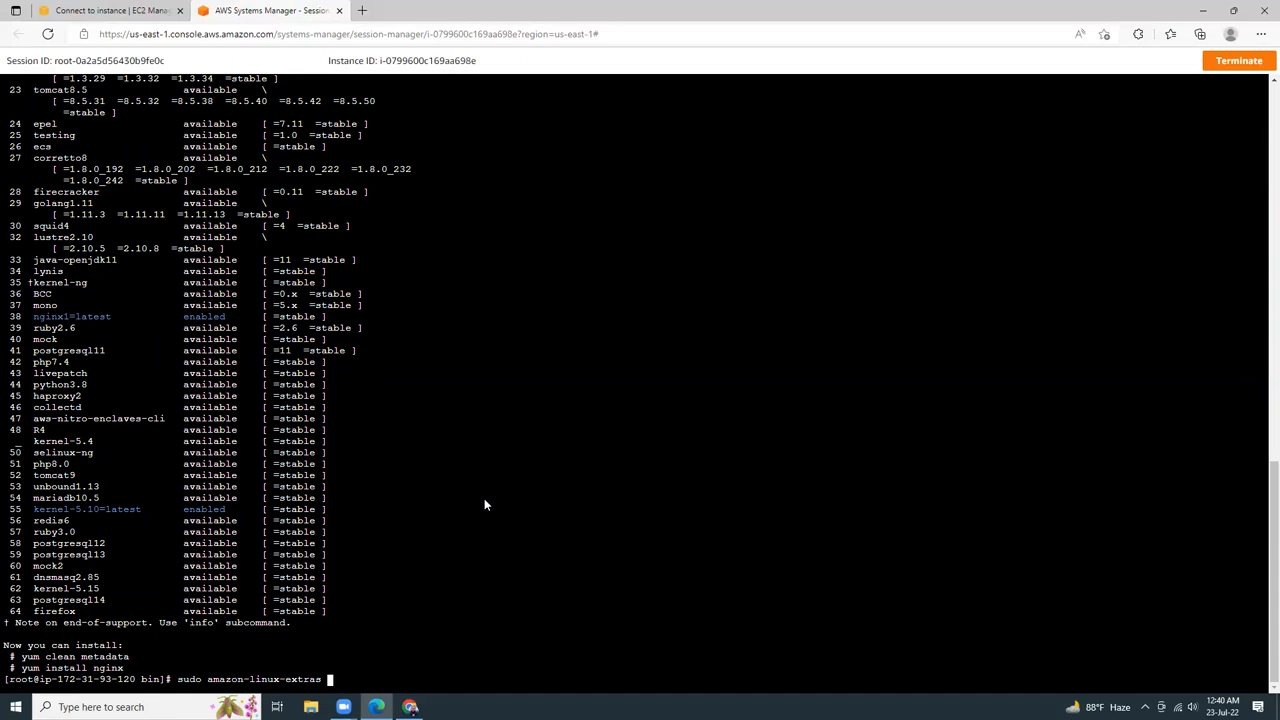
pyautogui.write('enable php')
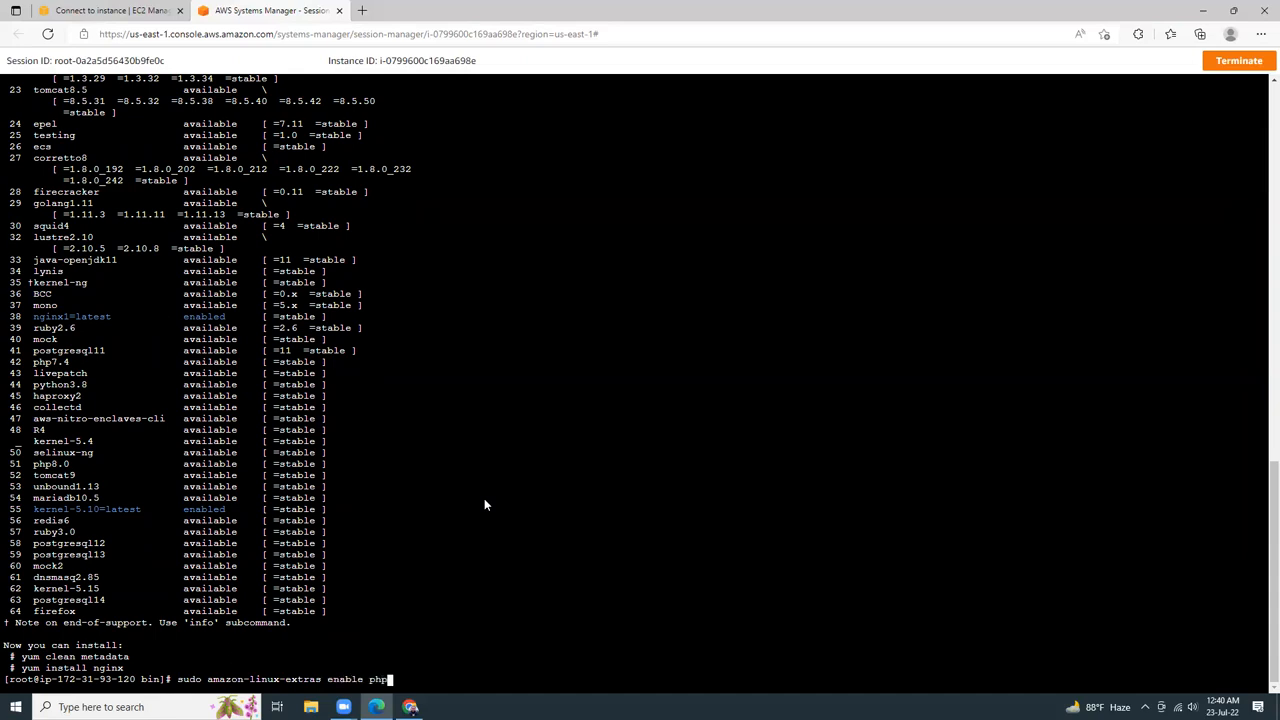
pyautogui.write('8.0')
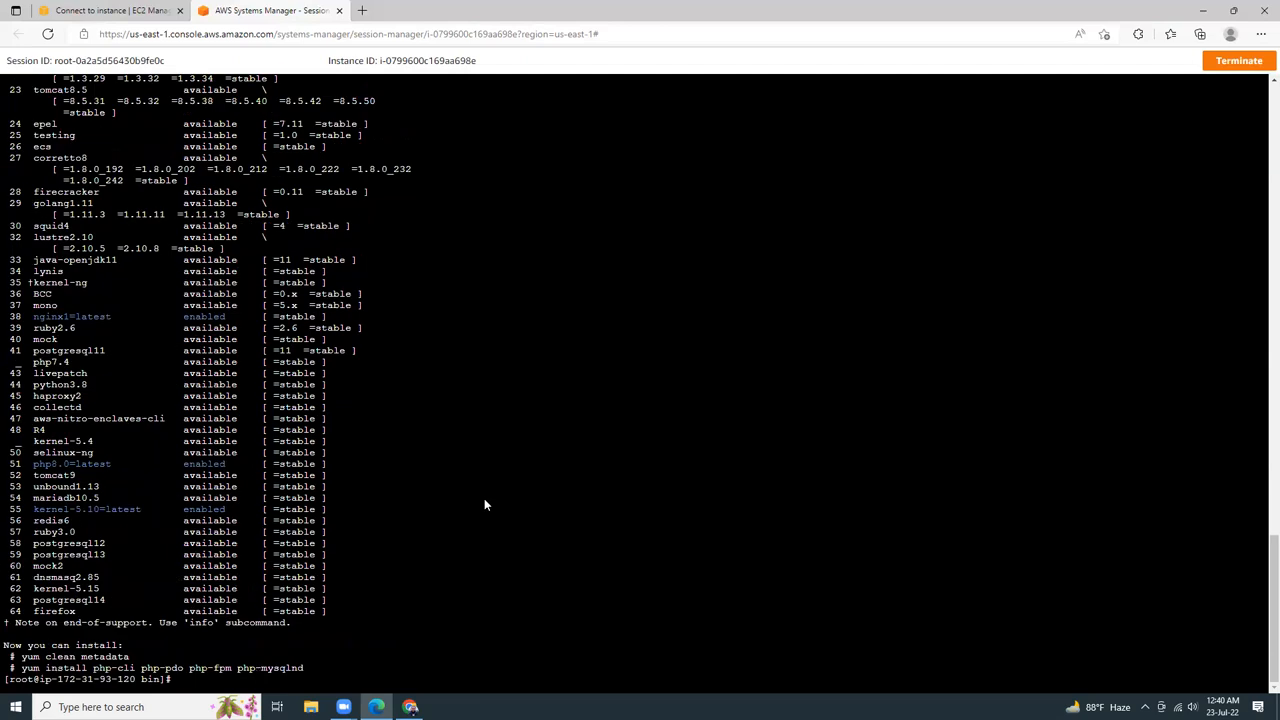
pyautogui.moveTo(125, 468)
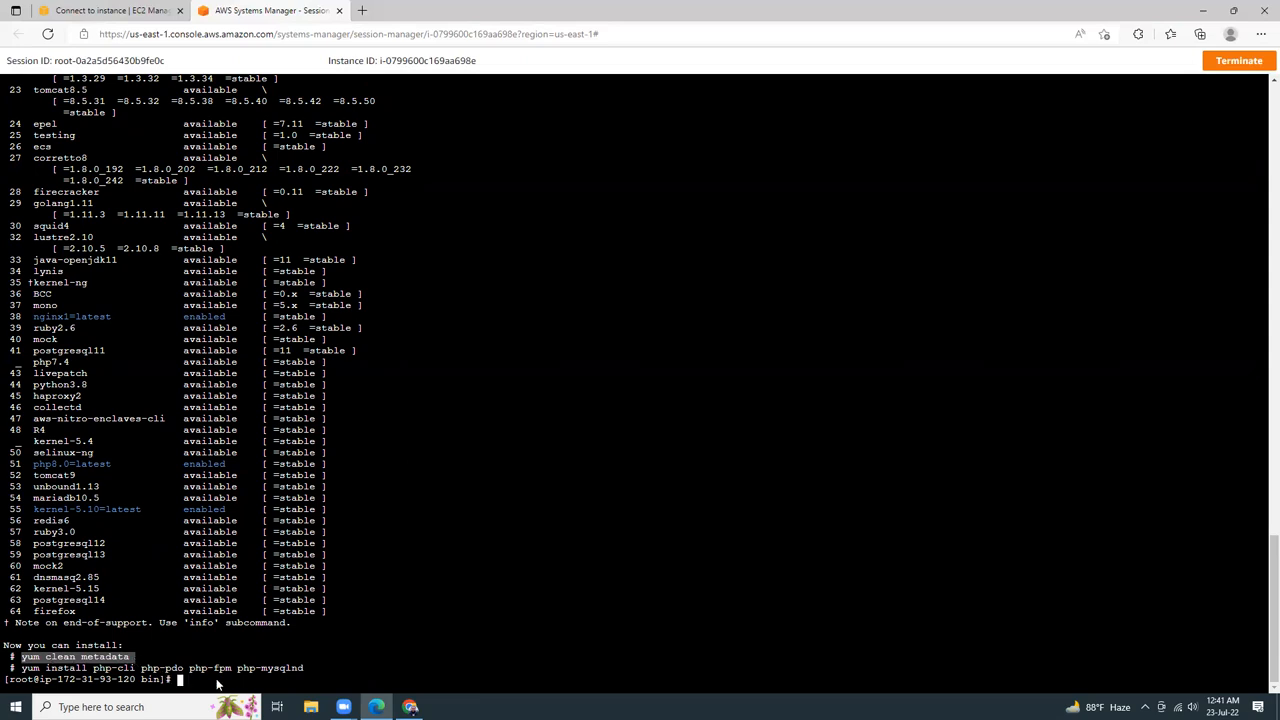
# Run 'yum clean metadata' in the instance shell
pyautogui.rightClick(215, 683)
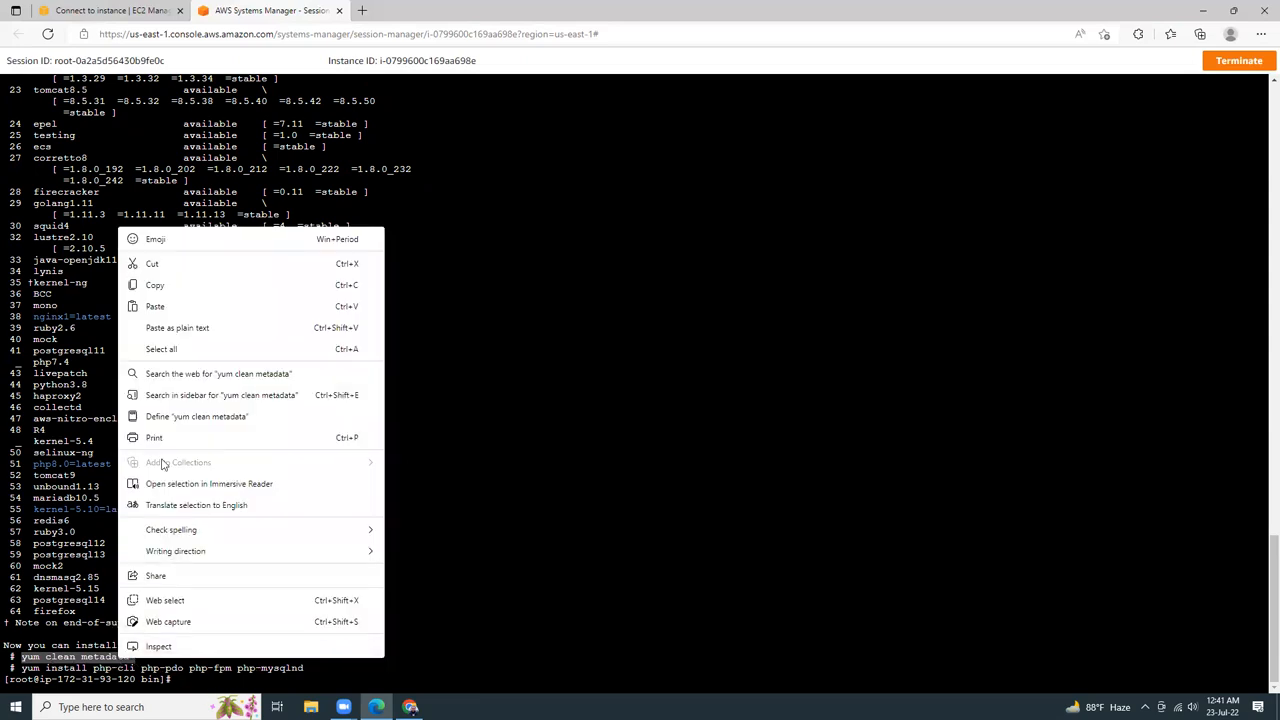
pyautogui.click(240, 685)
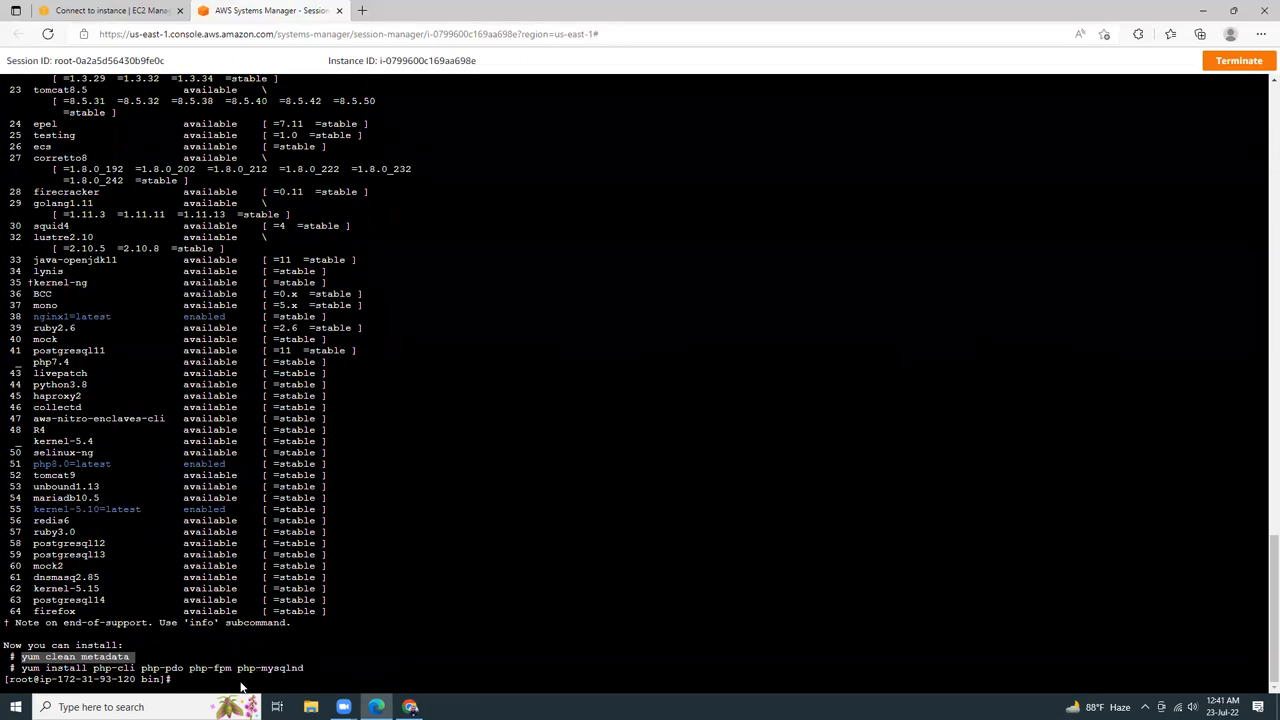
pyautogui.rightClick(240, 685)
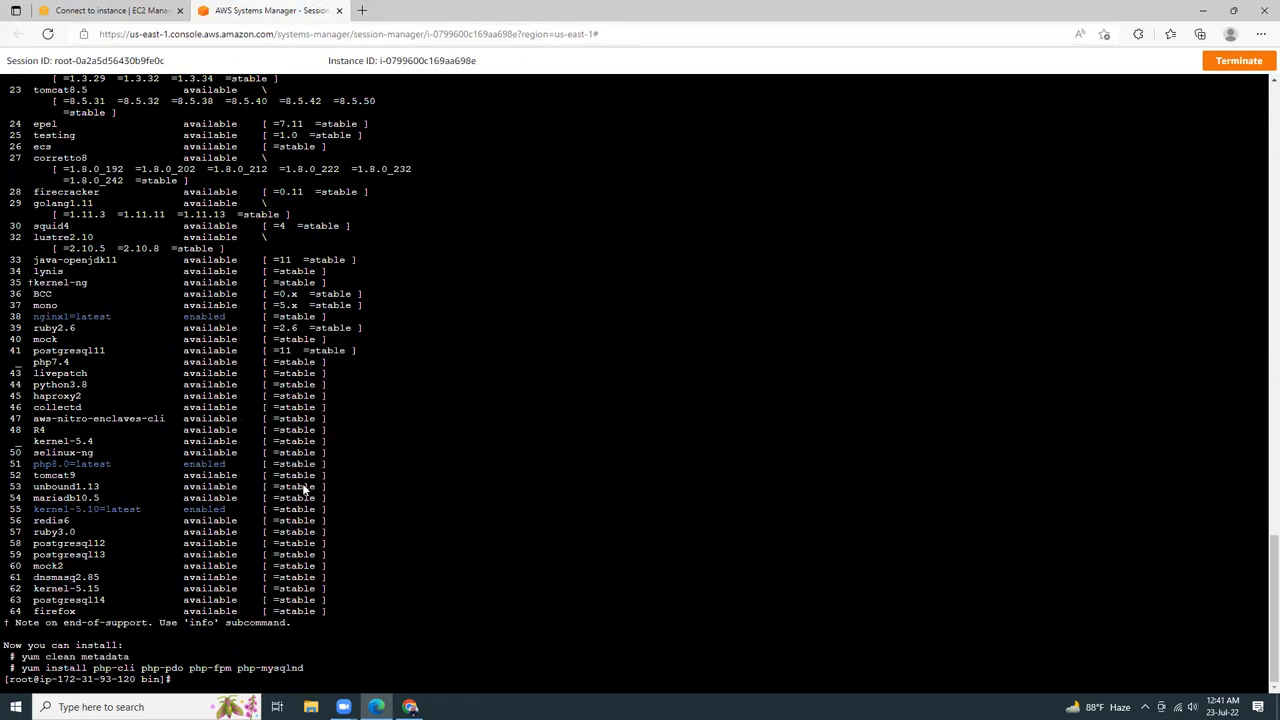
pyautogui.write('yum clean metadata')
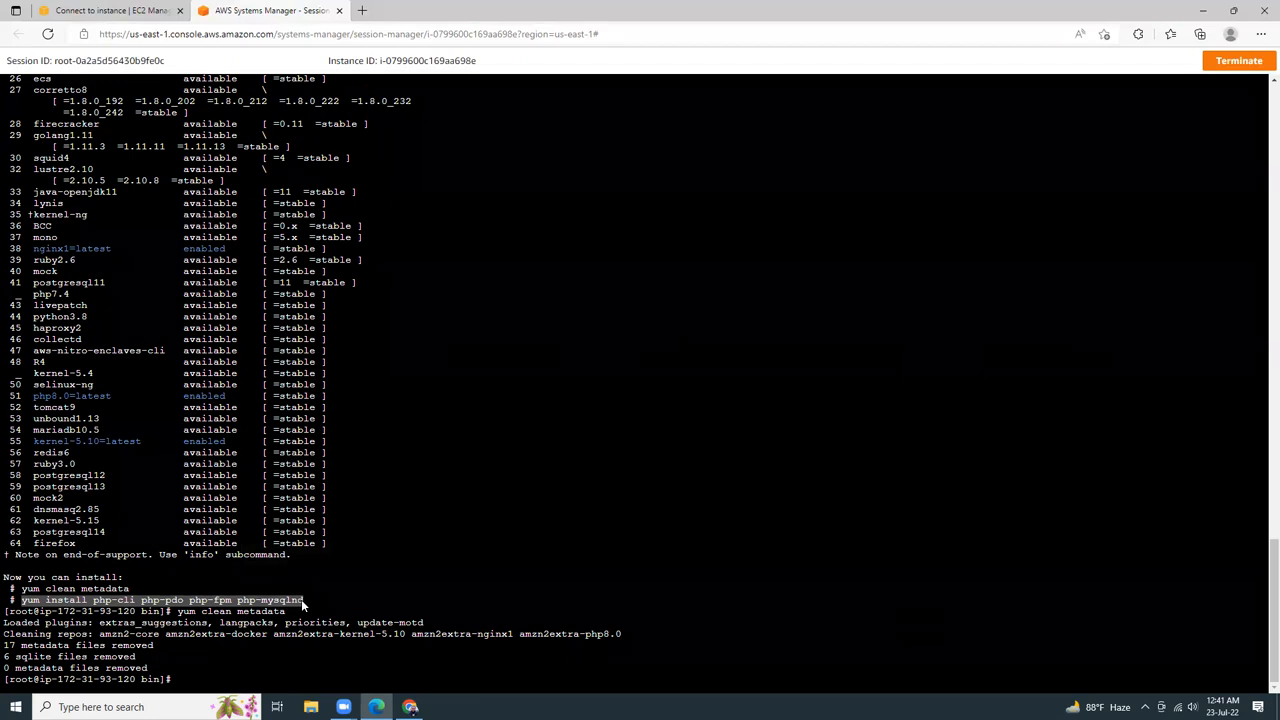
# Install php-cli, php-pdo, php-fpm and php-mysqlnd with yum, confirming with y
pyautogui.rightClick(302, 605)
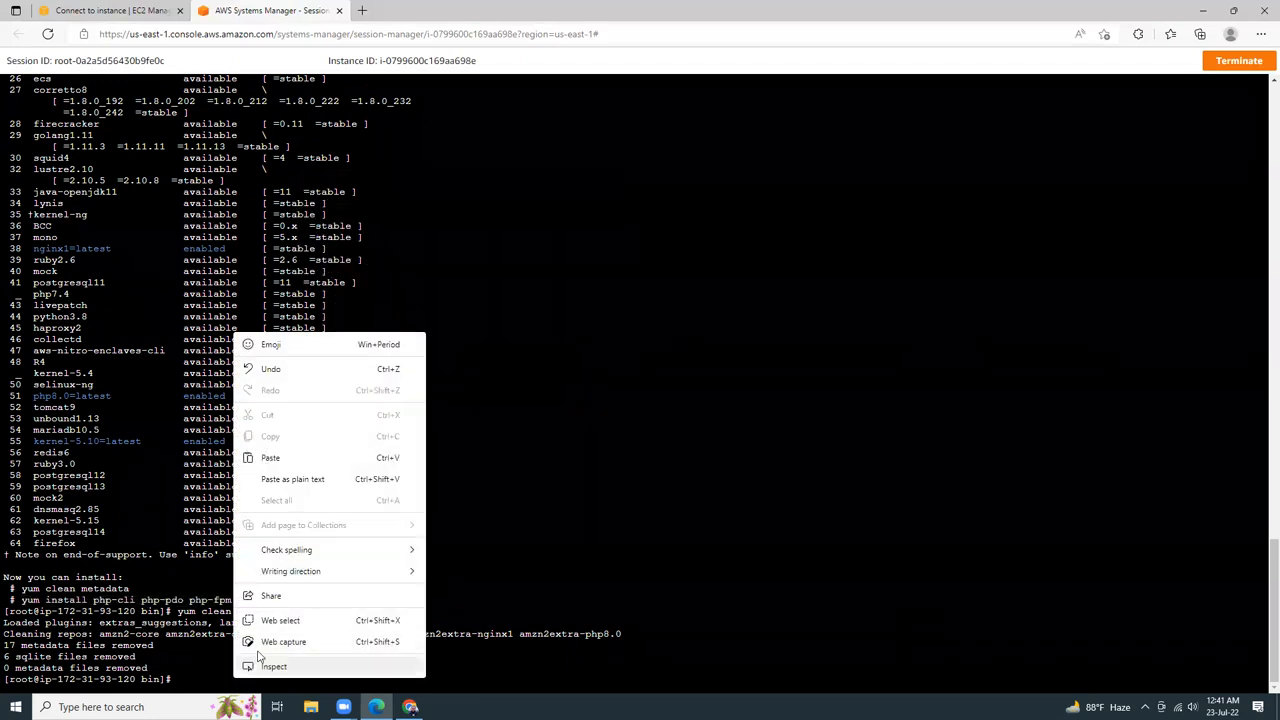
pyautogui.click(295, 485)
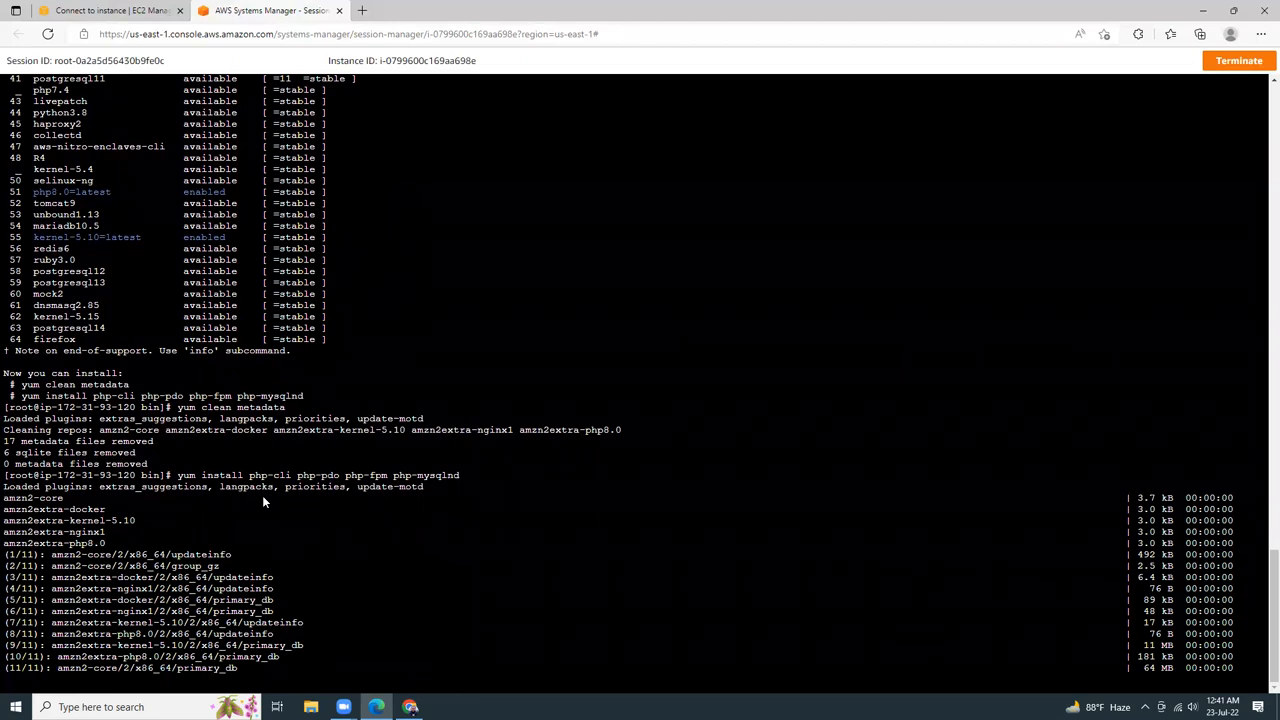
pyautogui.scroll(-3)
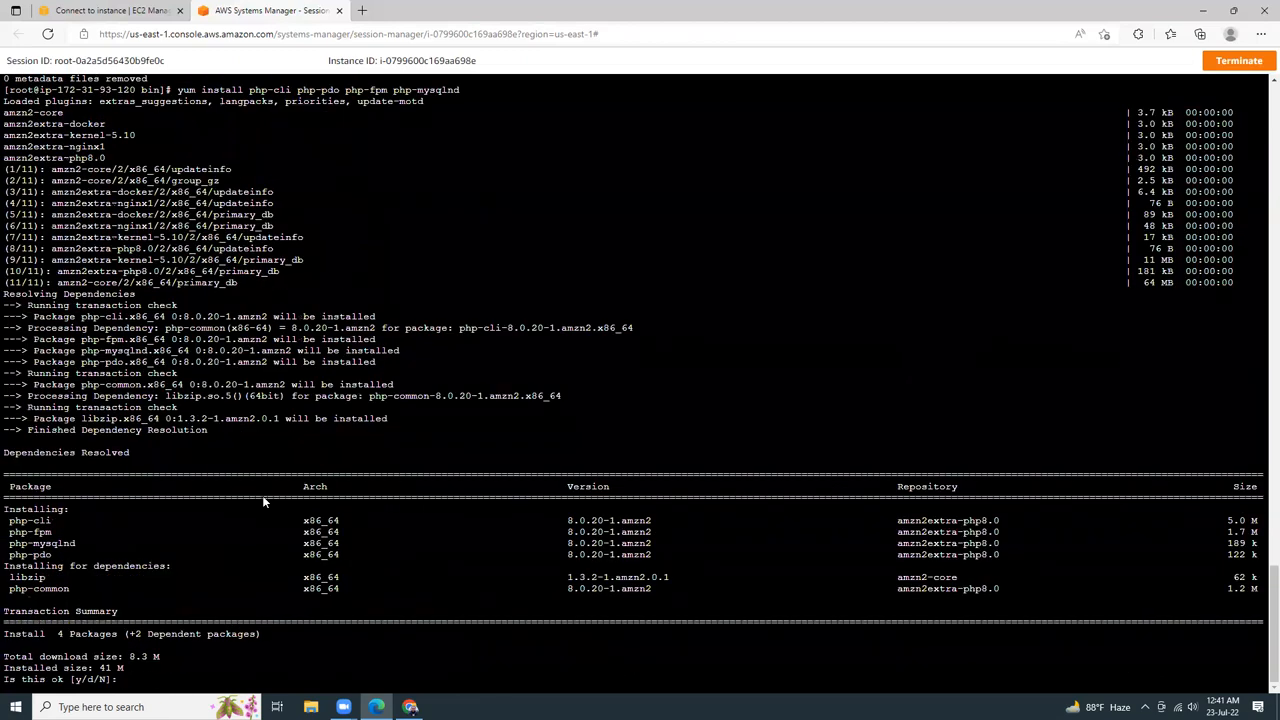
pyautogui.write('y')
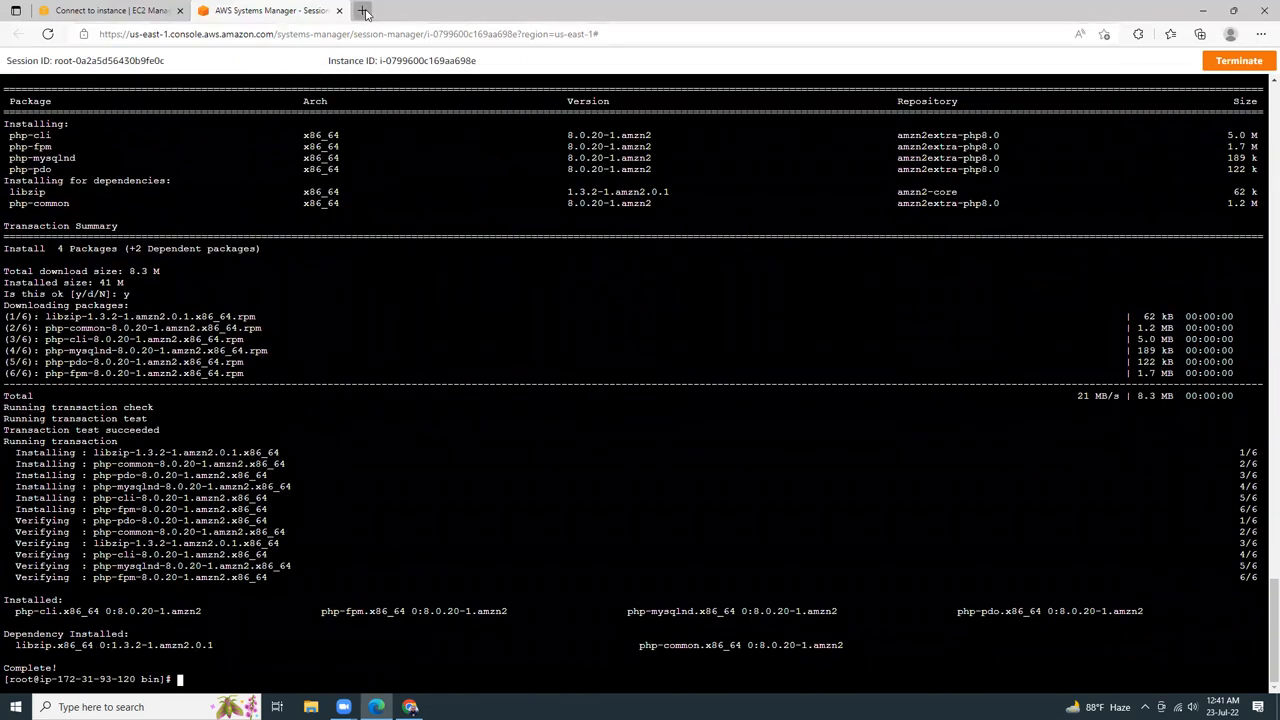
# Search Bing for 'aws nginx install atiq' in a new Edge tab and browse the results
pyautogui.click(364, 11)
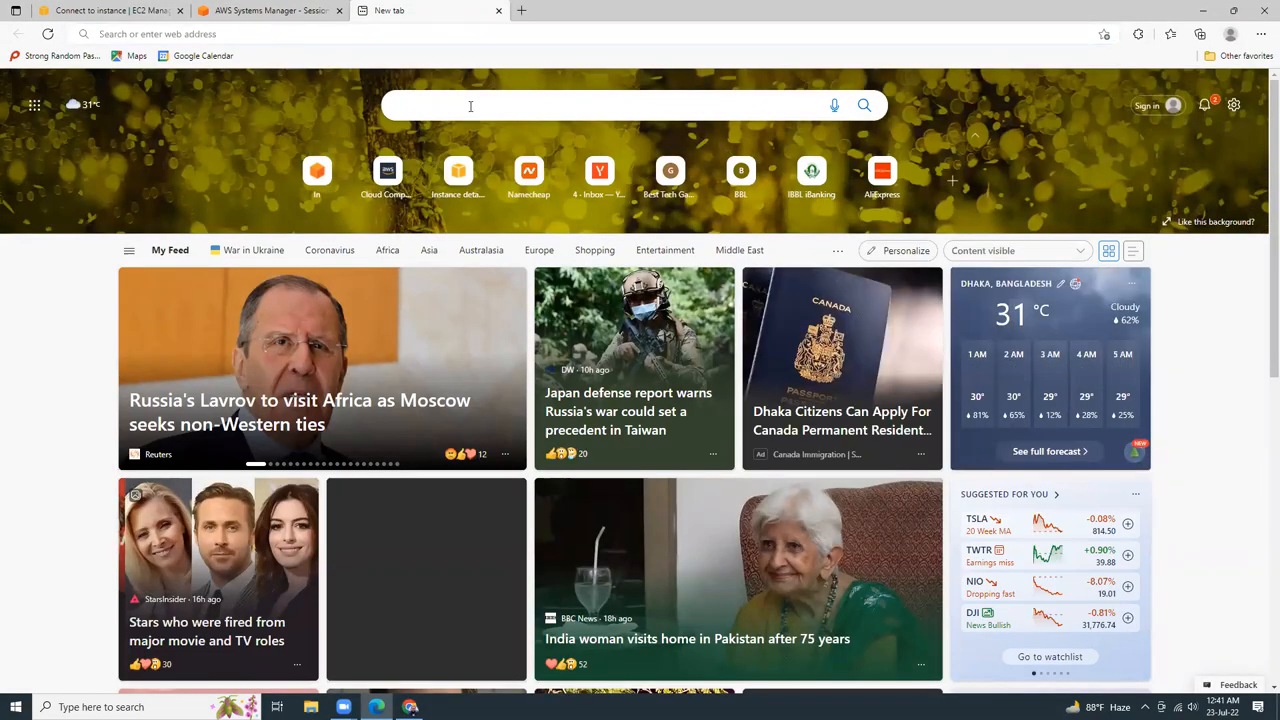
pyautogui.write('aws')
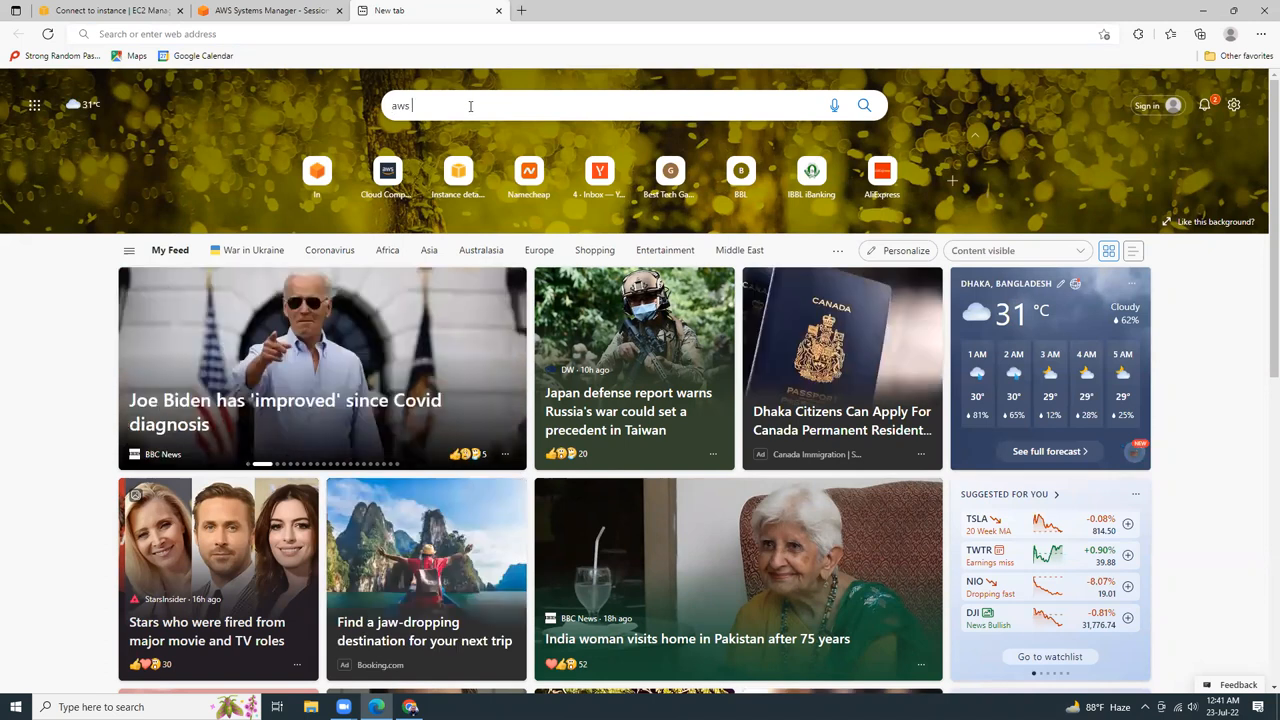
pyautogui.write('nginx install atiq')
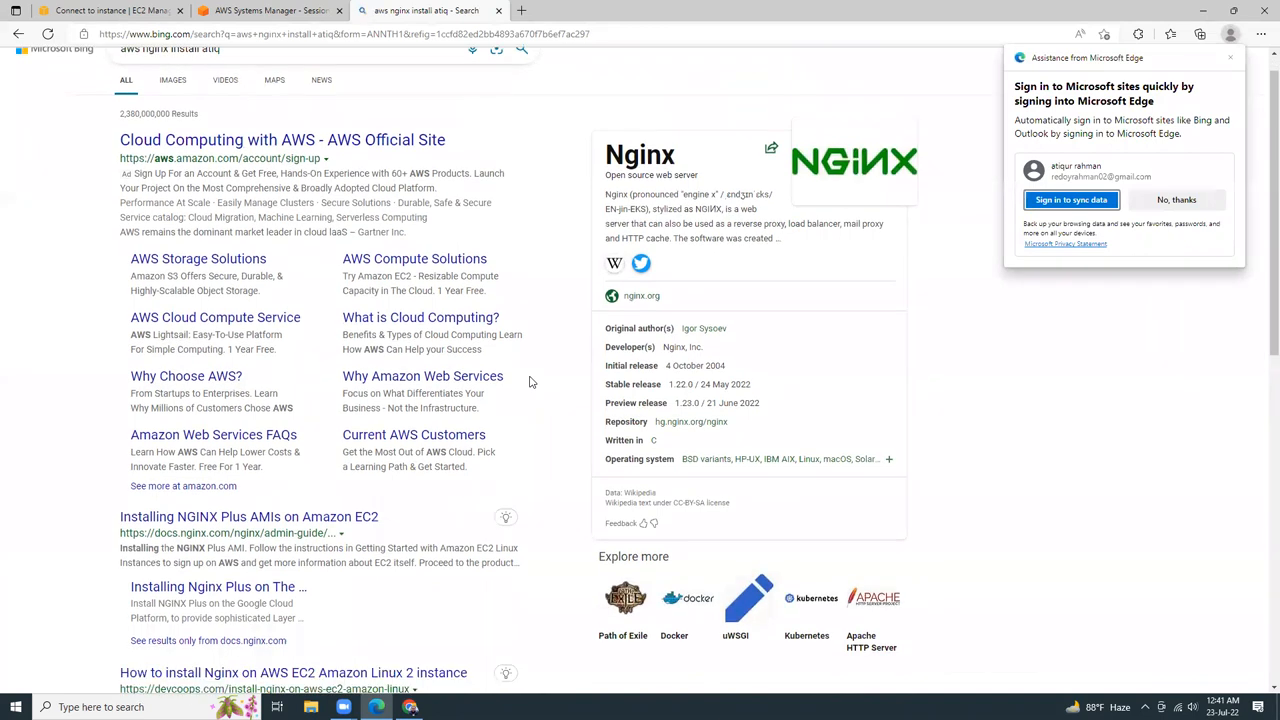
pyautogui.scroll(-3)
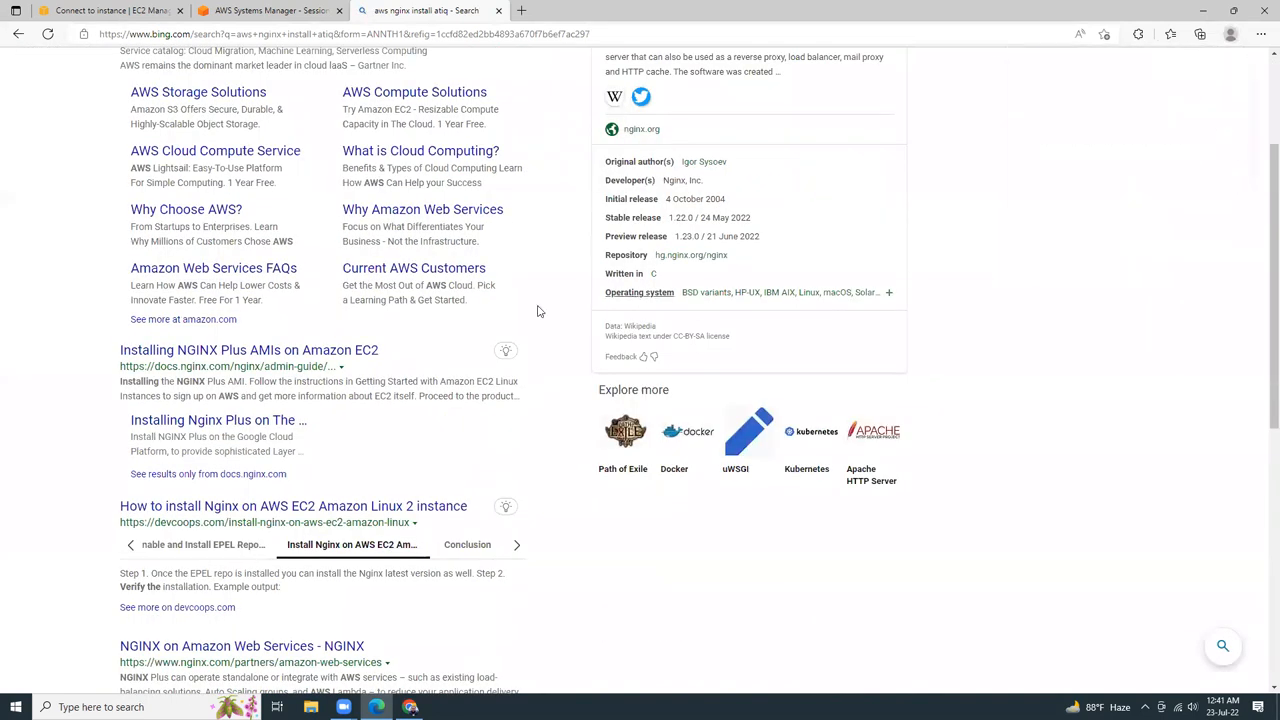
pyautogui.scroll(-3)
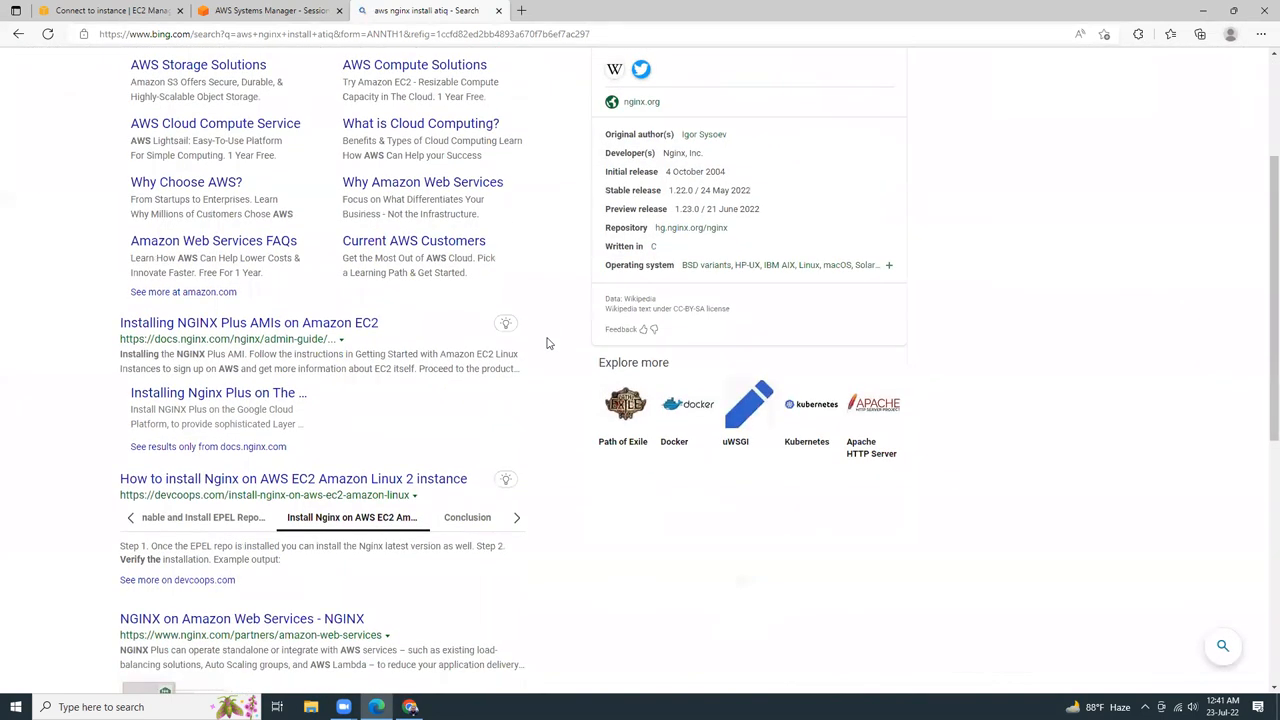
pyautogui.scroll(-3)
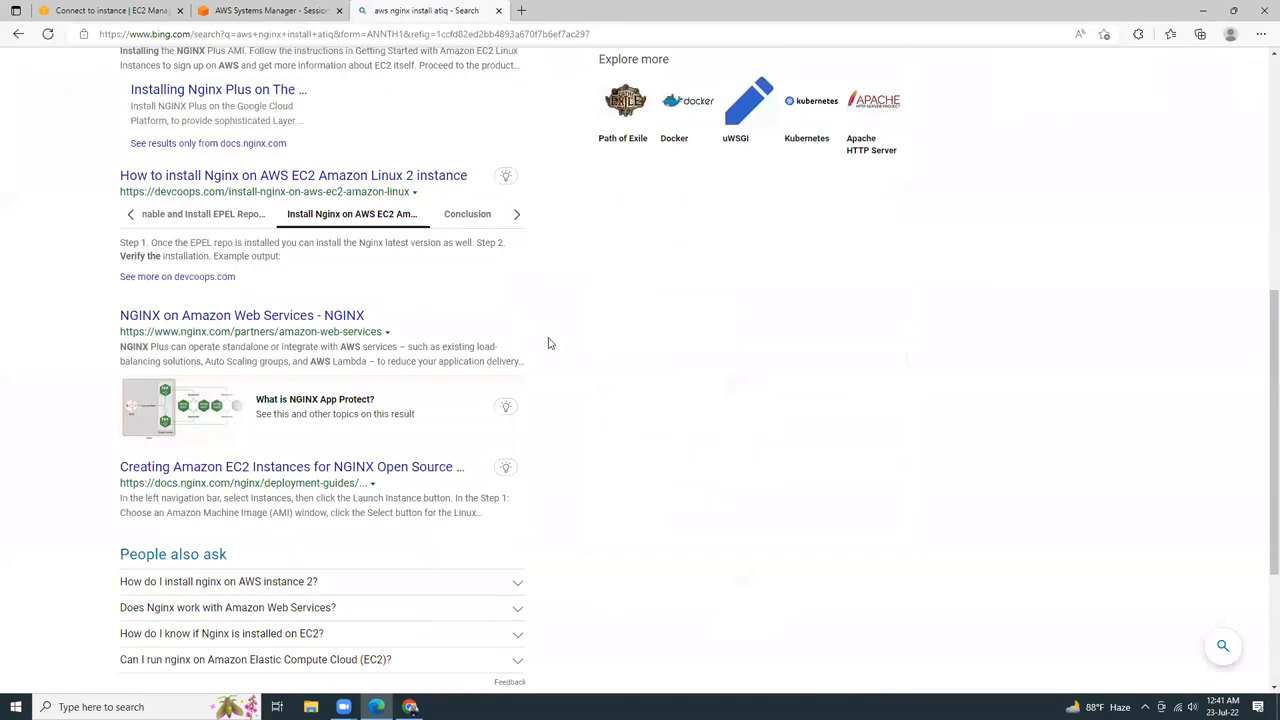
pyautogui.scroll(3)
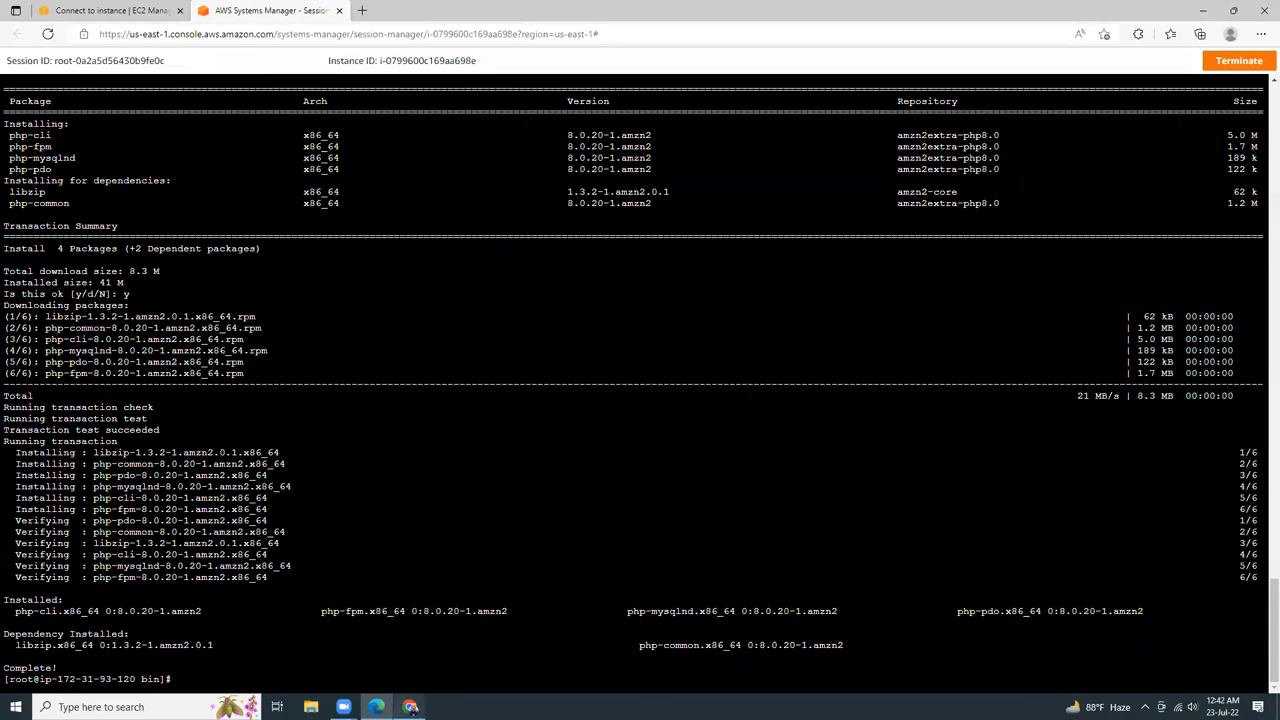
# Open the 'How to Setup PHP-FPM (PHP 8) Nginx in Amazon Linux 2' post at its install commands
pyautogui.click(245, 11)
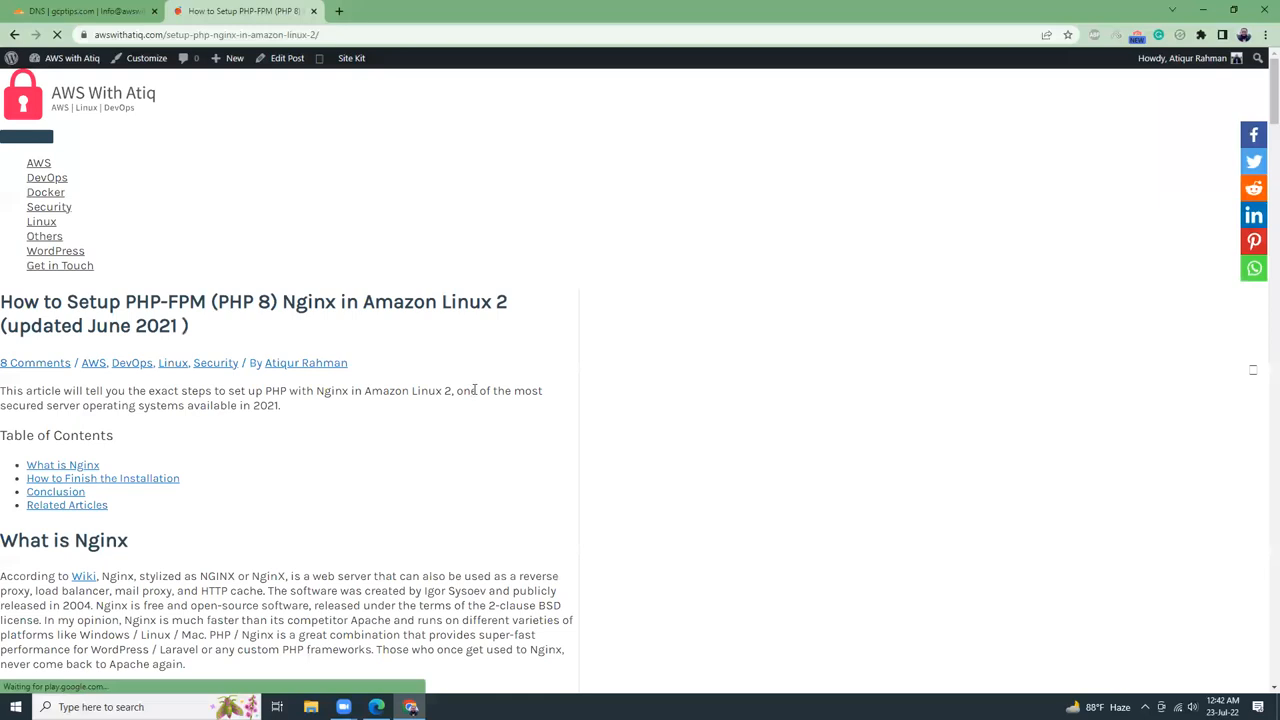
pyautogui.scroll(-3)
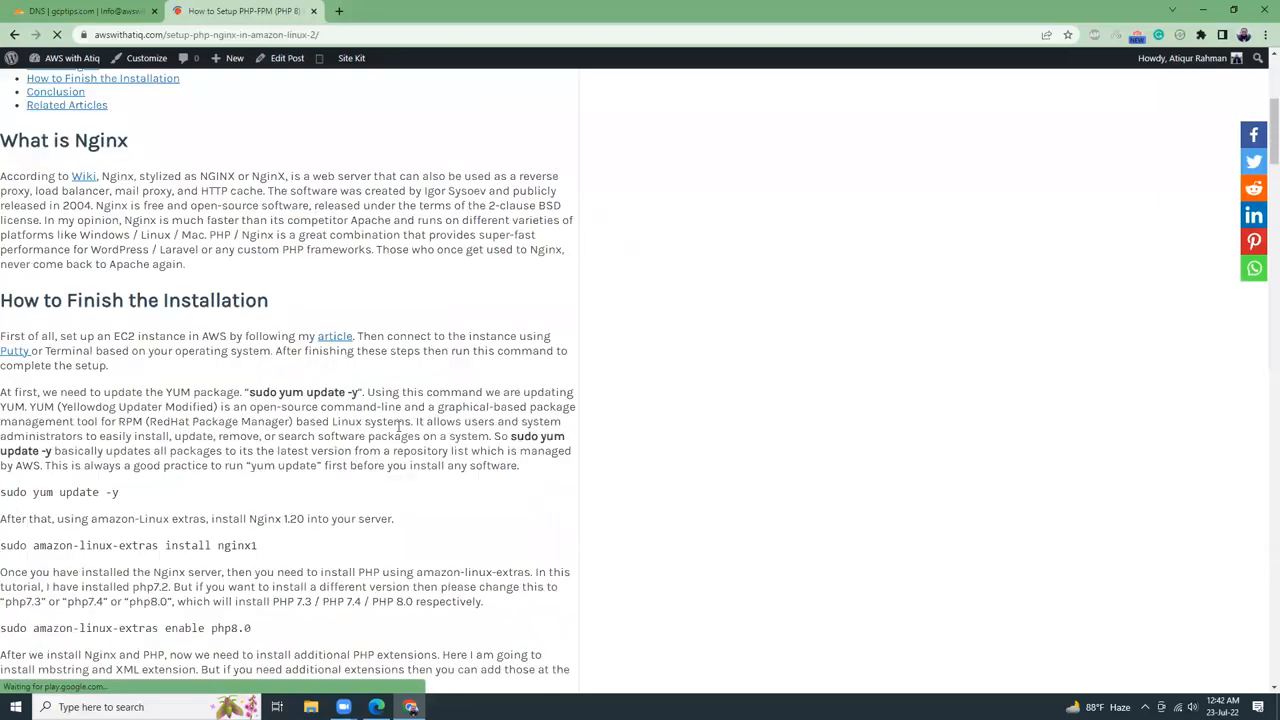
pyautogui.click(205, 34)
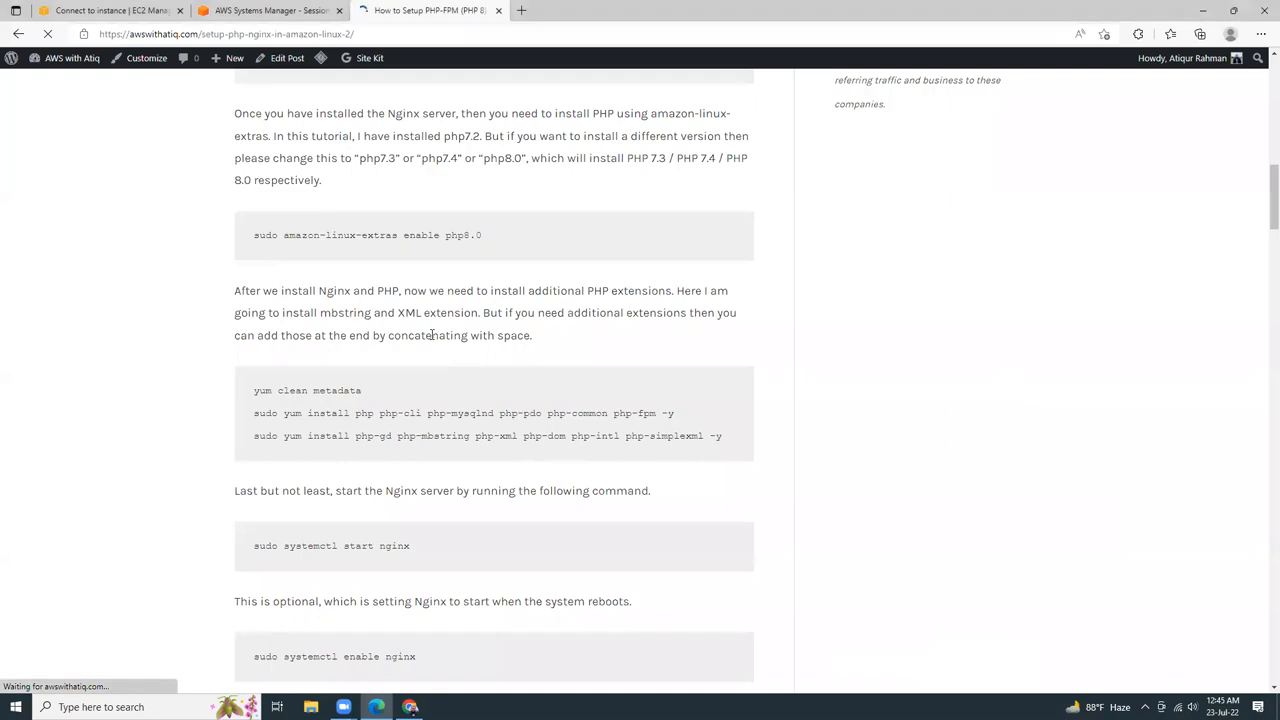
pyautogui.moveTo(464, 363)
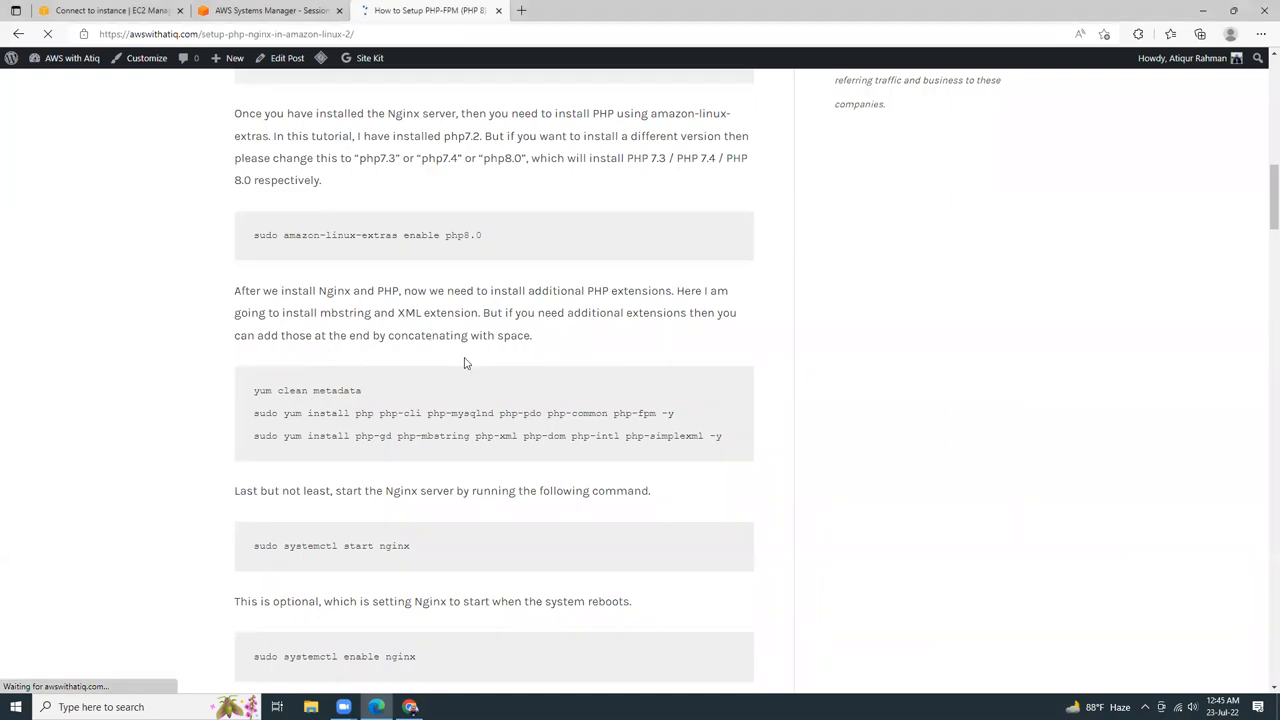
pyautogui.moveTo(256, 416)
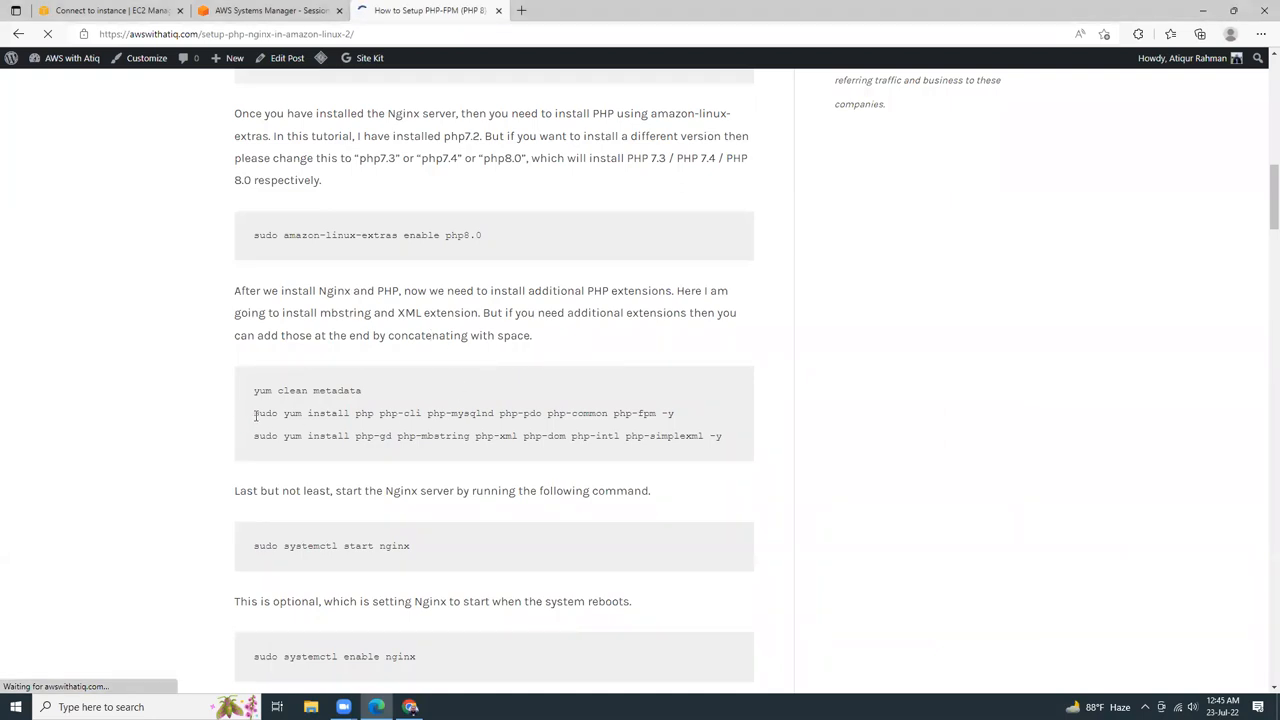
# Copy the guide's PHP install and PHP extensions commands into the terminal
pyautogui.tripleClick(460, 413)
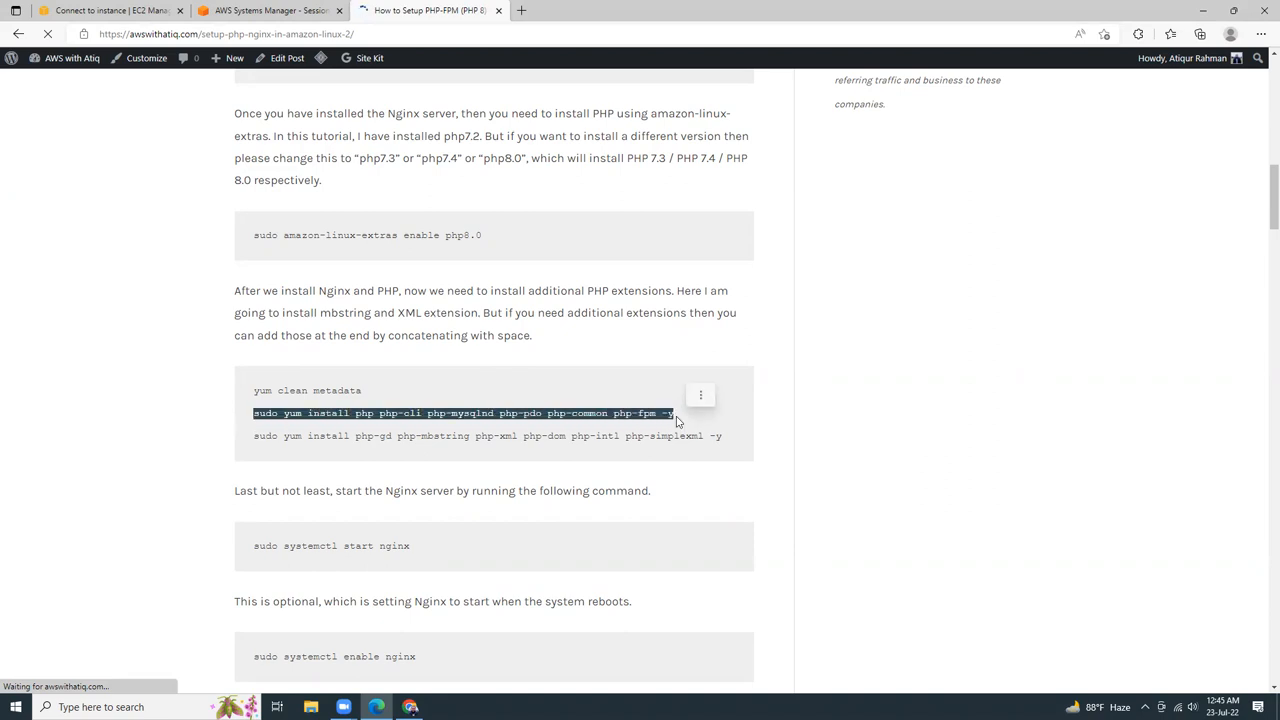
pyautogui.click(268, 10)
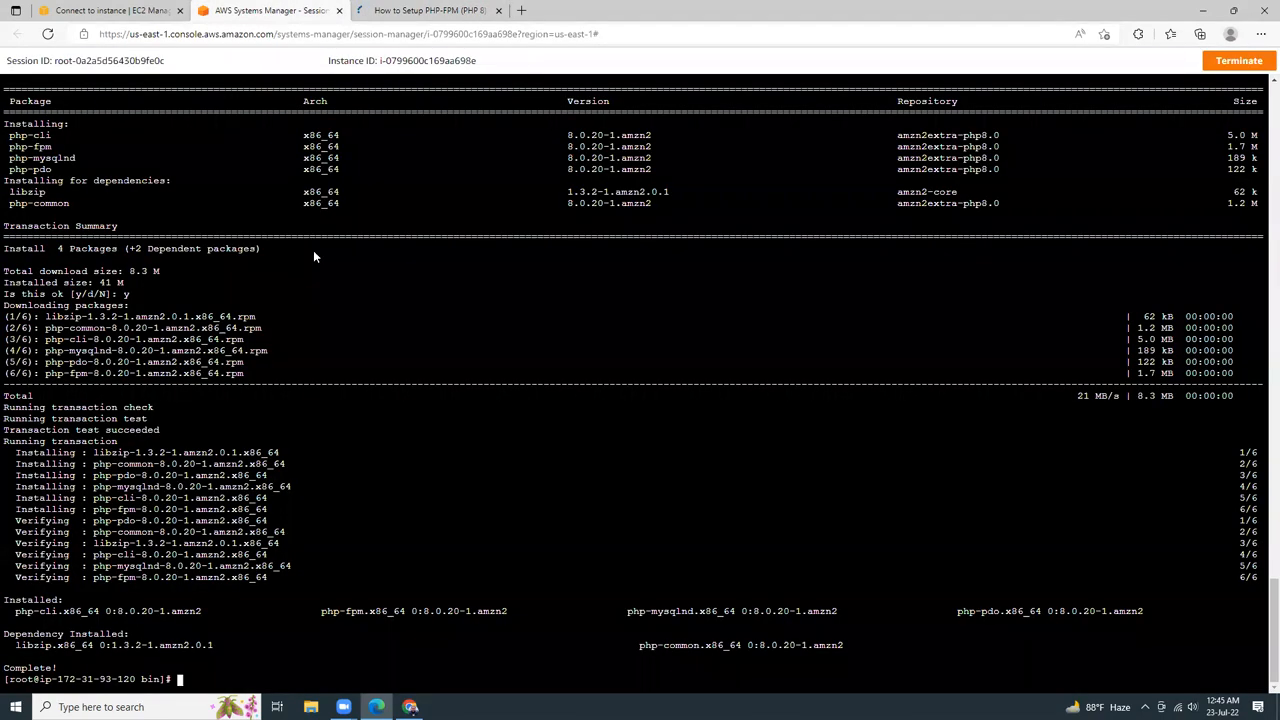
pyautogui.rightClick(340, 510)
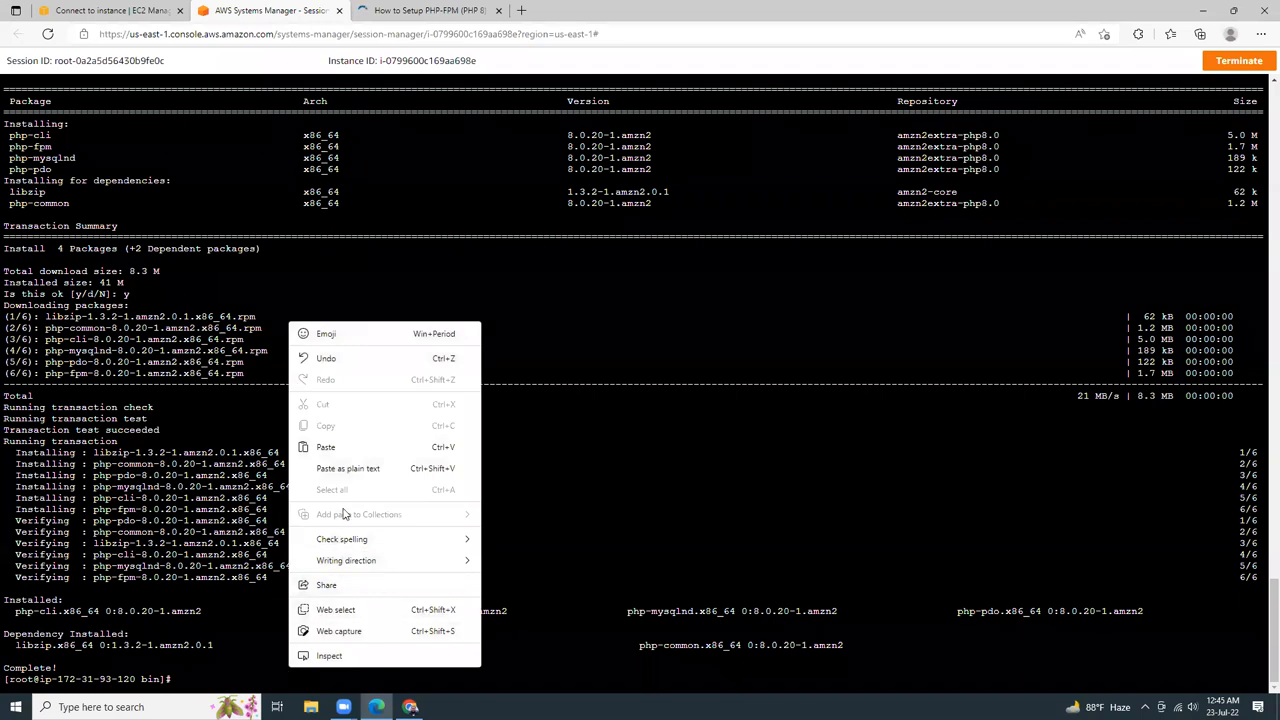
pyautogui.click(353, 470)
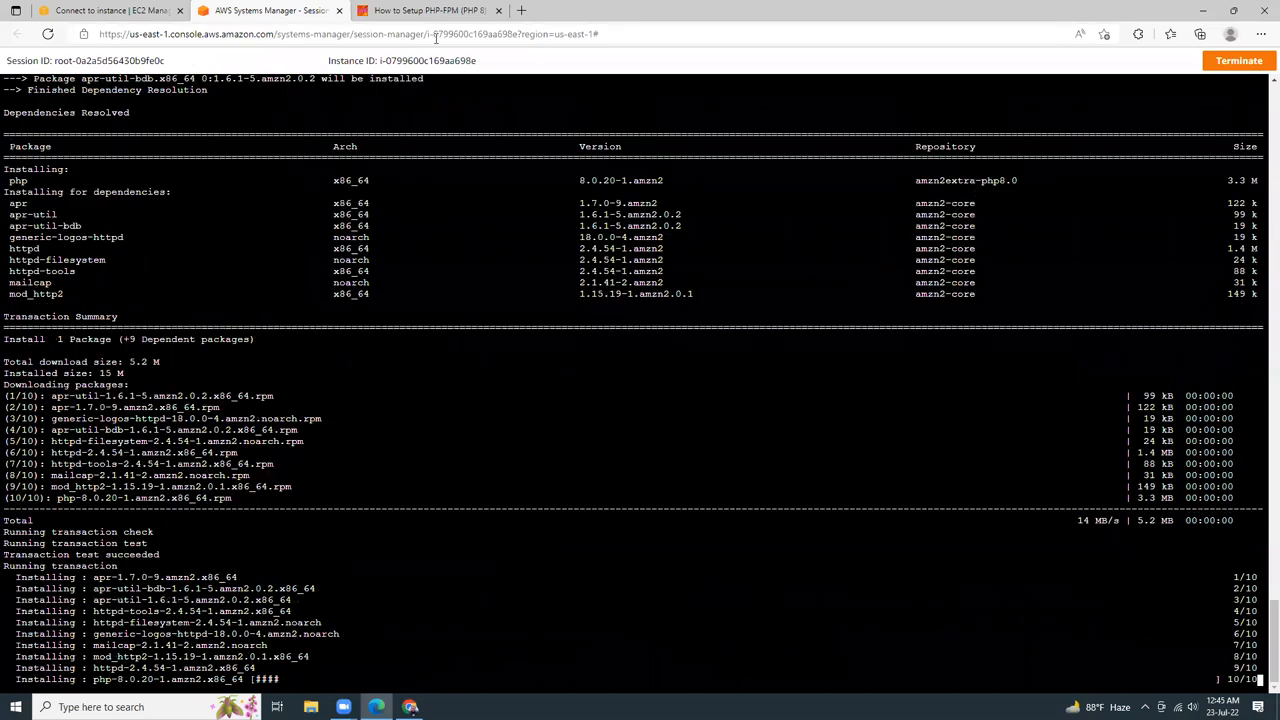
pyautogui.click(430, 10)
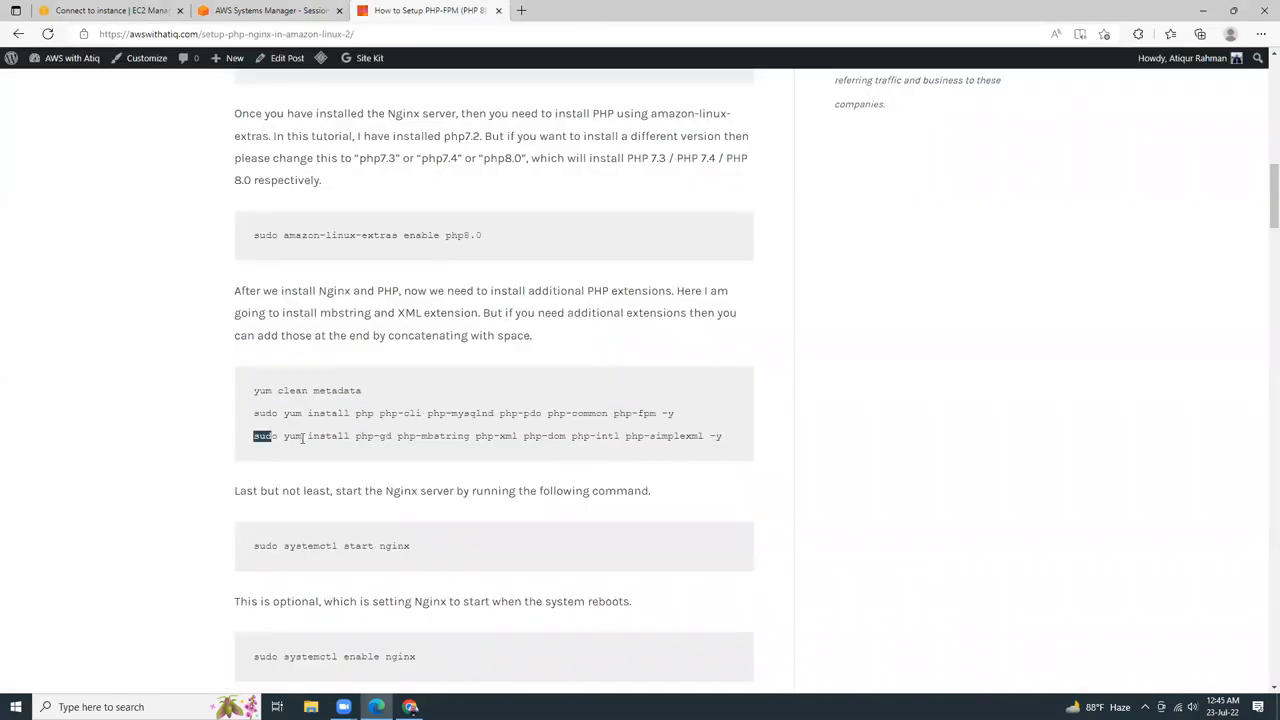
pyautogui.tripleClick(450, 435)
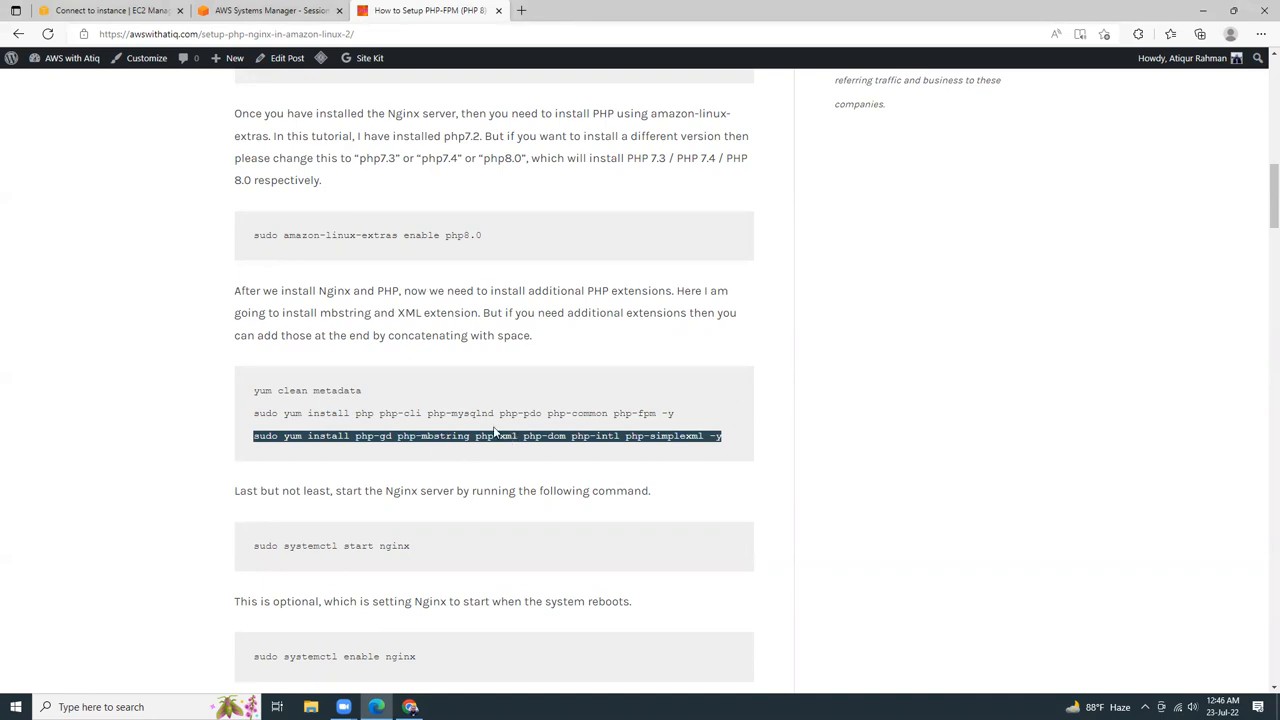
pyautogui.click(265, 11)
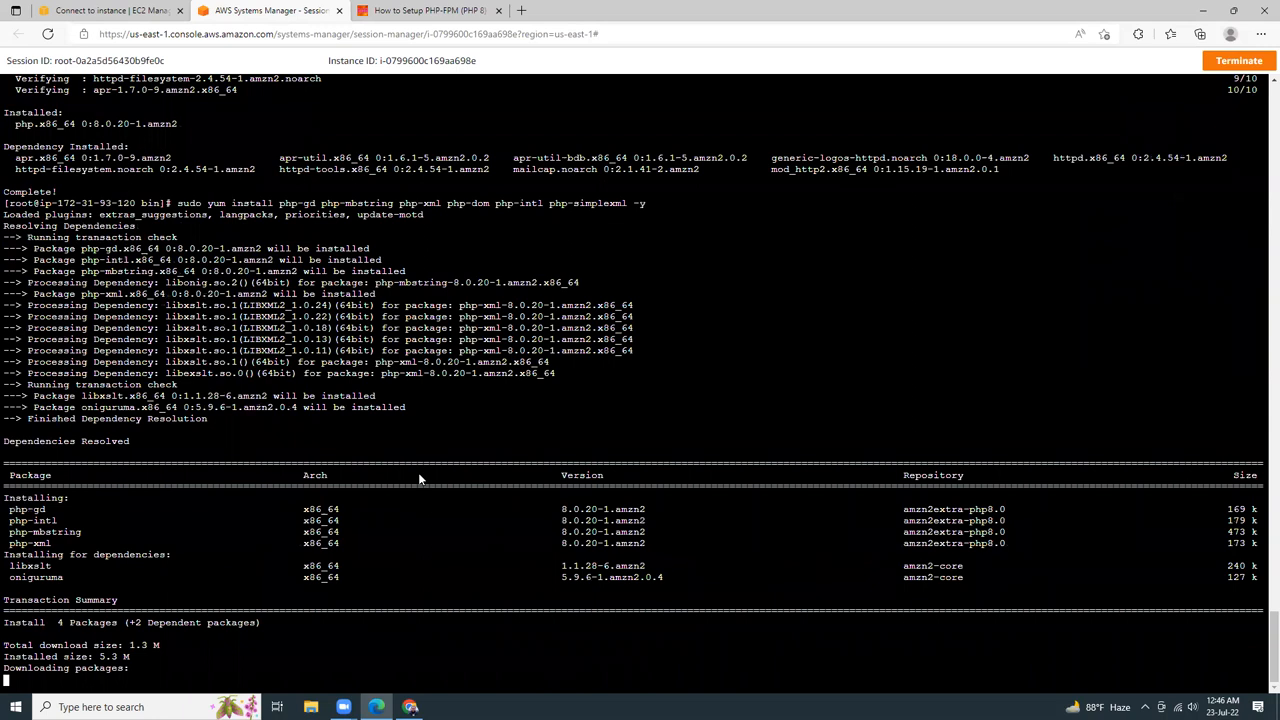
# Install Nginx 1.20 with 'sudo amazon-linux-extras install nginx1', confirming with y
pyautogui.click(430, 10)
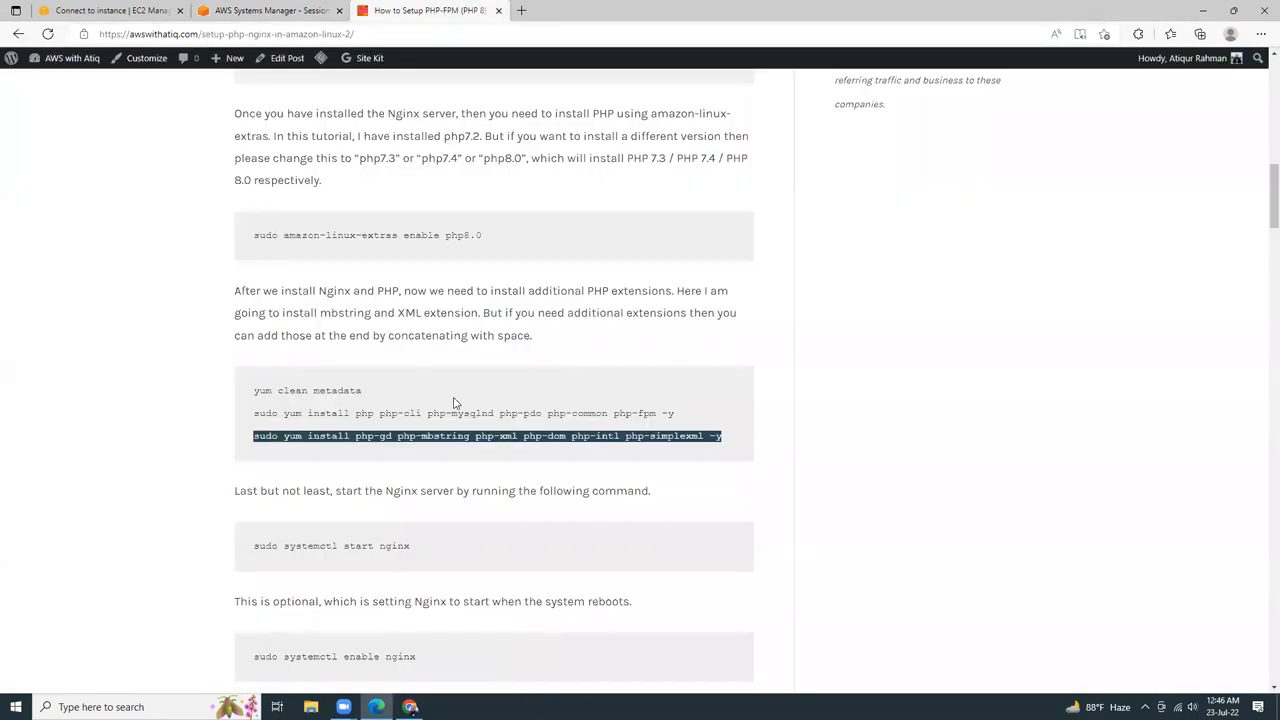
pyautogui.click(453, 413)
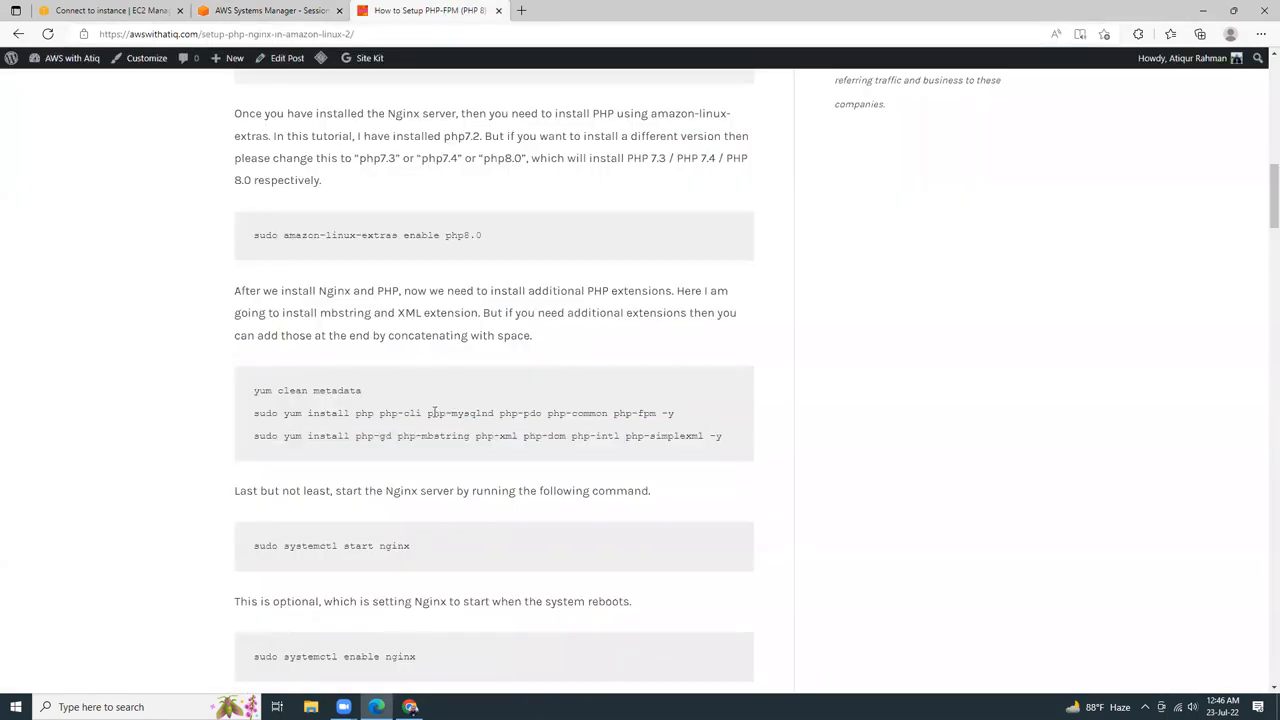
pyautogui.scroll(-3)
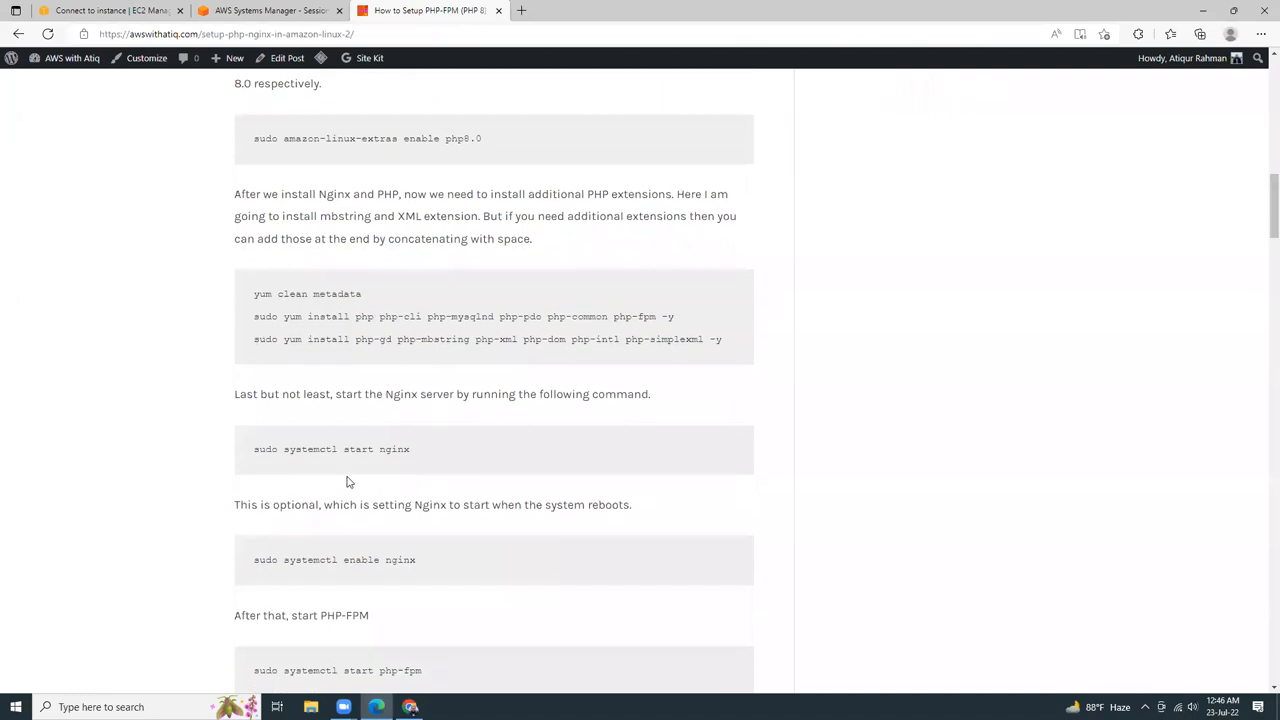
pyautogui.scroll(3)
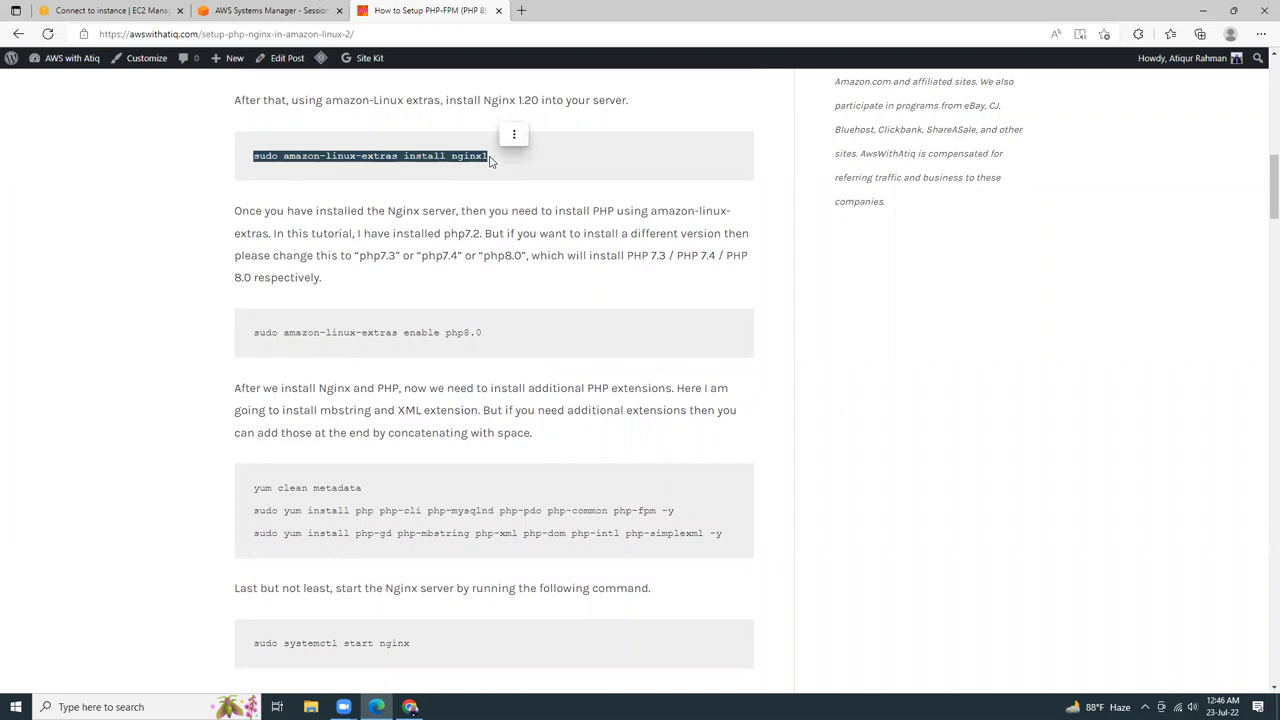
pyautogui.click(265, 10)
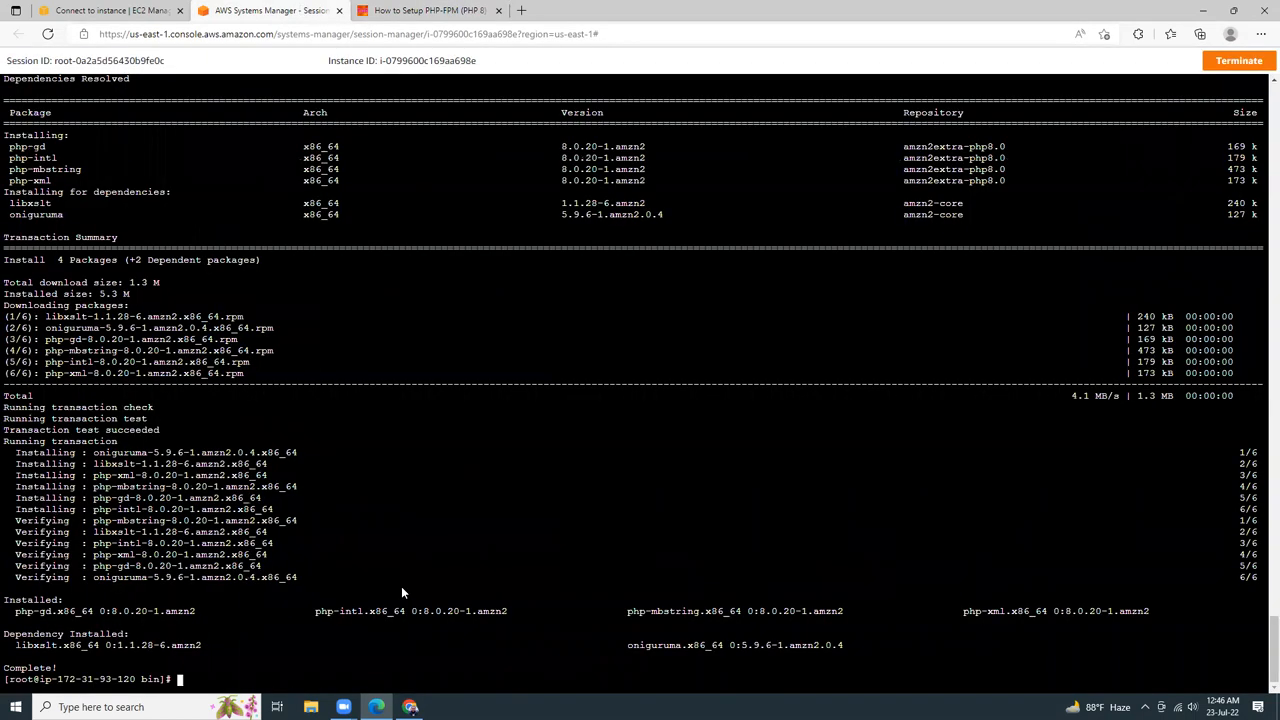
pyautogui.rightClick(403, 592)
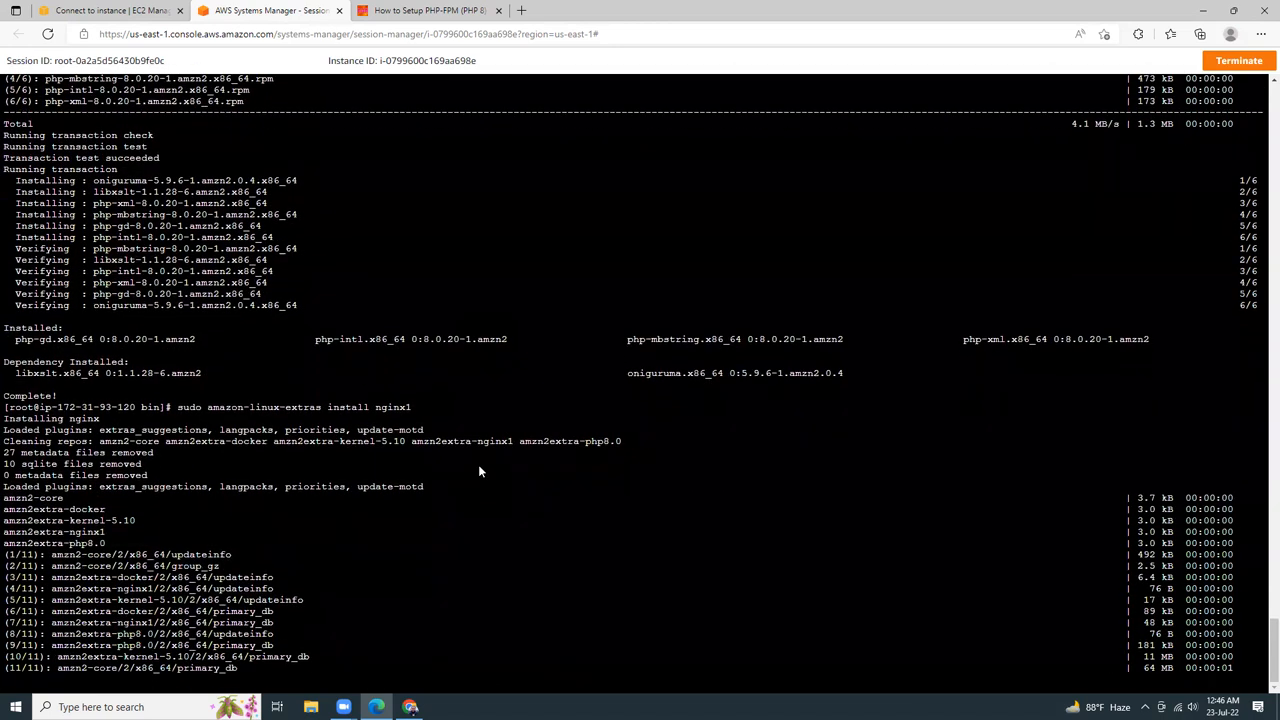
pyautogui.scroll(-3)
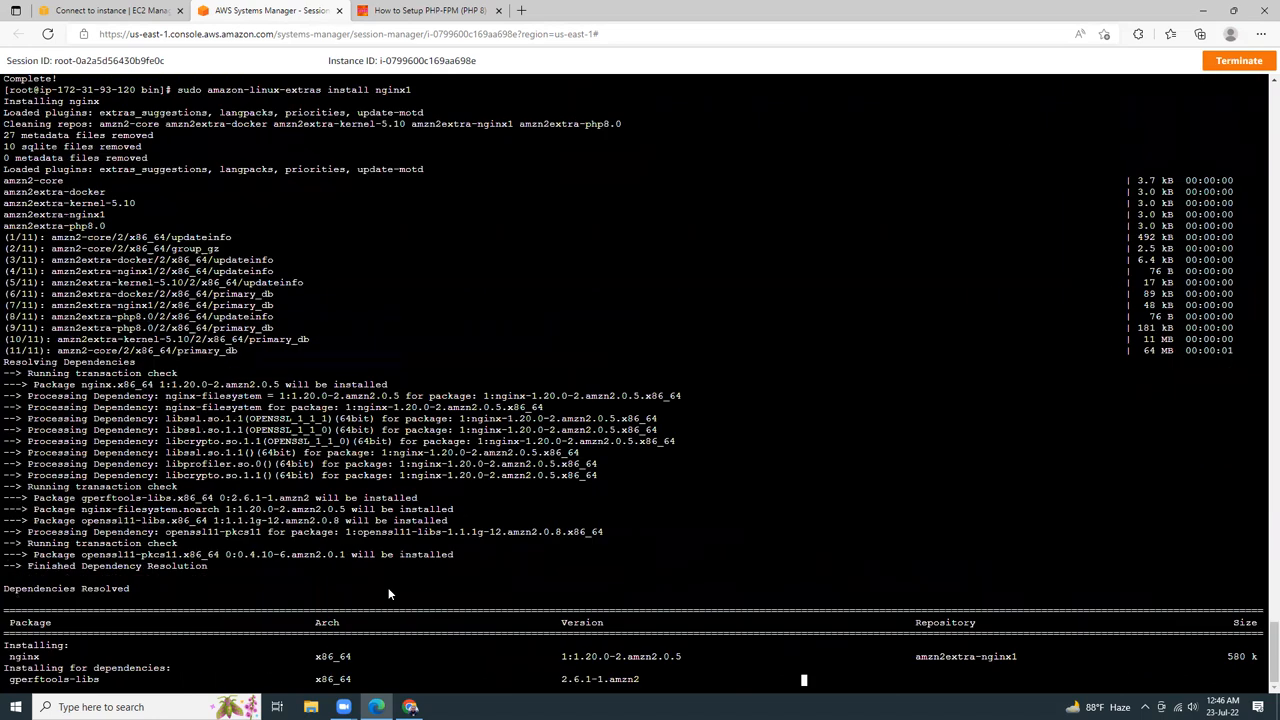
pyautogui.write('y')
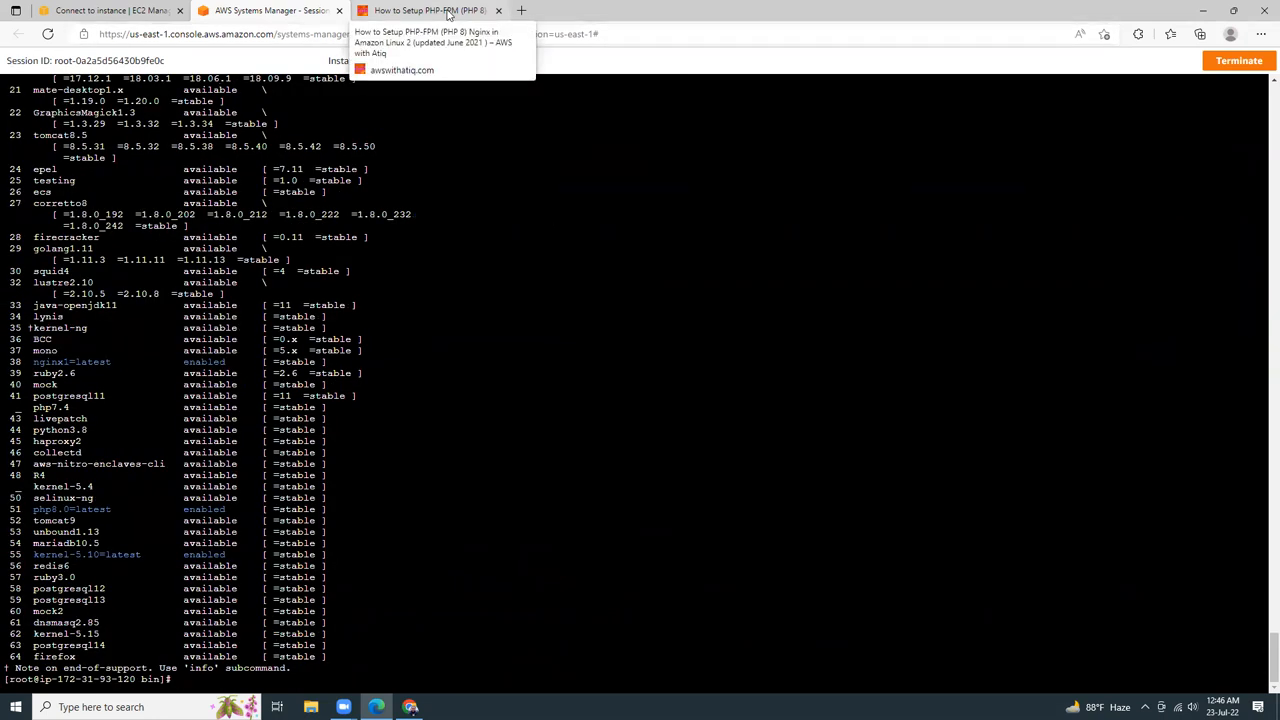
# Start Nginx, enable it at boot with 'sudo systemctl enable nginx', and clear the screen
pyautogui.click(430, 11)
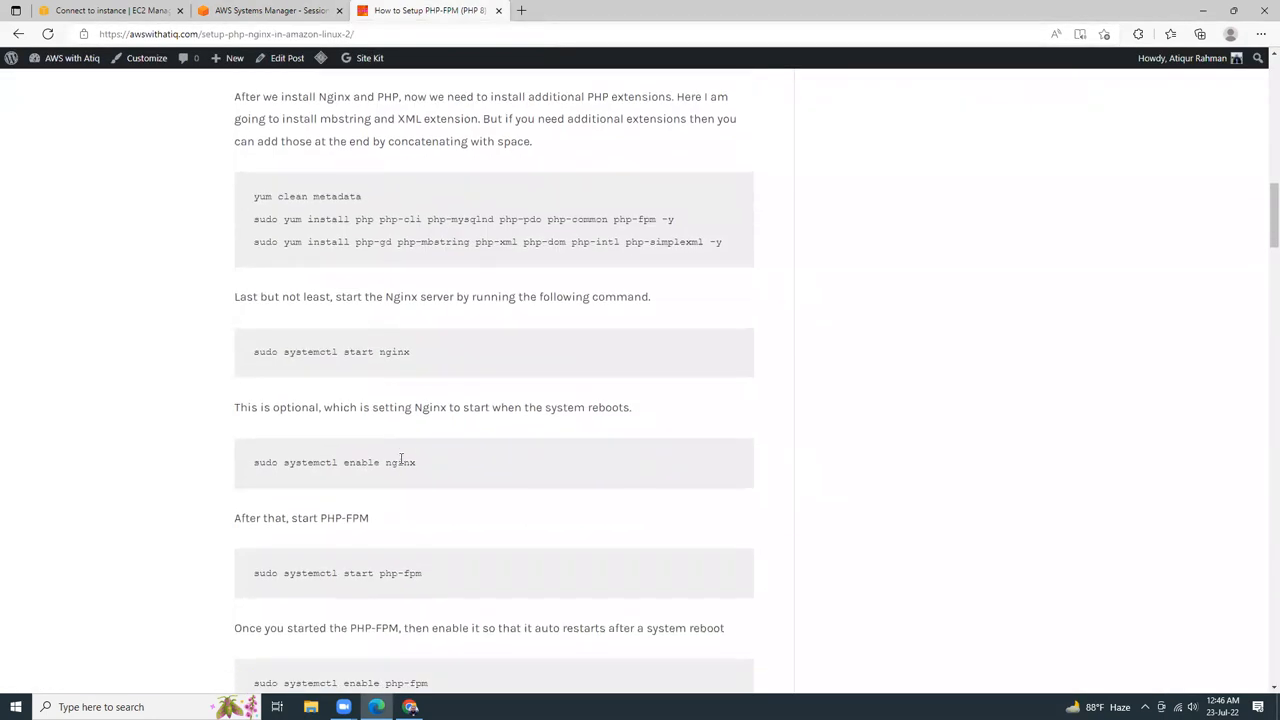
pyautogui.moveTo(253, 351); pyautogui.dragTo(298, 351)
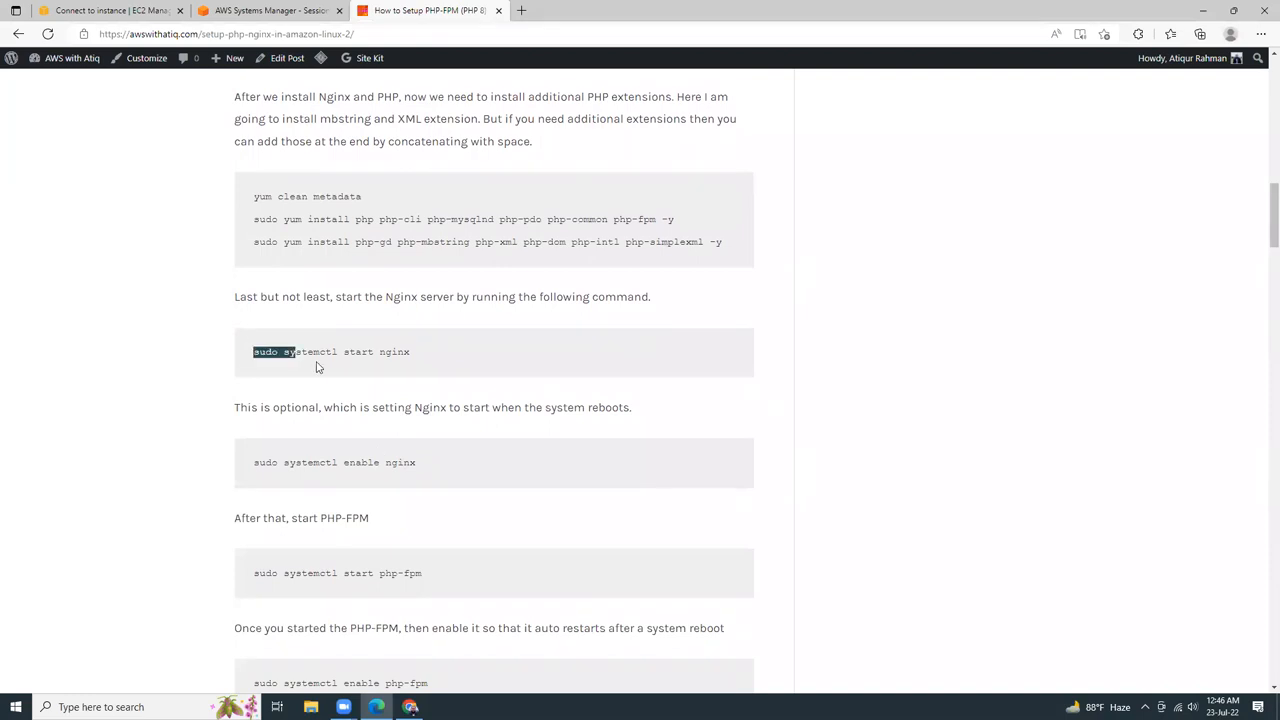
pyautogui.click(268, 10)
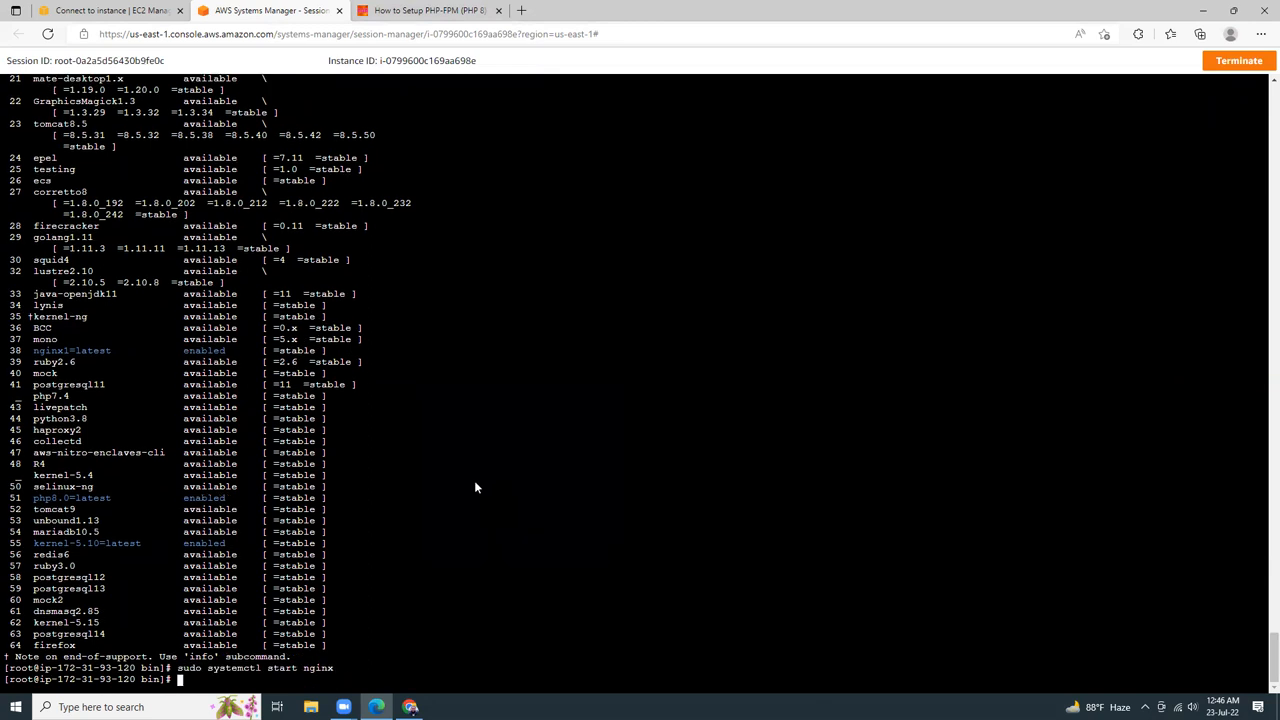
pyautogui.click(430, 11)
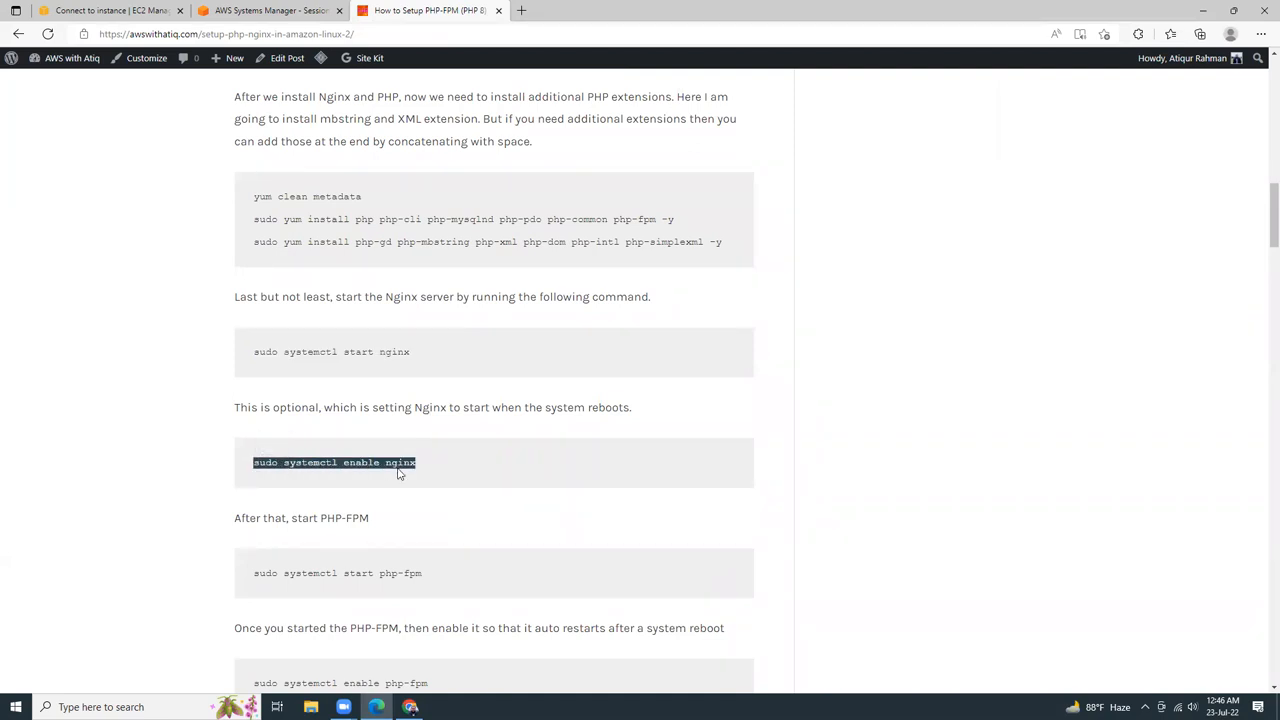
pyautogui.click(268, 10)
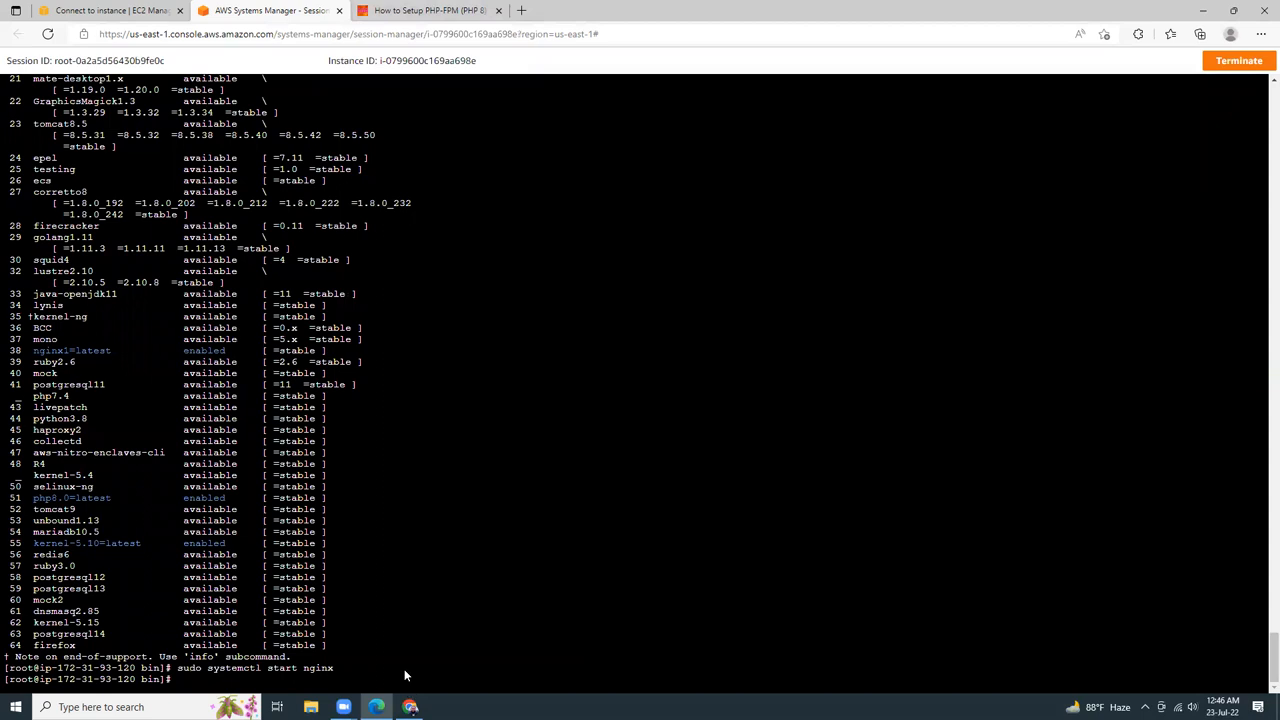
pyautogui.write('sudo systemctl enable nginx')
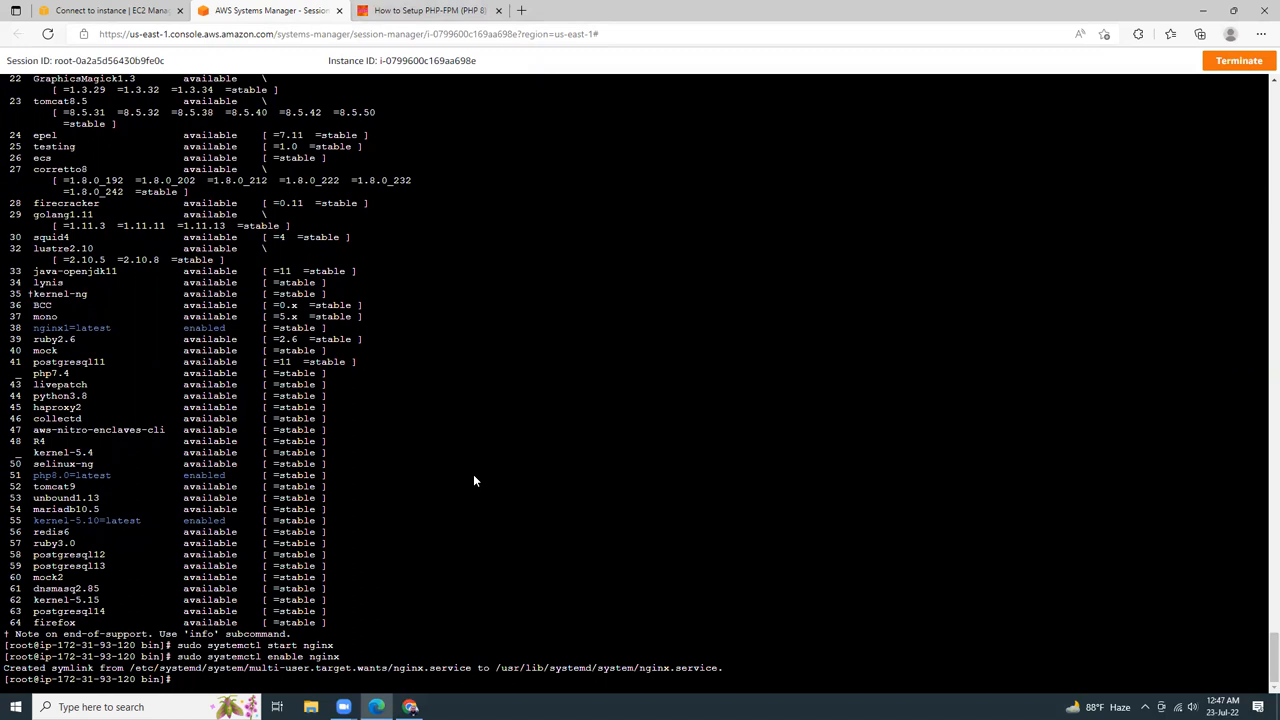
pyautogui.write('clear')
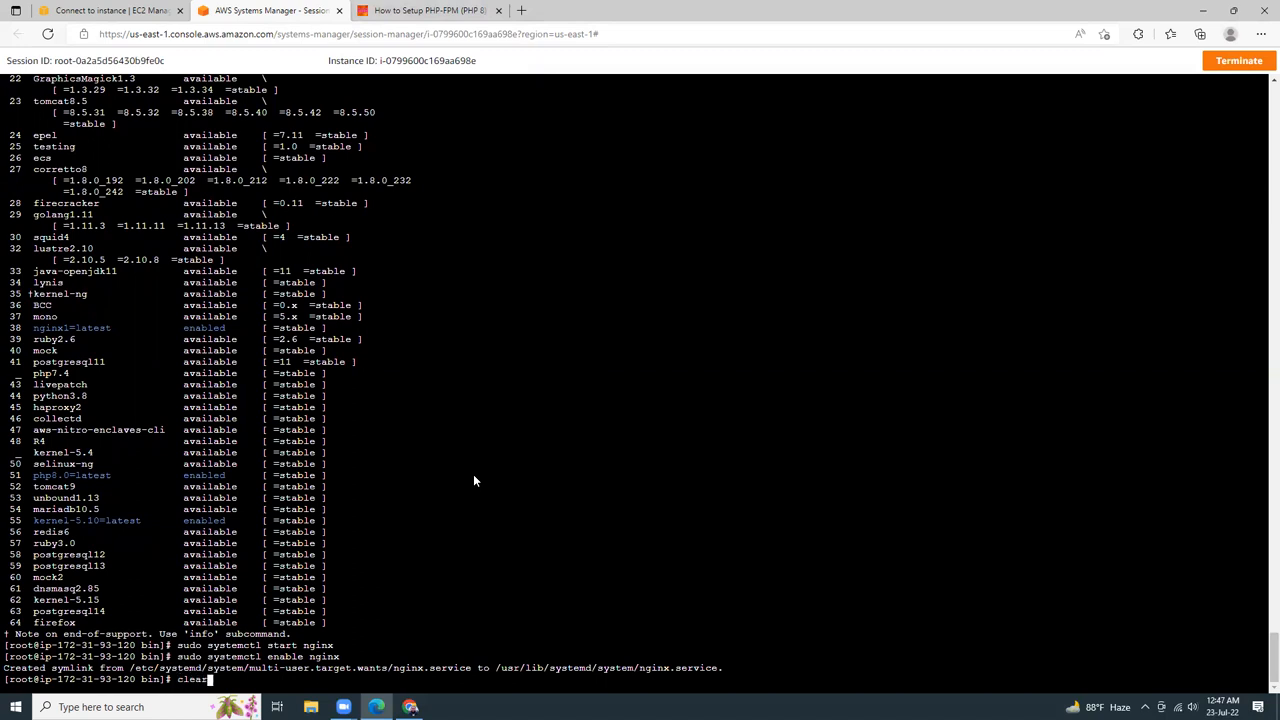
pyautogui.click(430, 10)
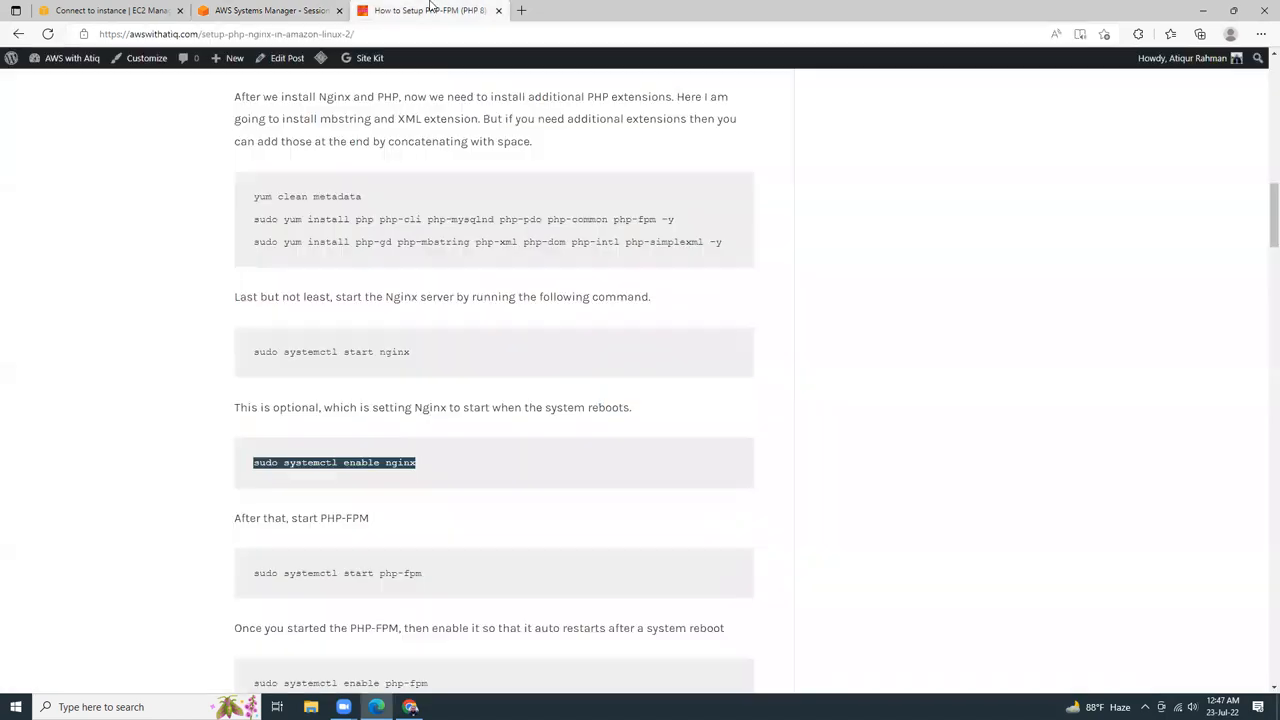
# Run 'sudo systemctl start php-fpm' and 'sudo systemctl enable php-fpm' on the instance
pyautogui.scroll(-3)
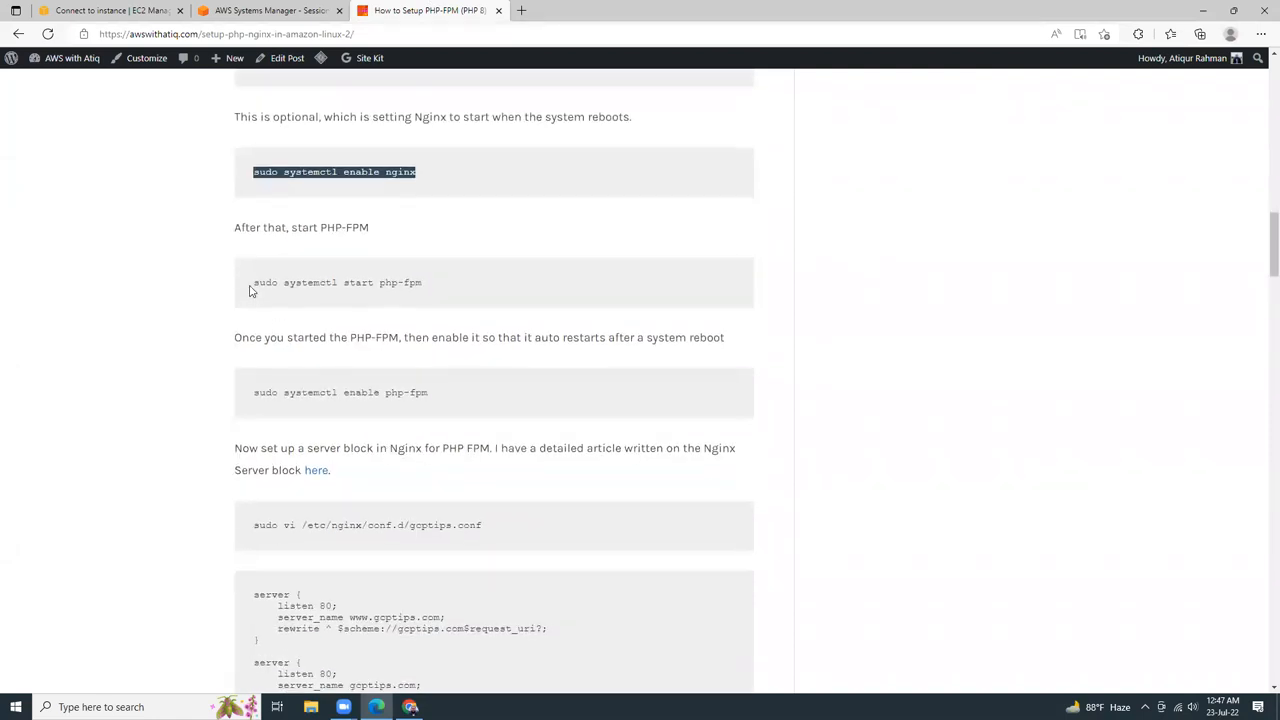
pyautogui.doubleClick(336, 282)
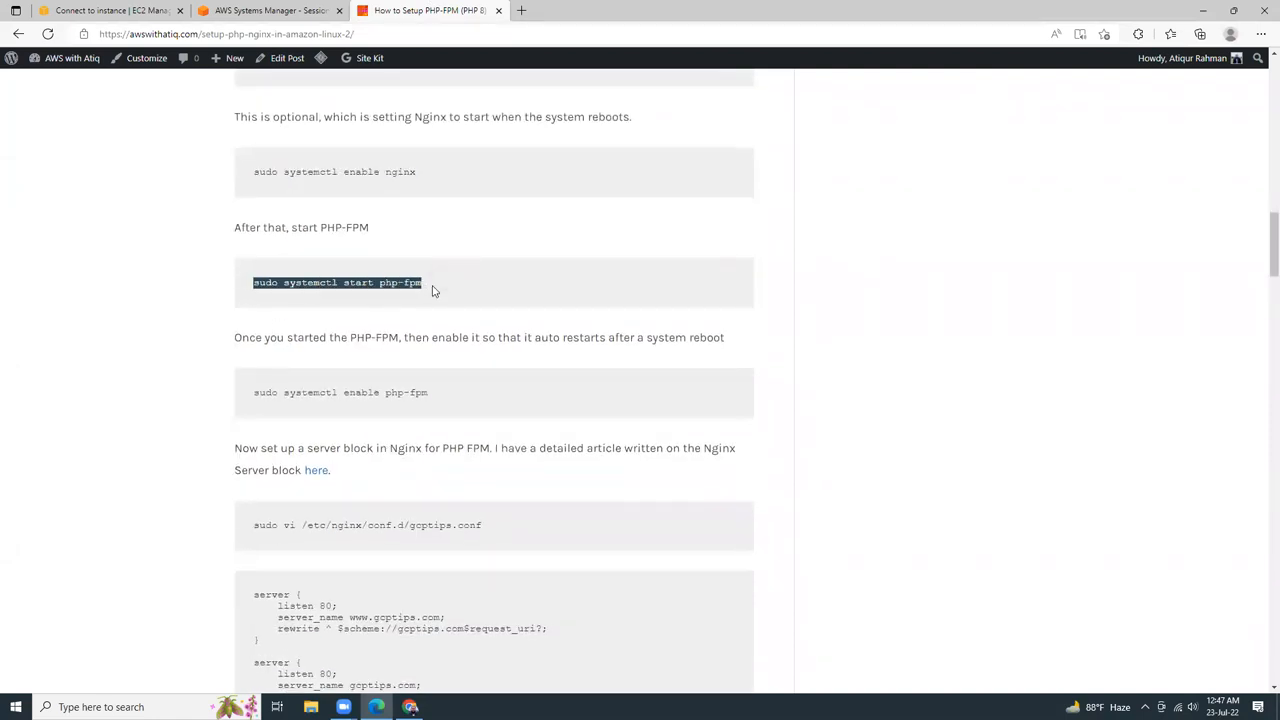
pyautogui.rightClick(430, 290)
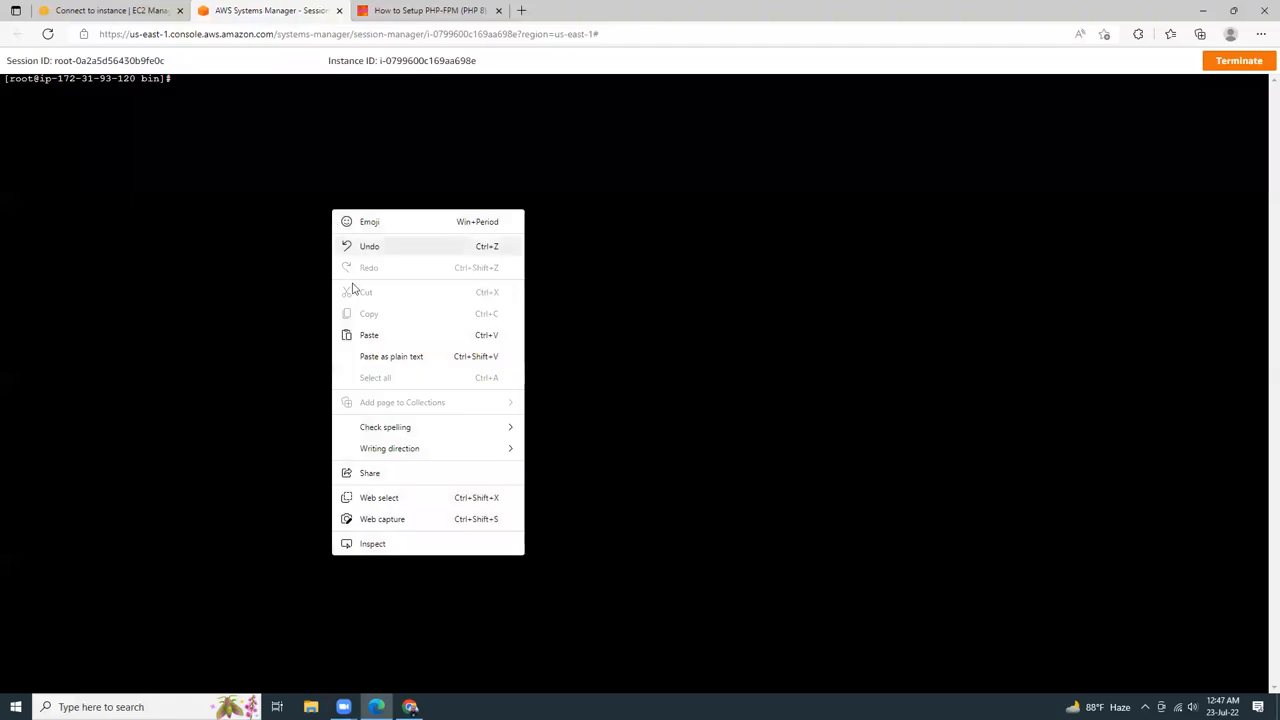
pyautogui.click(430, 10)
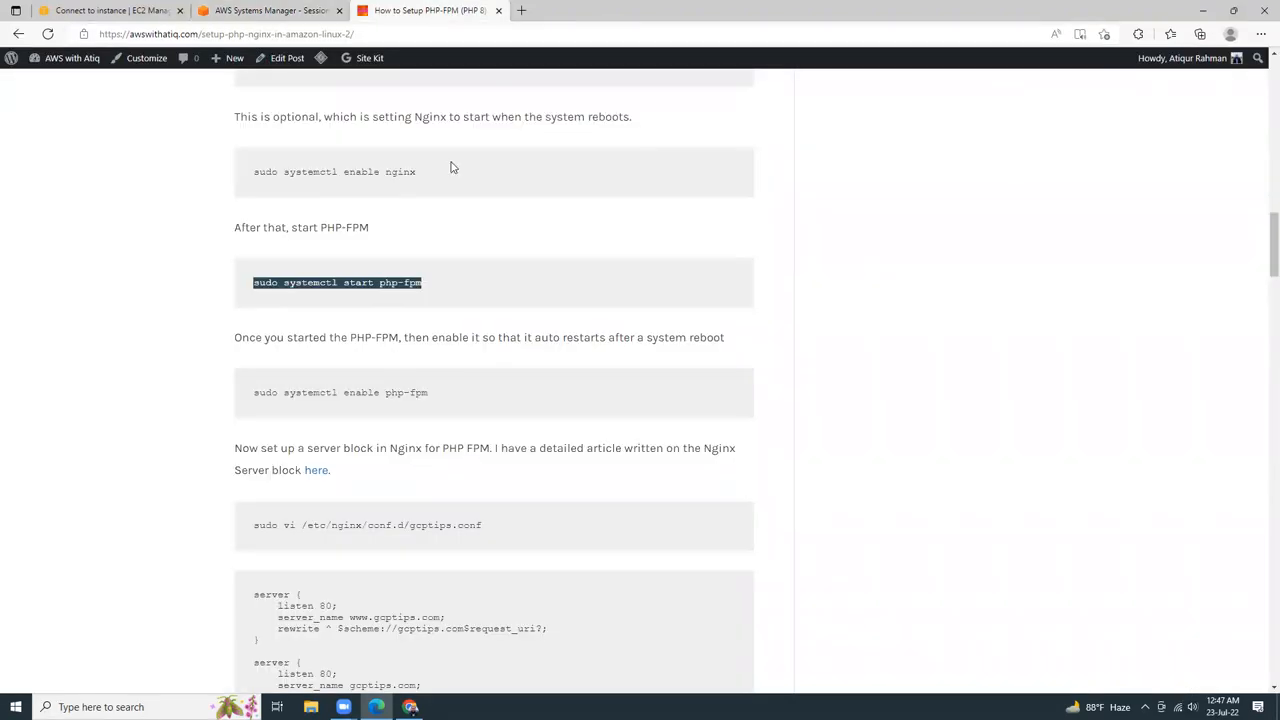
pyautogui.scroll(-3)
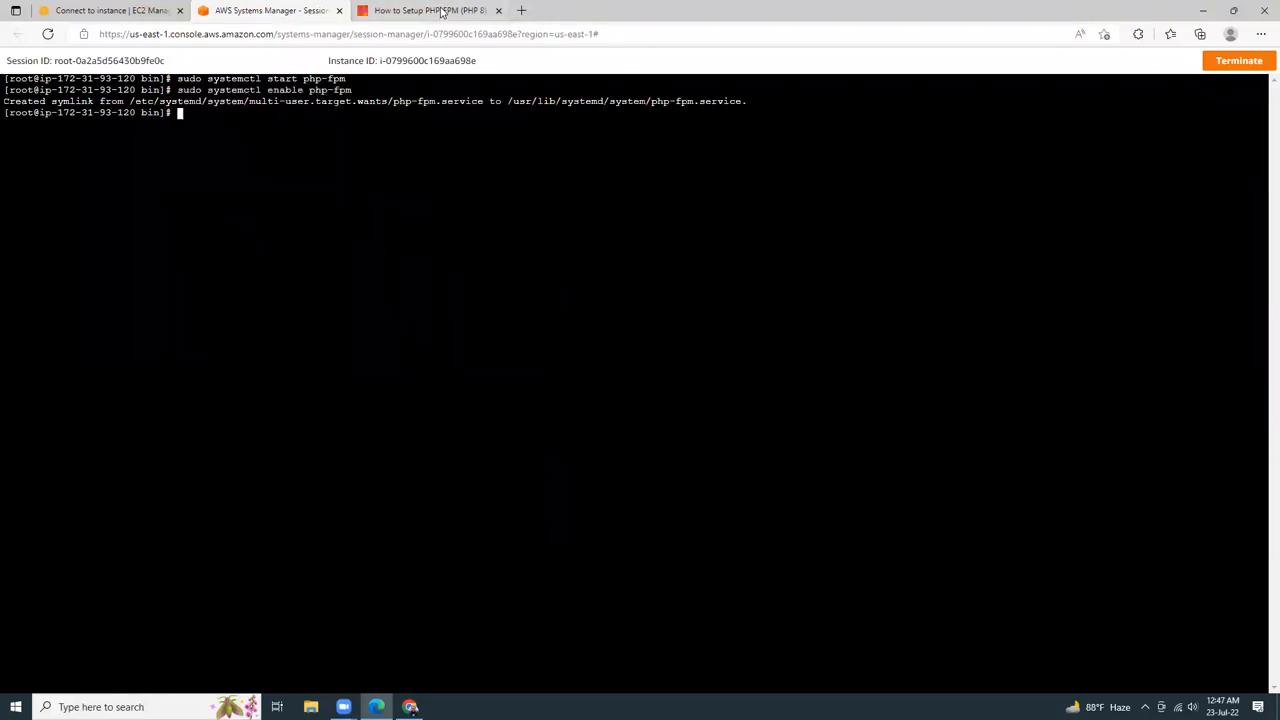
pyautogui.click(430, 10)
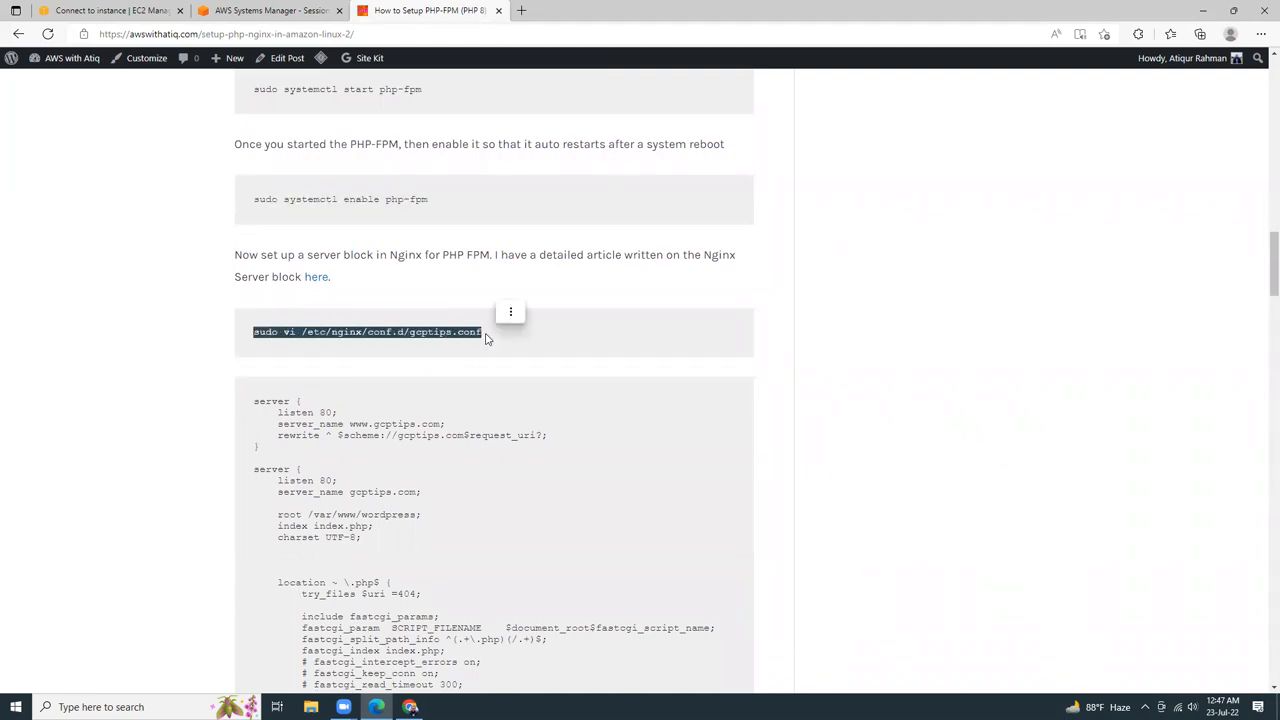
# Type 'sudo vi /etc/nginx/conf.d/gcptips.conf' at the prompt without running it
pyautogui.click(265, 10)
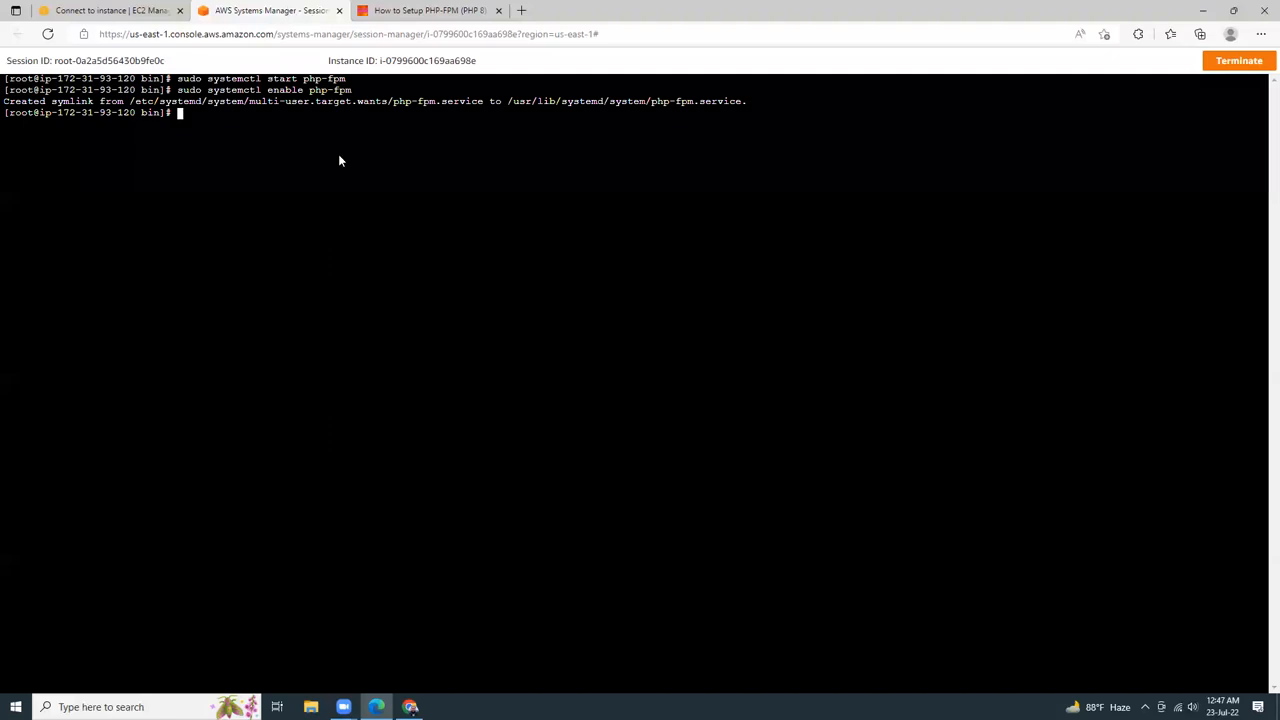
pyautogui.write('sudo vi /etc/nginx/conf.d/gcptips.conf')
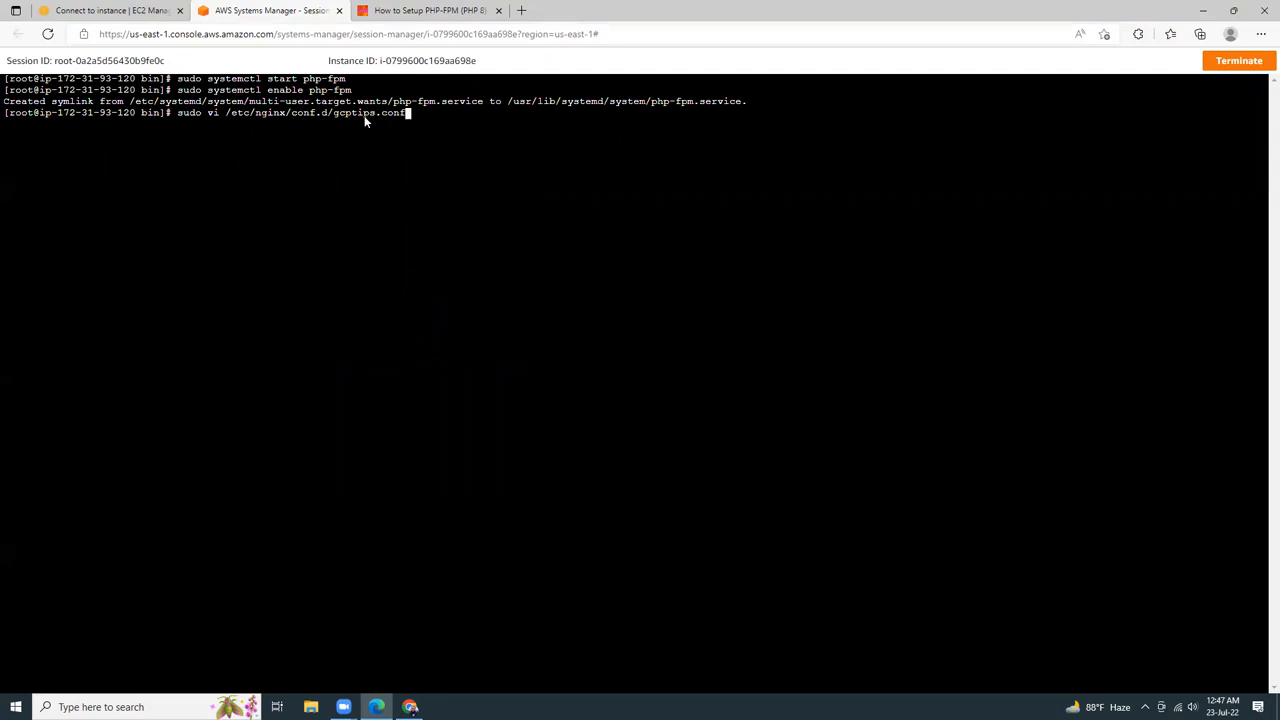
pyautogui.moveTo(343, 122)
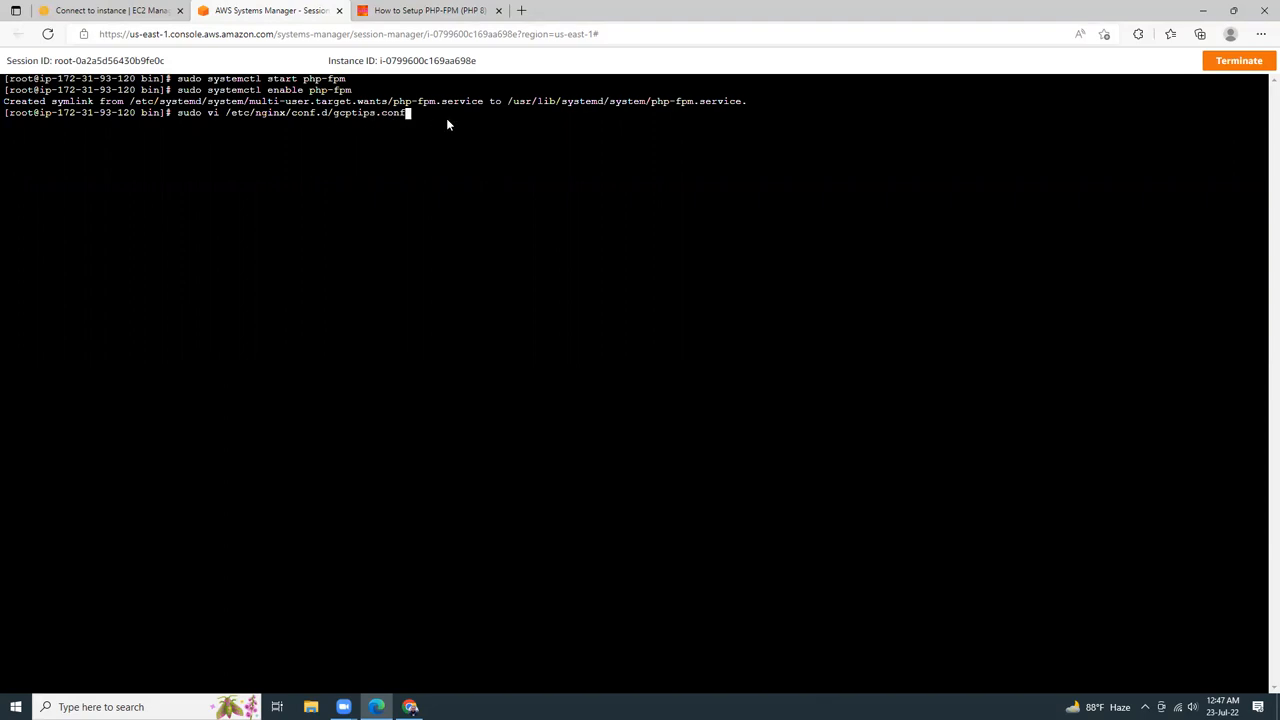
pyautogui.click(430, 10)
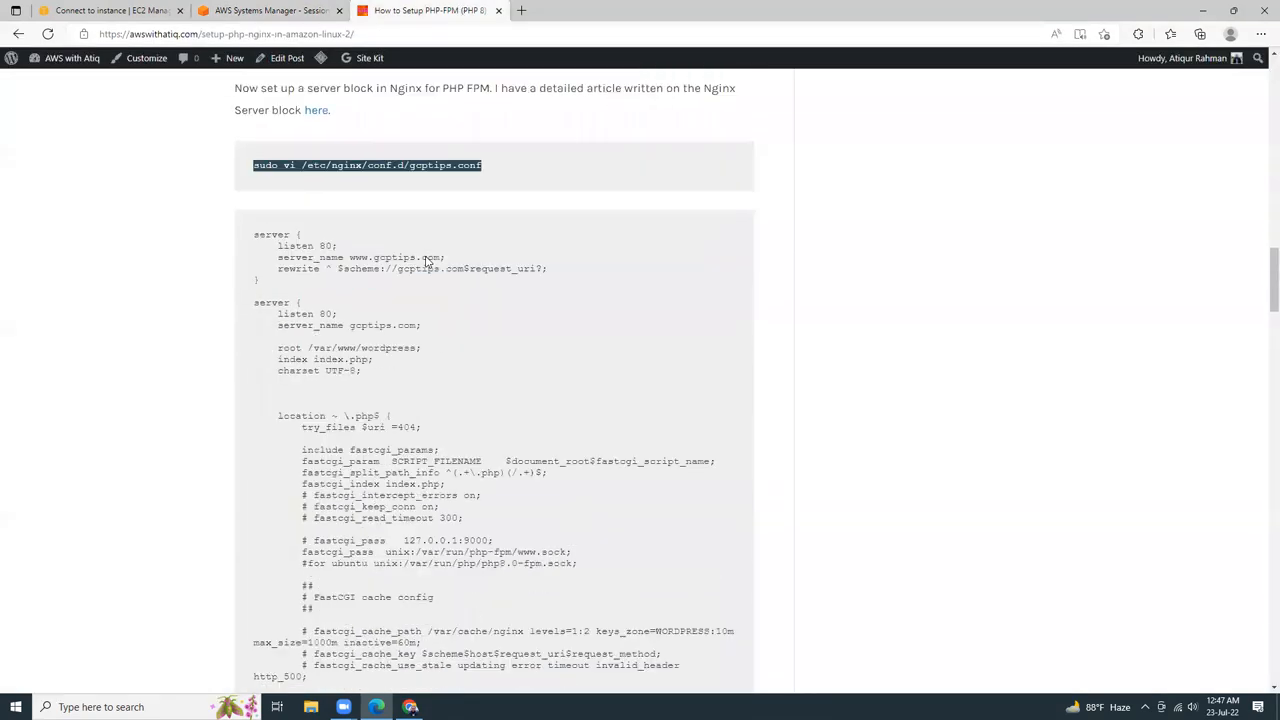
# Copy the guide's Nginx server block and launch a blank Notepad window
pyautogui.scroll(-3)
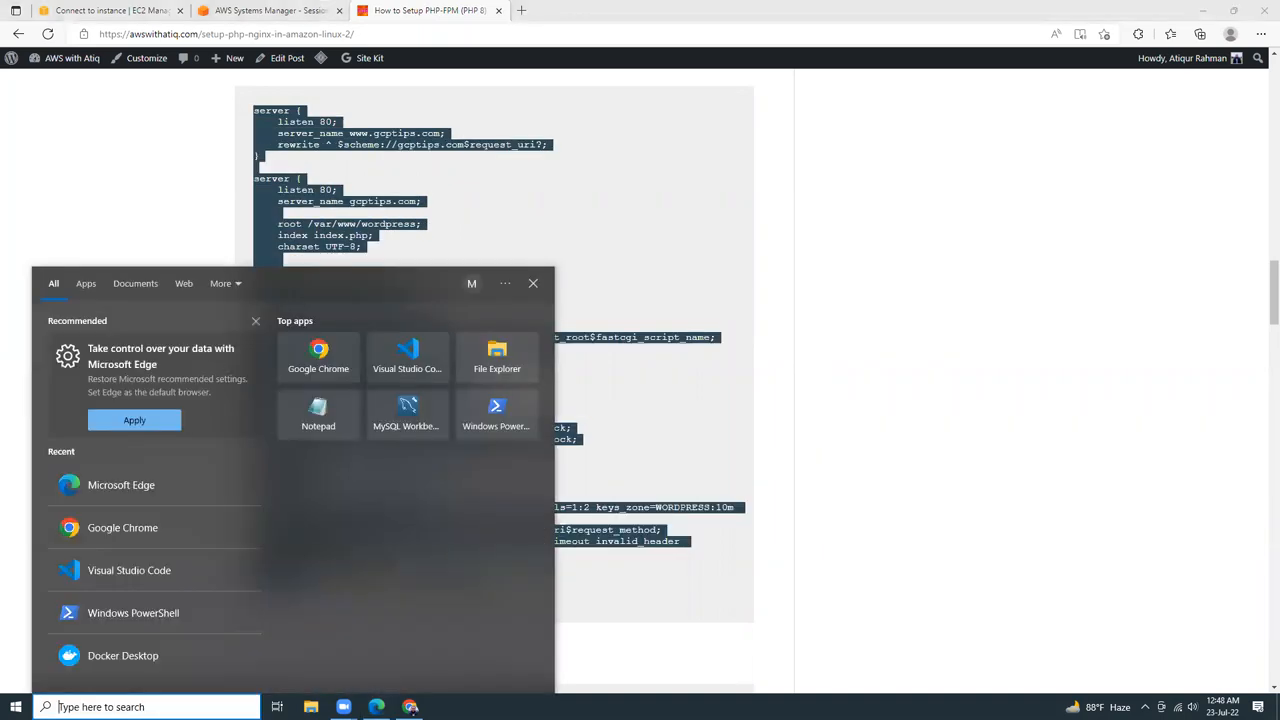
pyautogui.write('notepad')
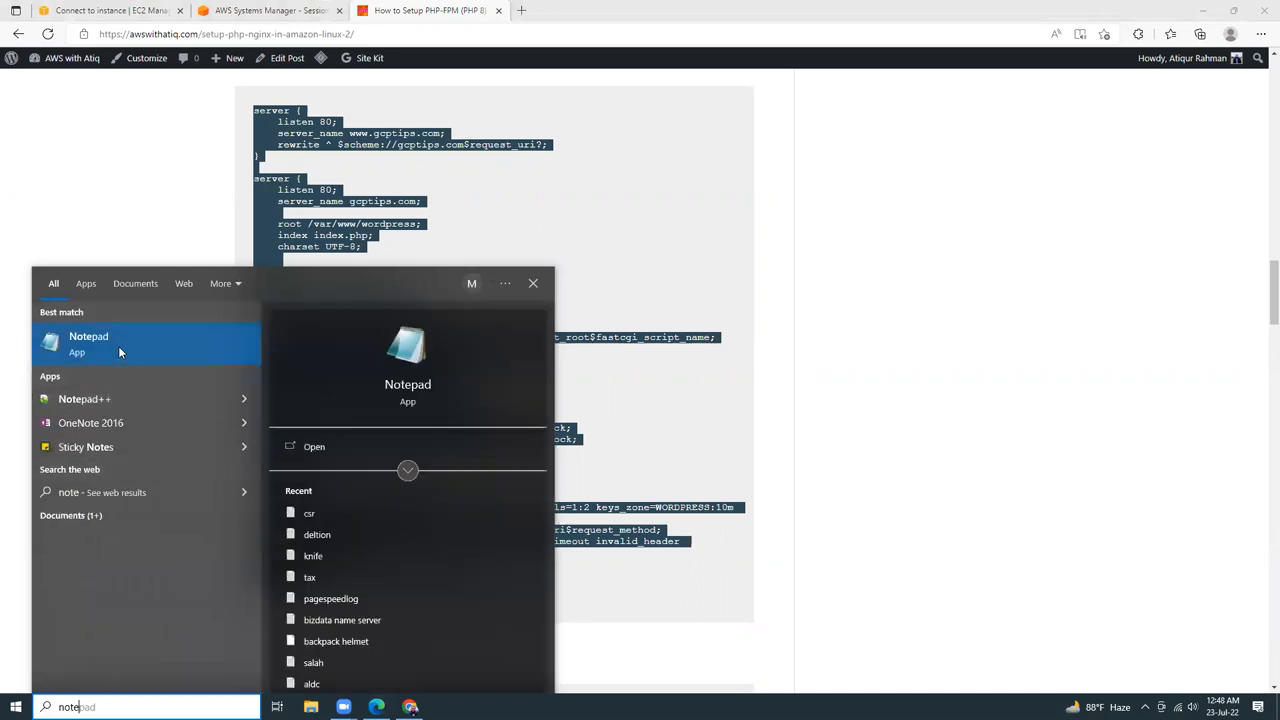
pyautogui.click(88, 343)
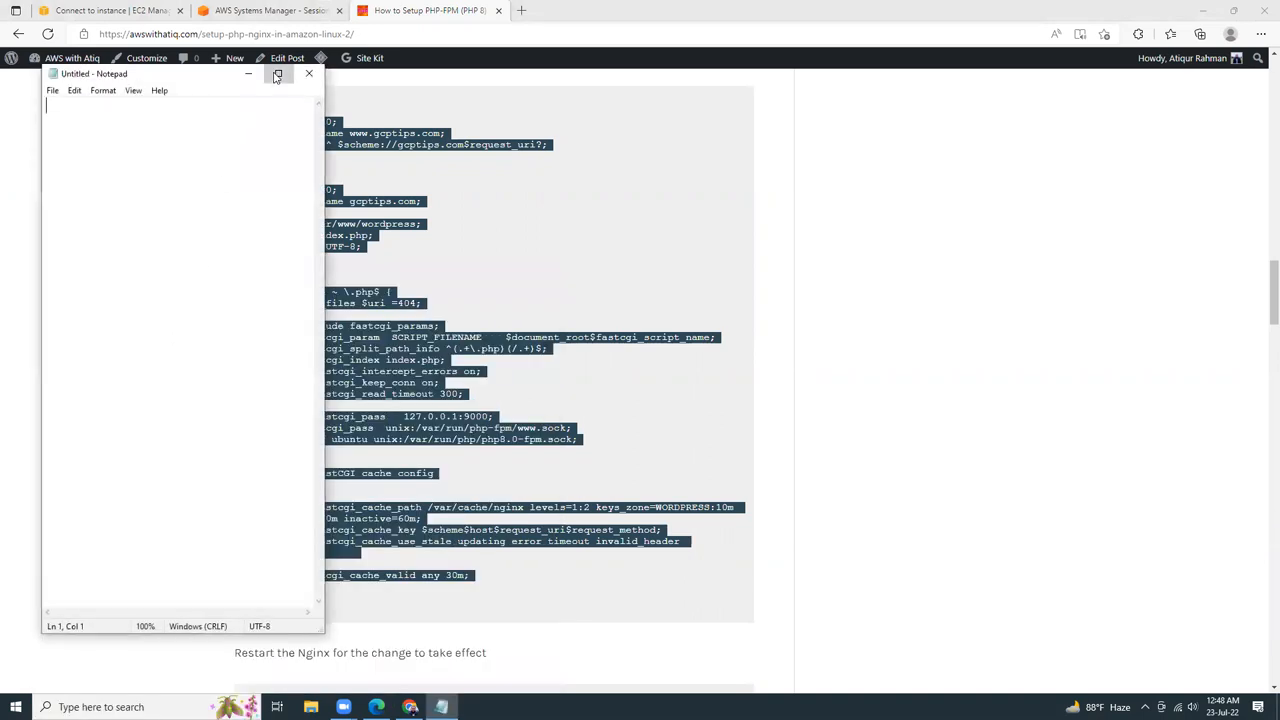
# Change the first block's server_name and rewrite target to ssl.gcptips.com, and edit its listen port
pyautogui.click(277, 74)
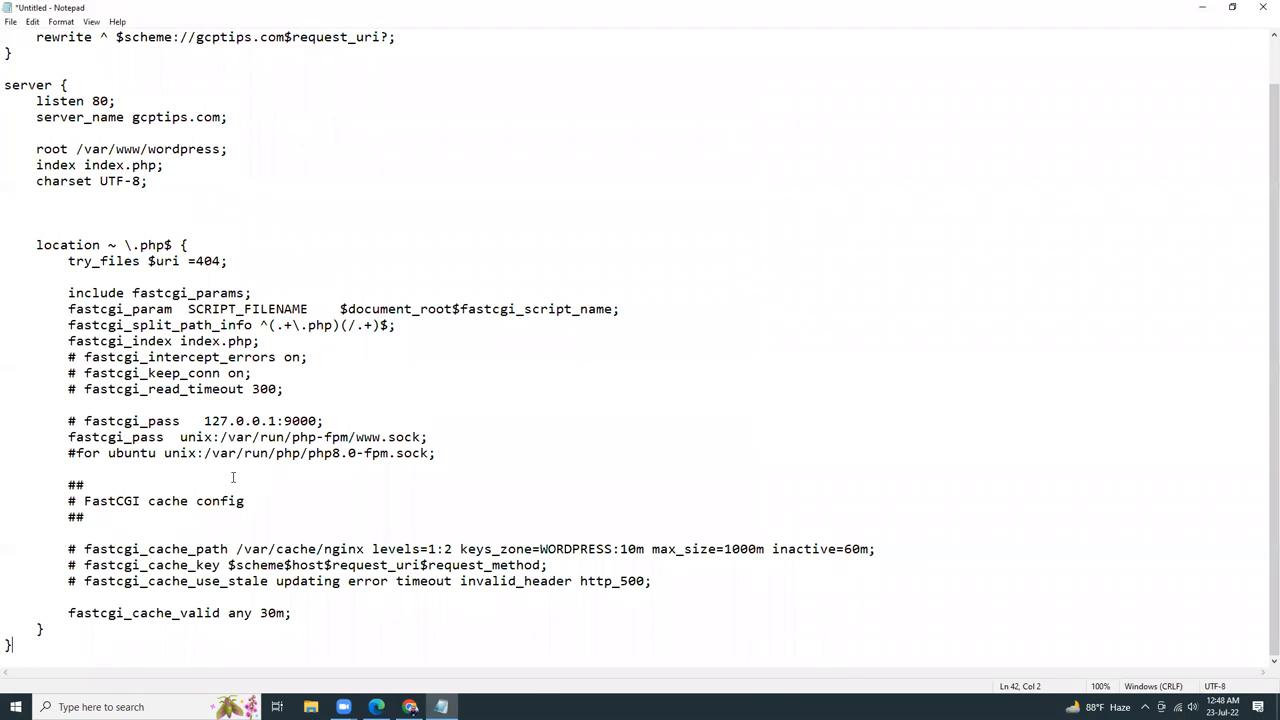
pyautogui.scroll(3)
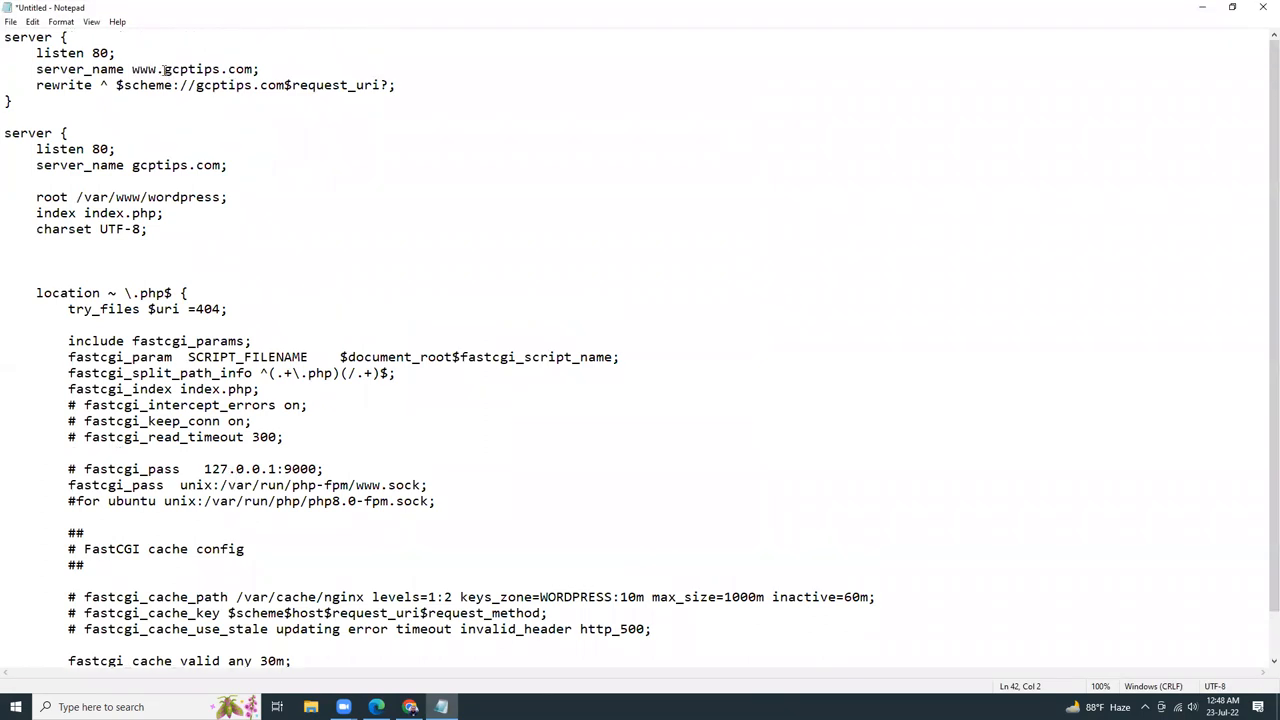
pyautogui.click(131, 69)
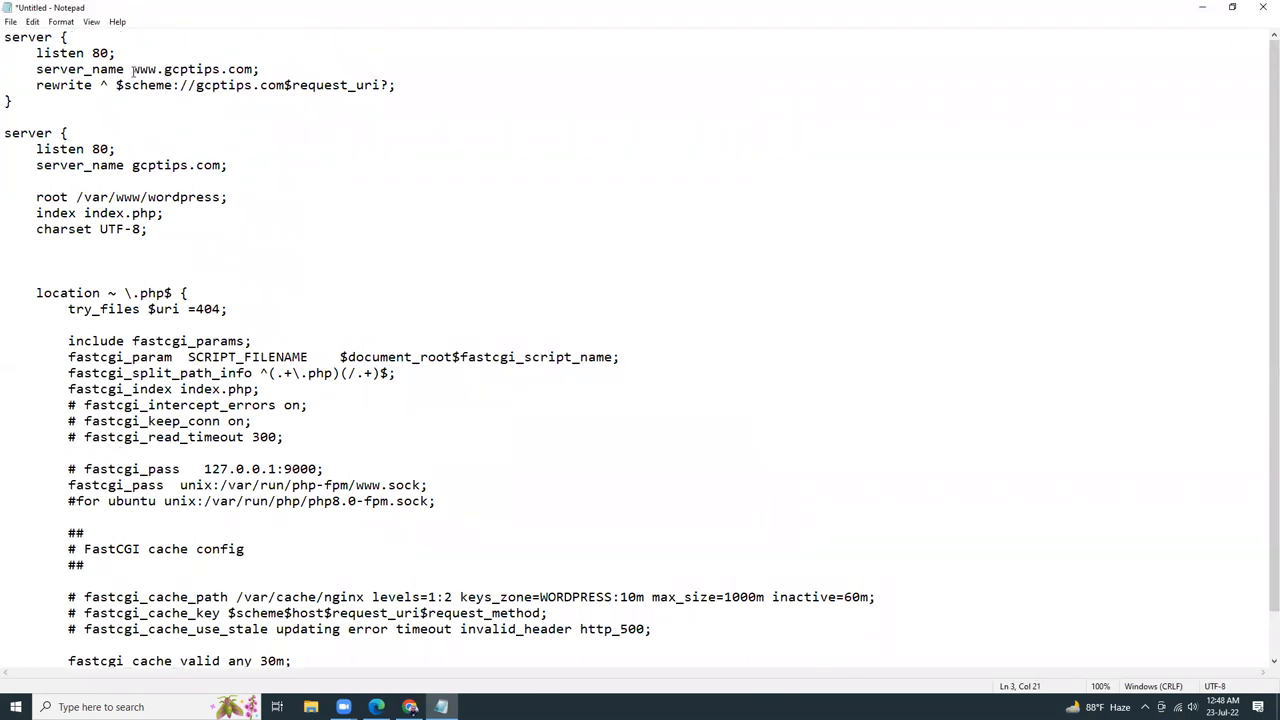
pyautogui.doubleClick(144, 69)
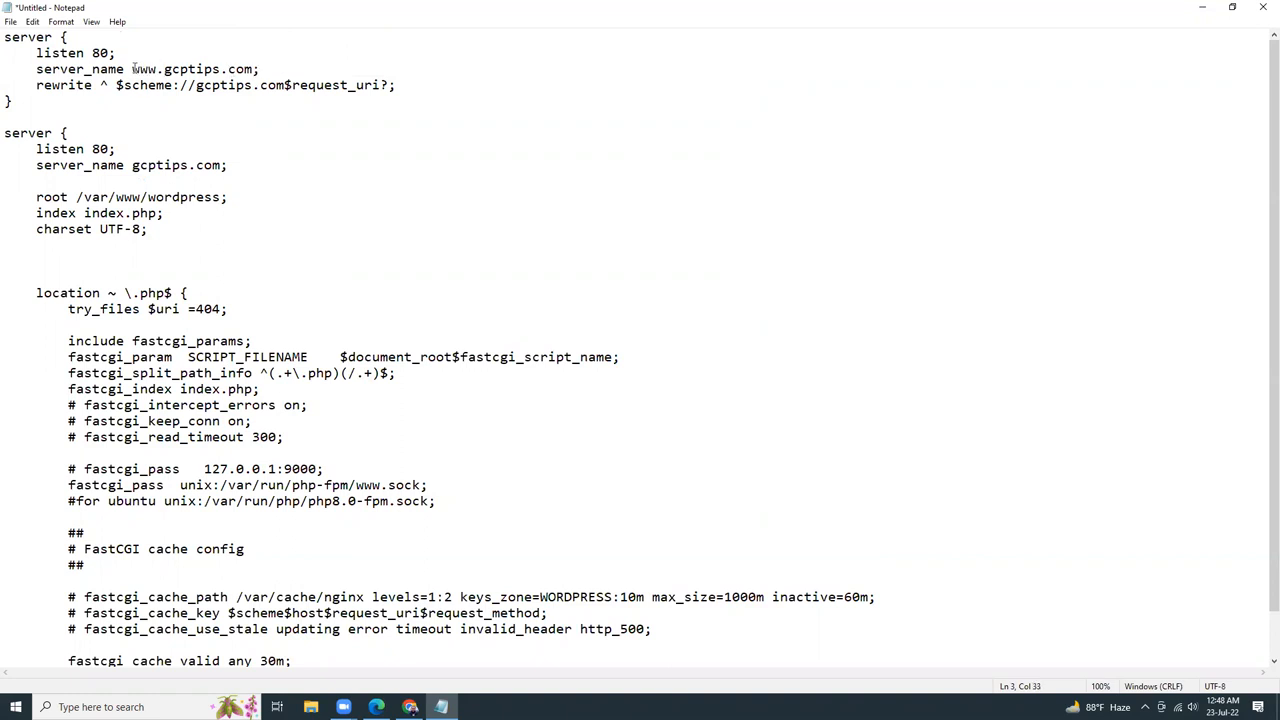
pyautogui.doubleClick(144, 69)
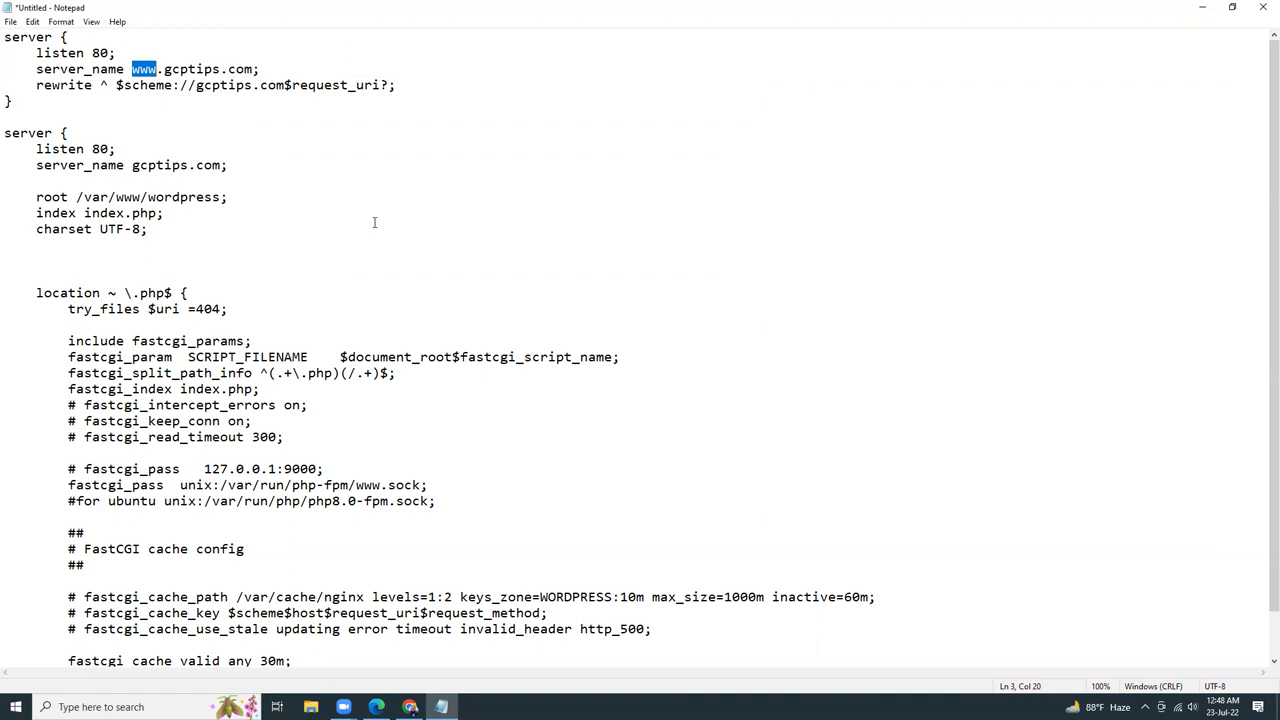
pyautogui.write('ssl')
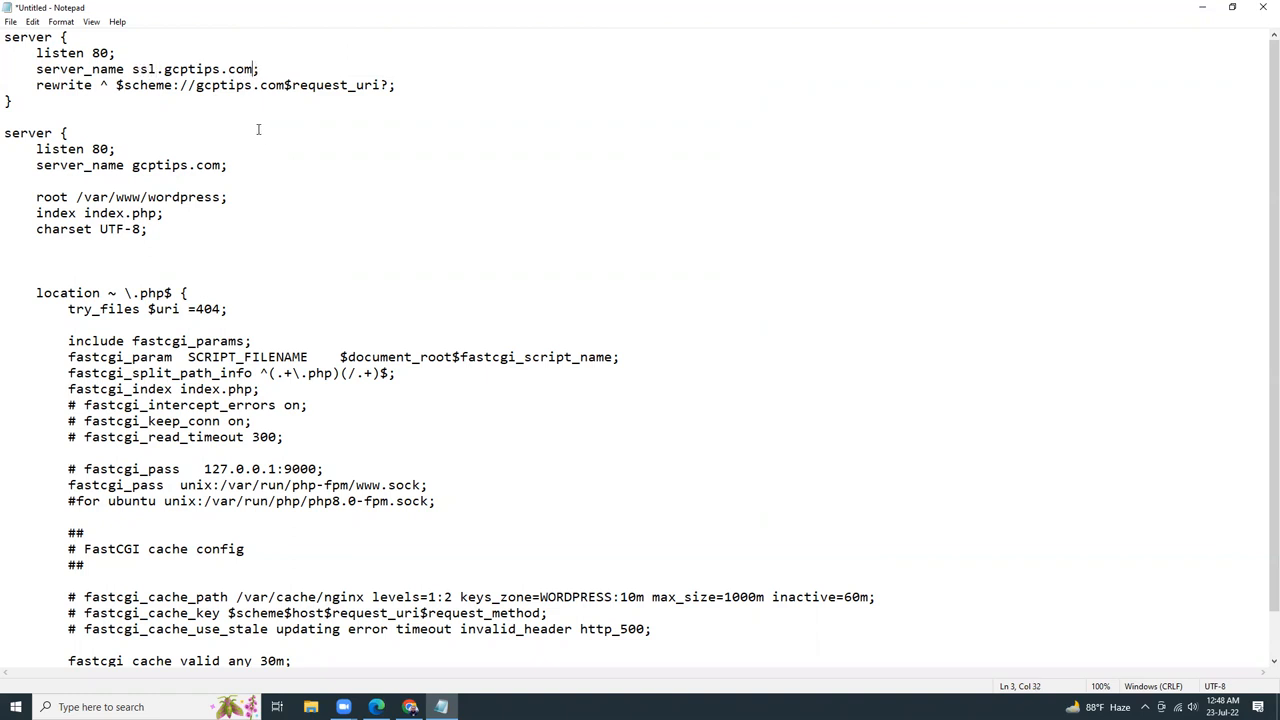
pyautogui.moveTo(99, 110)
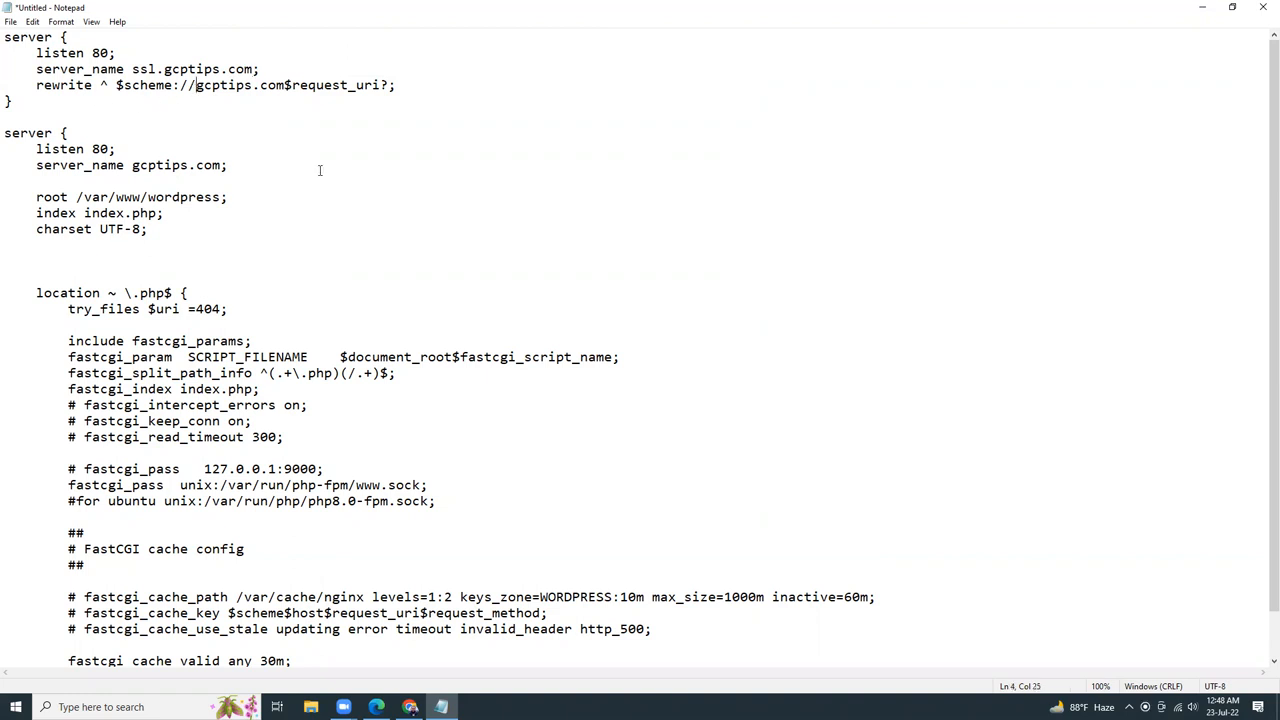
pyautogui.write('ssl.')
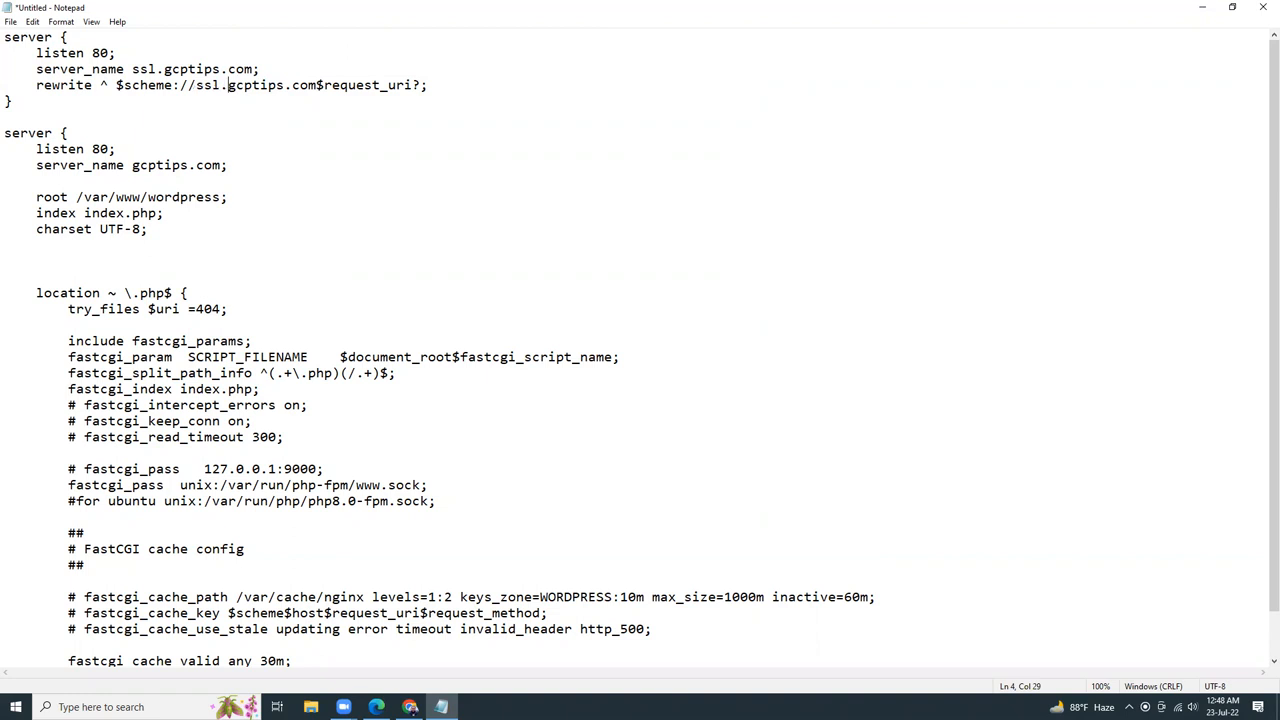
pyautogui.moveTo(466, 84)
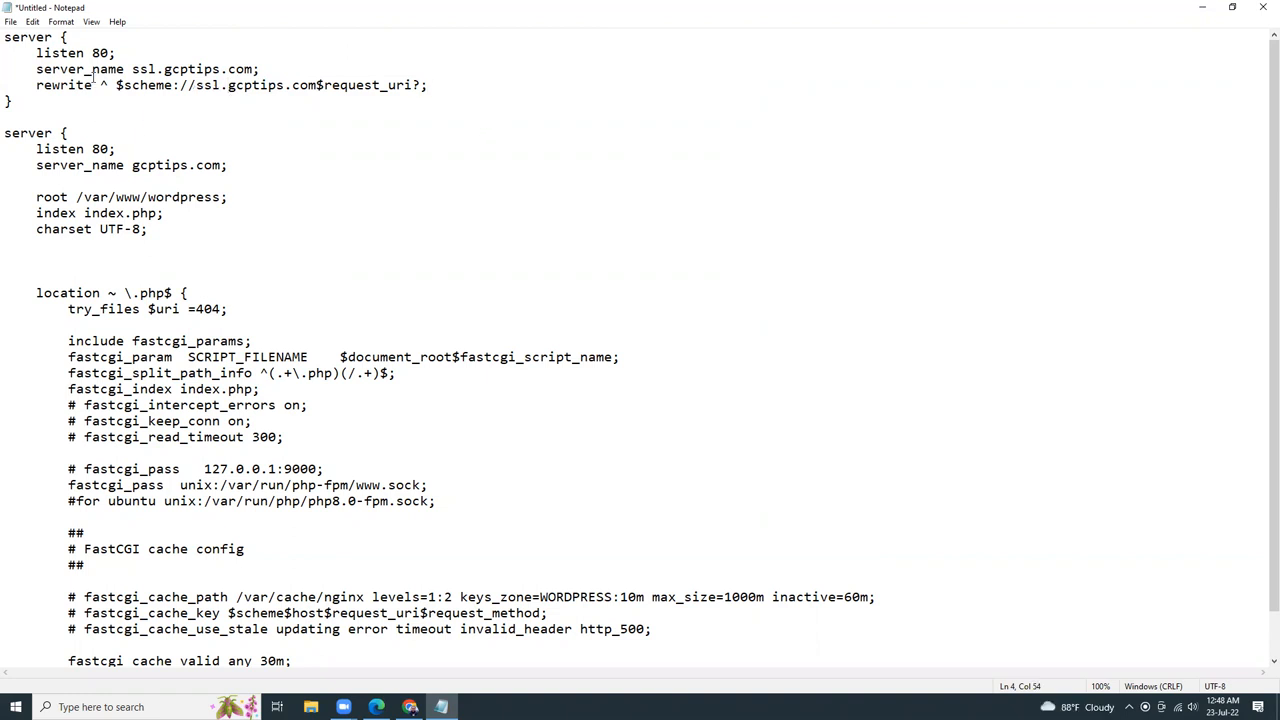
pyautogui.doubleClick(94, 53)
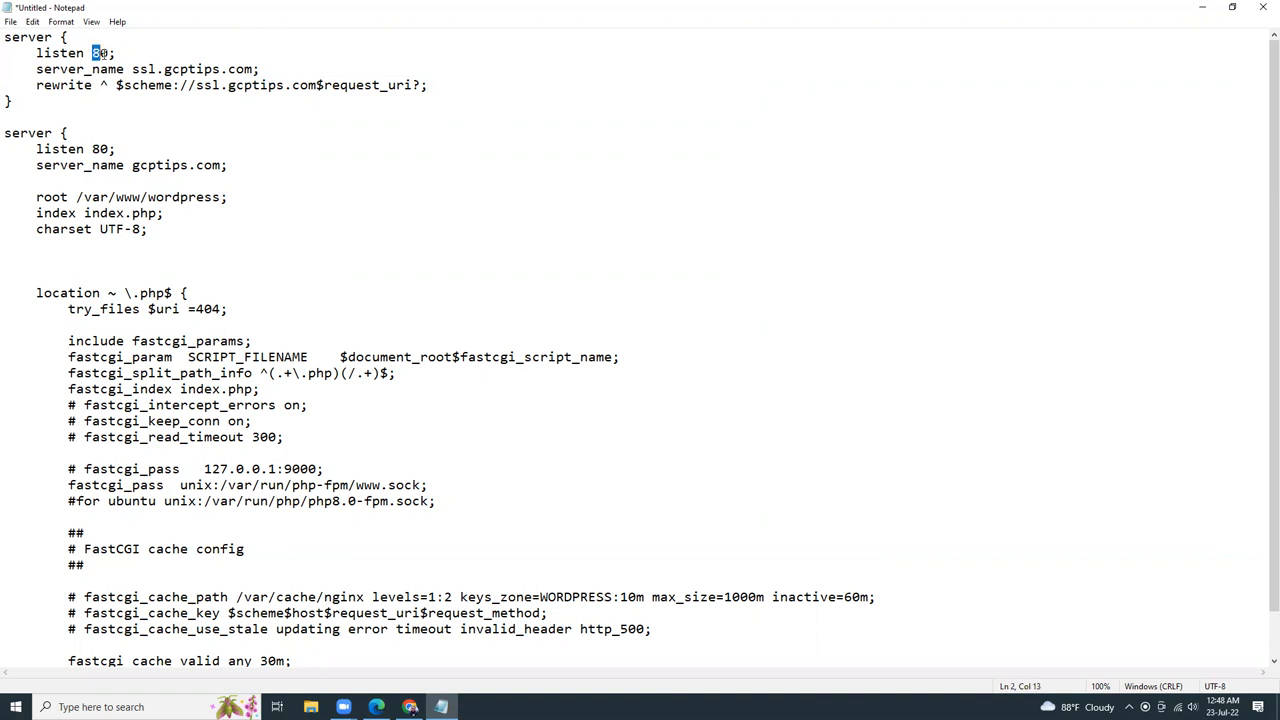
pyautogui.write('0')
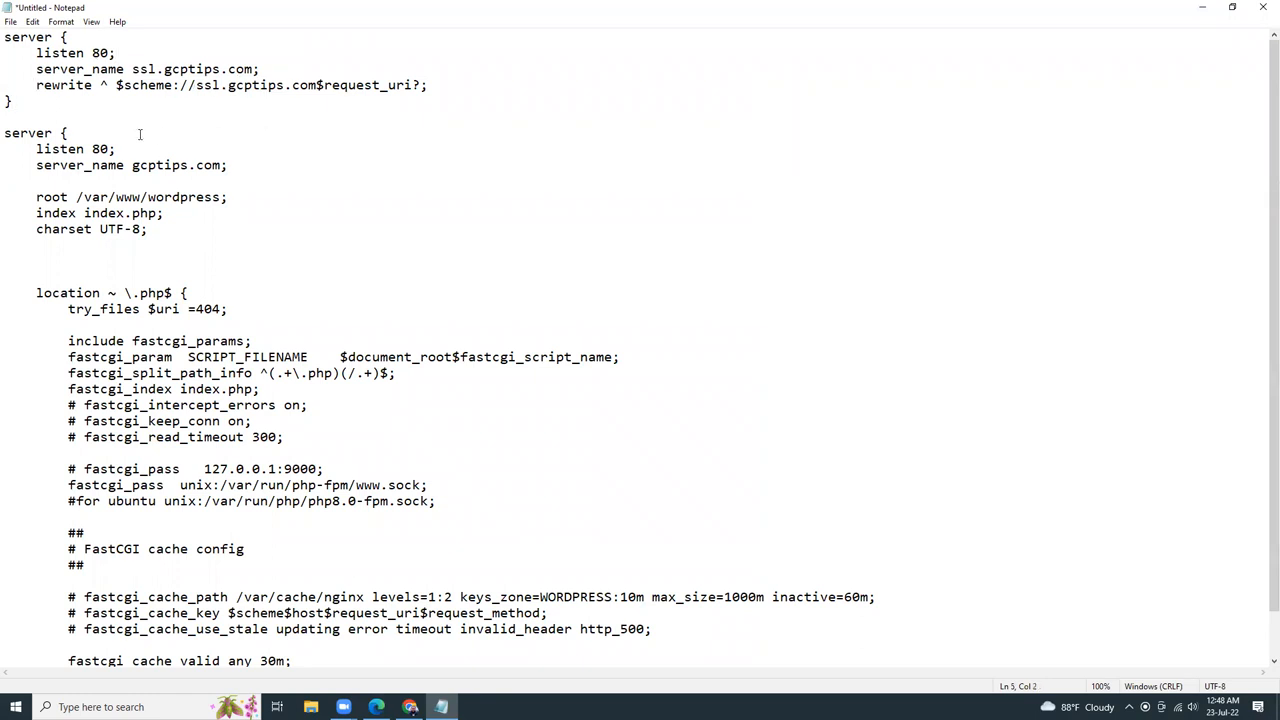
pyautogui.click(116, 149)
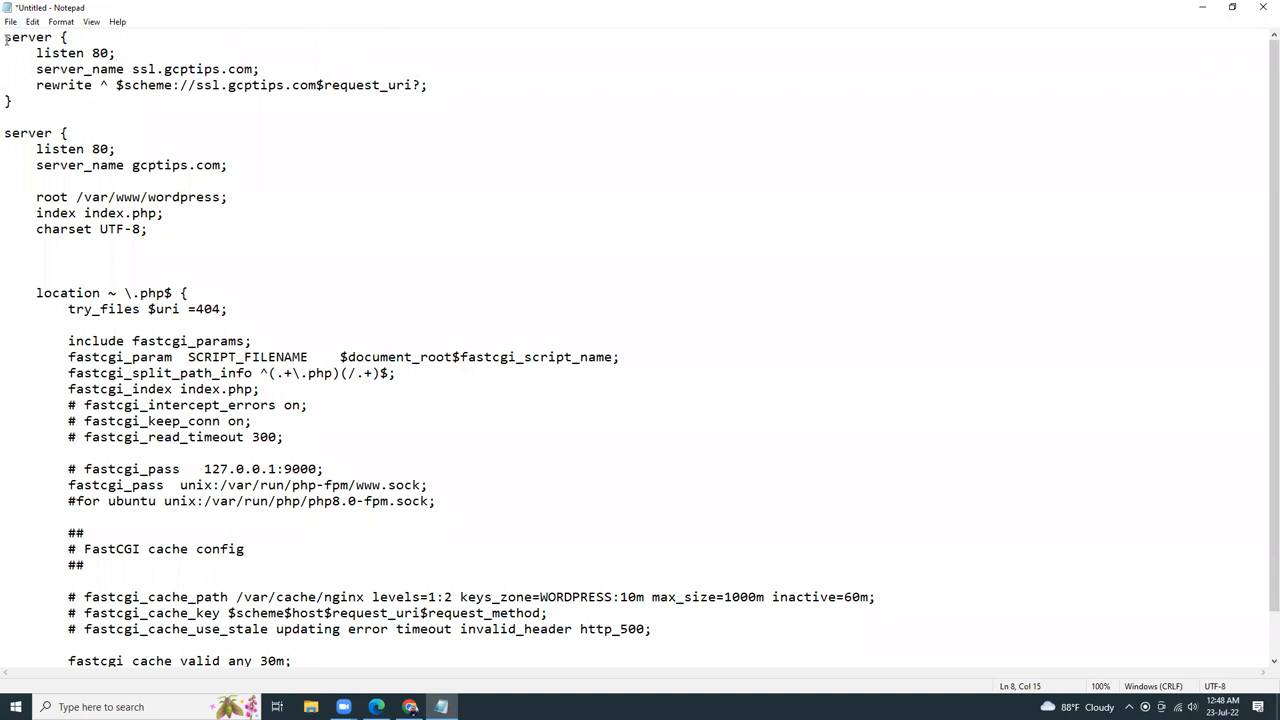
# Delete the redirect server block and set server_name to ssl.gcptips.com
pyautogui.moveTo(5, 37); pyautogui.dragTo(163, 110)
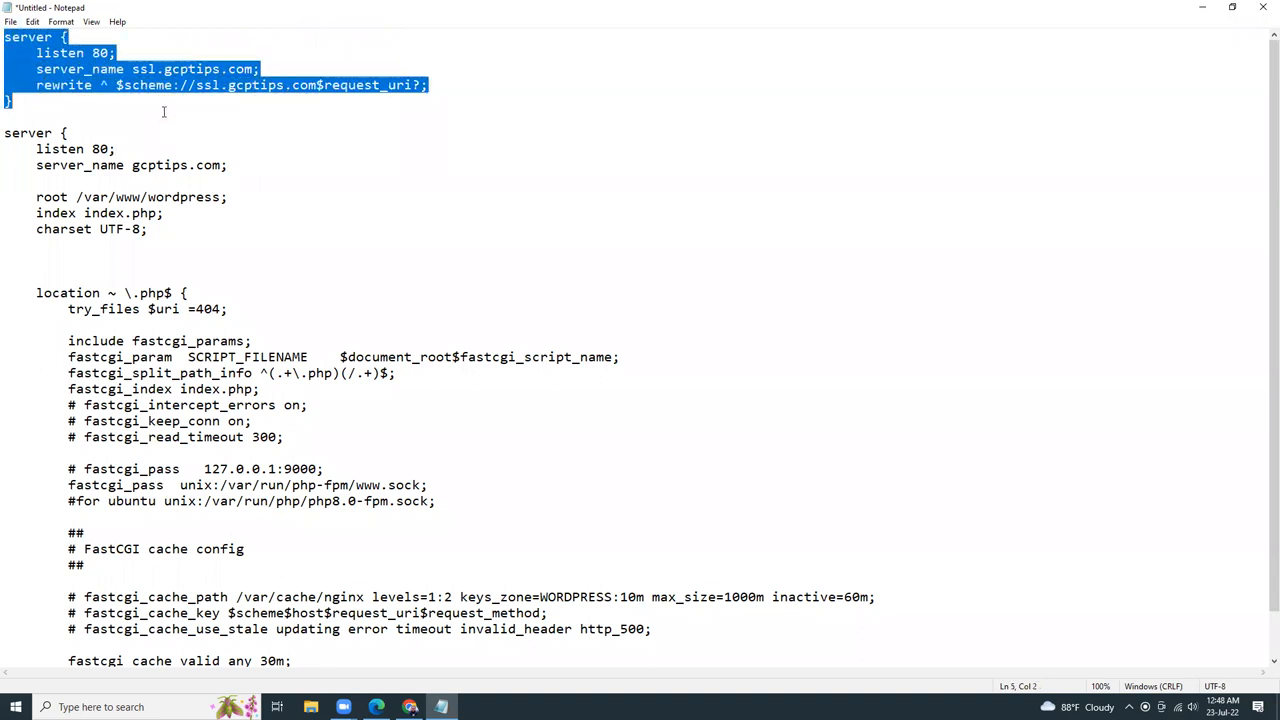
pyautogui.press('Delete')
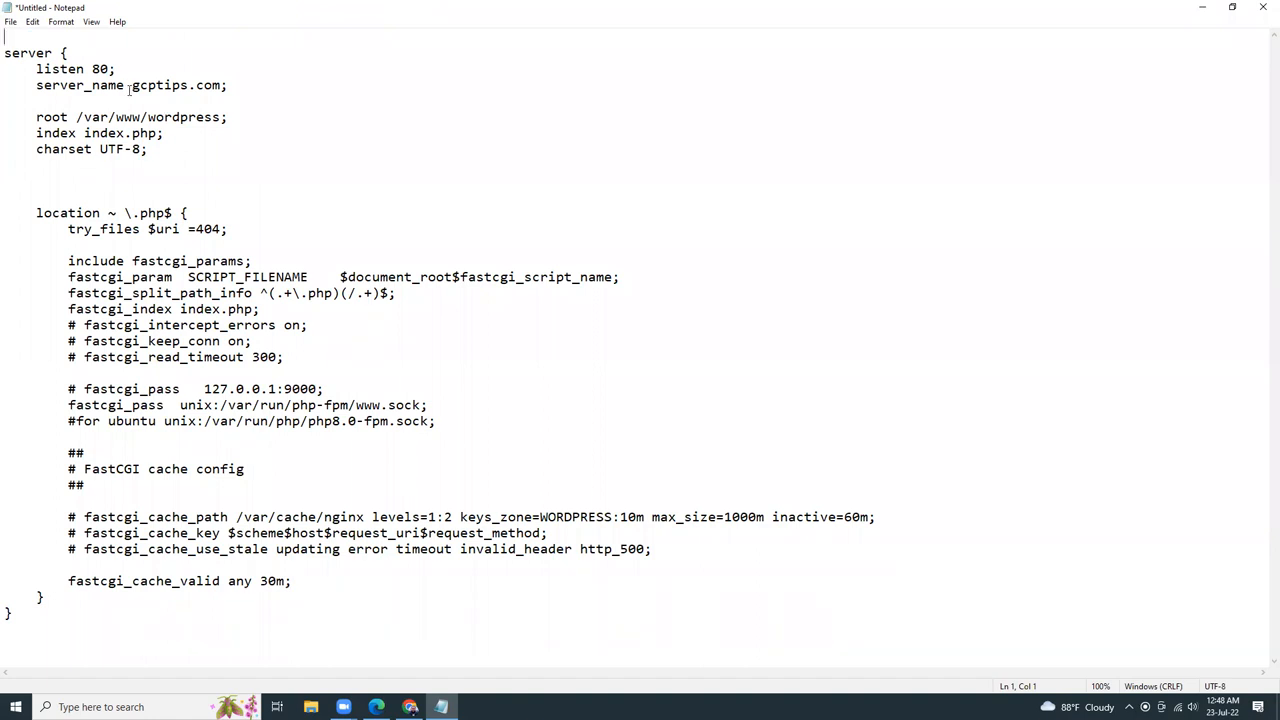
pyautogui.write('ssl.')
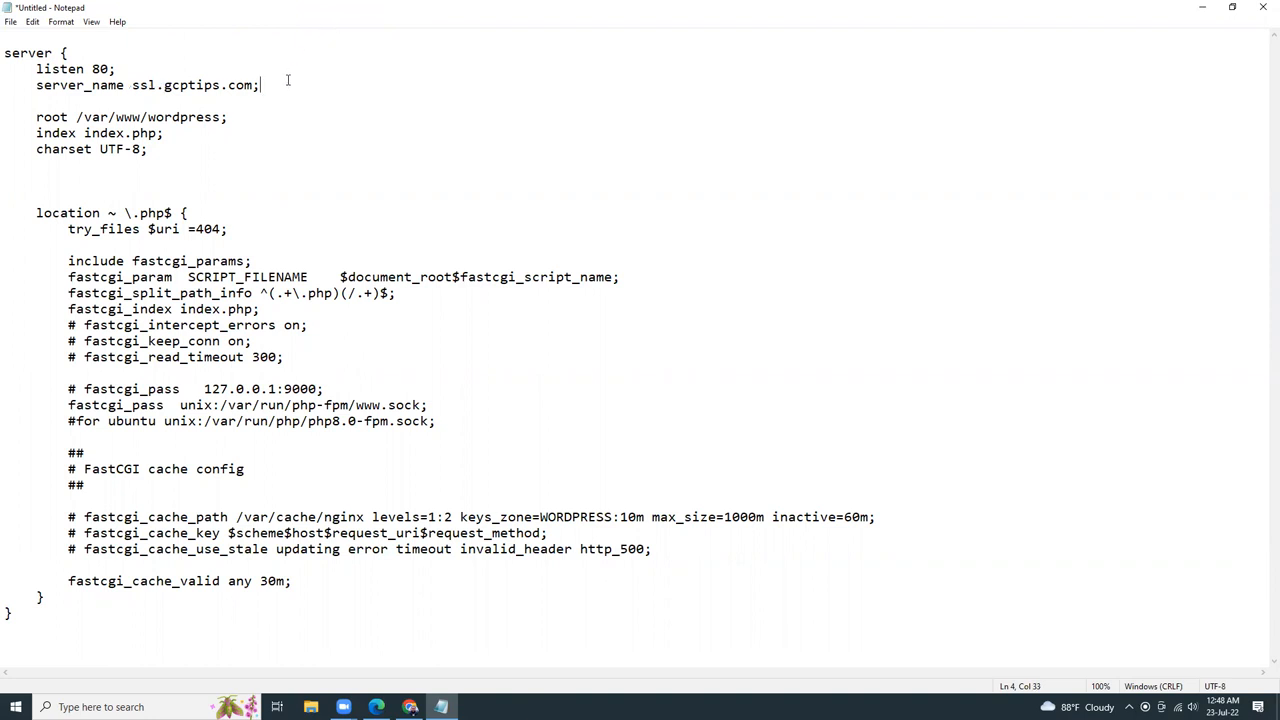
pyautogui.click(115, 68)
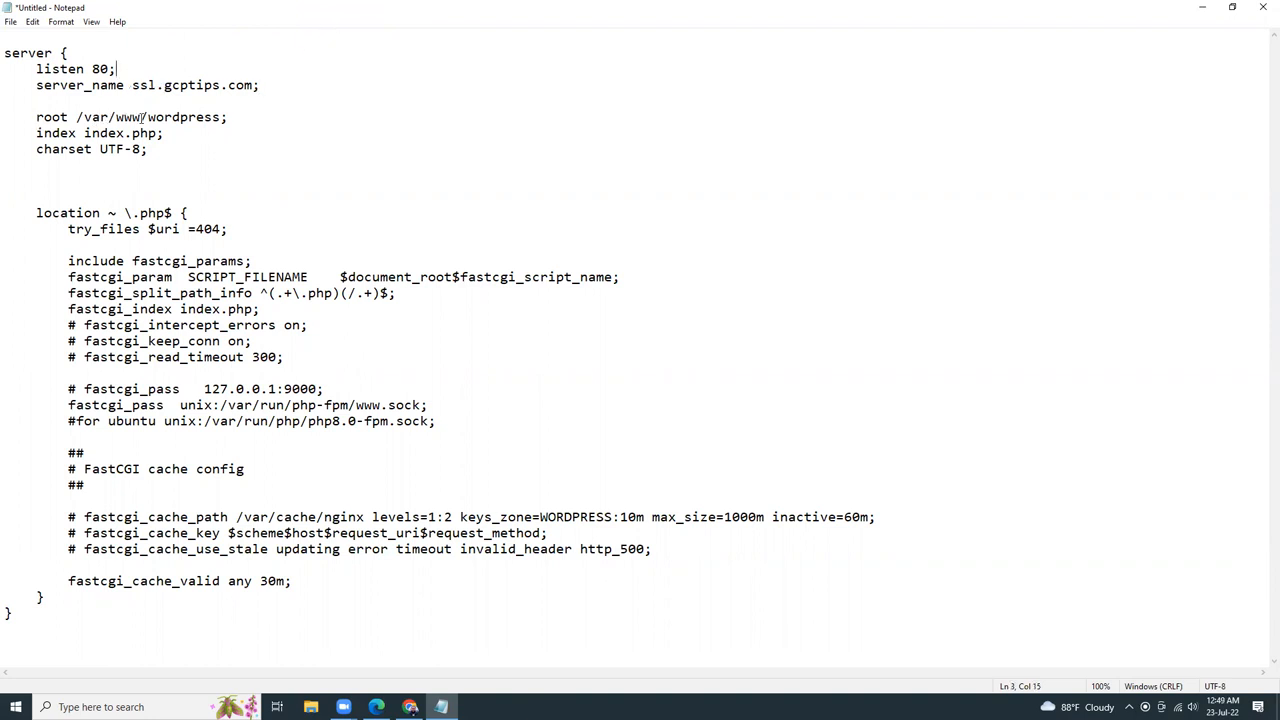
# Change the root path from wordpress to /var/www/atiq
pyautogui.doubleClick(183, 117)
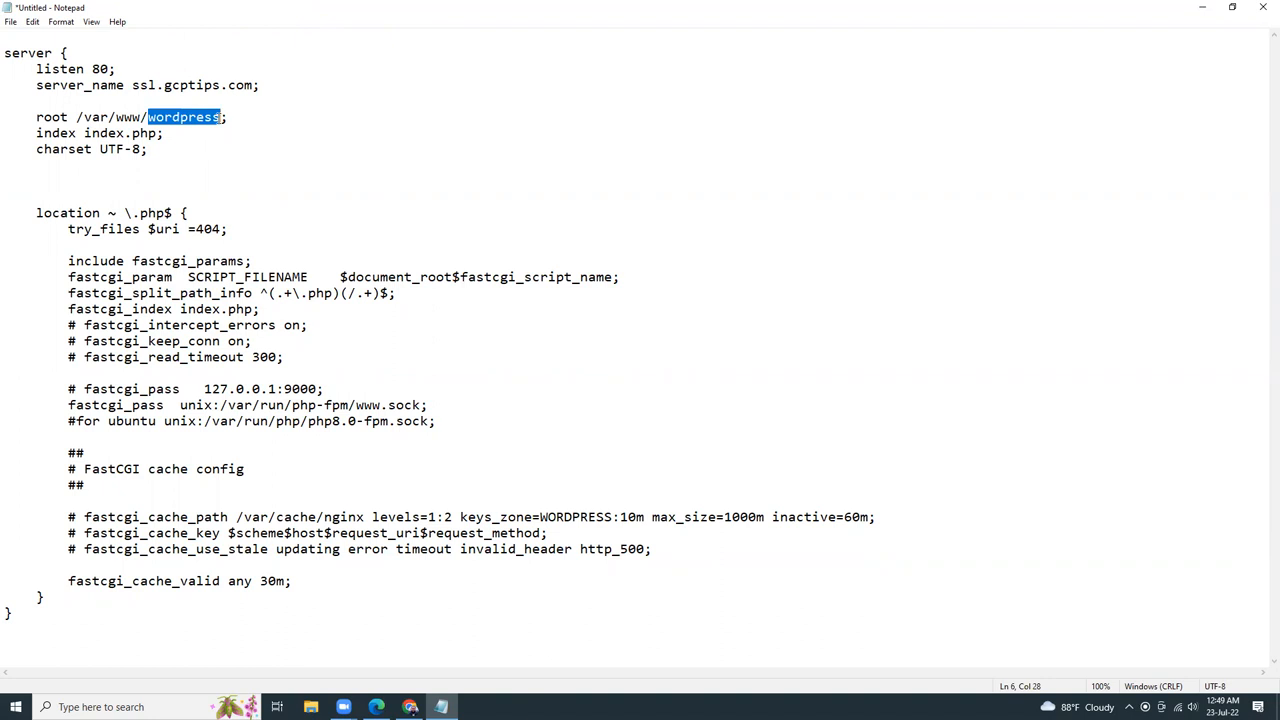
pyautogui.write('atiq')
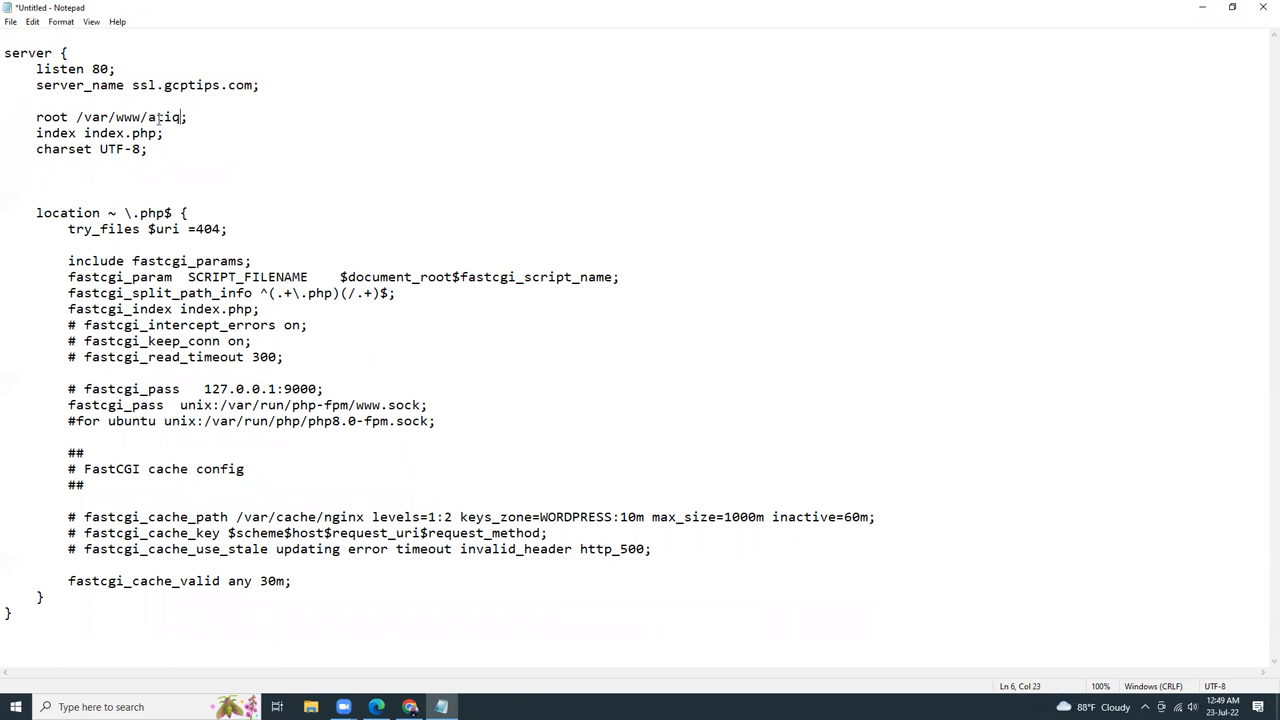
pyautogui.write('q')
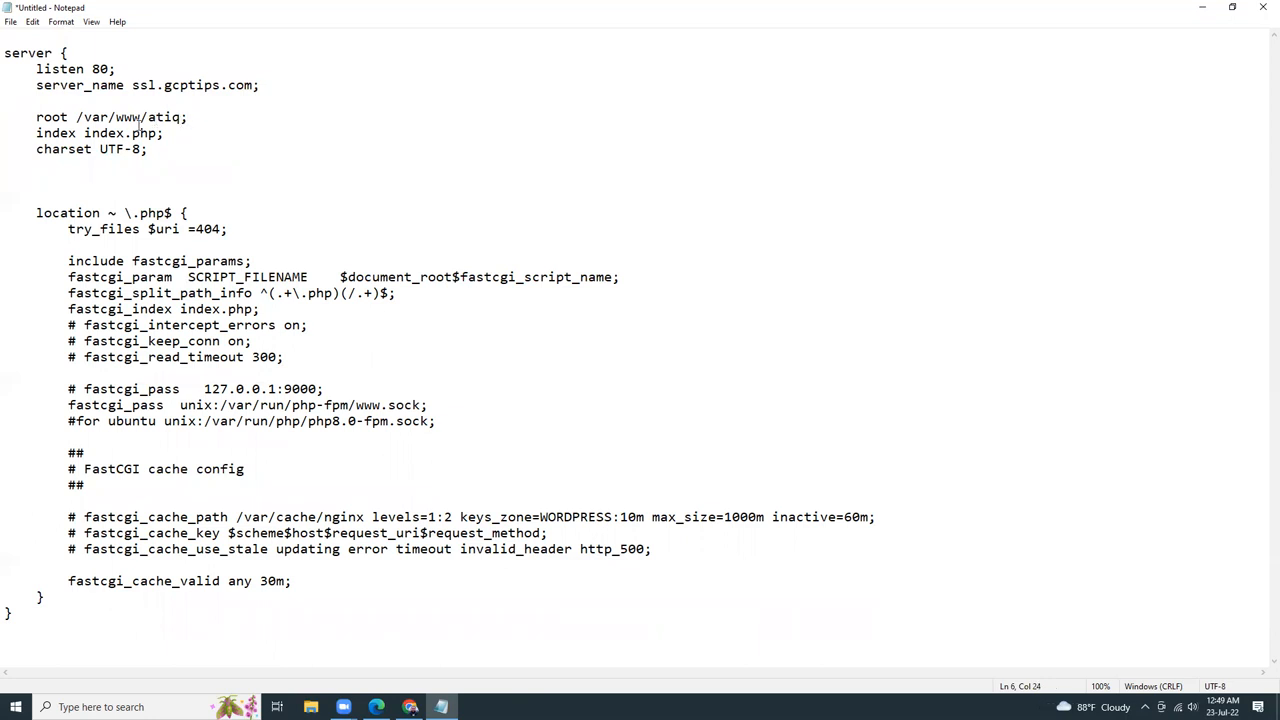
pyautogui.click(113, 133)
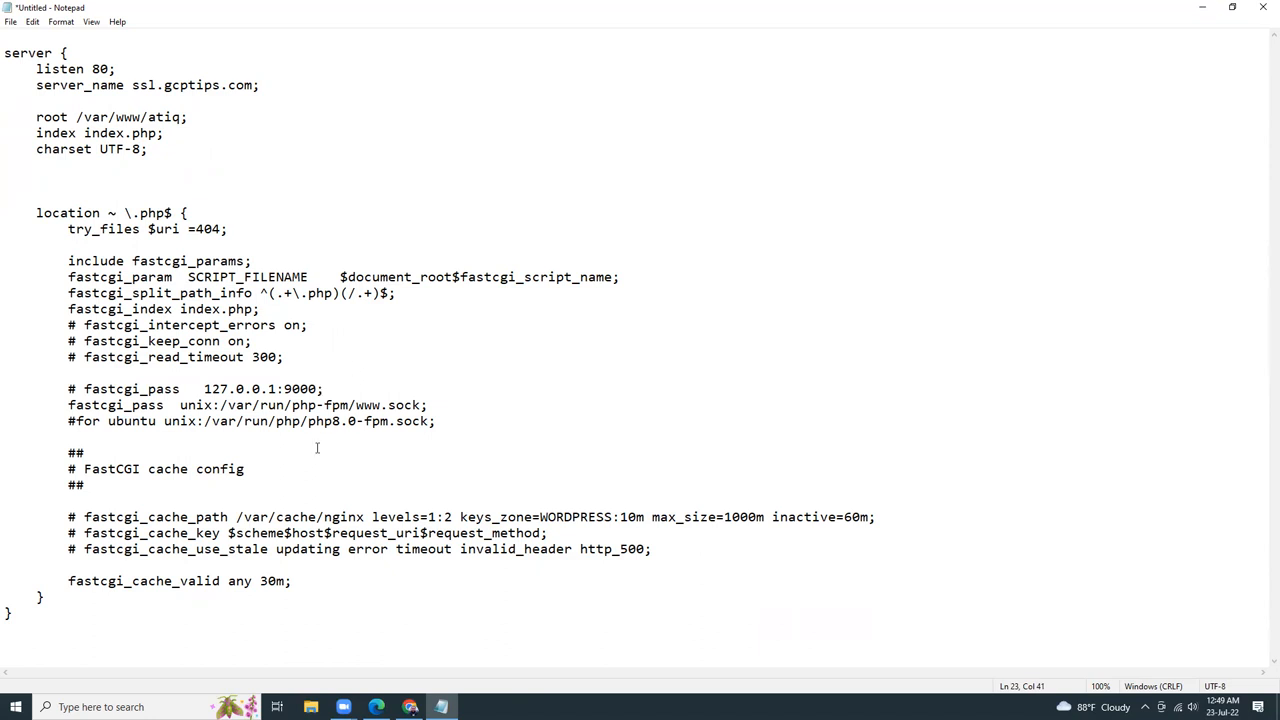
pyautogui.moveTo(146, 429)
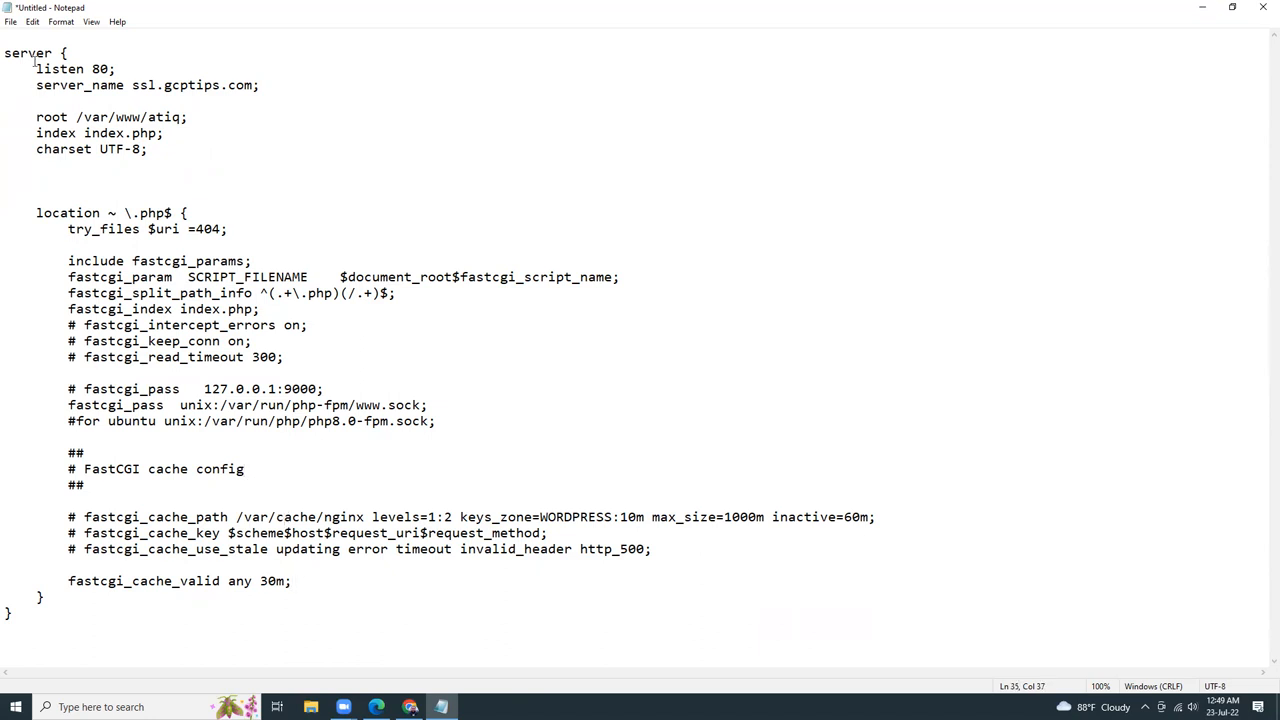
# Check gcptips.com DNS records in Cloudflare via Chrome, then return to the Edge terminal
pyautogui.click(180, 245)
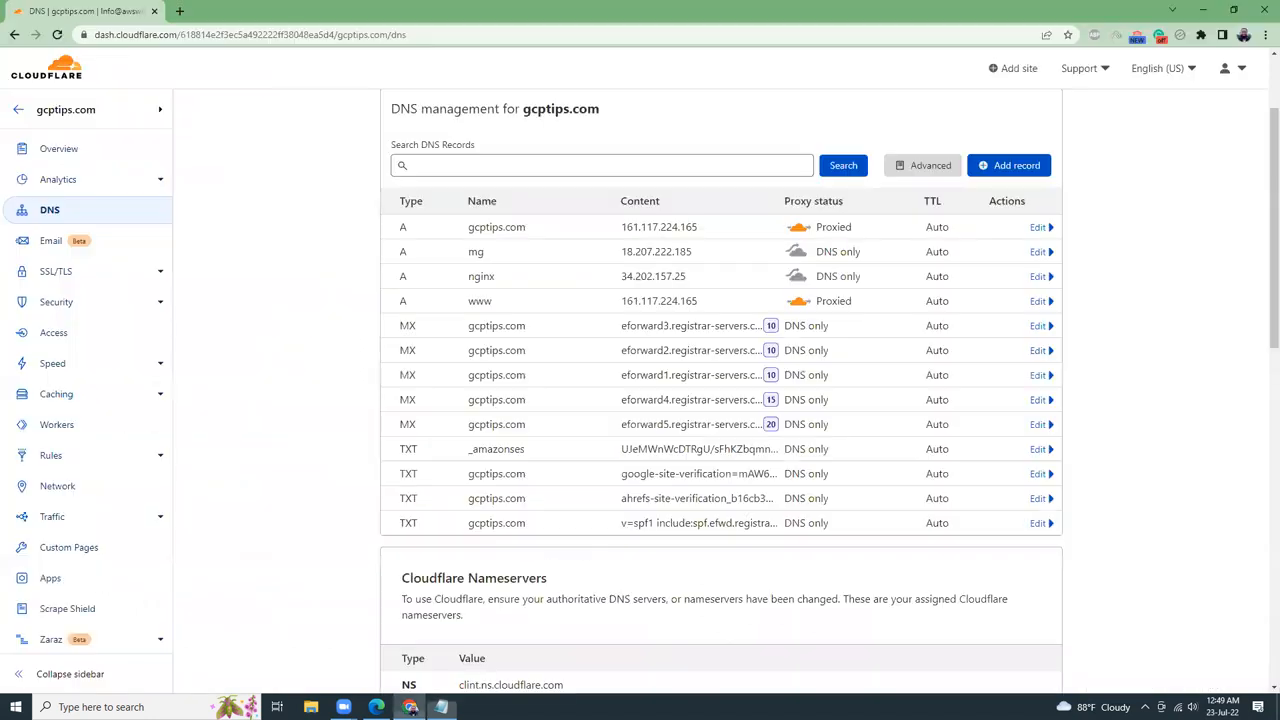
pyautogui.click(420, 10)
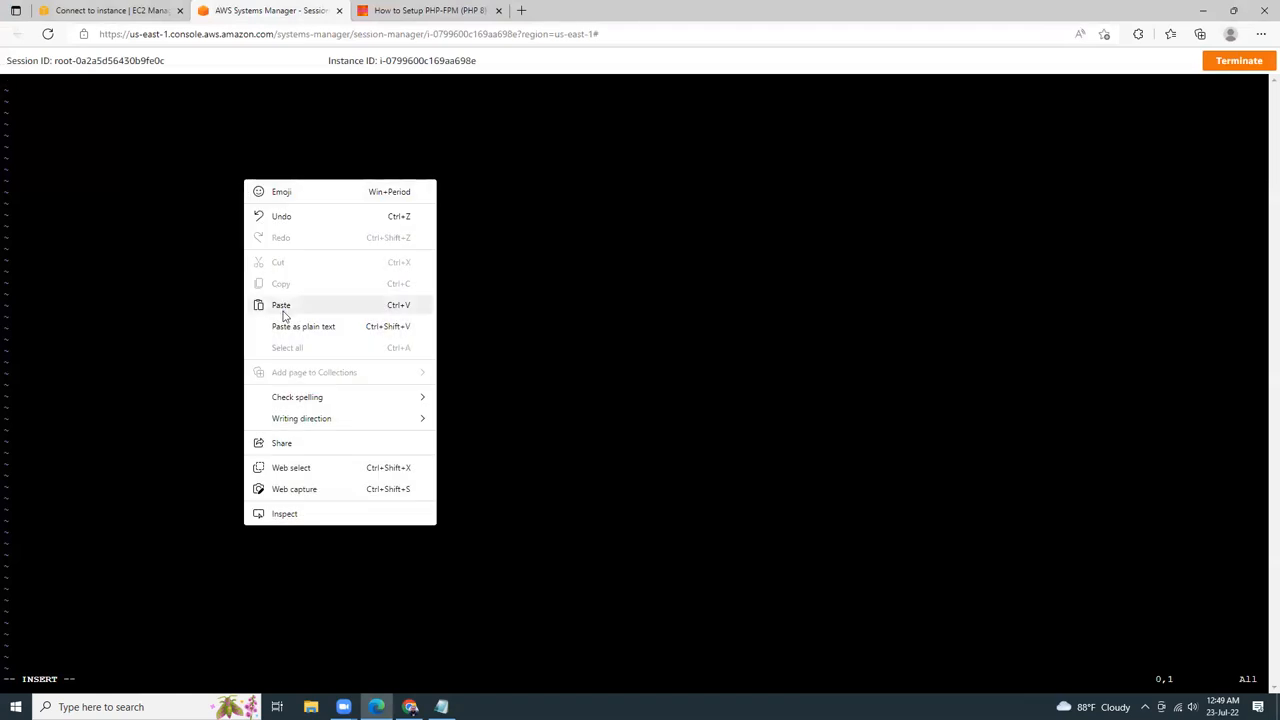
# Paste the edited server block into gcptips.conf, then return to the Cloudflare DNS records
pyautogui.click(281, 305)
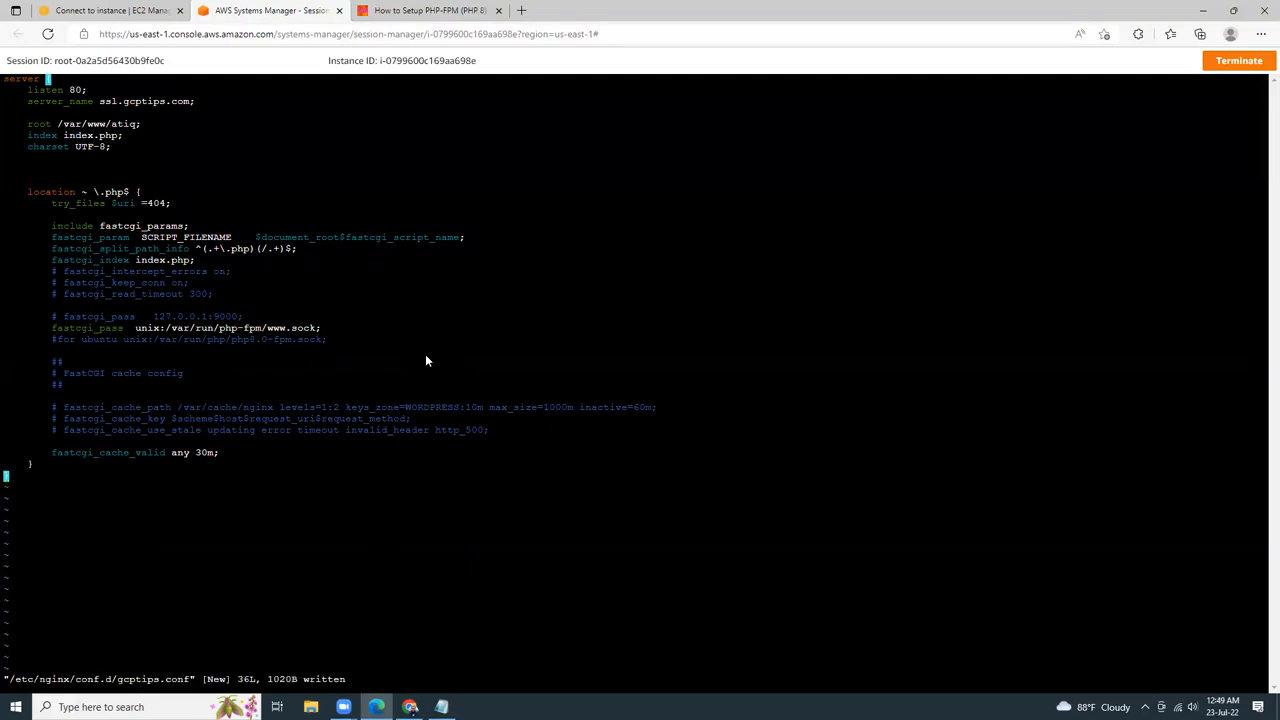
pyautogui.click(110, 10)
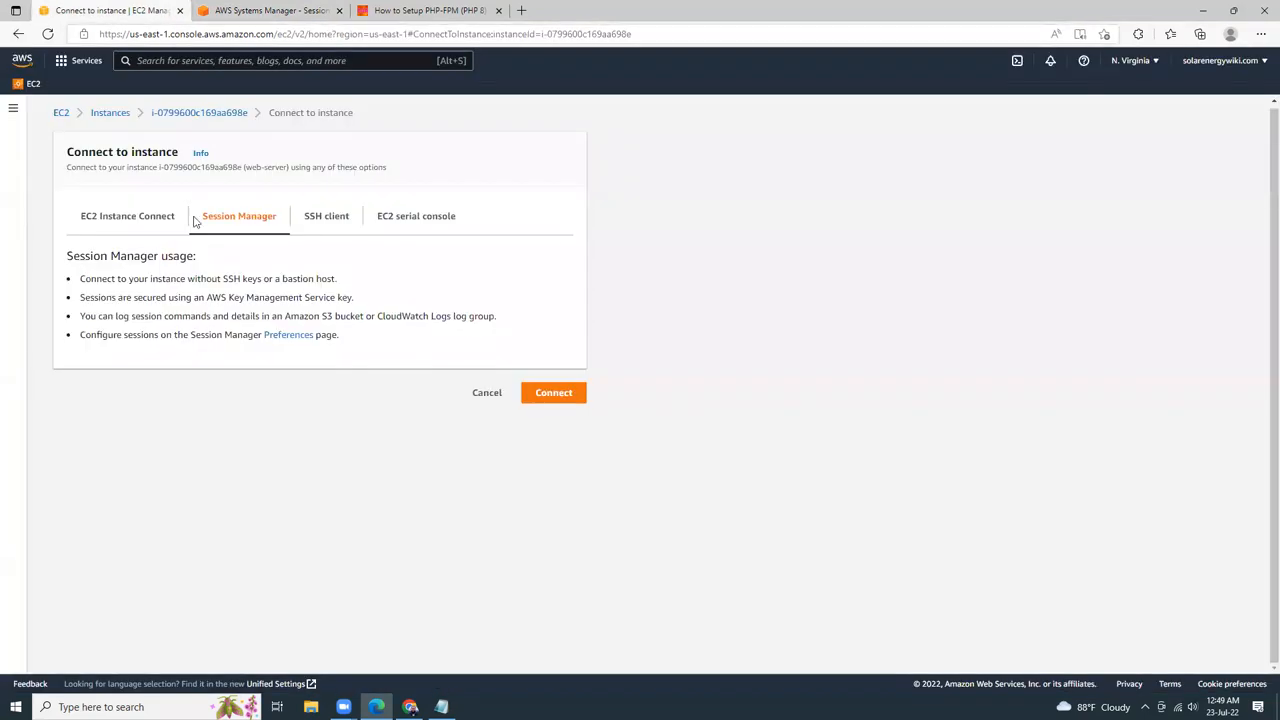
pyautogui.click(127, 215)
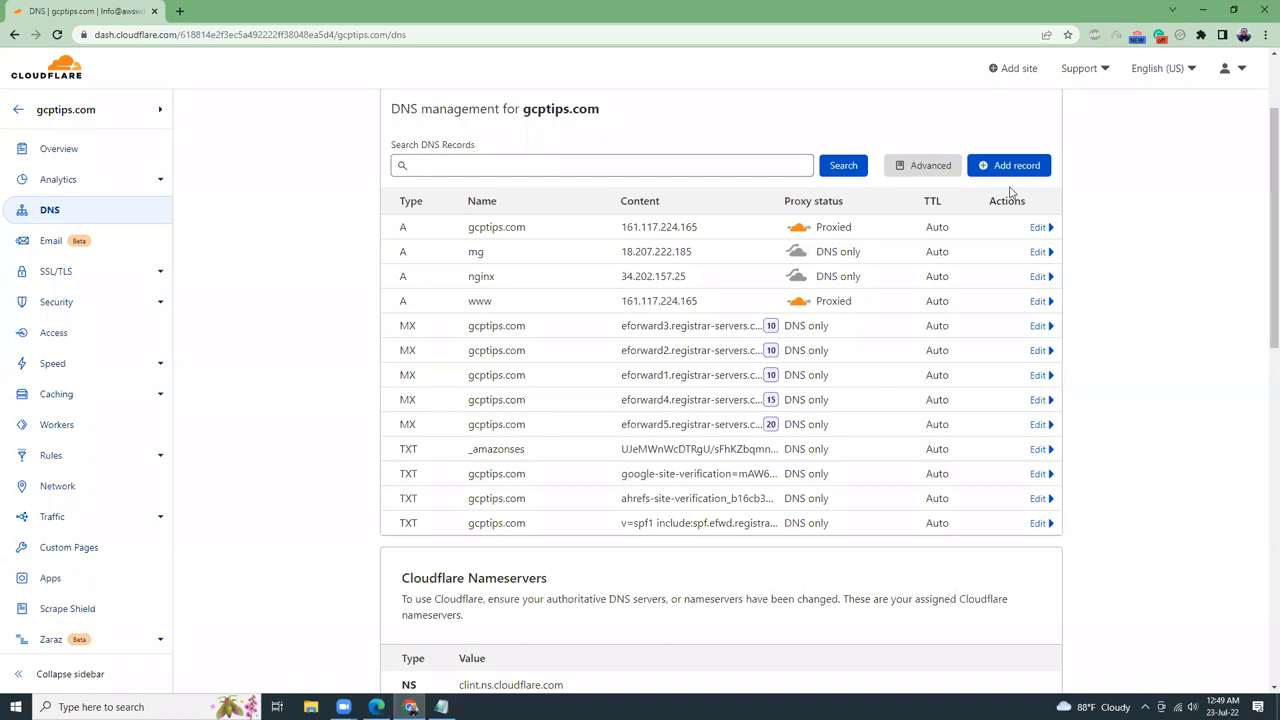
# Create the gcptips.com A record 'ssl' for 3.230.102.126 with proxy status DNS only
pyautogui.scroll(-3)
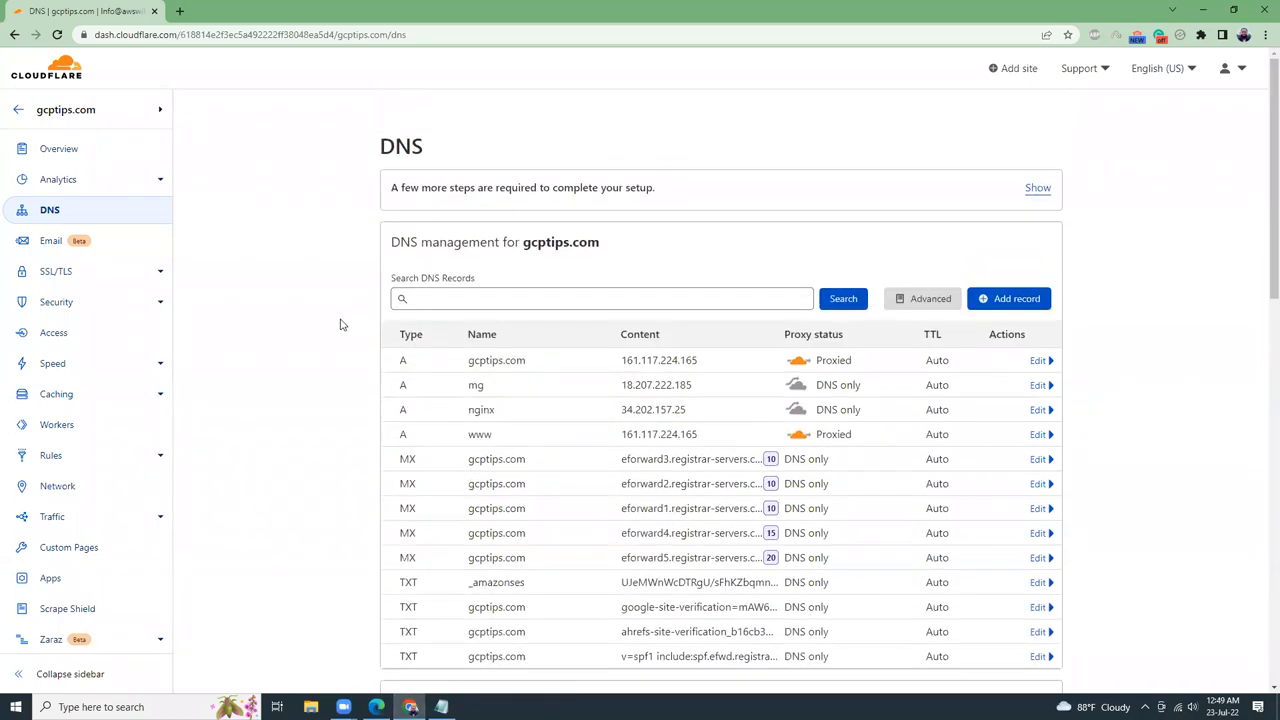
pyautogui.click(1009, 298)
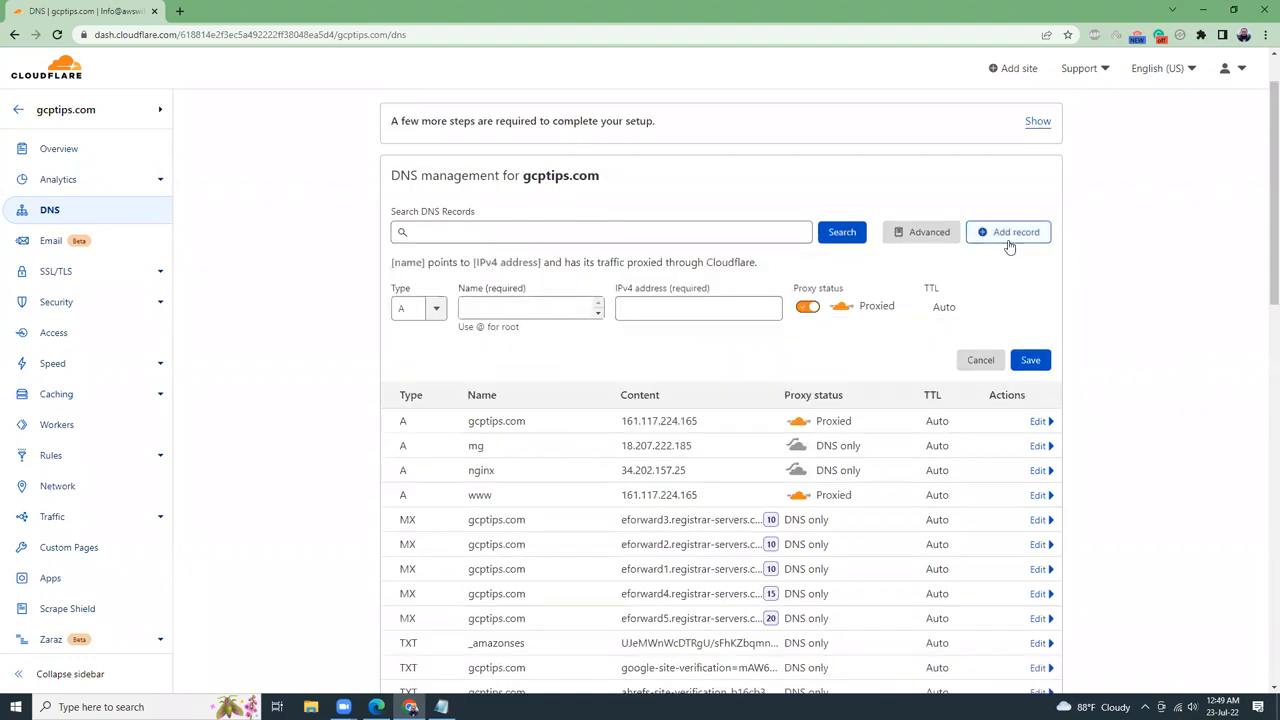
pyautogui.click(530, 307)
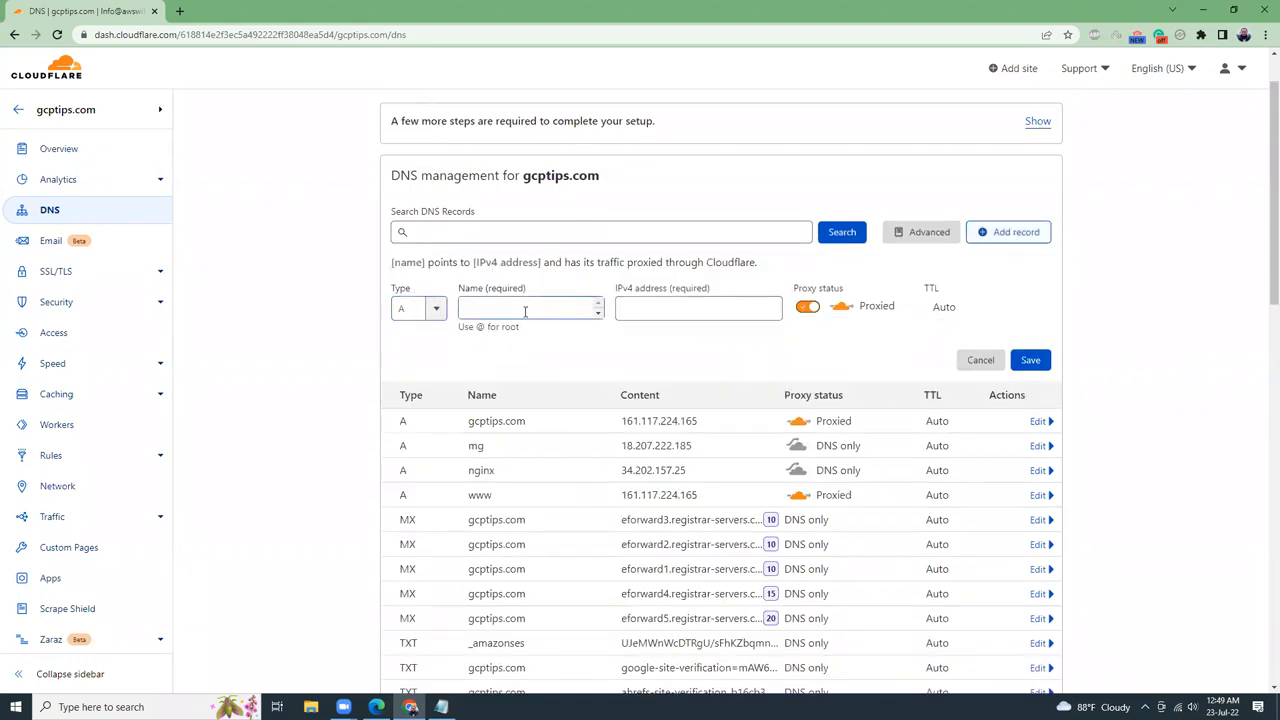
pyautogui.write('ssl')
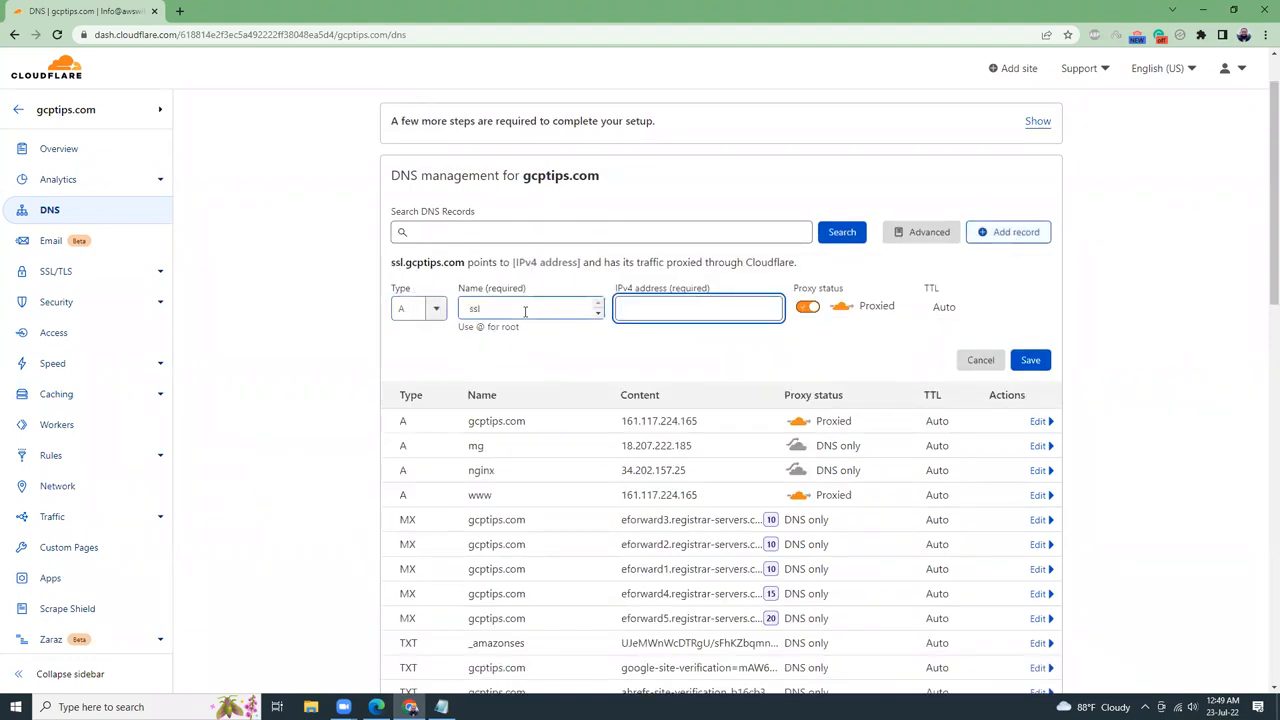
pyautogui.click(807, 306)
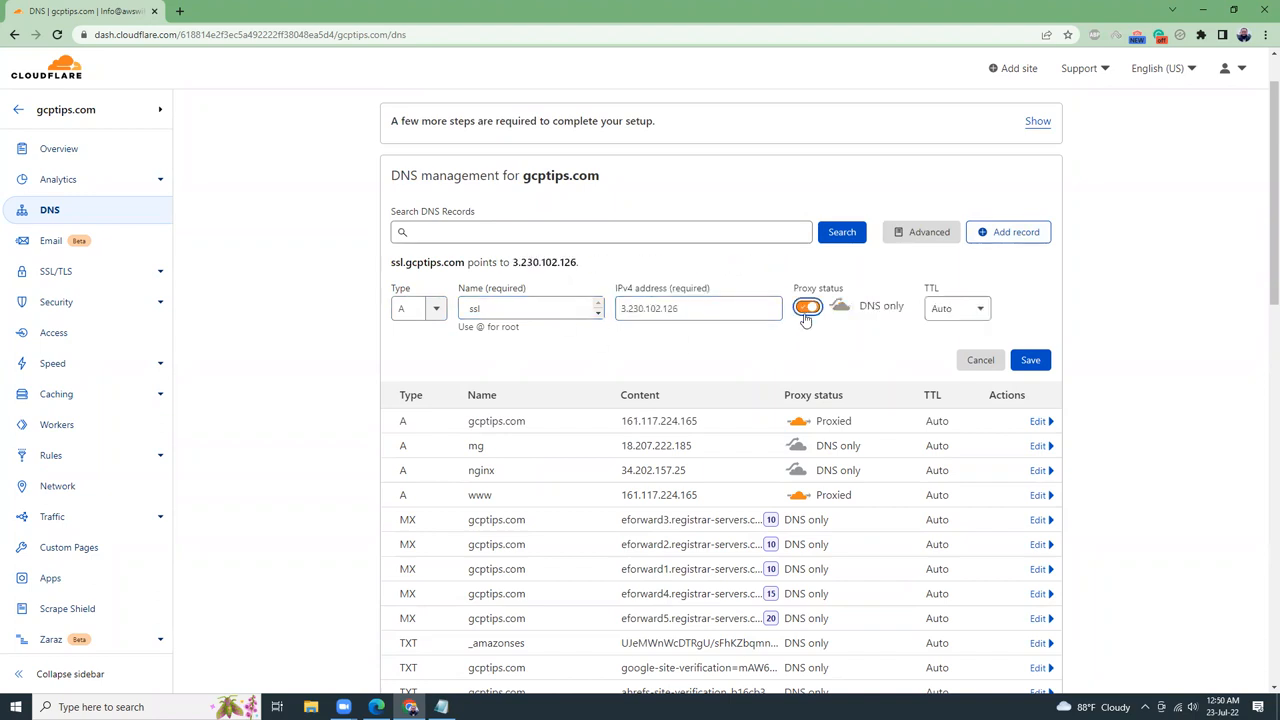
pyautogui.click(807, 307)
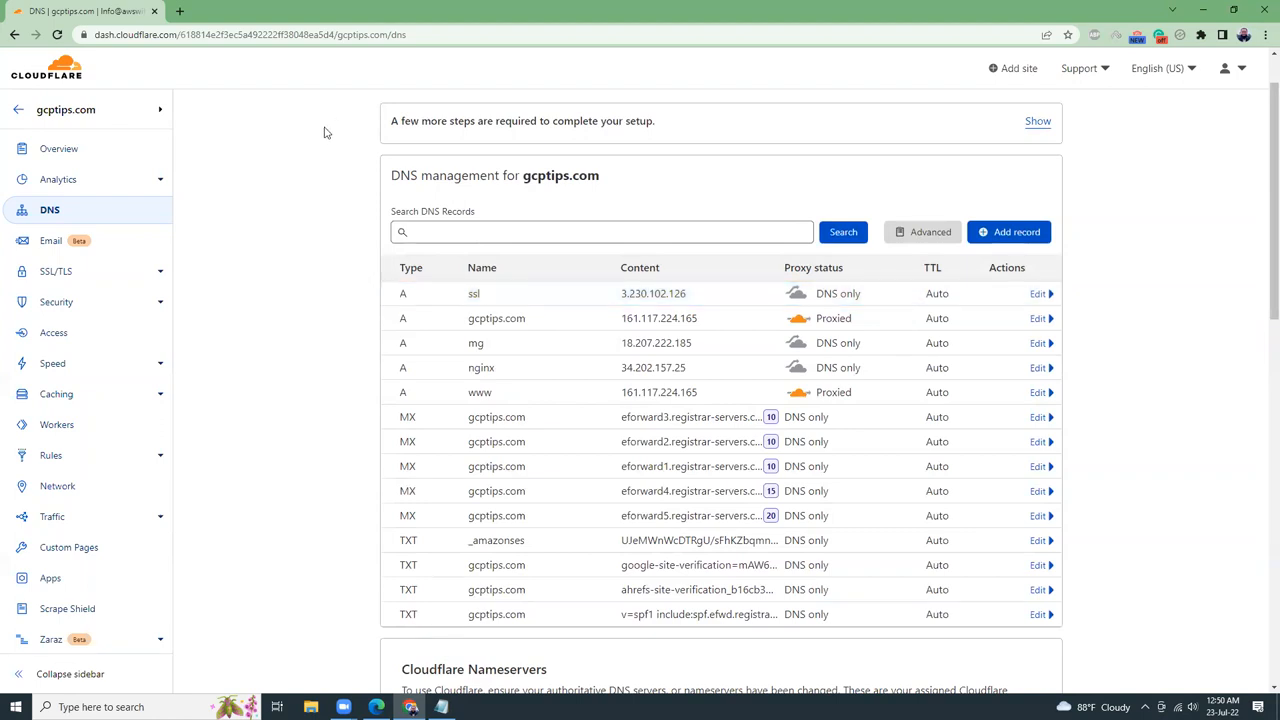
pyautogui.moveTo(294, 208)
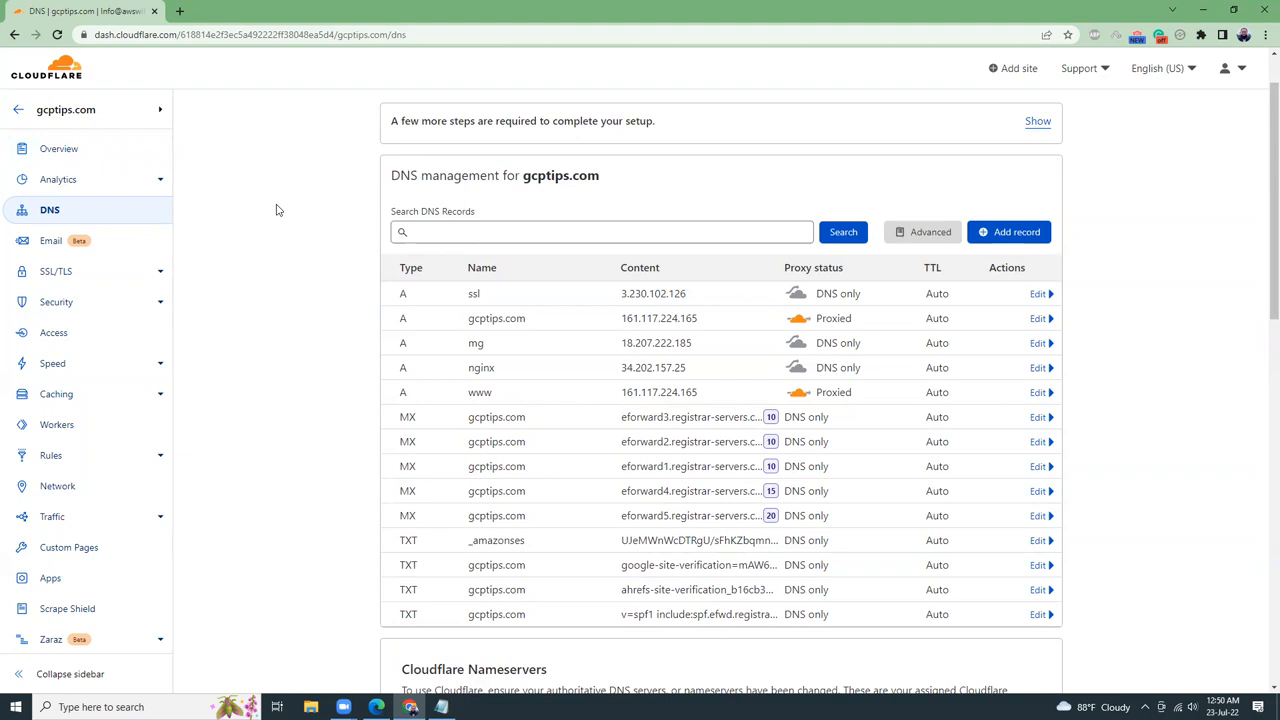
pyautogui.moveTo(357, 595)
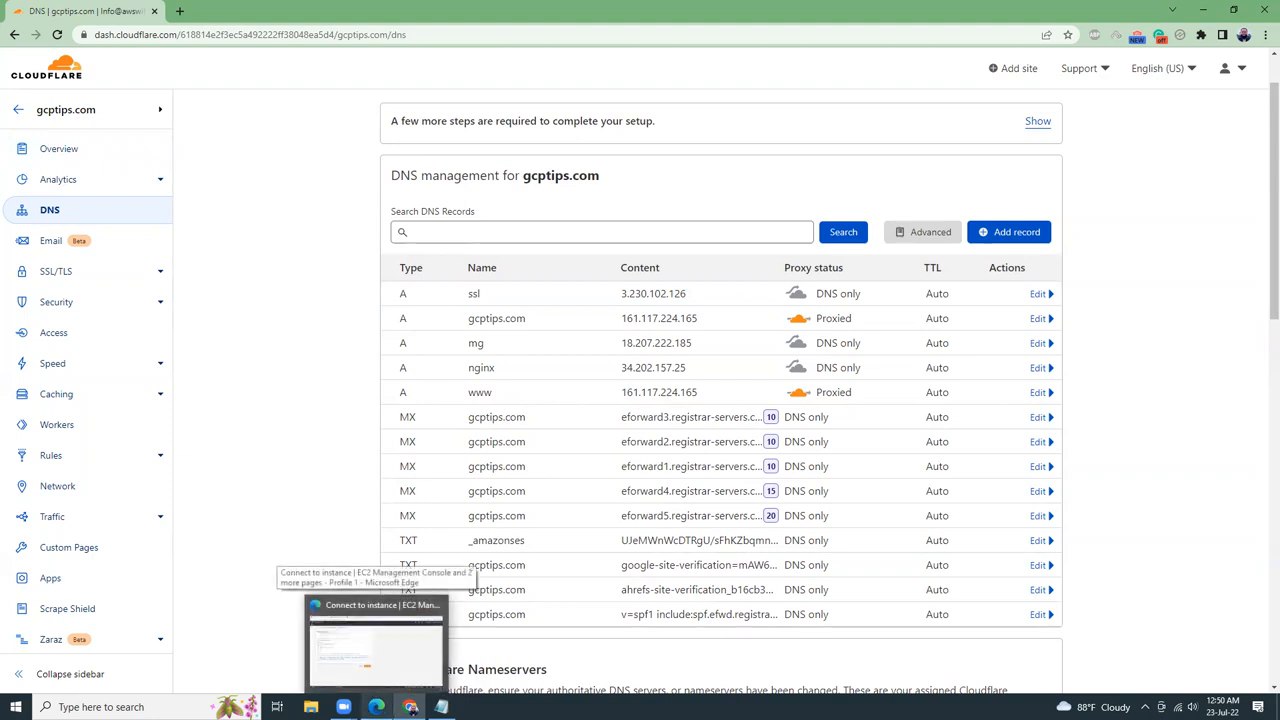
# Create the /var/www/atiq web root directory on the server with sudo mkdir
pyautogui.click(270, 10)
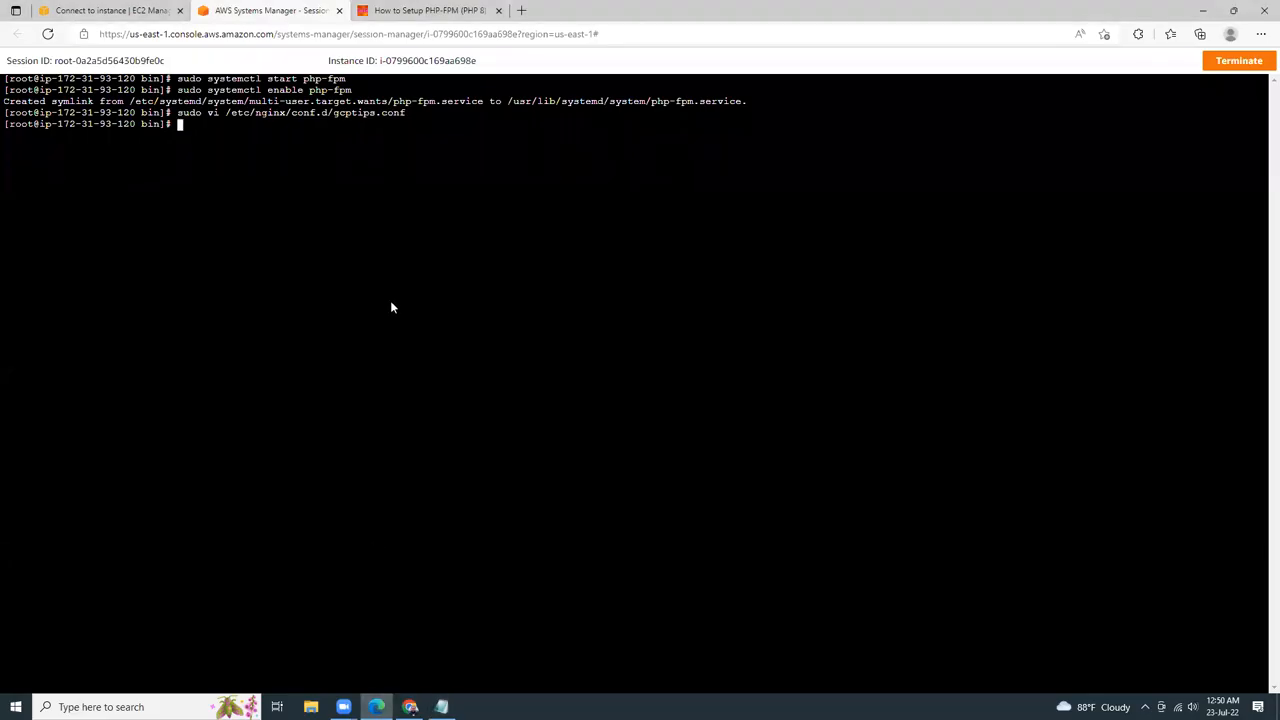
pyautogui.write('sudo mkdir /var/www/atiq')
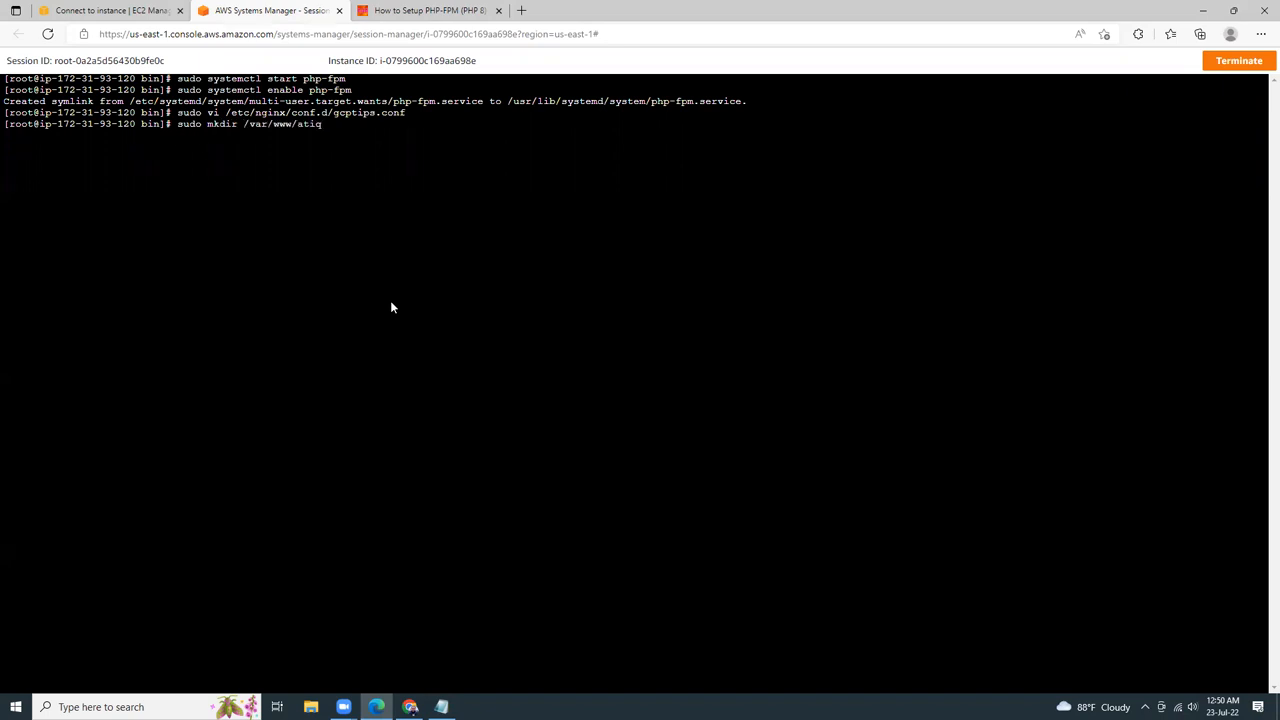
pyautogui.write('su')
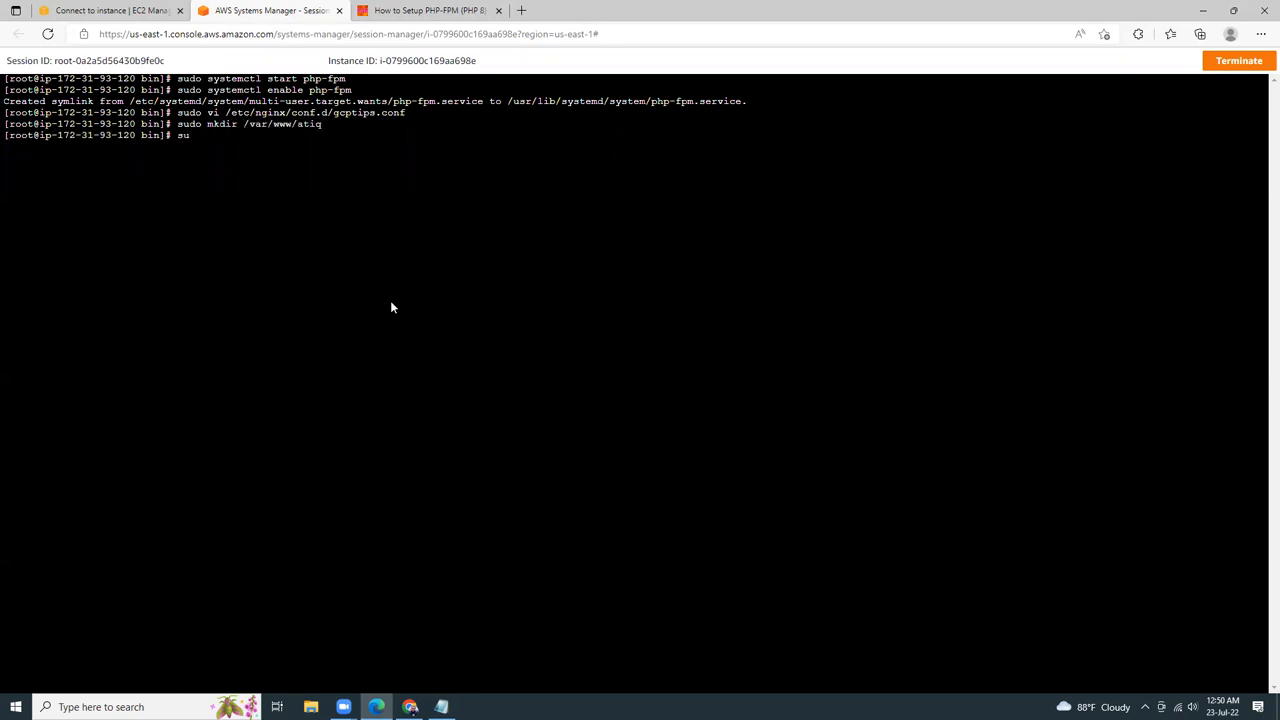
# Create index.php in the web root with vi and restart Nginx
pyautogui.write('sudo vi /var/www/atiq/')
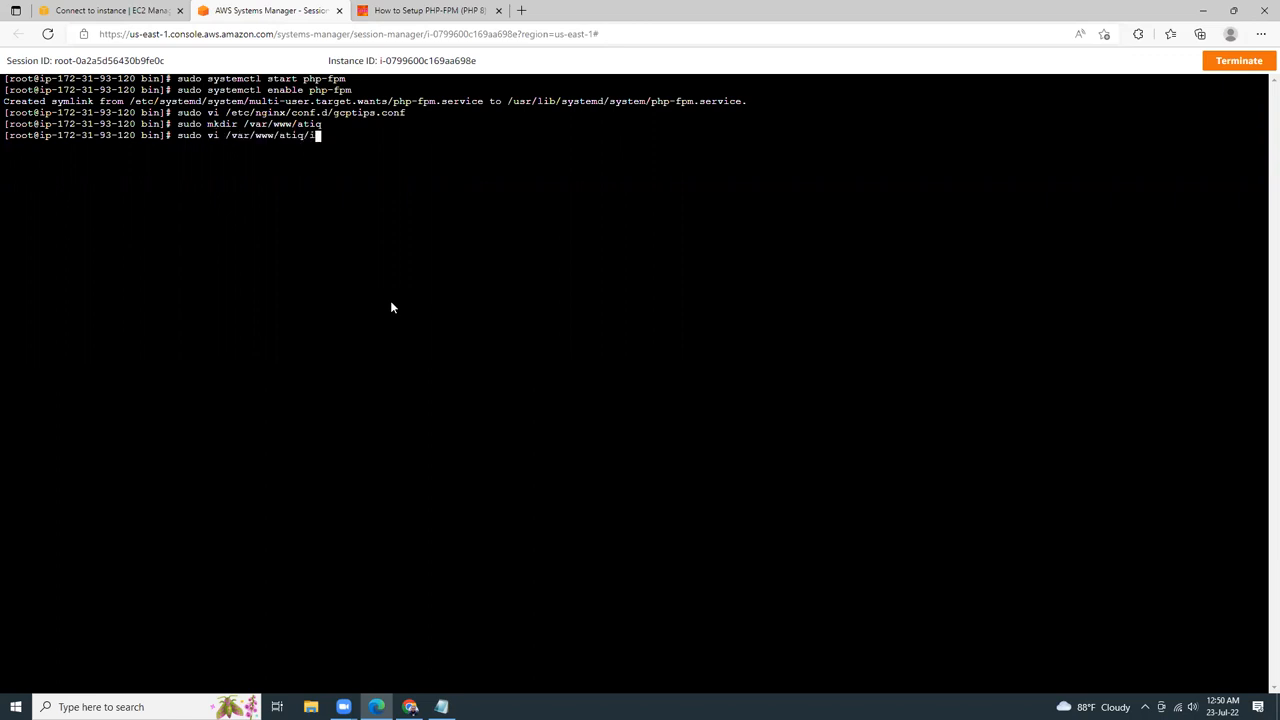
pyautogui.write('index.hp')
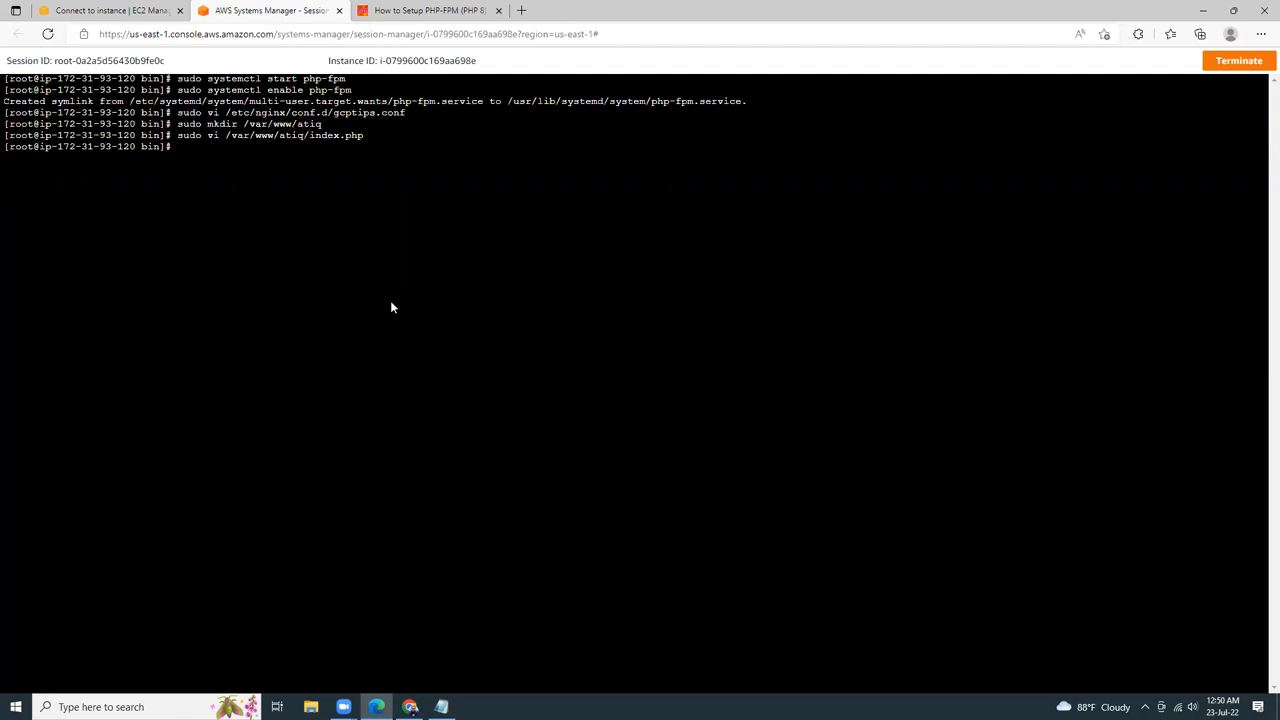
pyautogui.write('s')
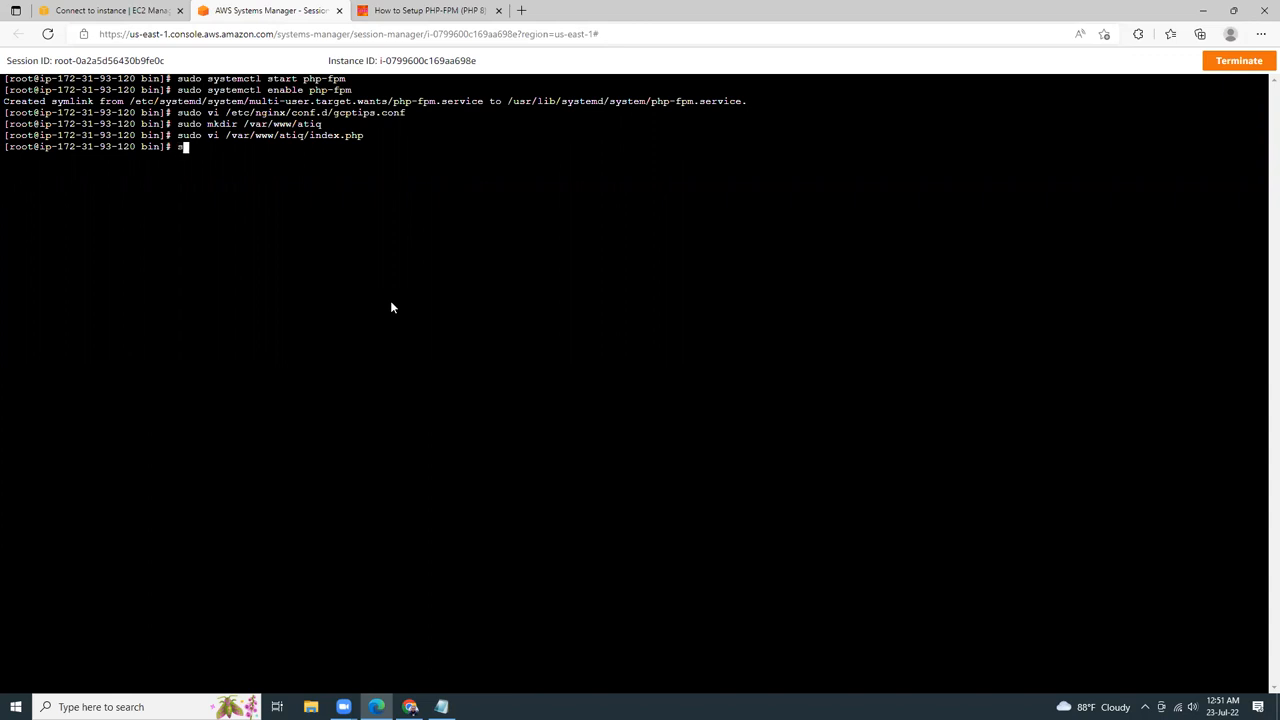
pyautogui.write('sudo systemctl restart')
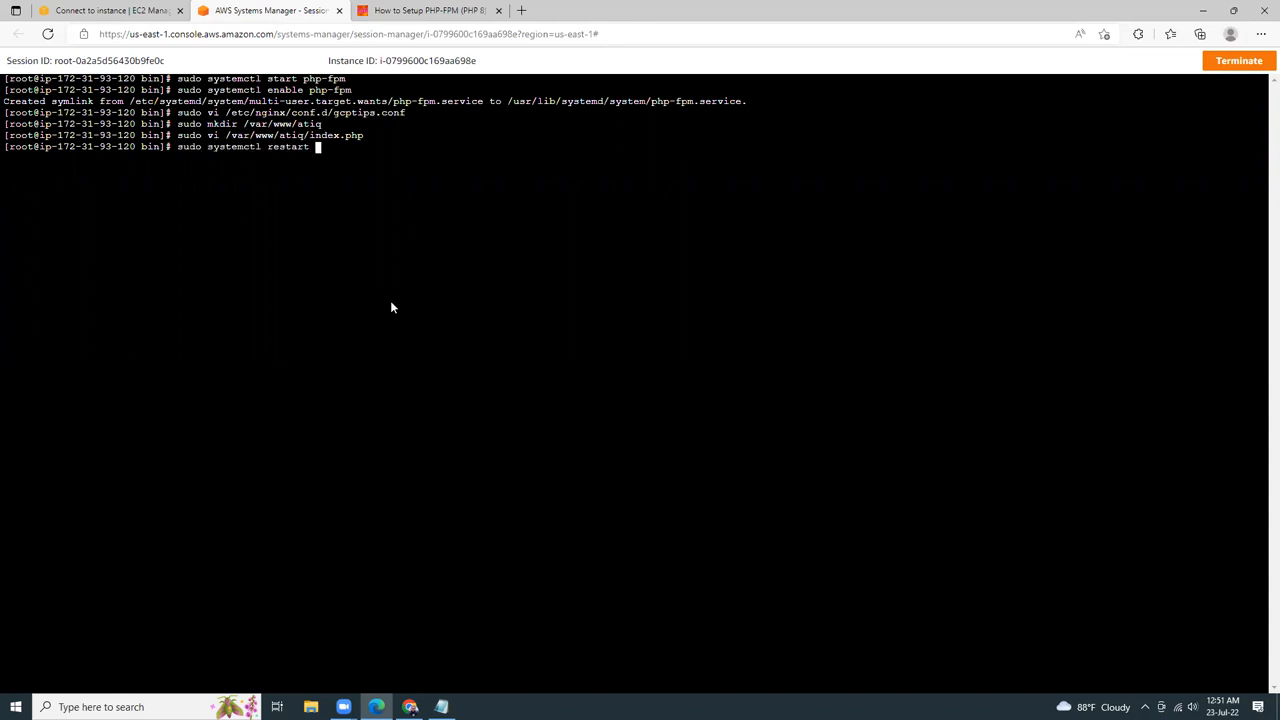
pyautogui.write('nginx')
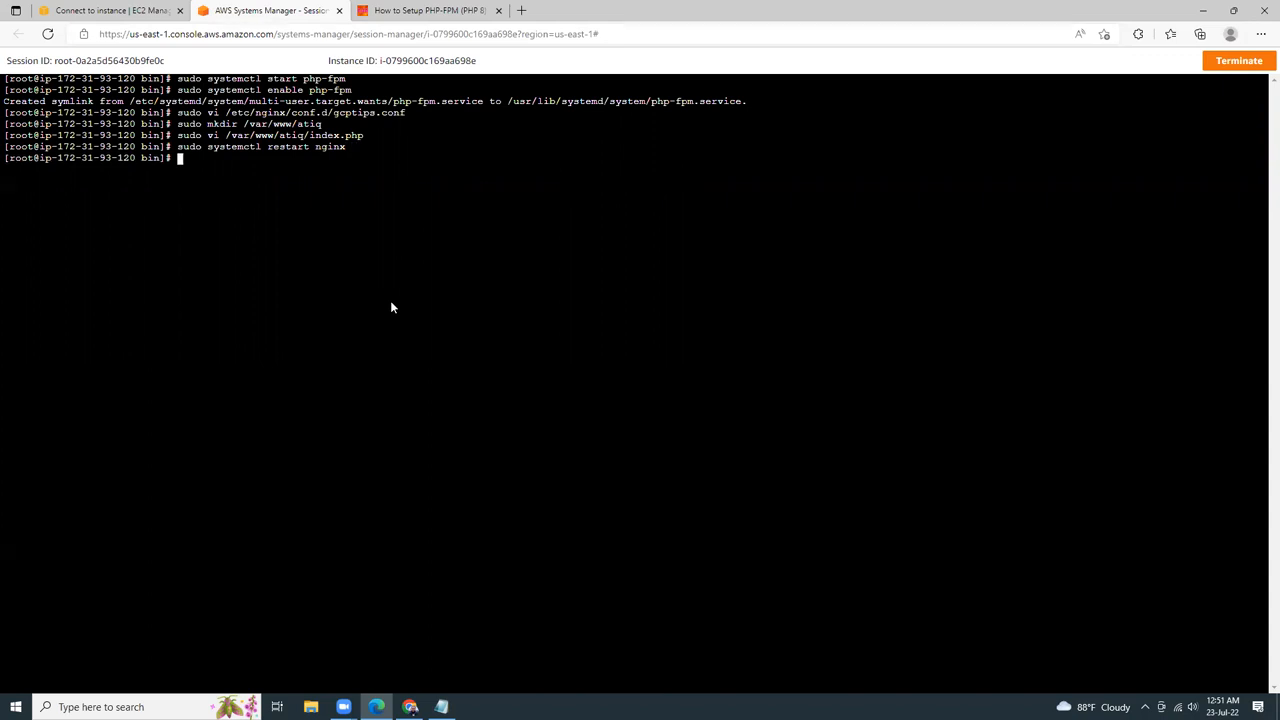
pyautogui.moveTo(370, 291)
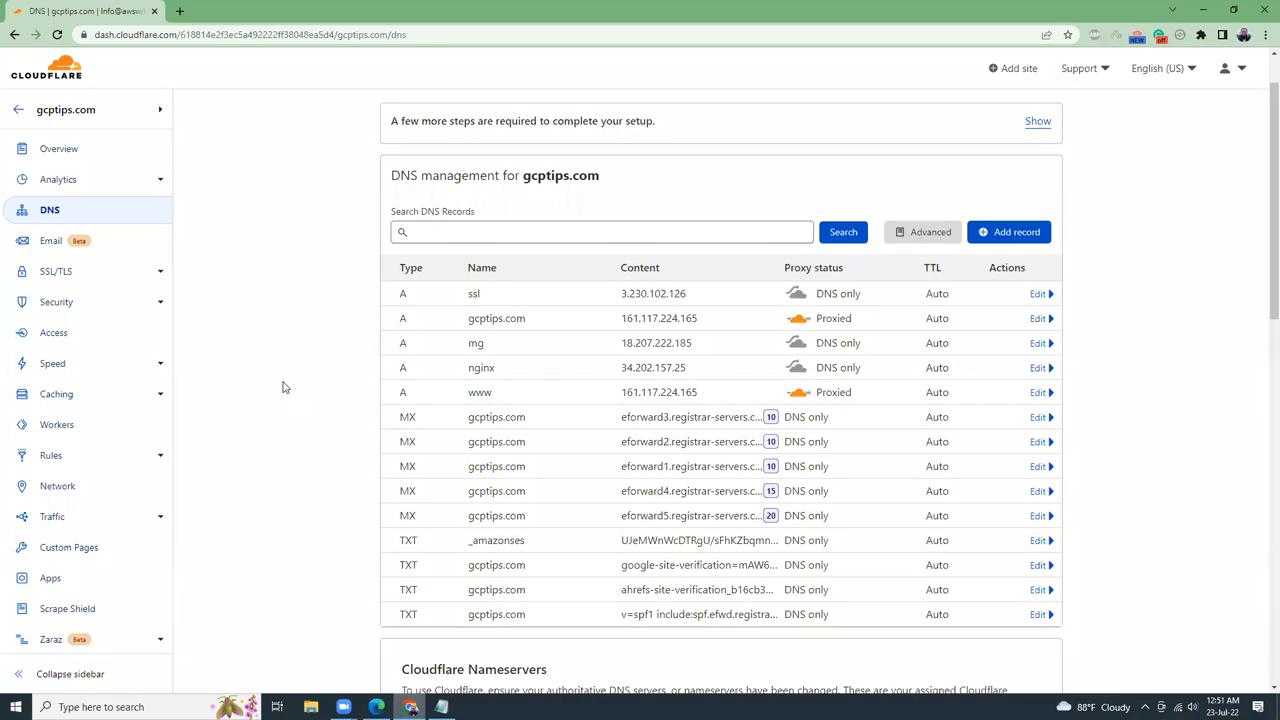
# Load ssl.gcptips.com in a new Edge tab to show the PHP 8.0.20 info page
pyautogui.doubleClick(545, 175)
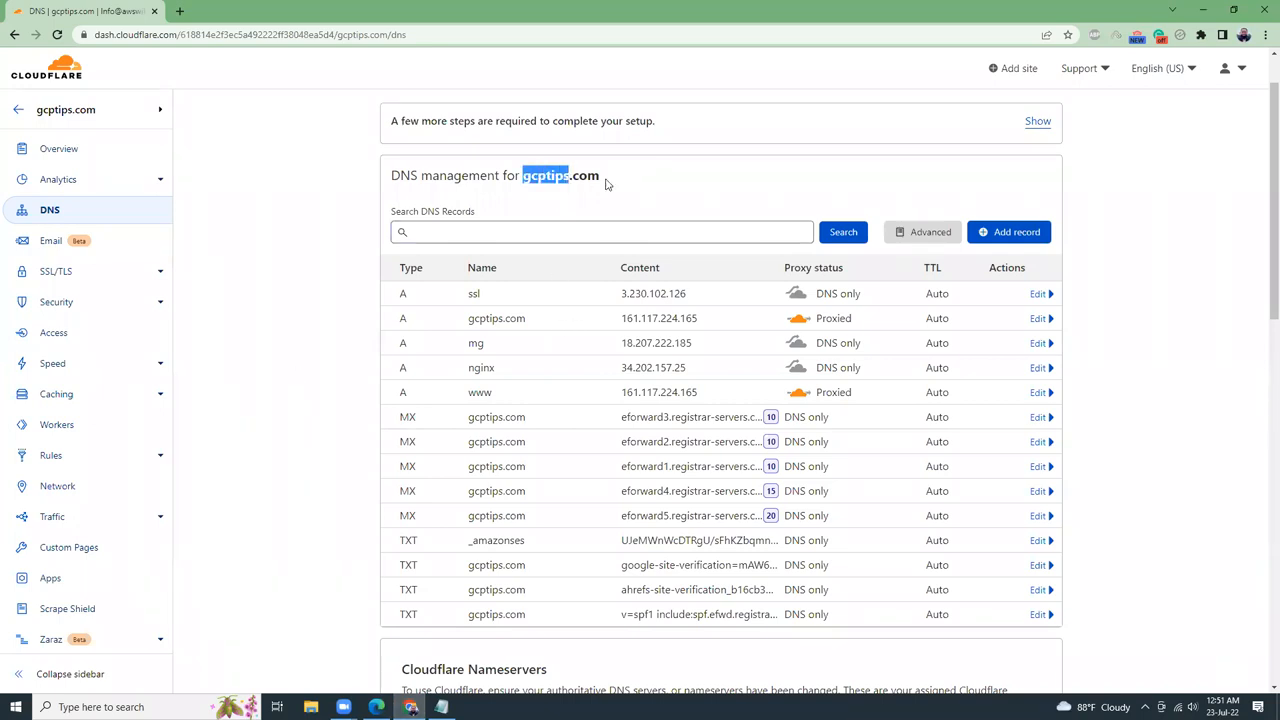
pyautogui.click(270, 10)
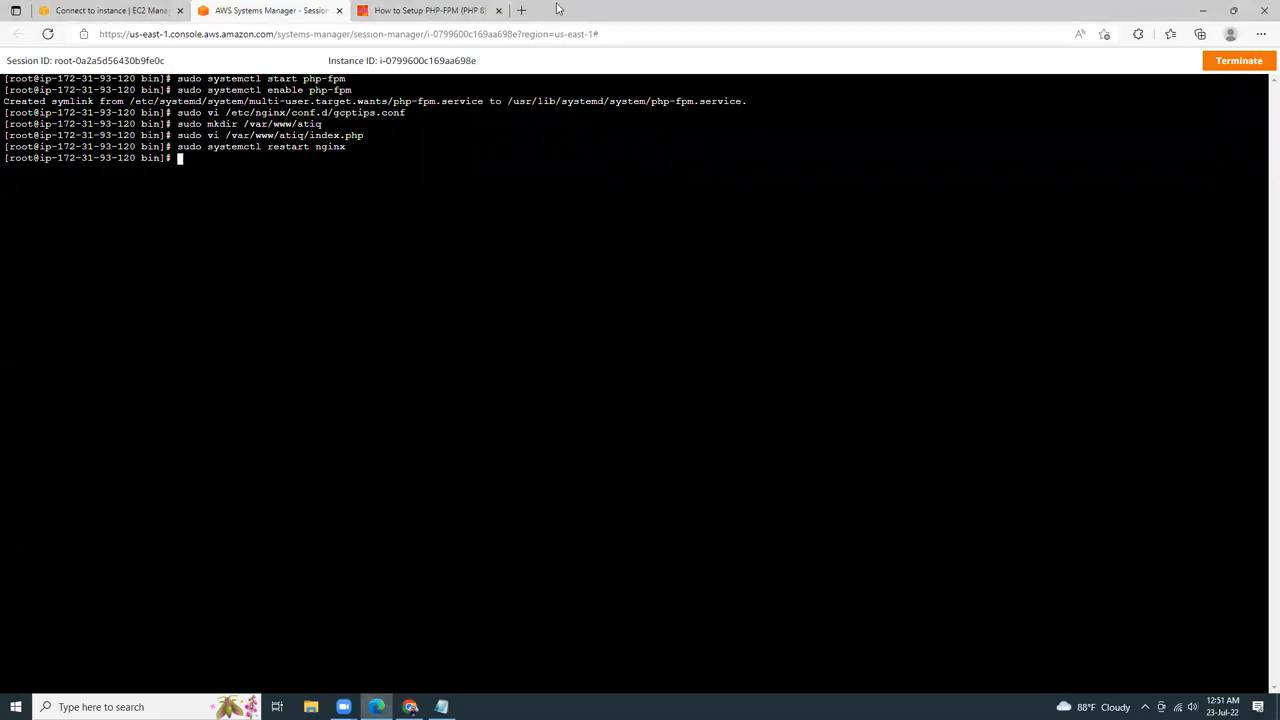
pyautogui.click(521, 10)
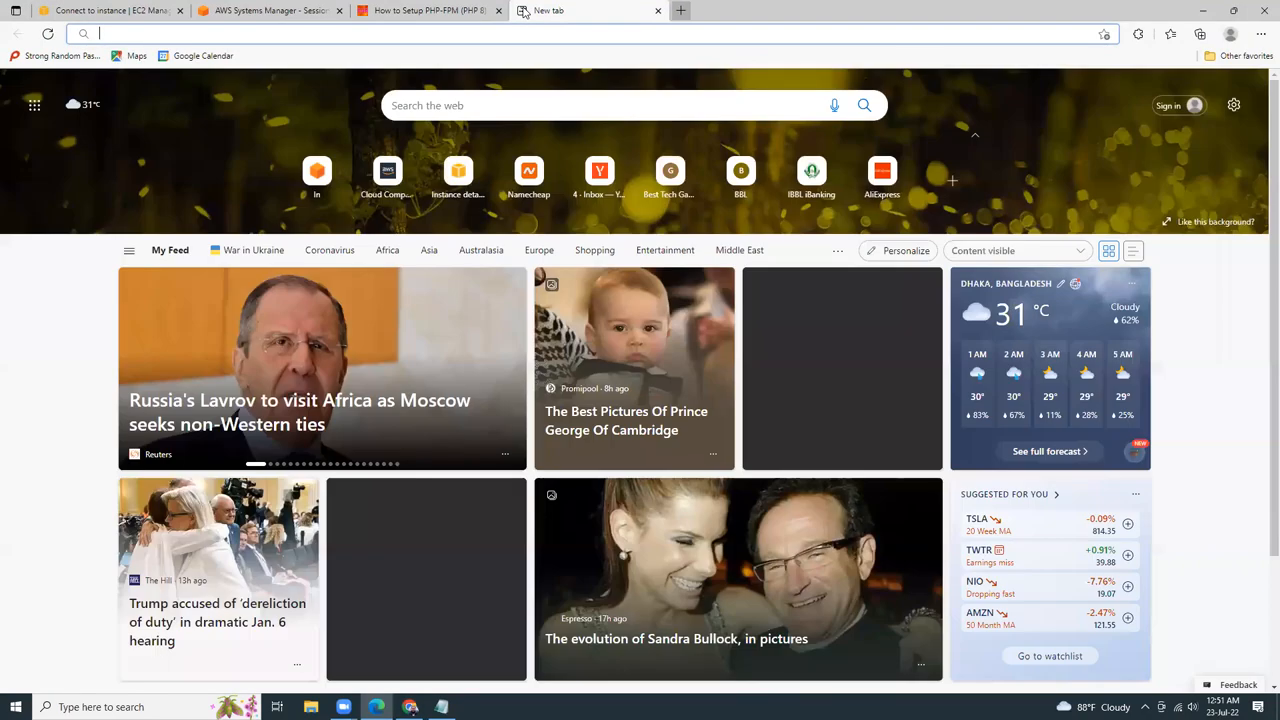
pyautogui.write('ssl.gcptips.com')
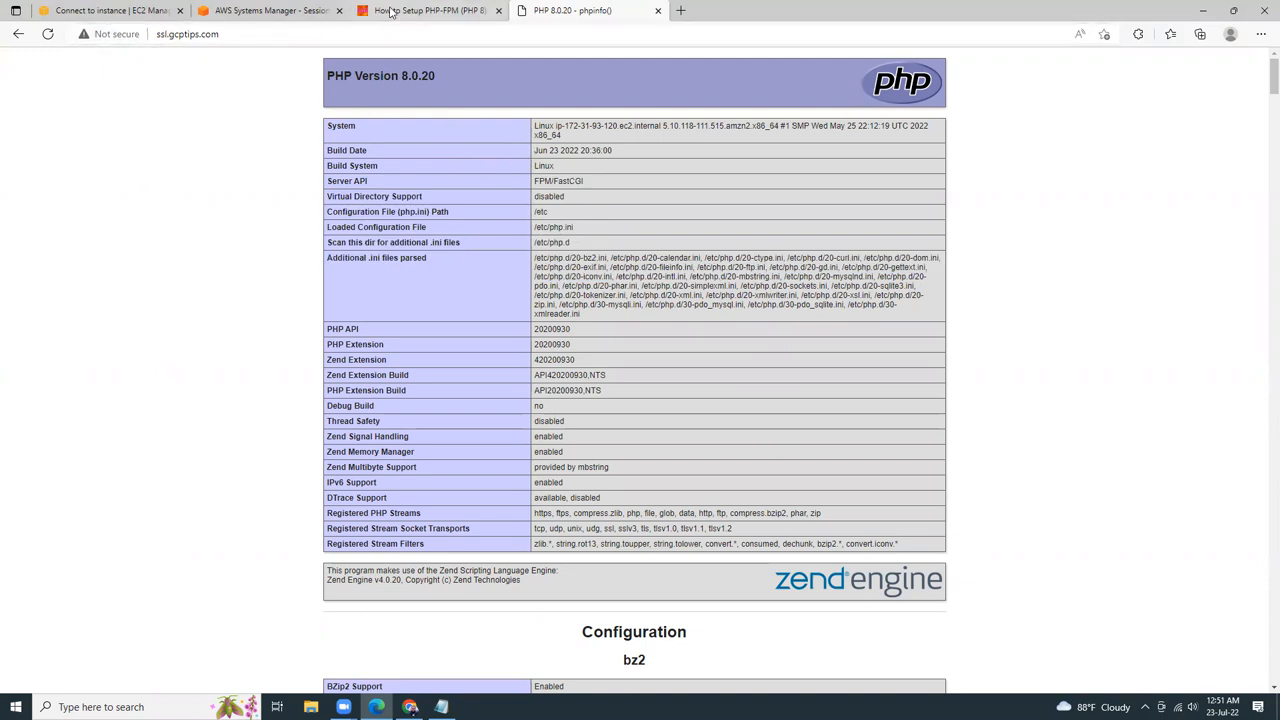
# Open the 'here' SSL setup link from the PHP-FPM tutorial in a new tab
pyautogui.click(430, 10)
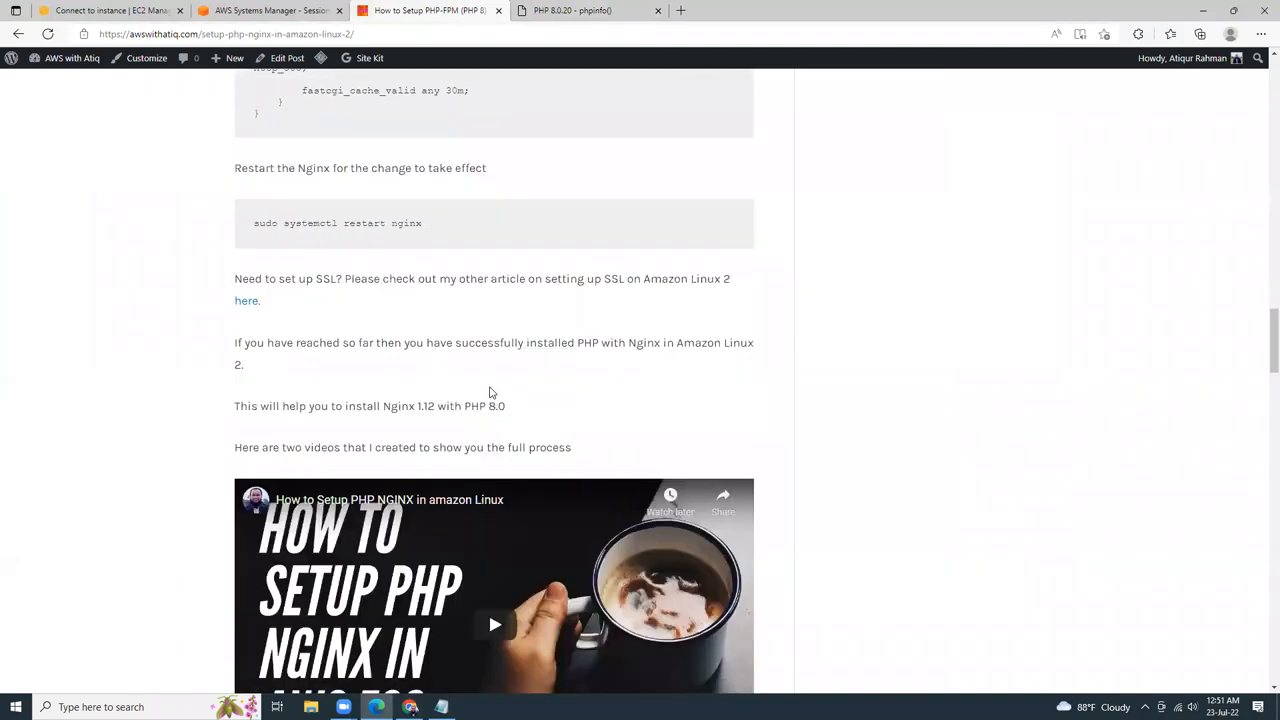
pyautogui.moveTo(247, 301)
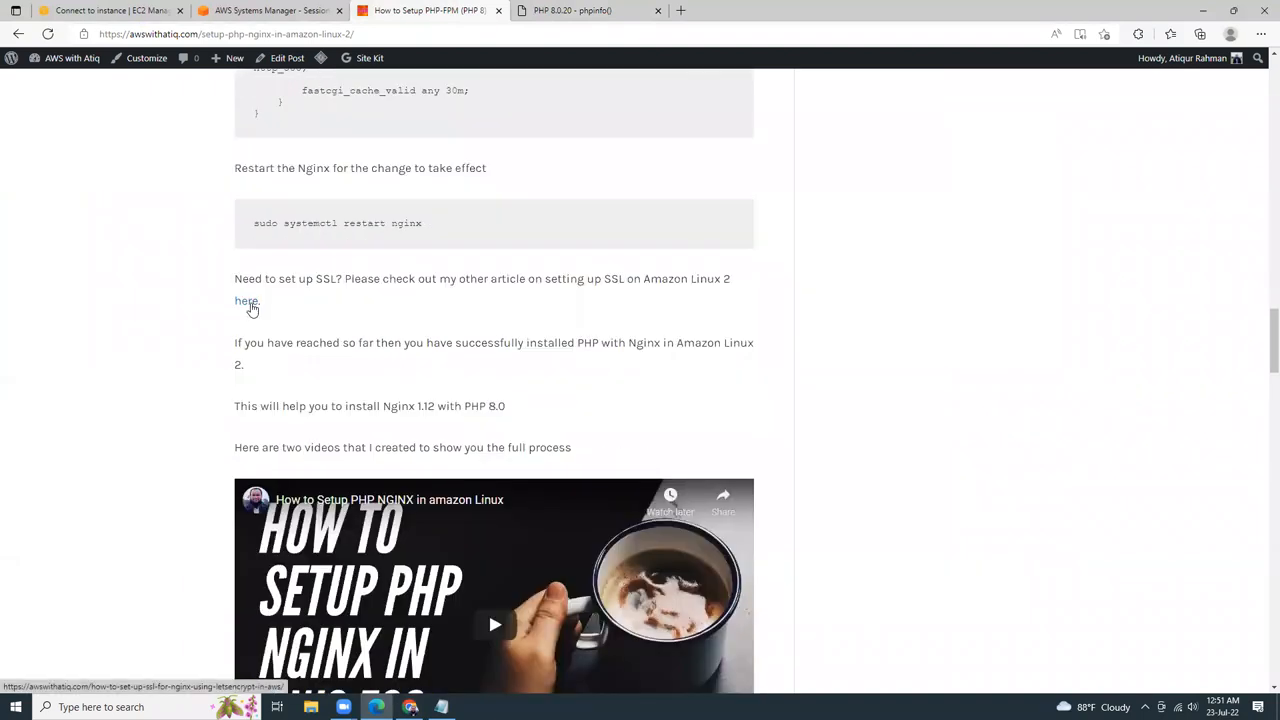
pyautogui.click(246, 300)
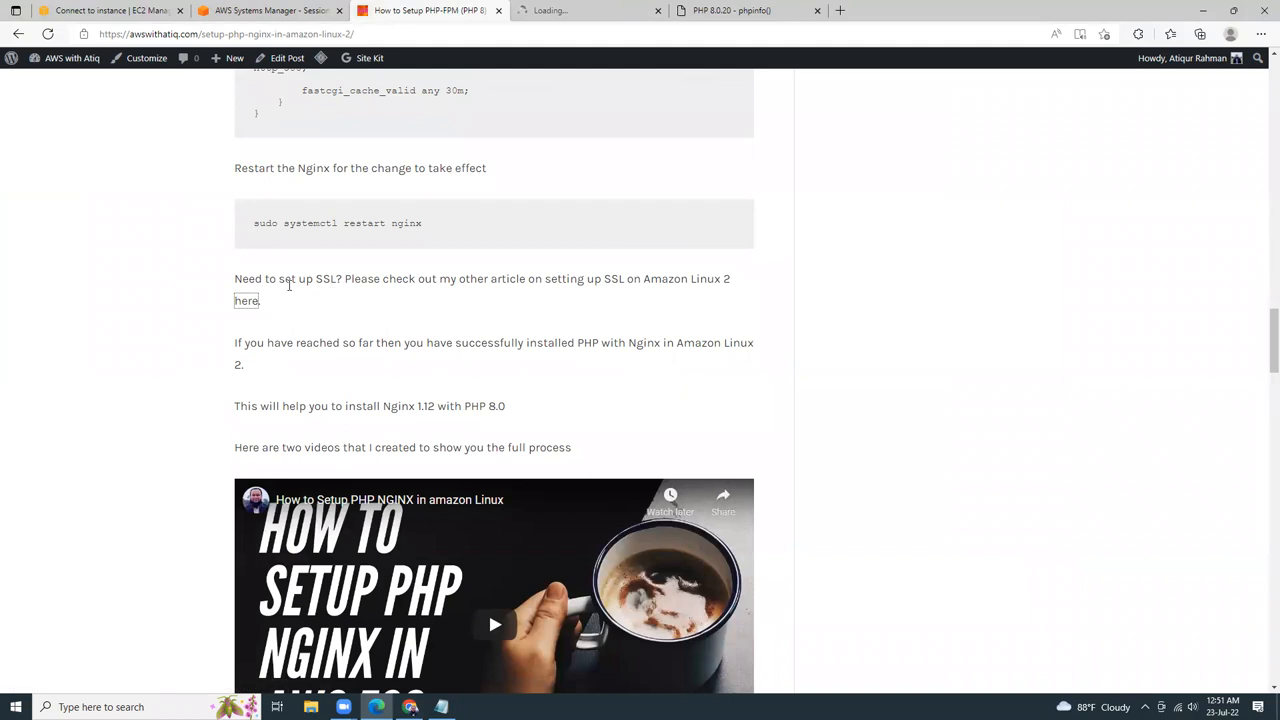
pyautogui.moveTo(270, 292)
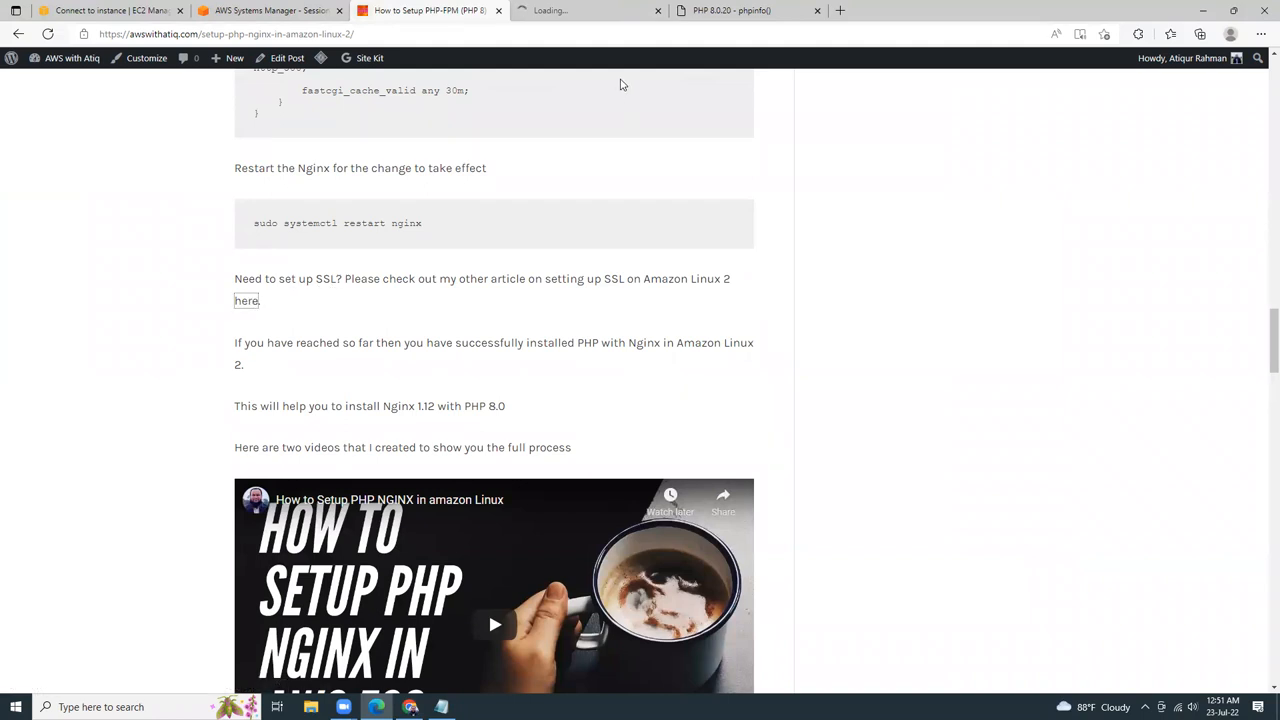
pyautogui.moveTo(480, 331)
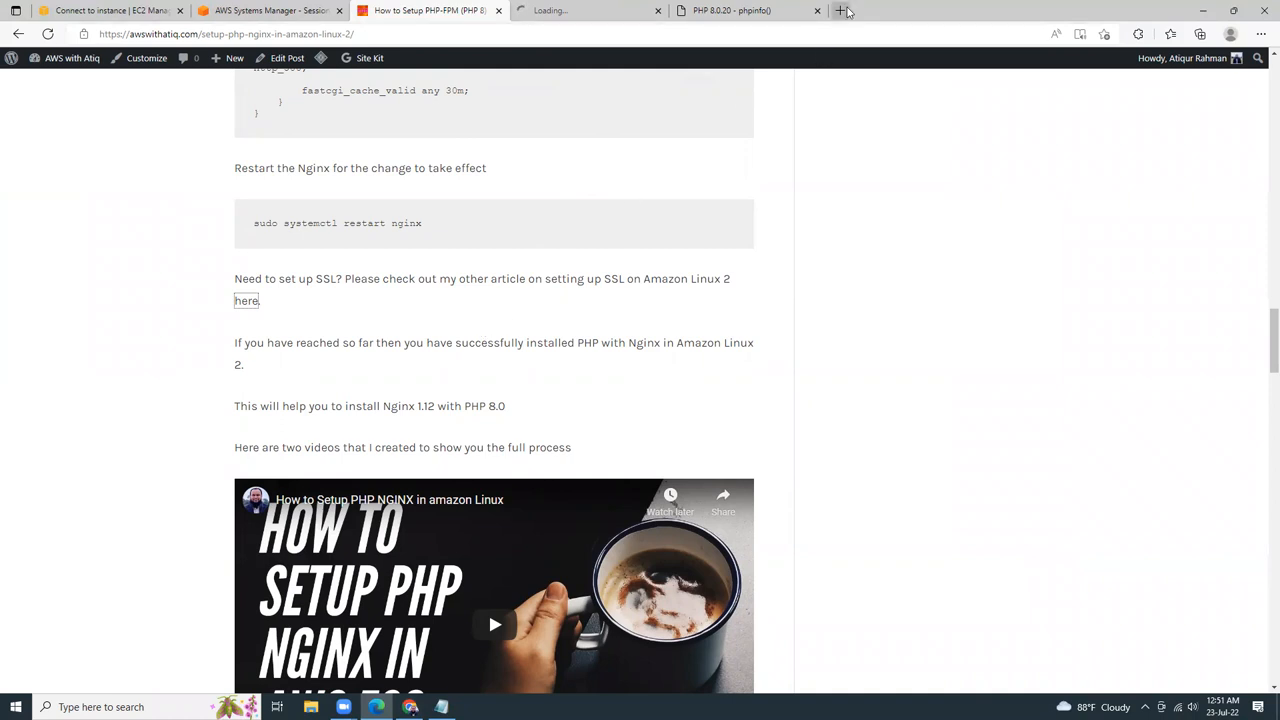
# Open the Let's Encrypt website and its Getting Started guide
pyautogui.click(842, 11)
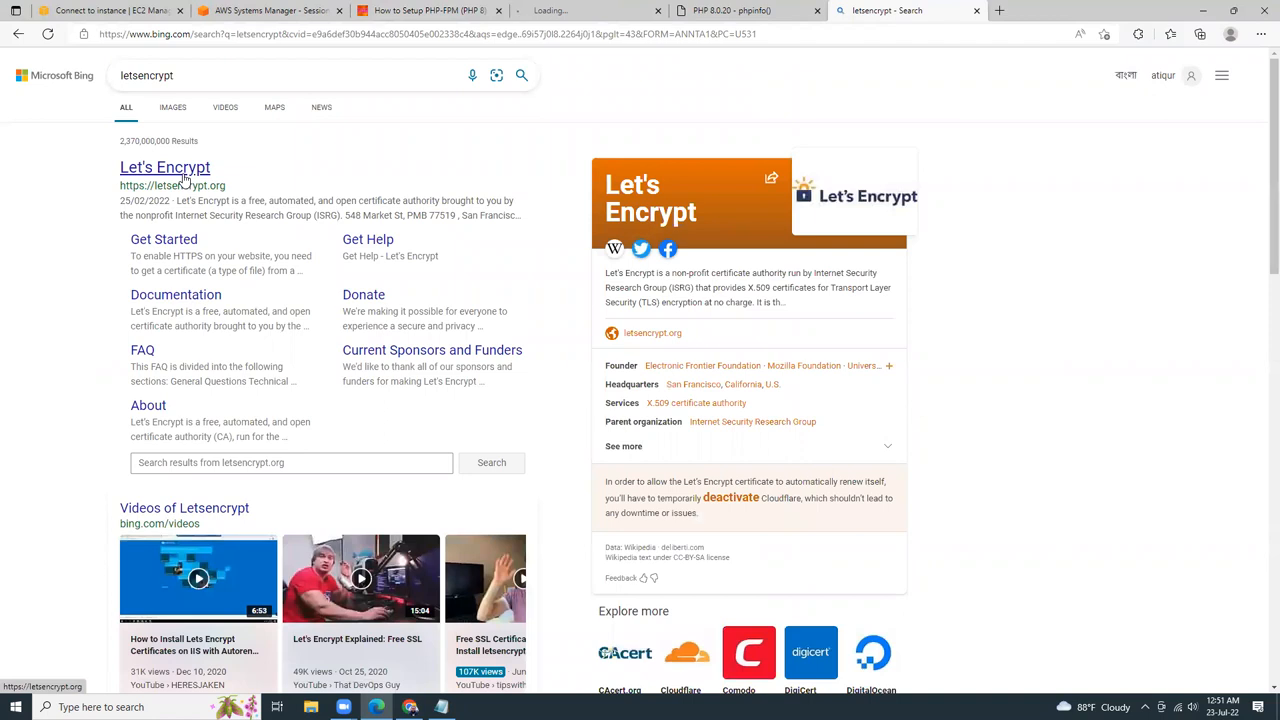
pyautogui.click(165, 167)
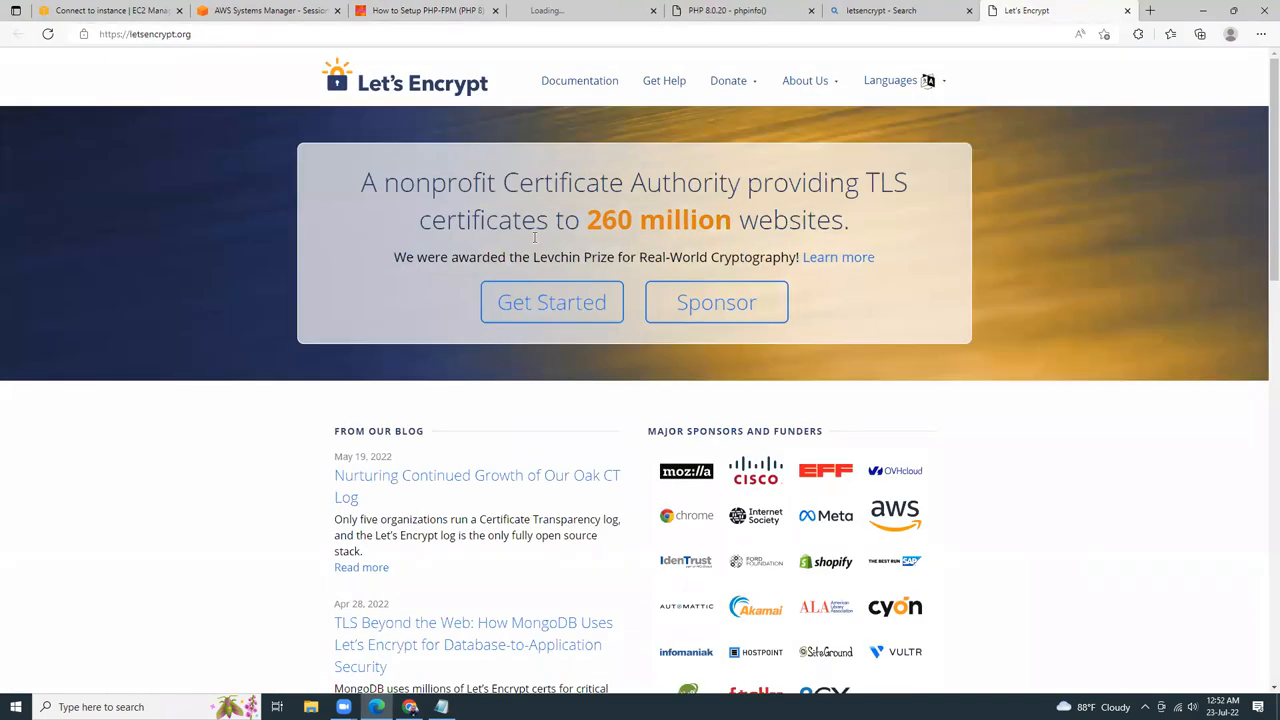
pyautogui.moveTo(664, 80)
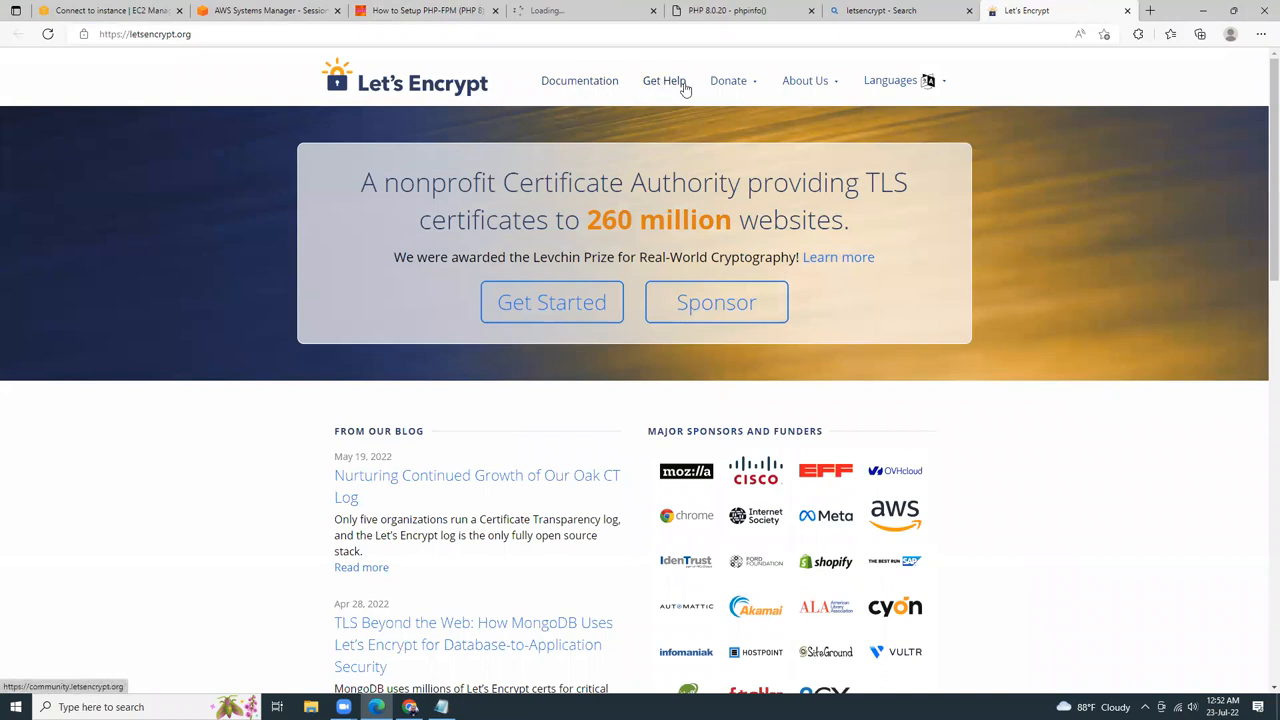
pyautogui.click(551, 302)
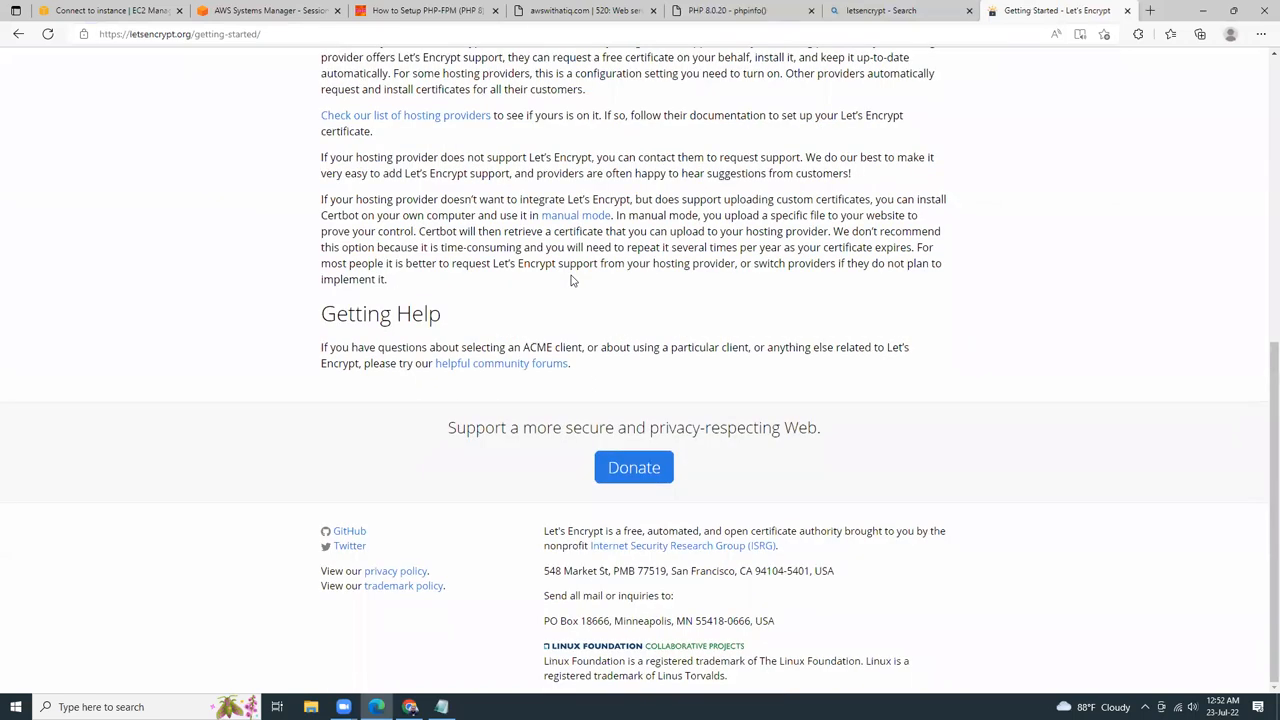
# Browse the Let's Encrypt documentation index
pyautogui.scroll(3)
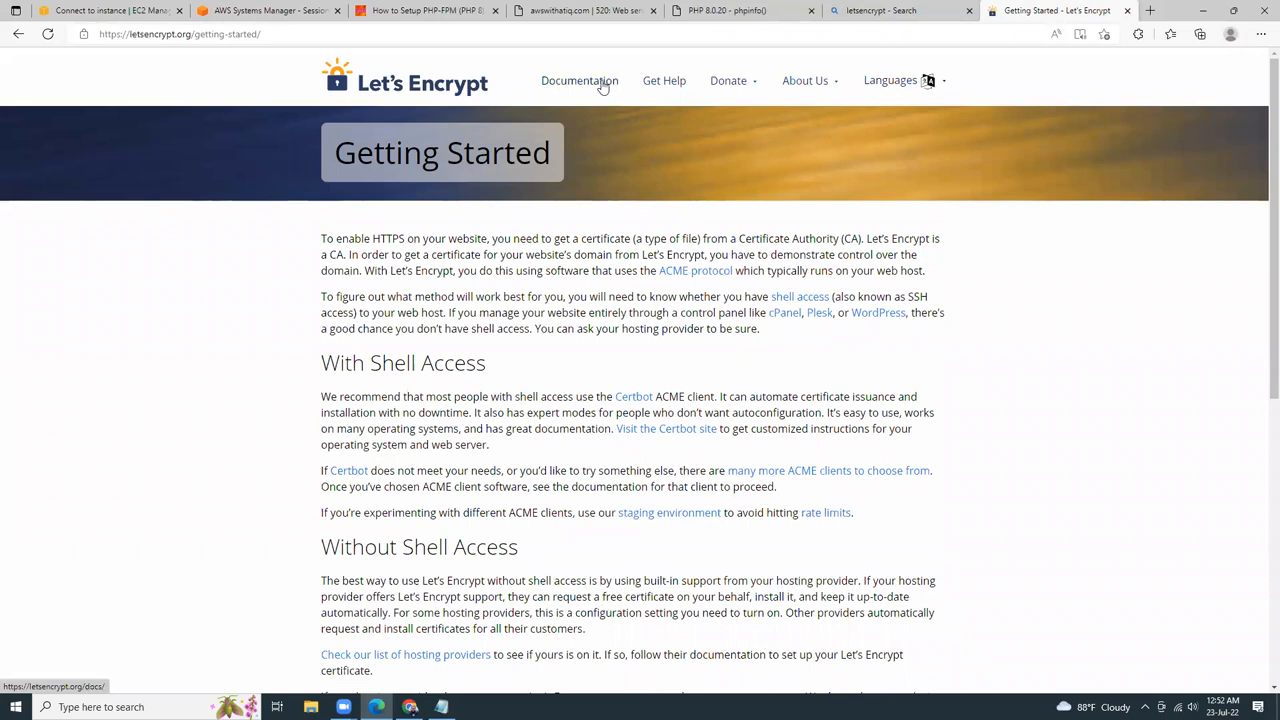
pyautogui.click(579, 80)
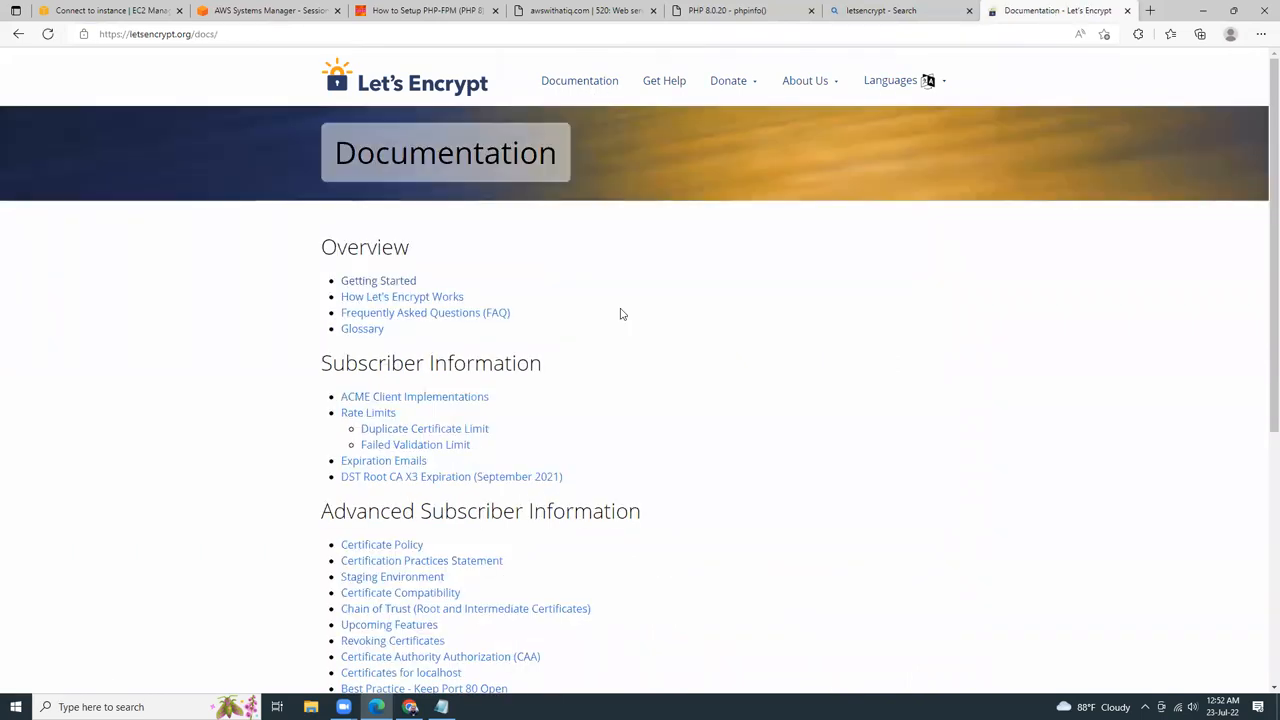
pyautogui.scroll(-3)
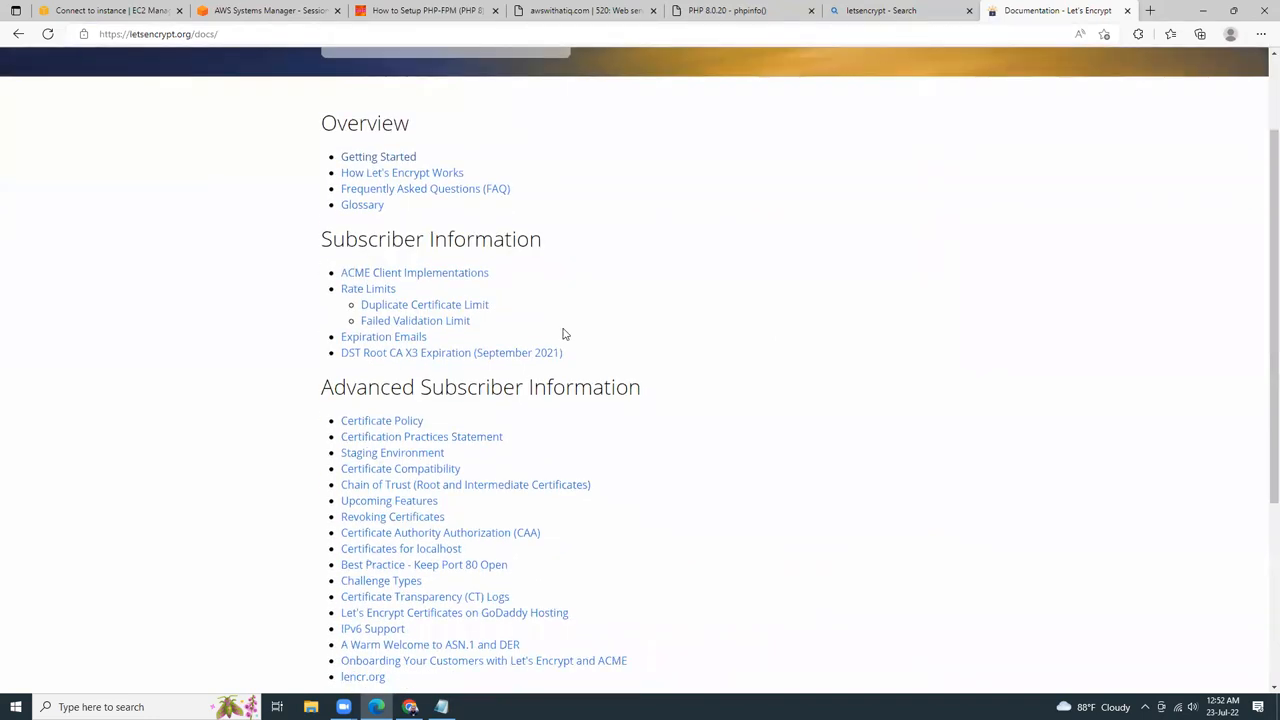
pyautogui.scroll(-3)
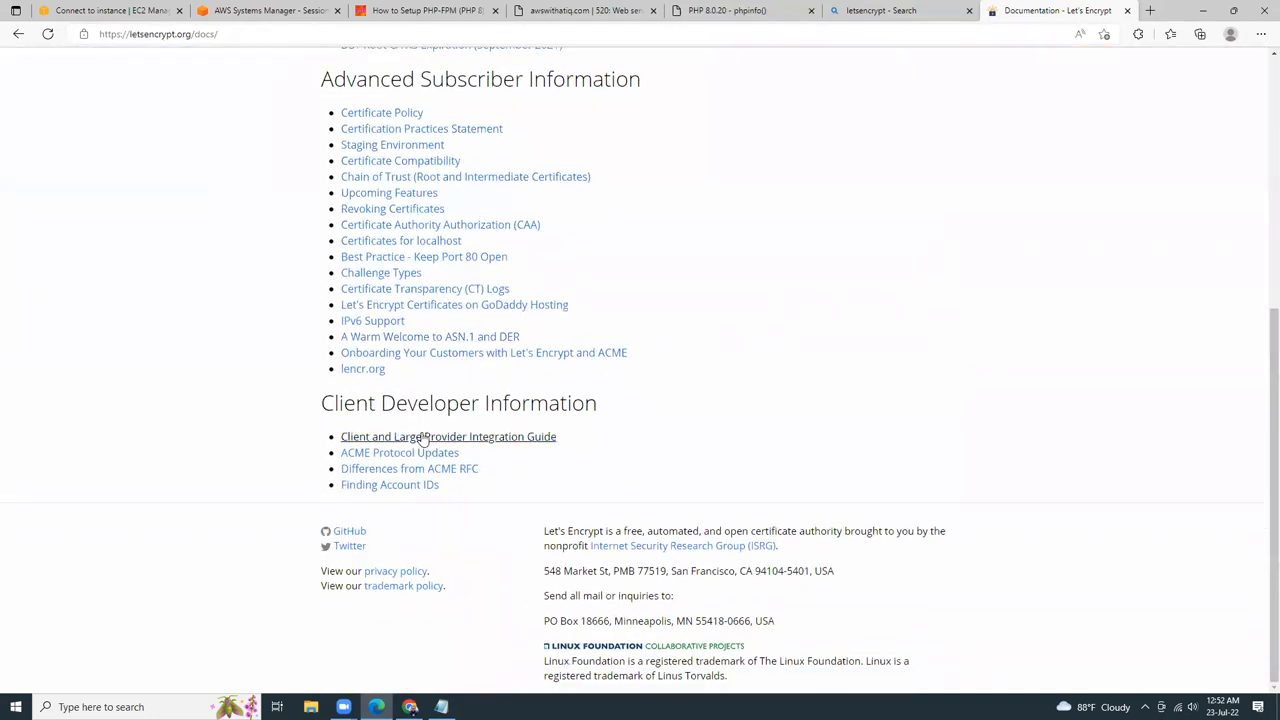
pyautogui.moveTo(437, 510)
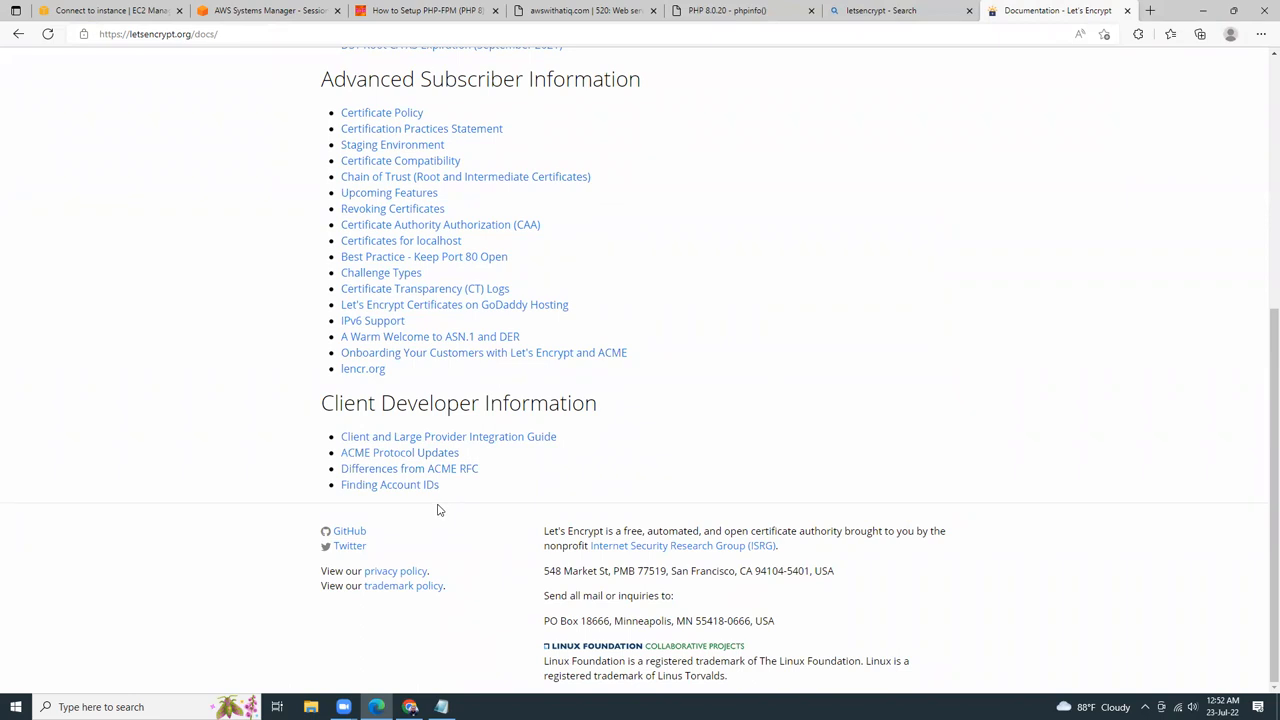
pyautogui.scroll(3)
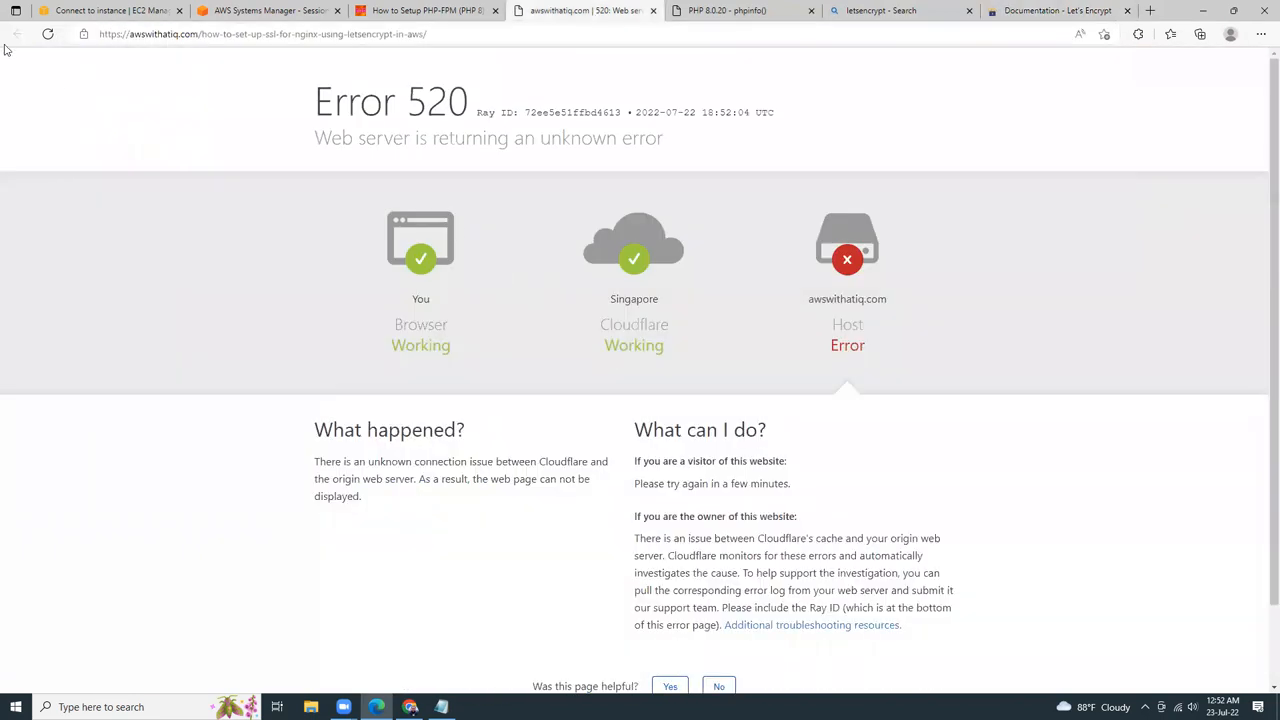
# Scroll through the Bing results for 'letsencrypt certbot'
pyautogui.click(1056, 11)
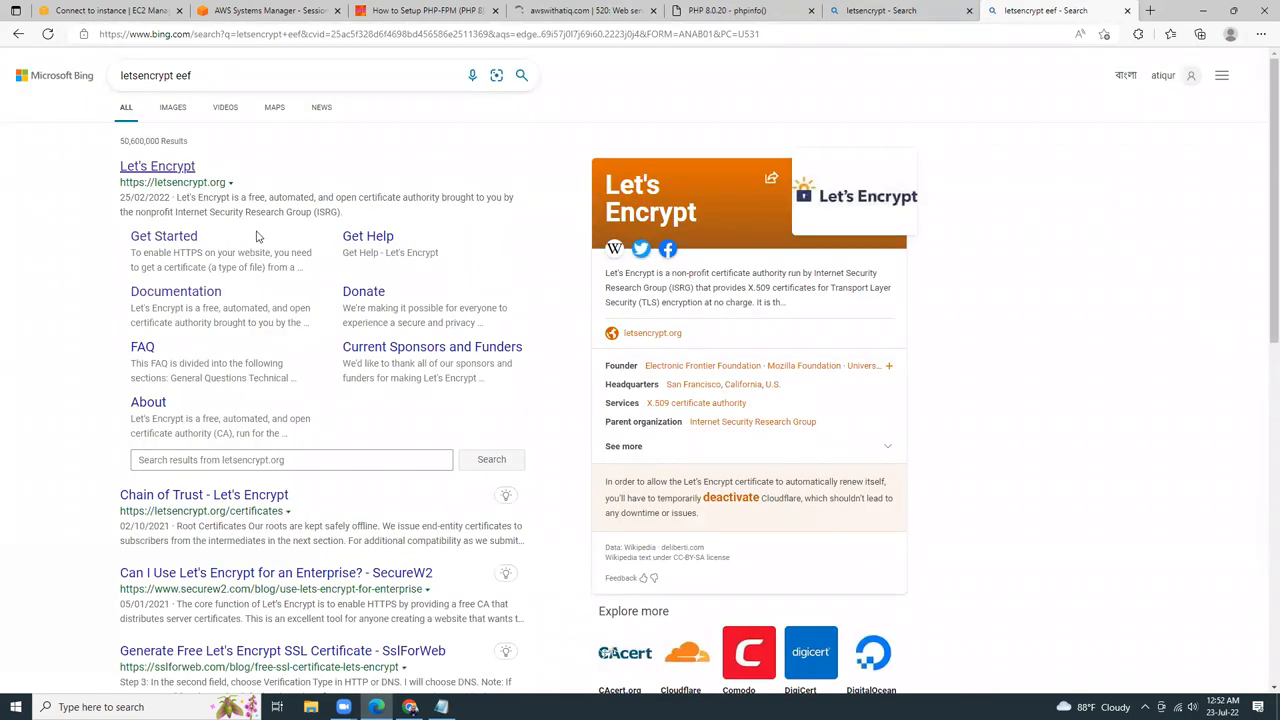
pyautogui.moveTo(295, 300)
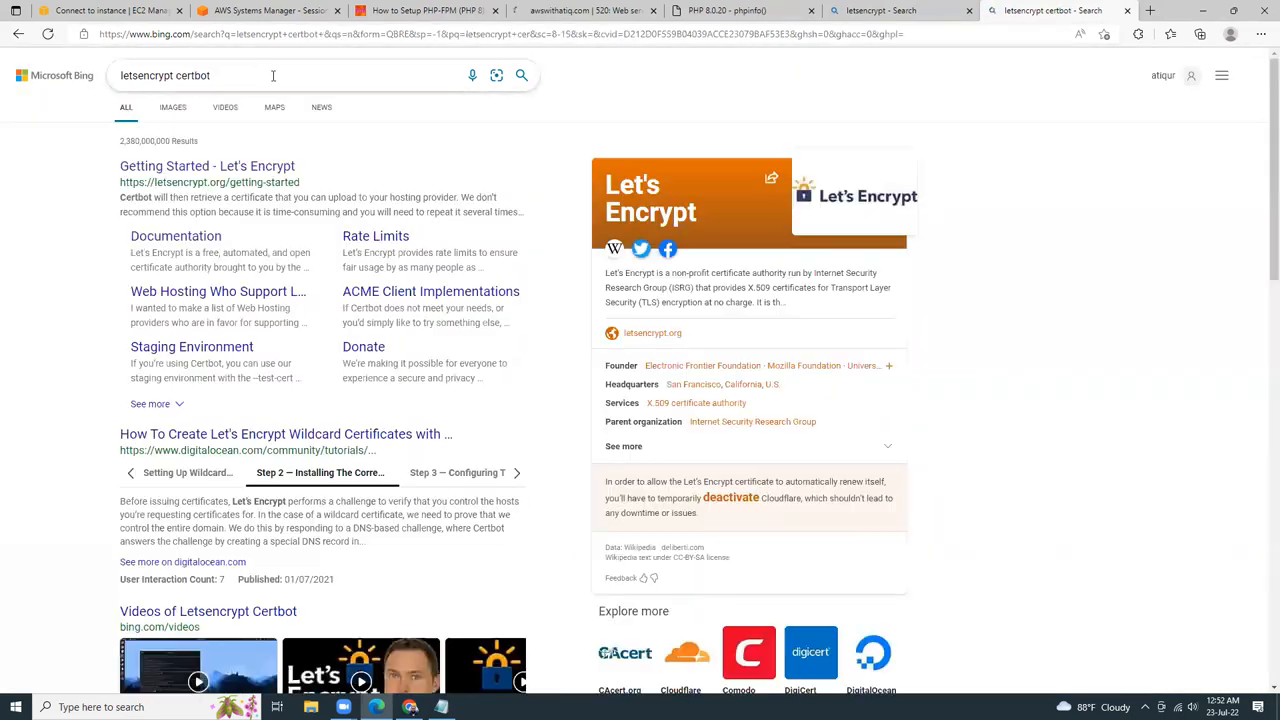
pyautogui.scroll(-3)
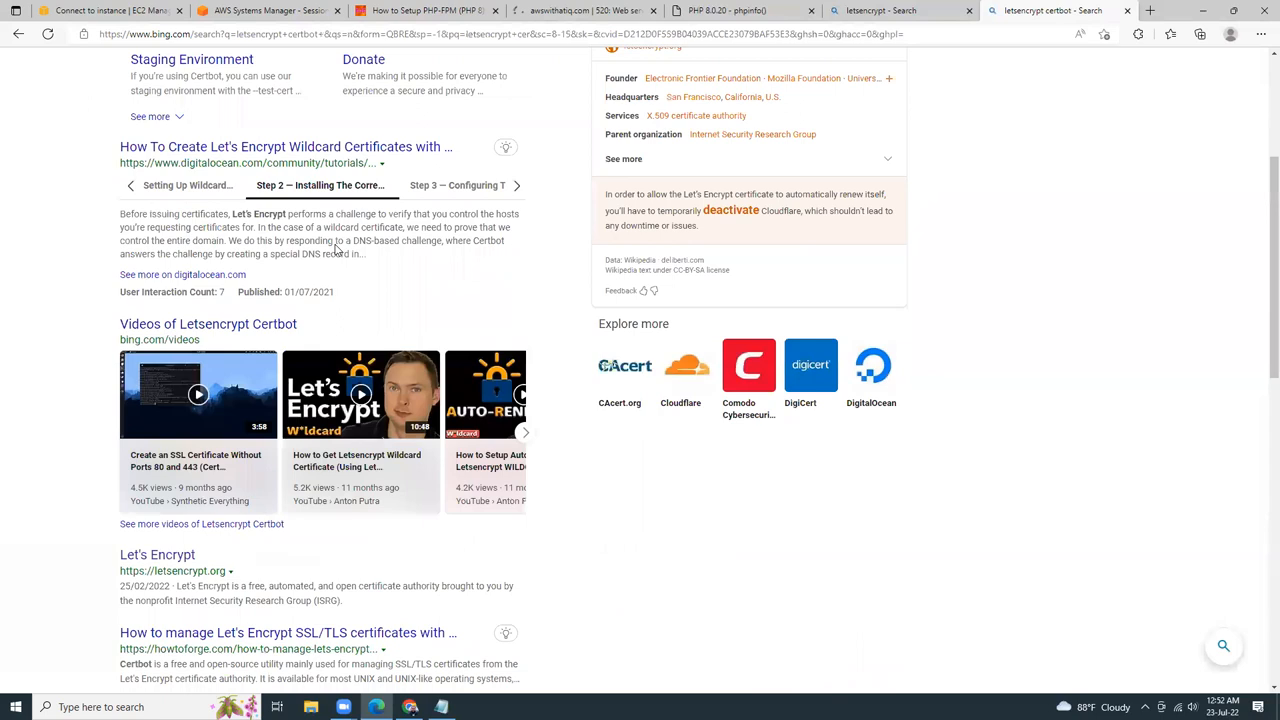
pyautogui.scroll(-3)
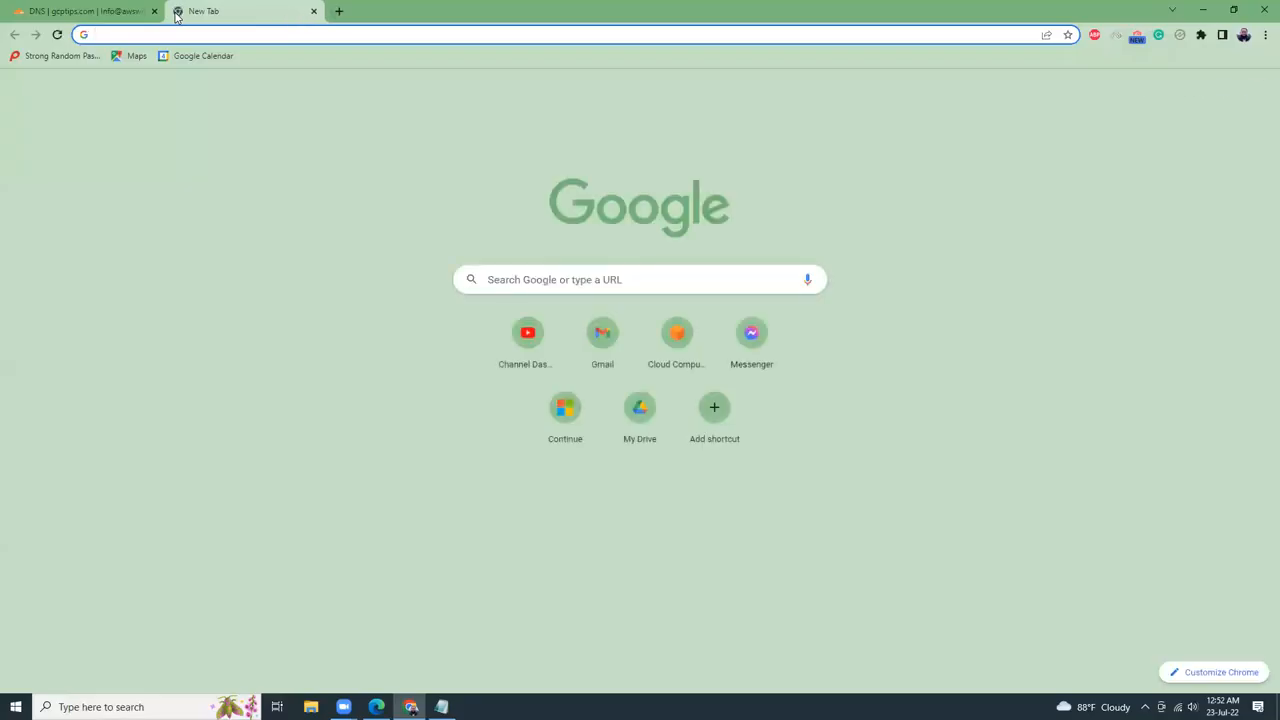
# Open certbot.eff.org and its instructions generator
pyautogui.write('certbot.eff.org')
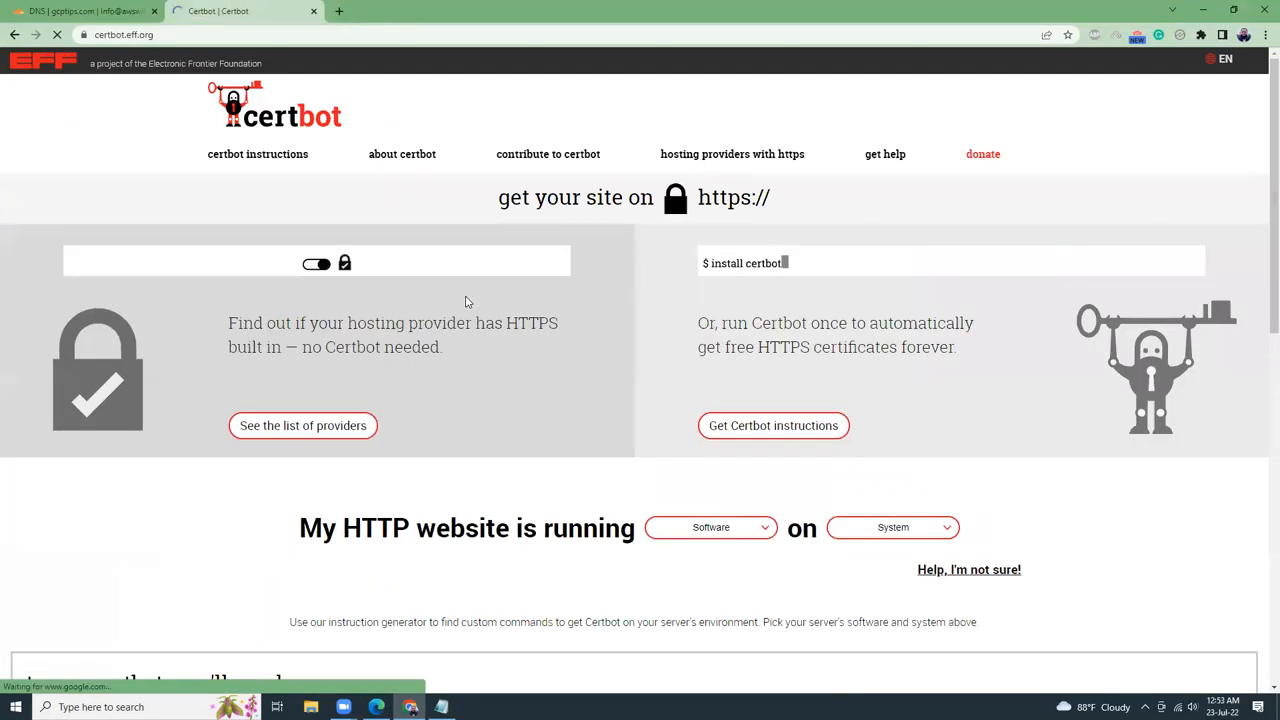
pyautogui.click(316, 263)
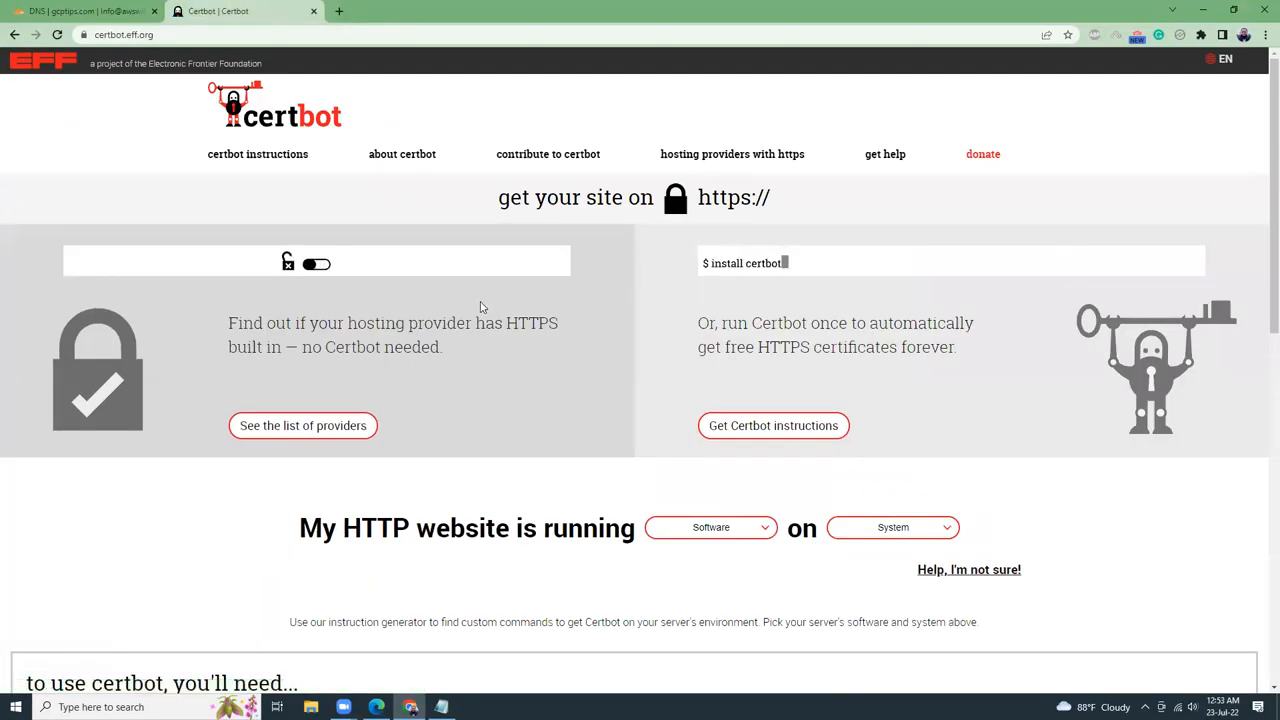
pyautogui.click(316, 263)
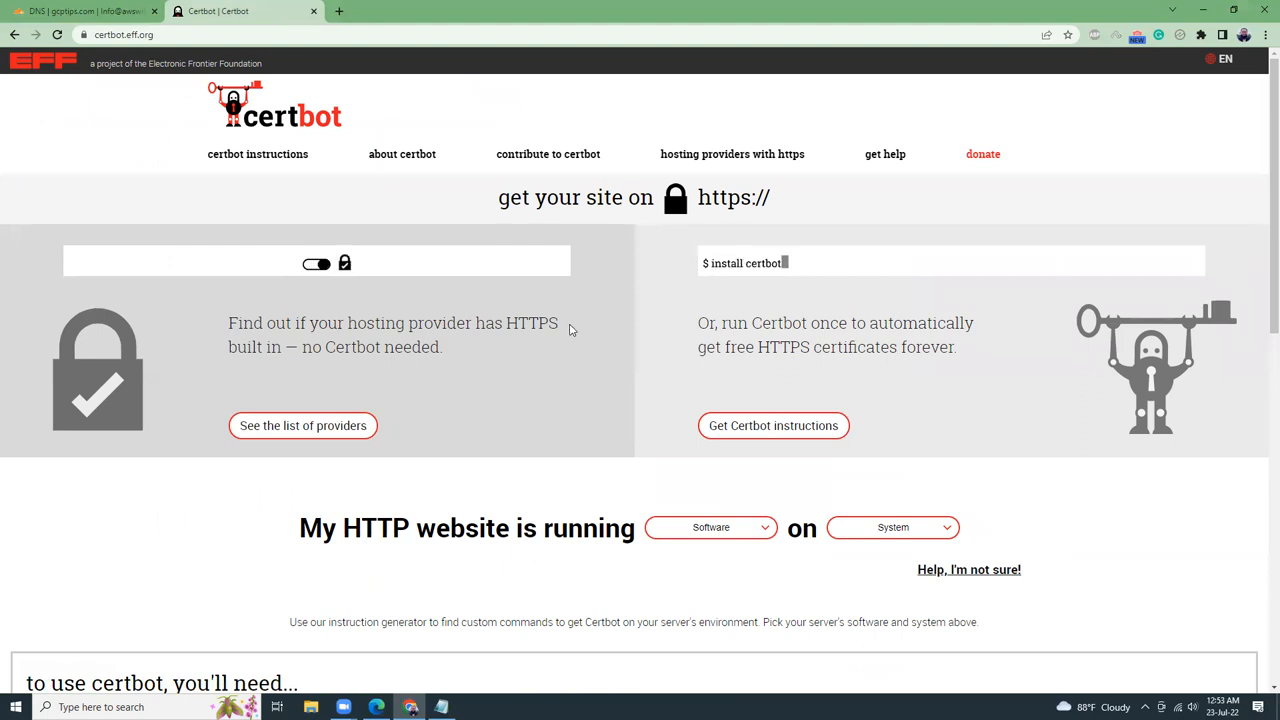
pyautogui.click(257, 153)
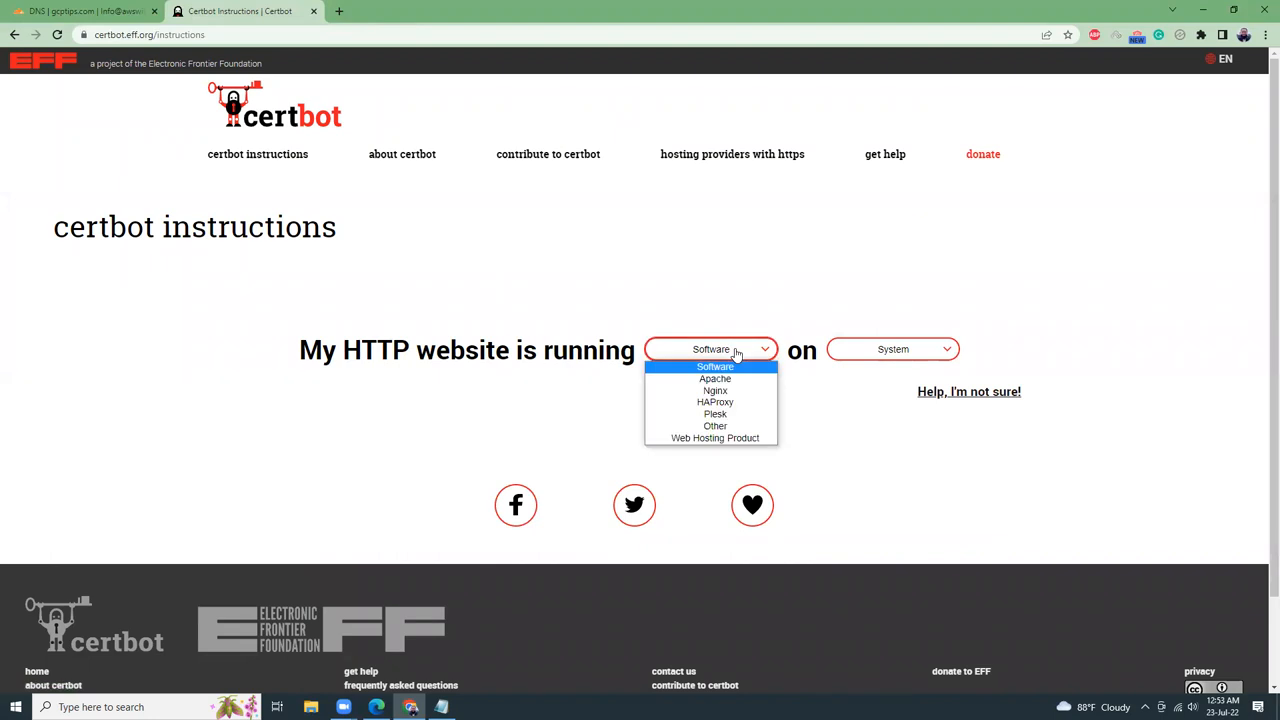
pyautogui.moveTo(742, 391)
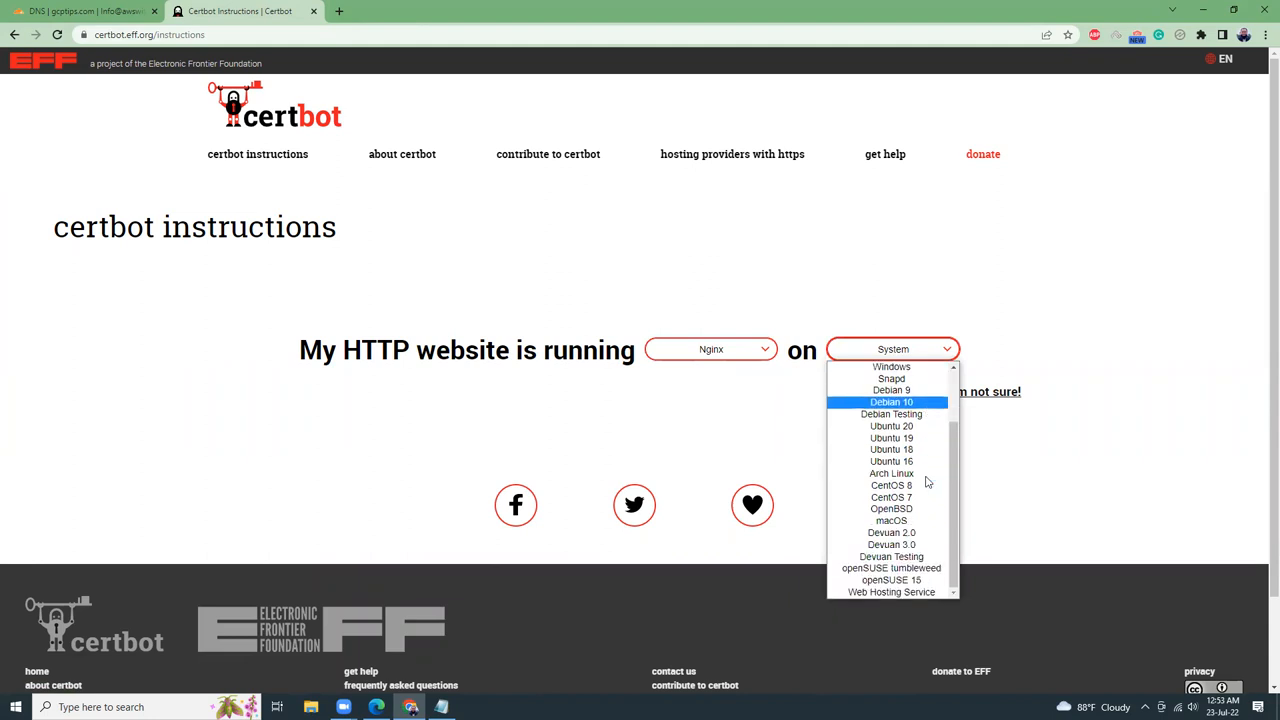
pyautogui.moveTo(891, 497)
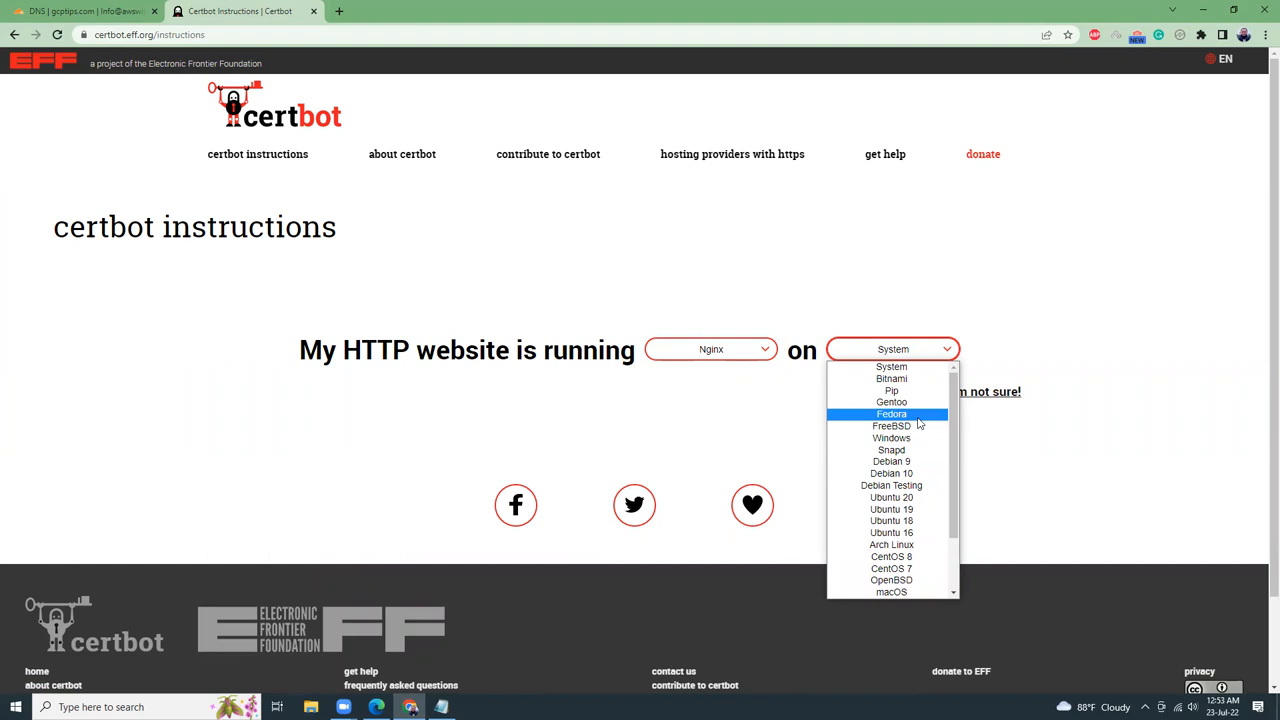
# Choose Nginx on CentOS 7 and read the install steps through the renewal test
pyautogui.scroll(-3)
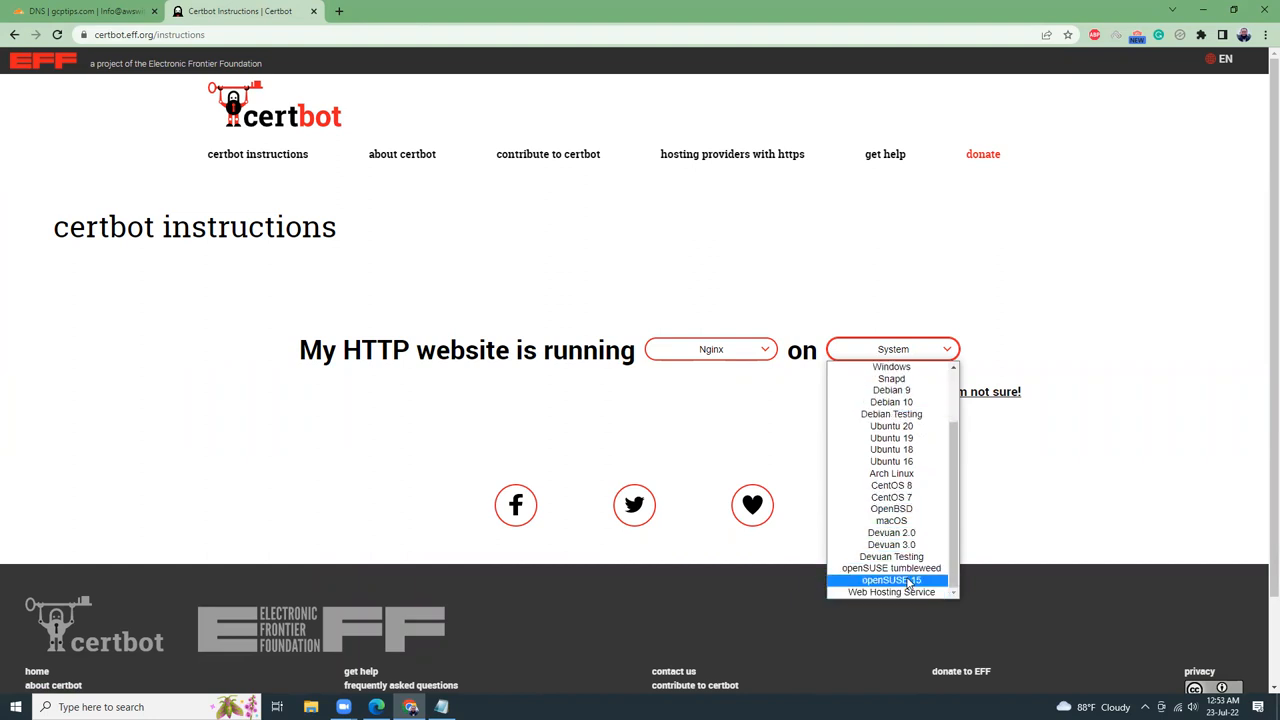
pyautogui.click(890, 497)
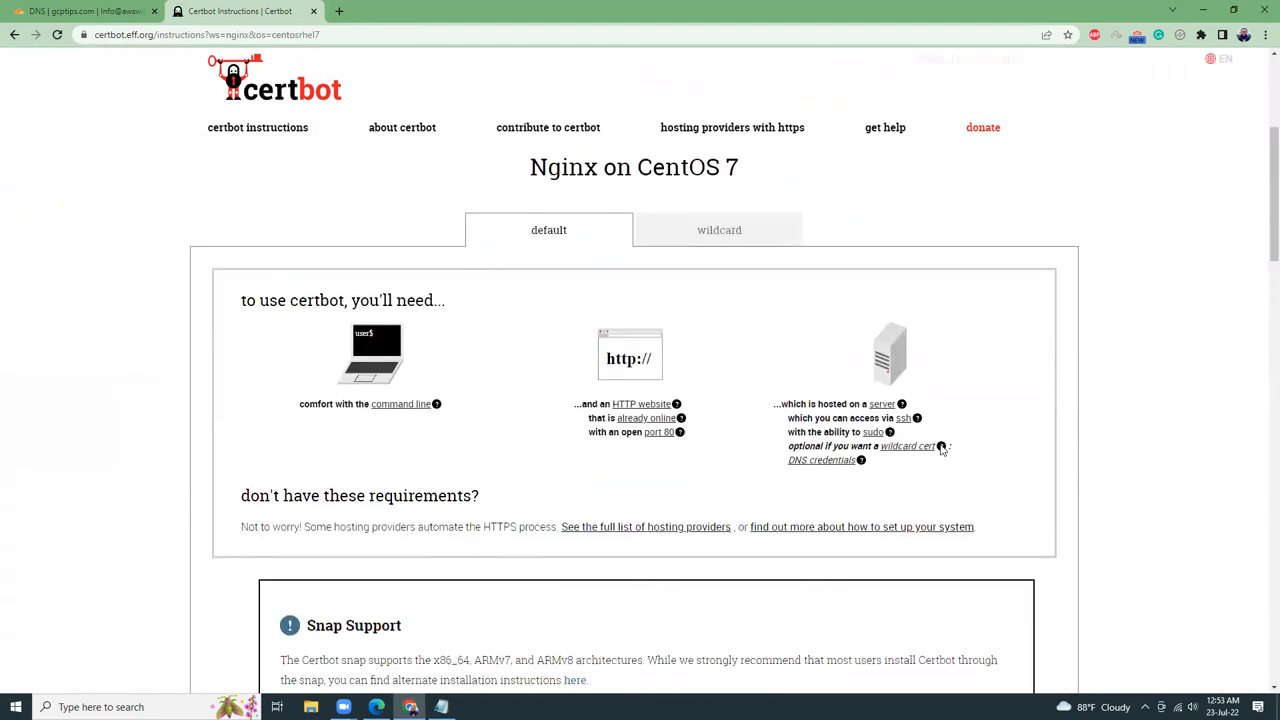
pyautogui.scroll(-3)
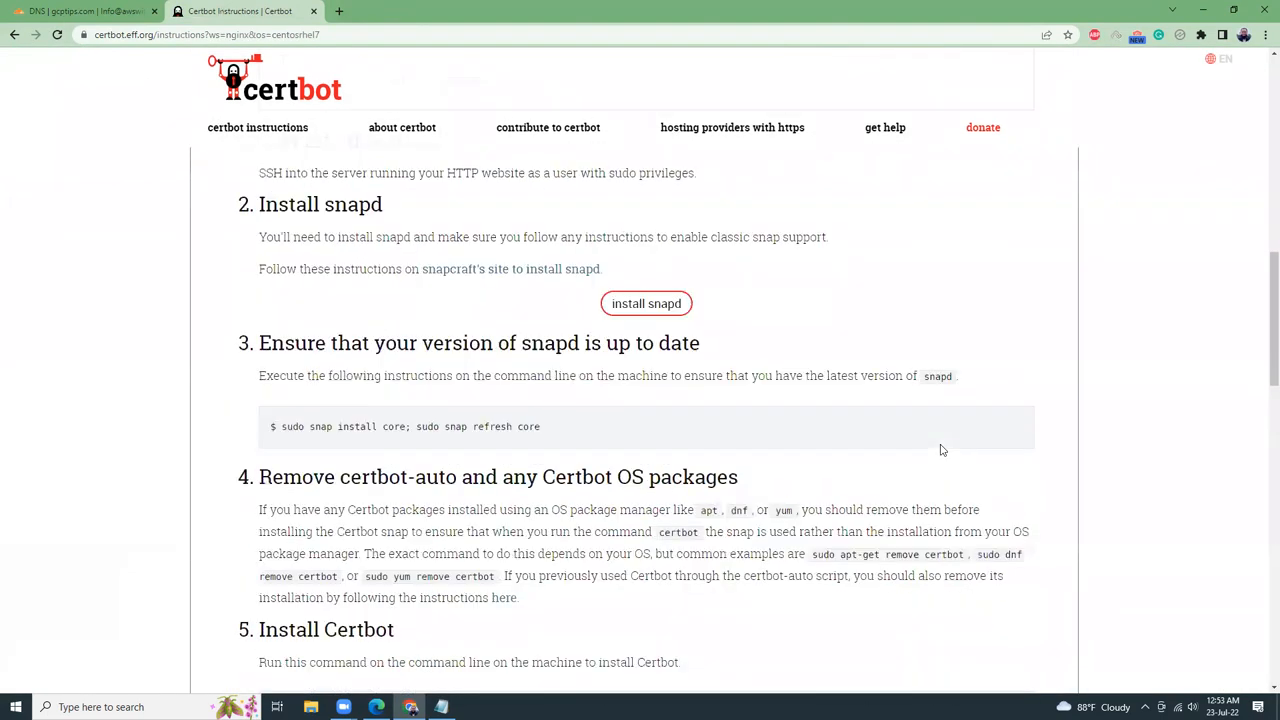
pyautogui.scroll(-3)
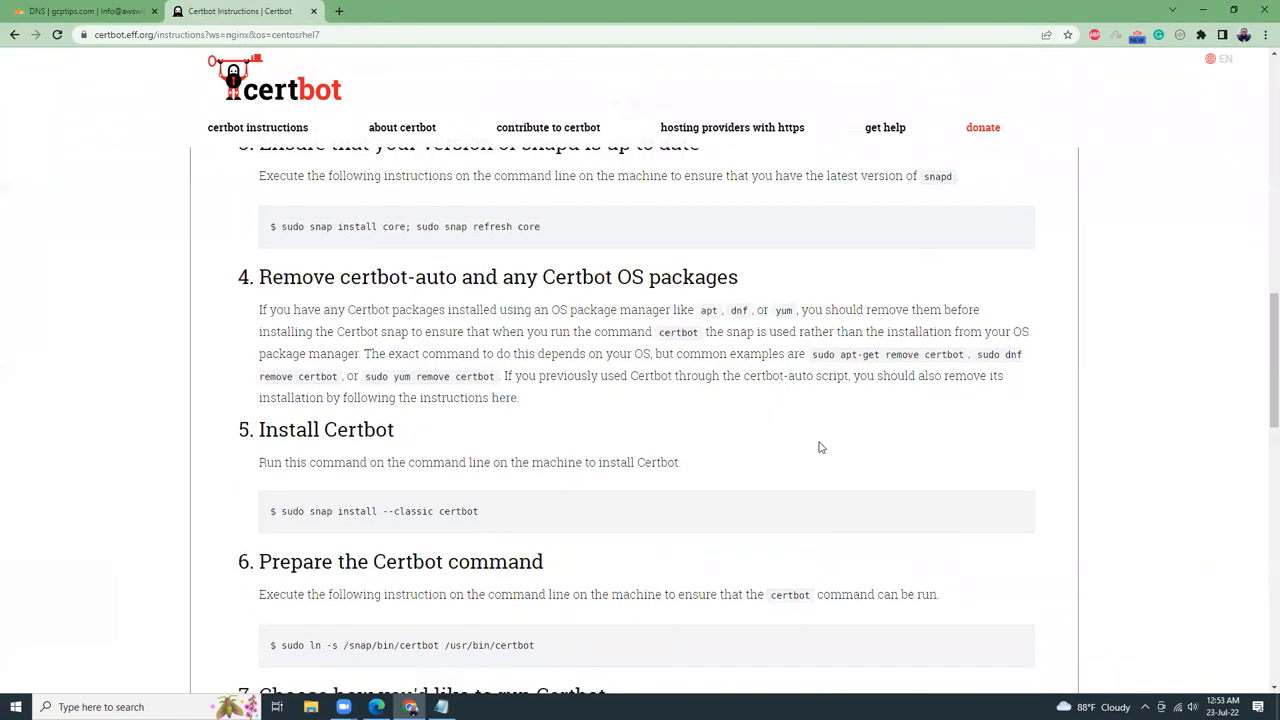
pyautogui.scroll(-3)
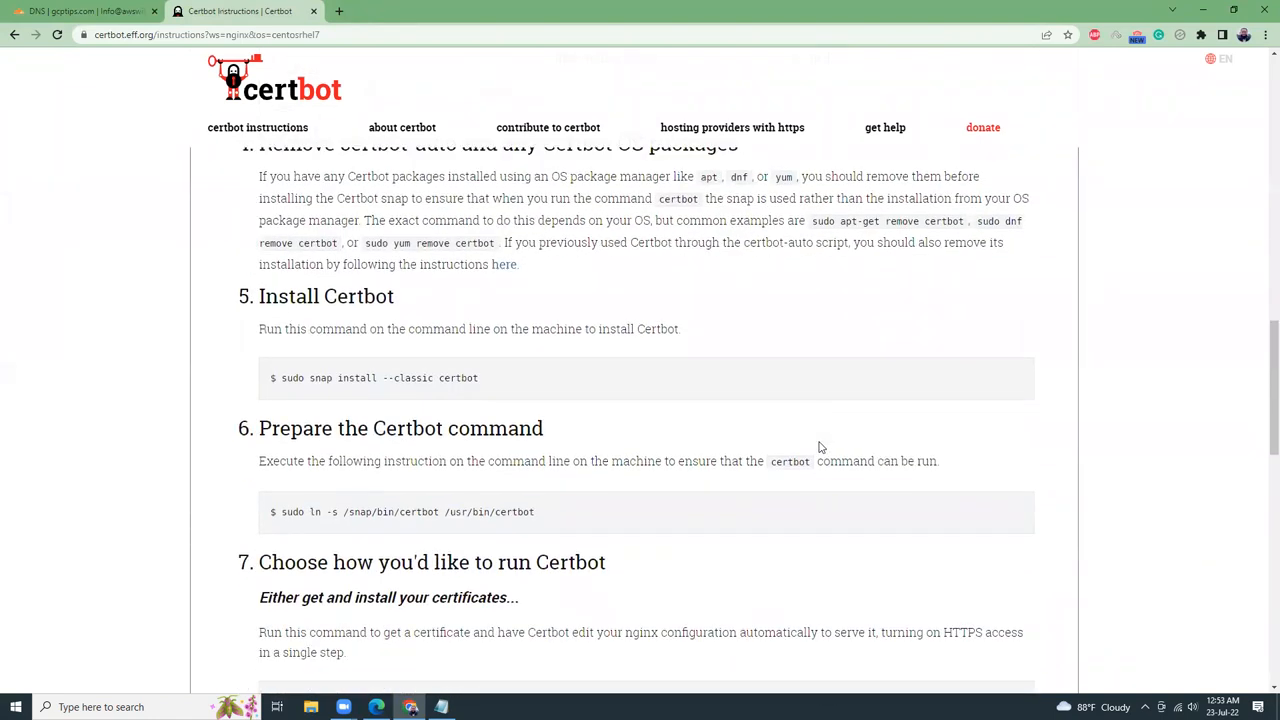
pyautogui.scroll(-3)
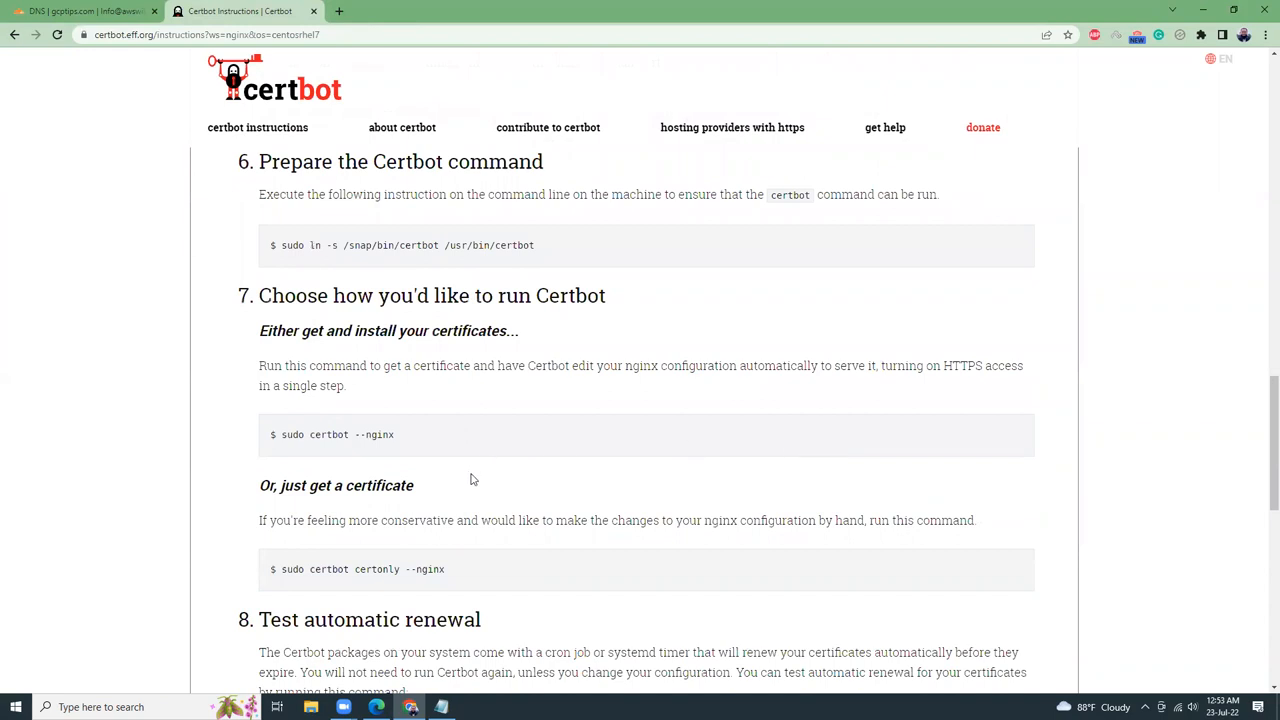
pyautogui.scroll(-3)
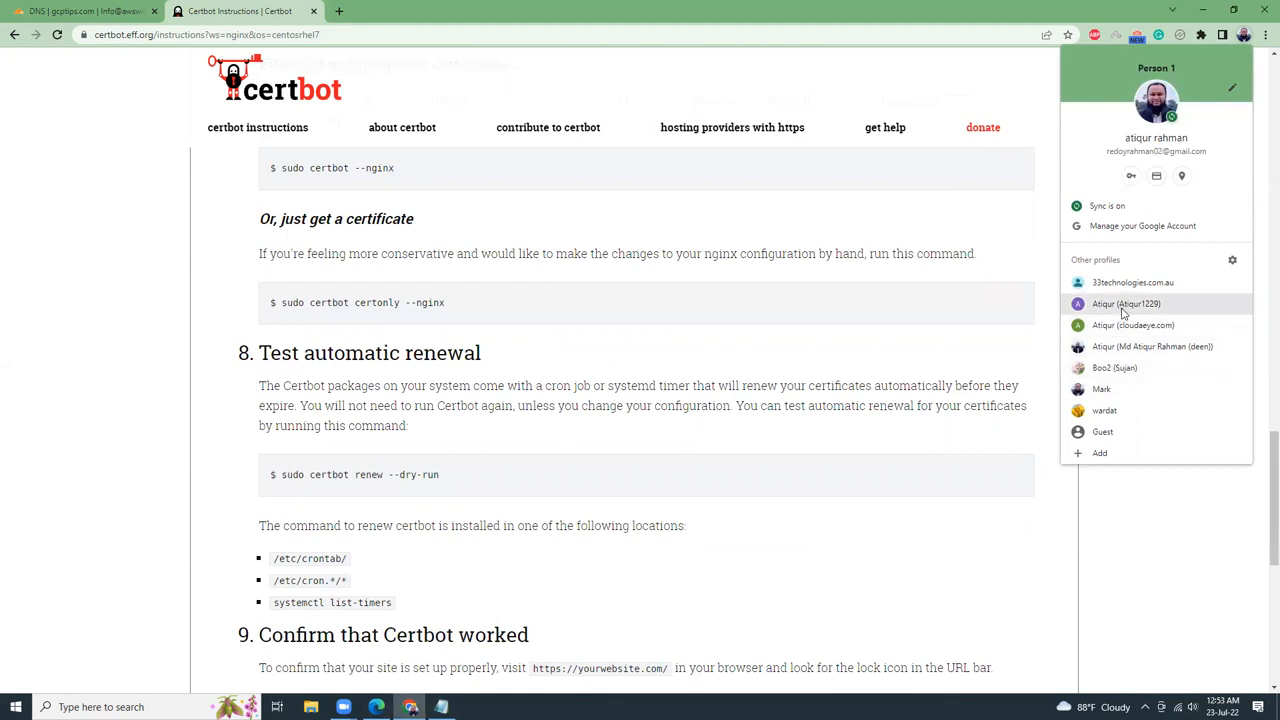
# Open the AWS With Atiq Letsencrypt SSL for Nginx guide and select the yum EPEL install command
pyautogui.click(1125, 303)
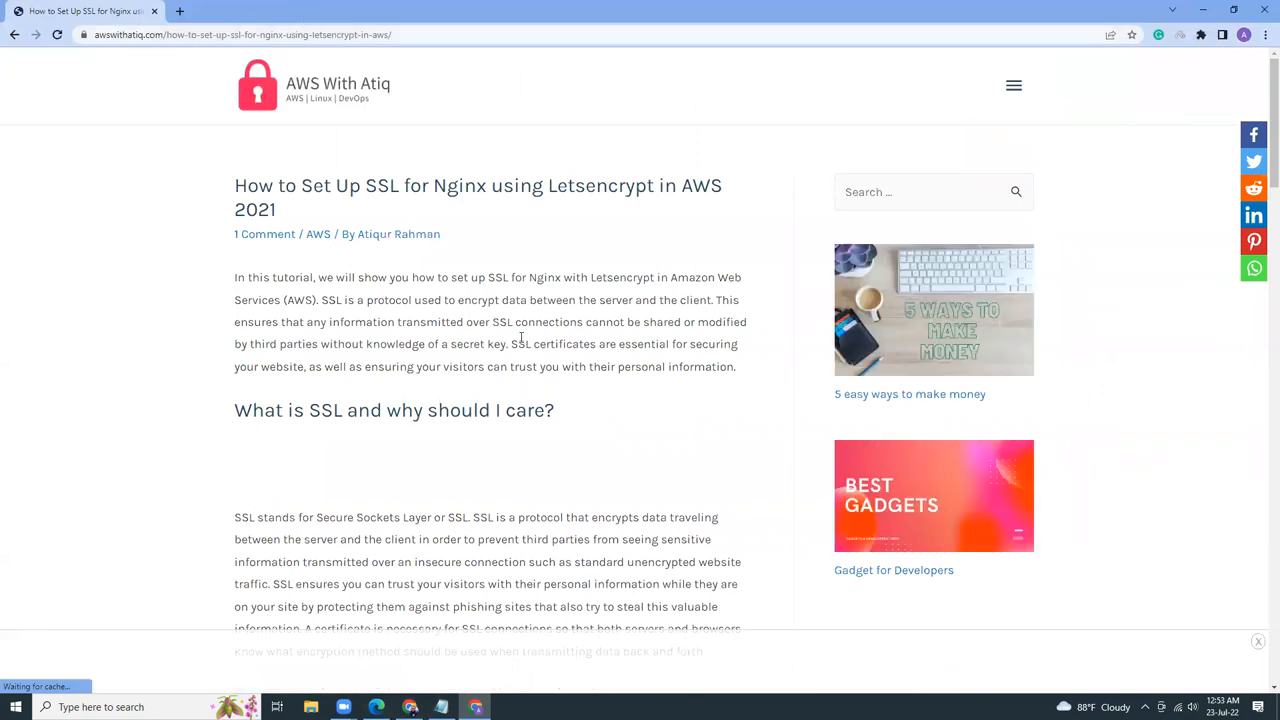
pyautogui.scroll(-3)
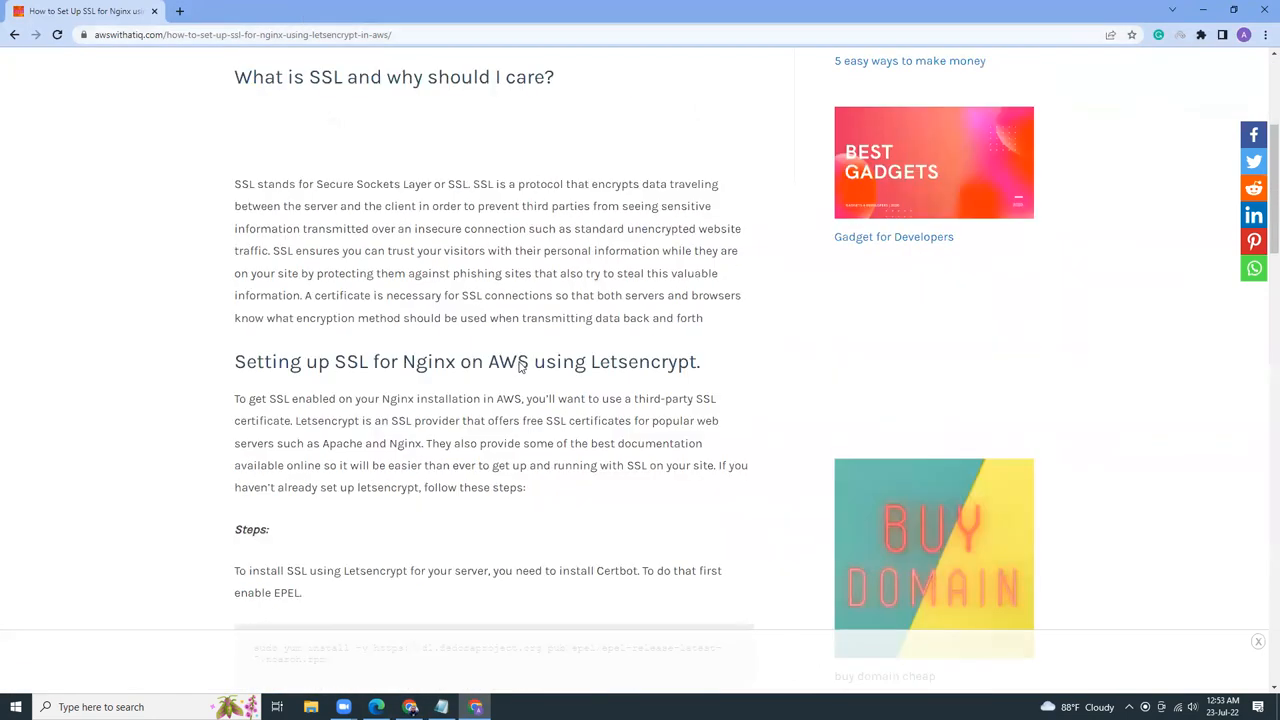
pyautogui.scroll(-3)
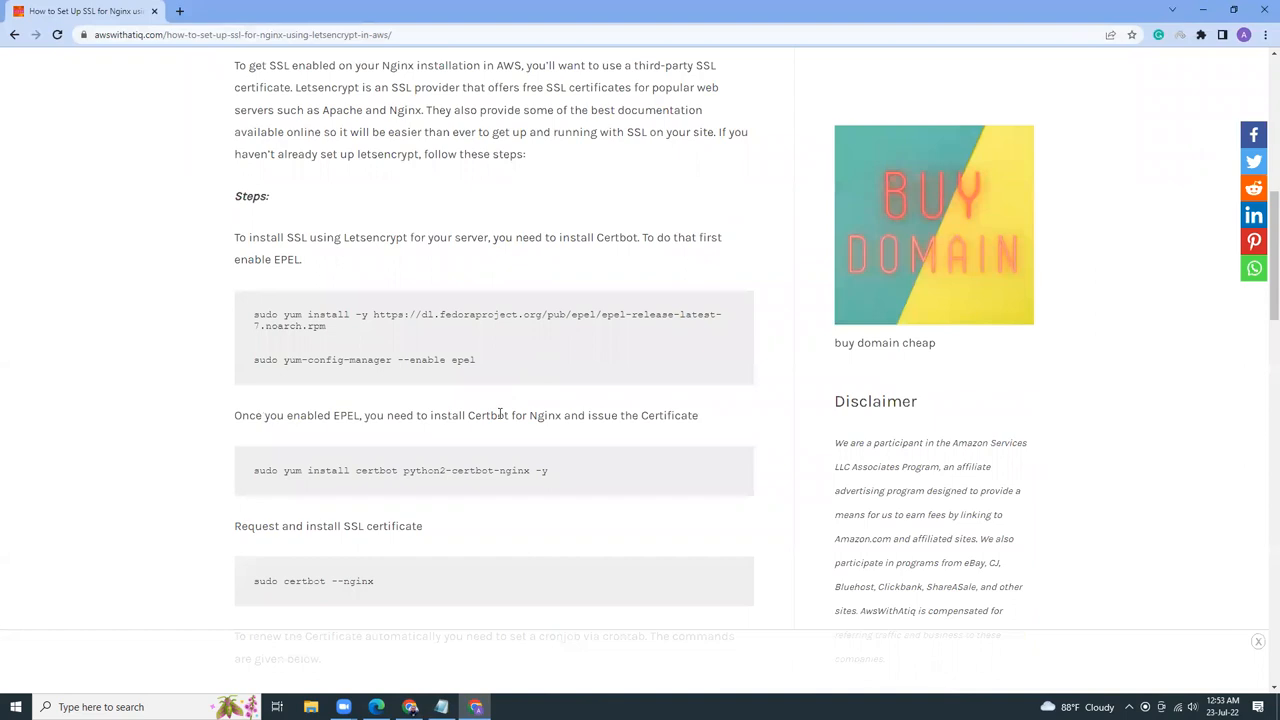
pyautogui.scroll(-3)
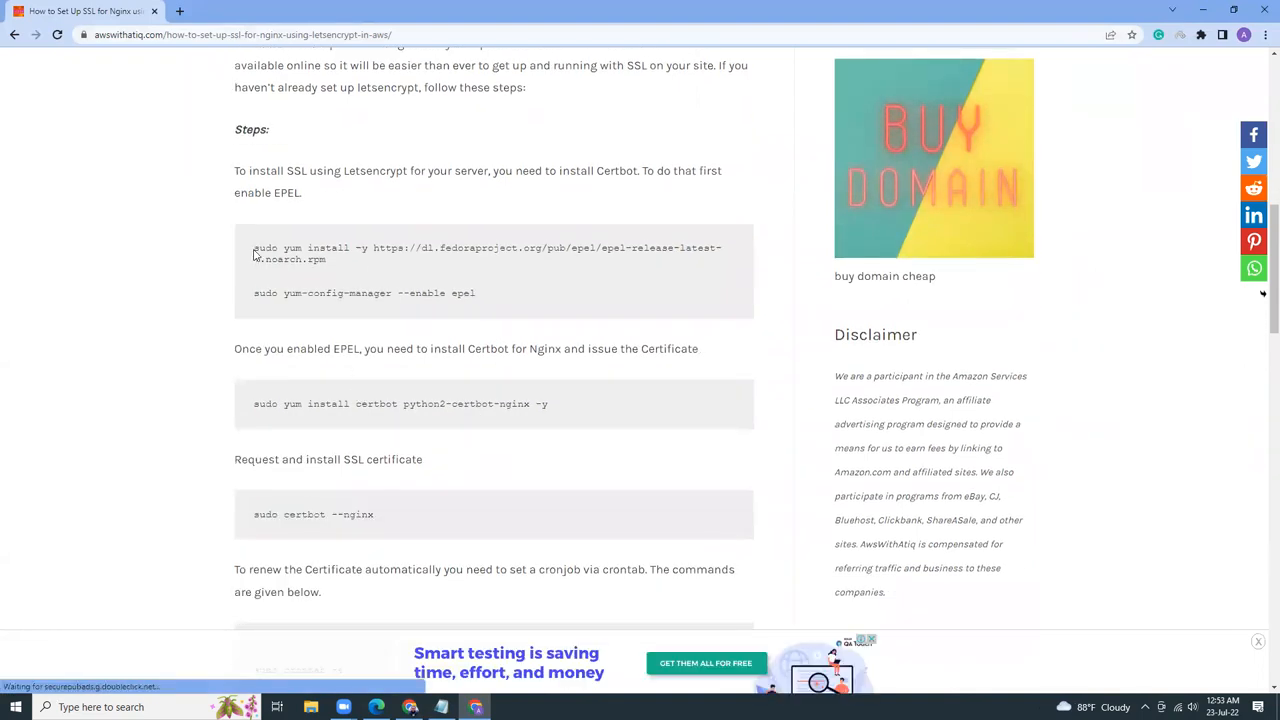
pyautogui.moveTo(252, 248); pyautogui.dragTo(326, 259)
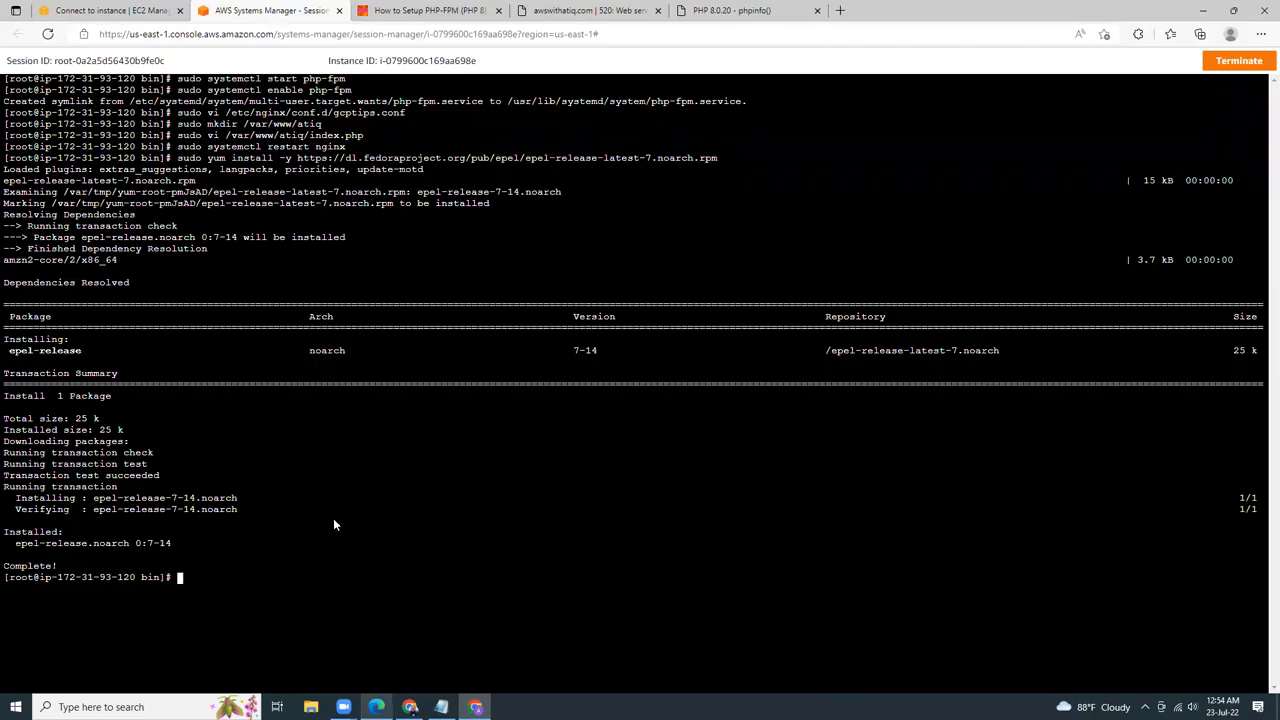
# Enable EPEL and run sudo yum install certbot python2-certbot-nginx -y
pyautogui.rightClick(335, 525)
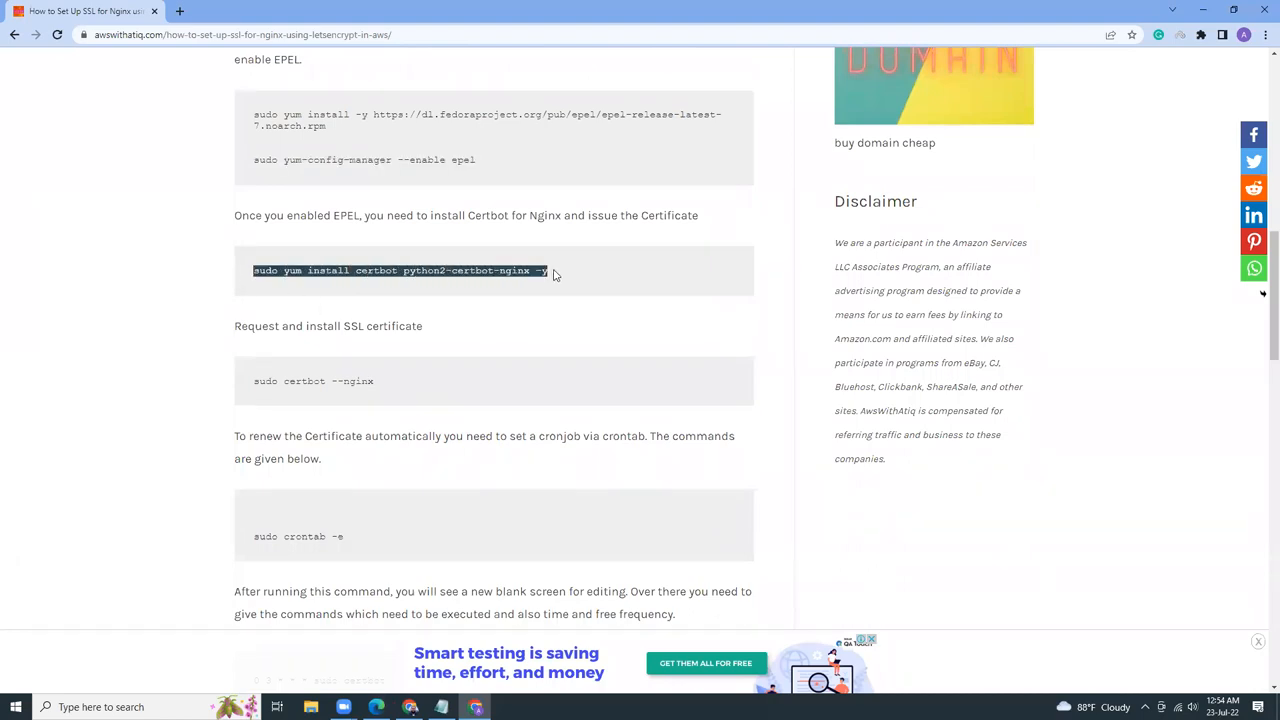
pyautogui.moveTo(442, 677)
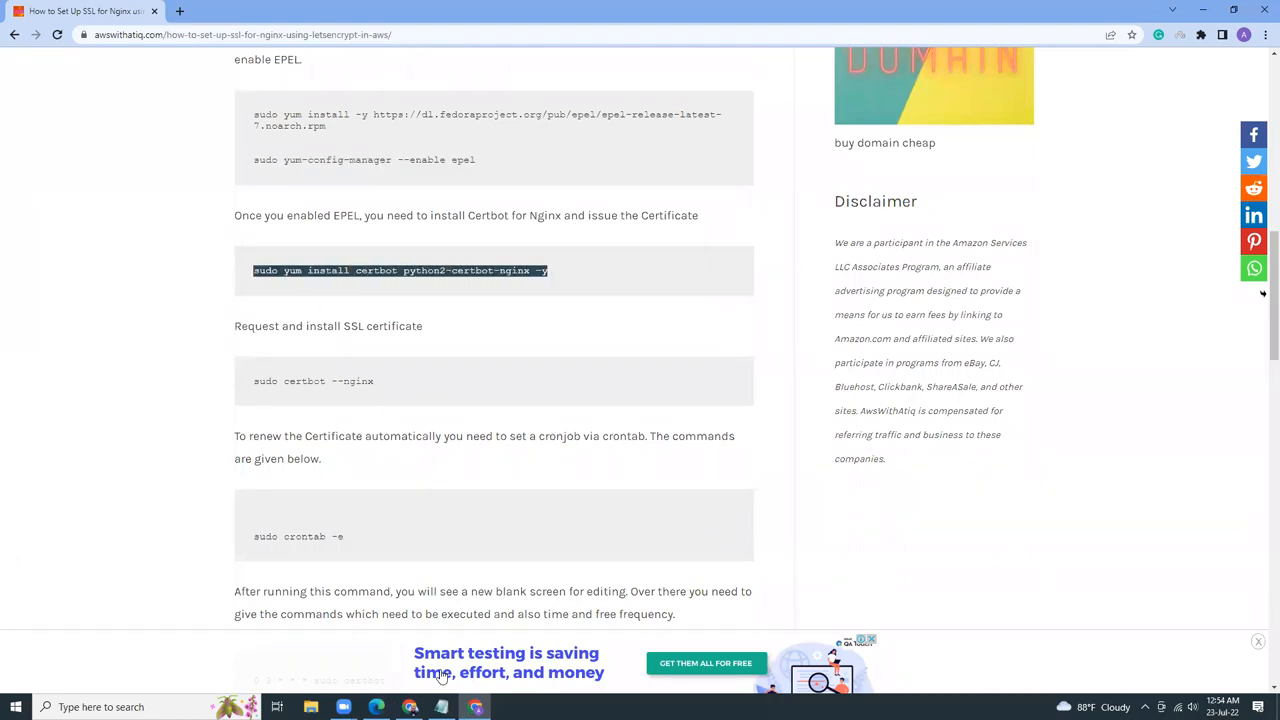
pyautogui.click(270, 10)
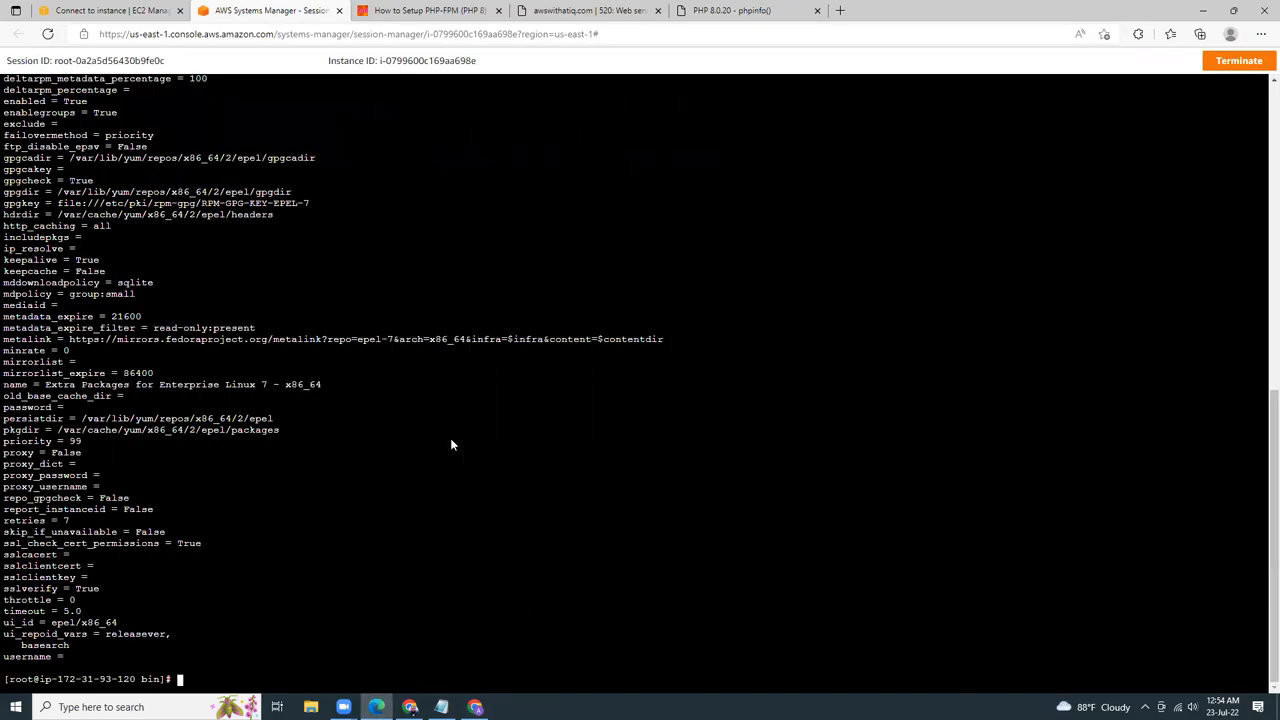
pyautogui.write('sudo yum install certbot python2-certbot-nginx -y')
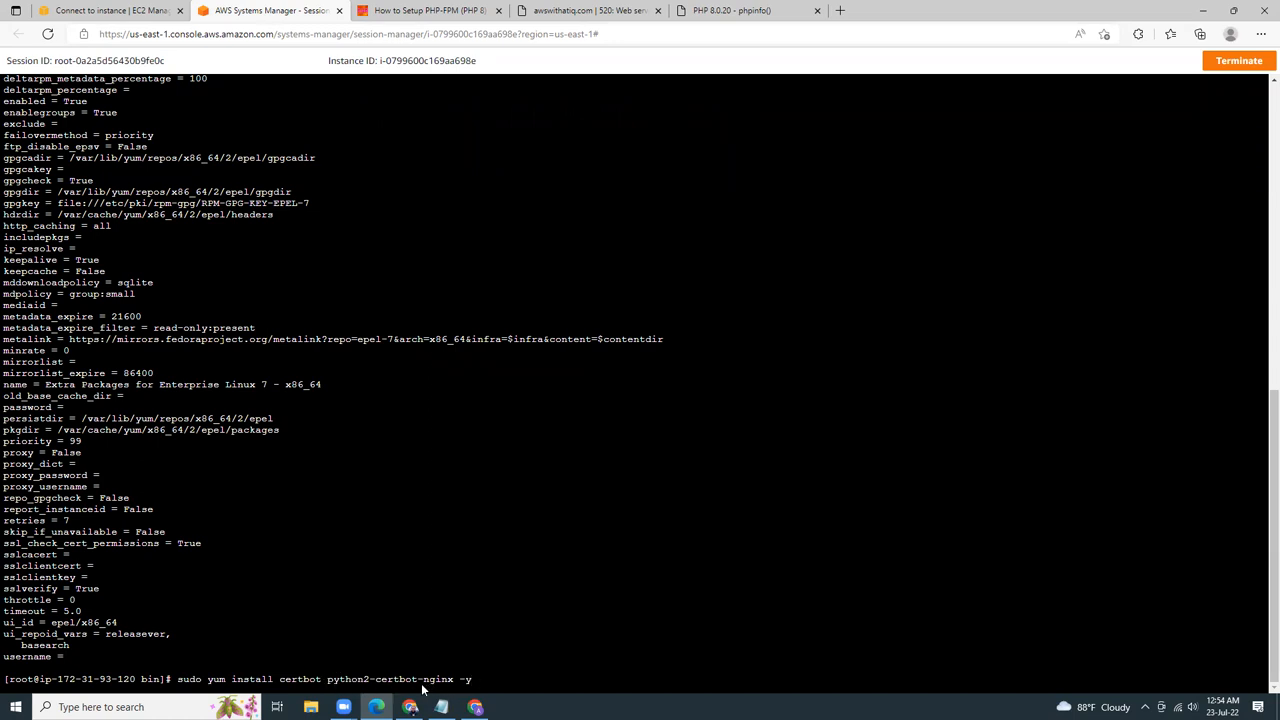
pyautogui.moveTo(490, 610)
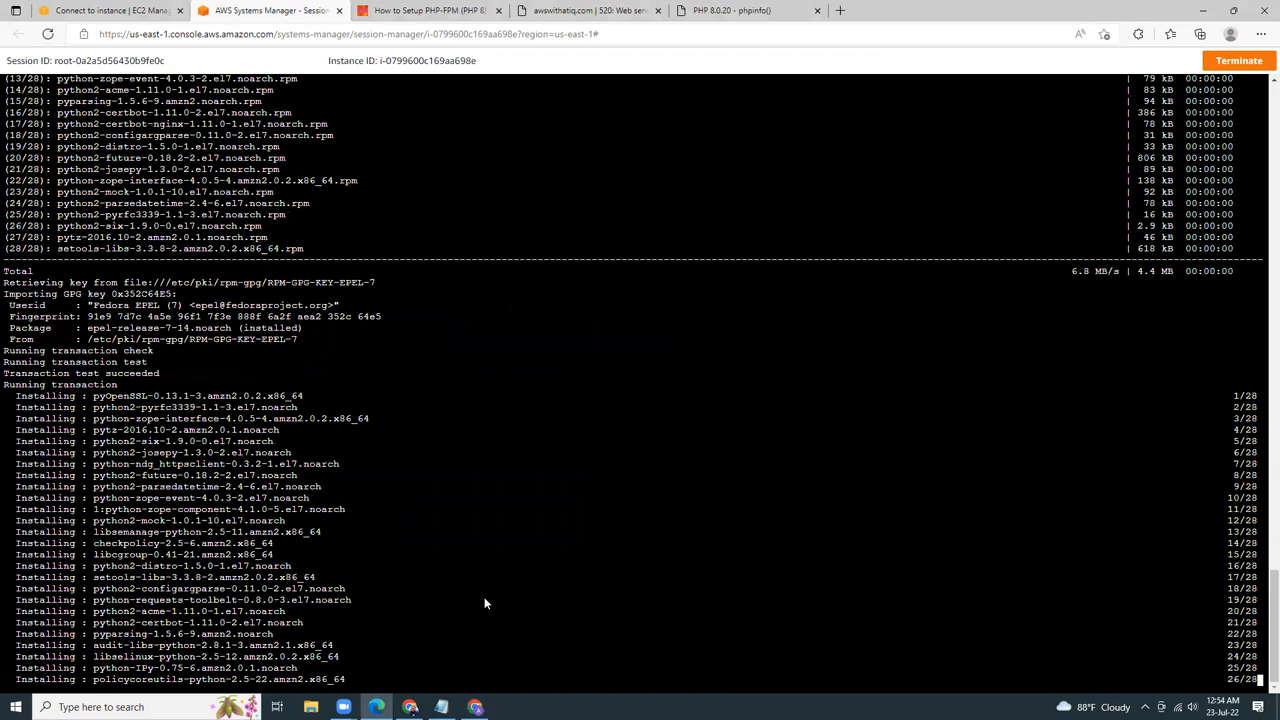
pyautogui.scroll(-3)
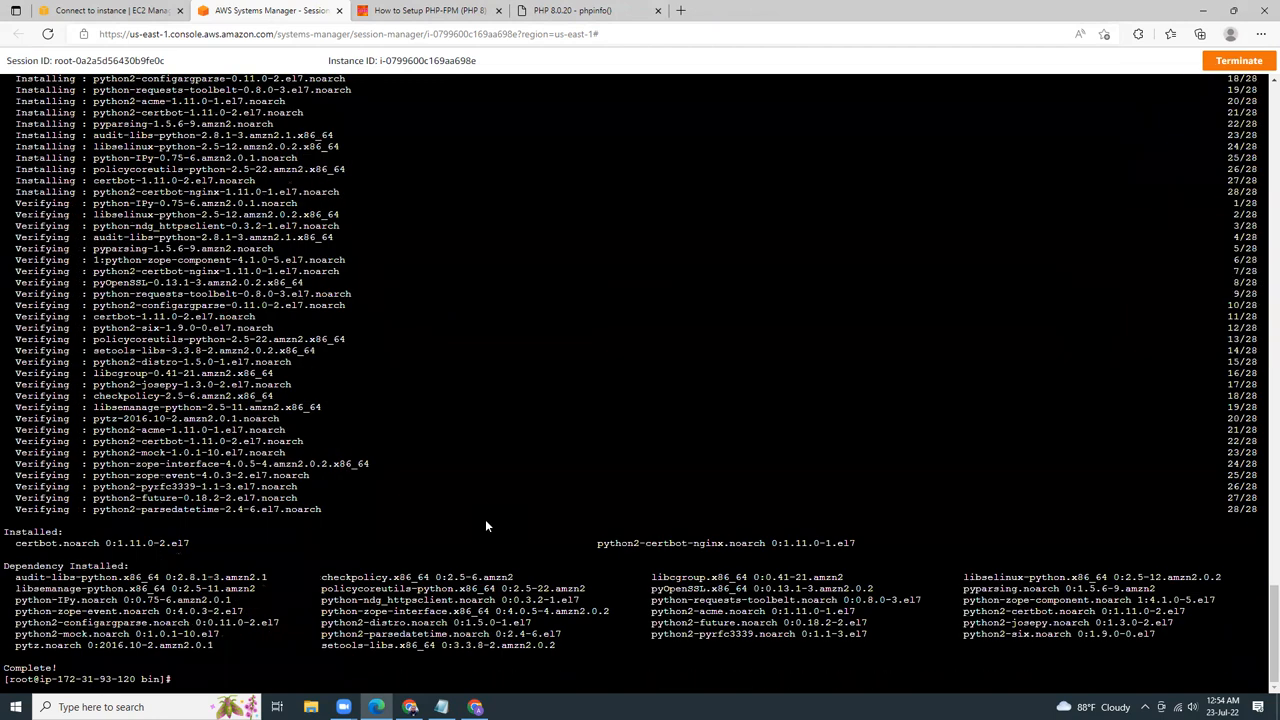
# Run sudo certbot --nginx with email info@a, accept the terms, and pick domain 1, ssl.gcptips.com
pyautogui.write('sudo certbot --nginx')
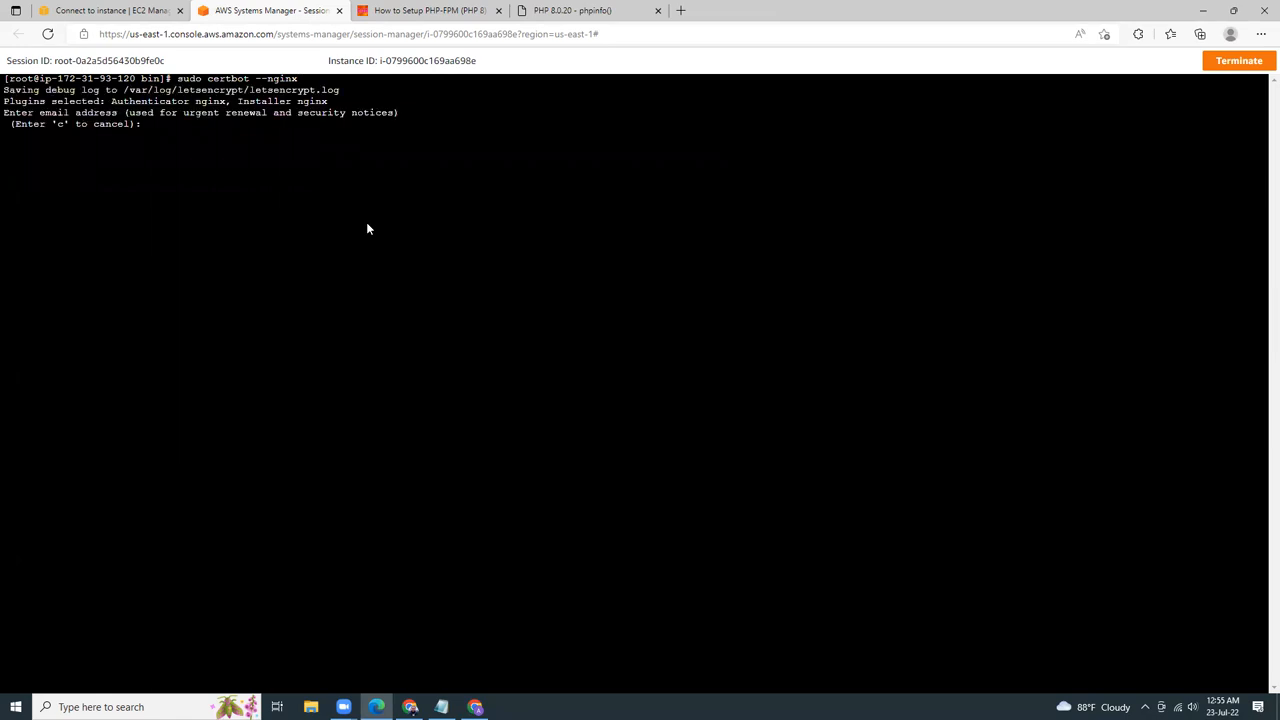
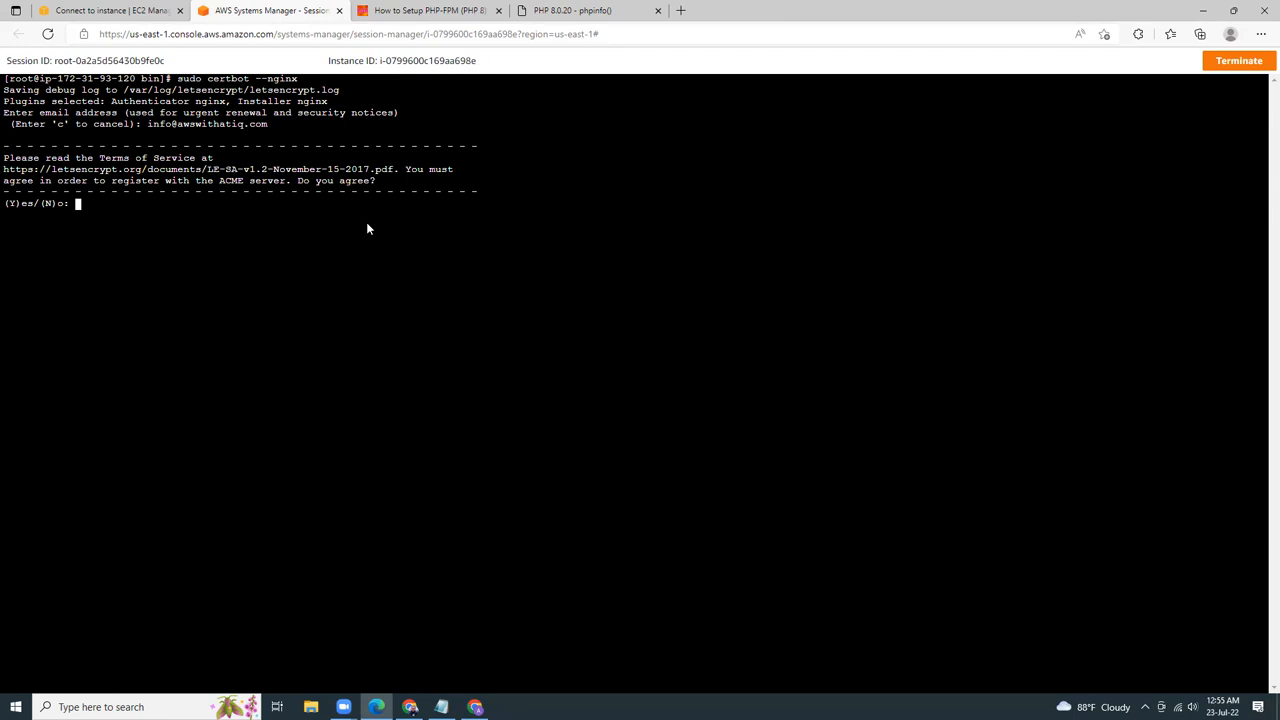
pyautogui.write('y')
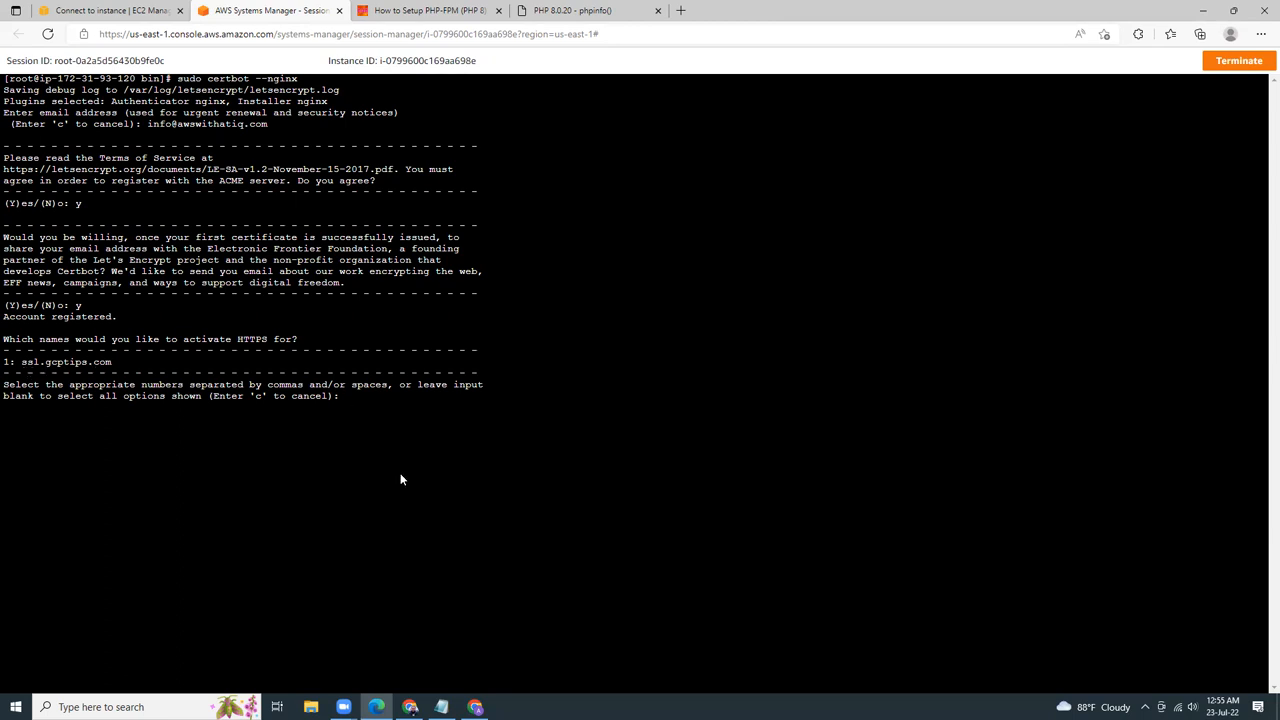
pyautogui.write('1')
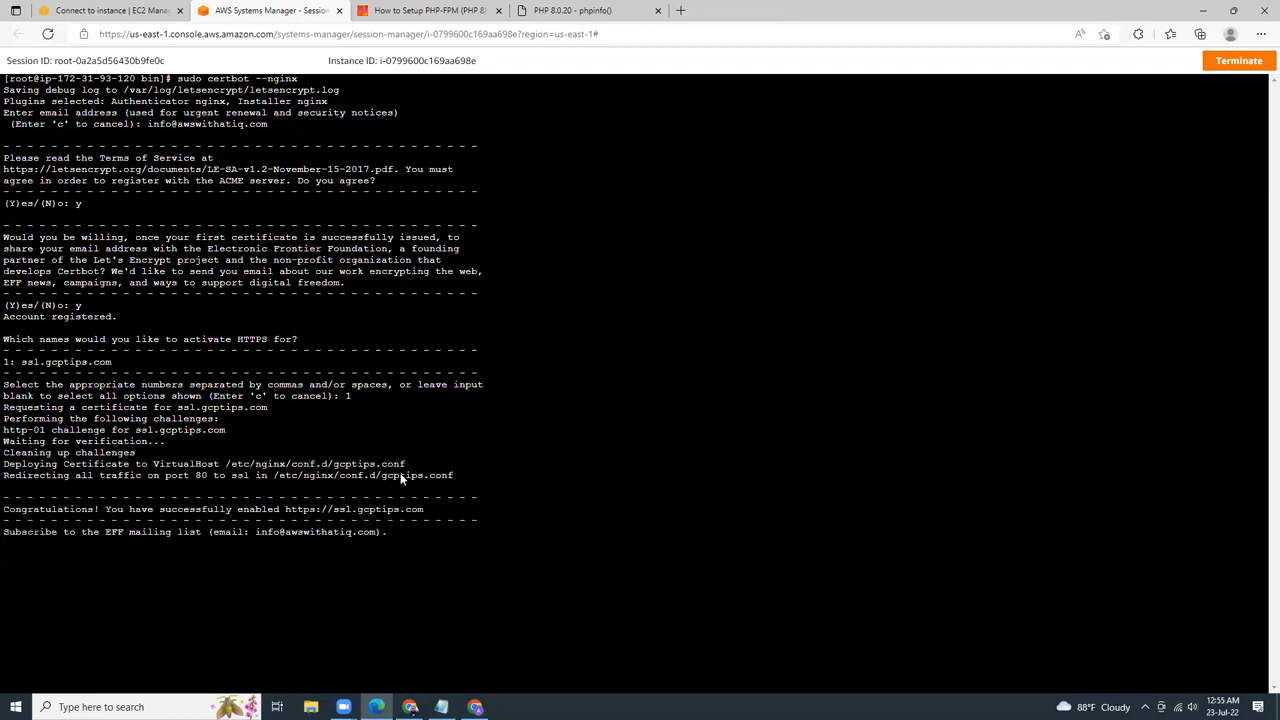
pyautogui.scroll(-3)
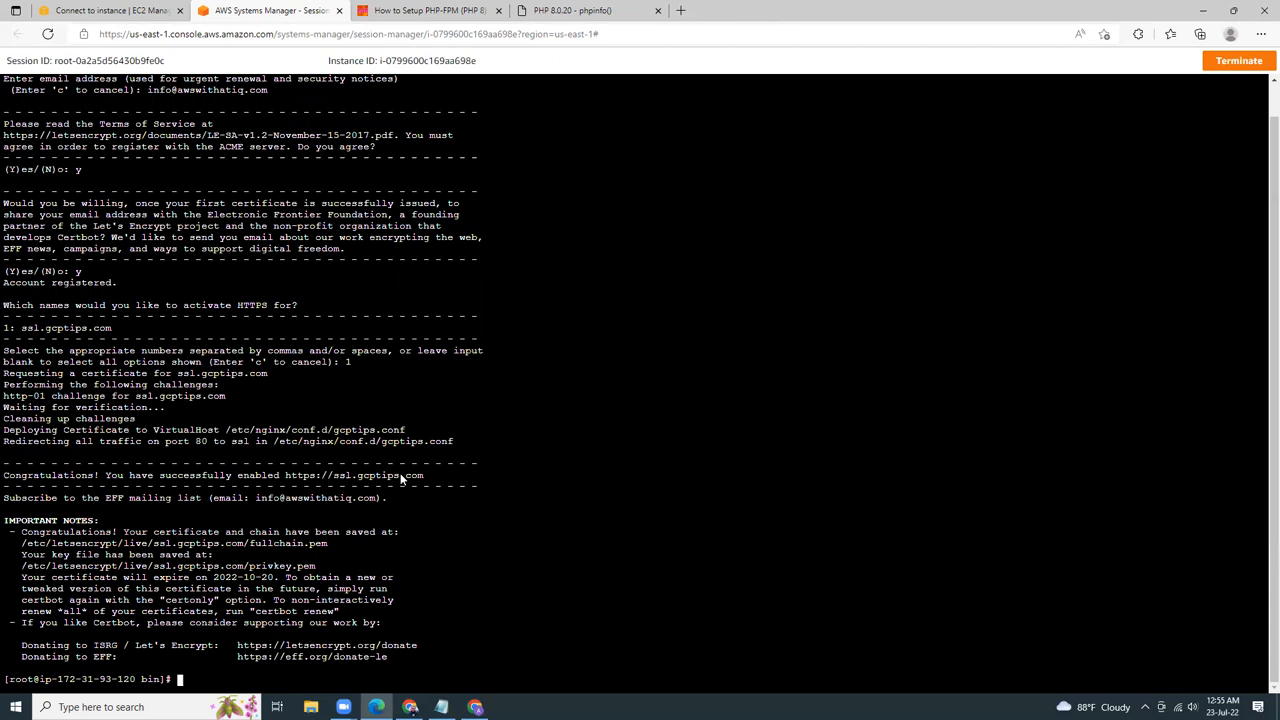
pyautogui.moveTo(30, 563)
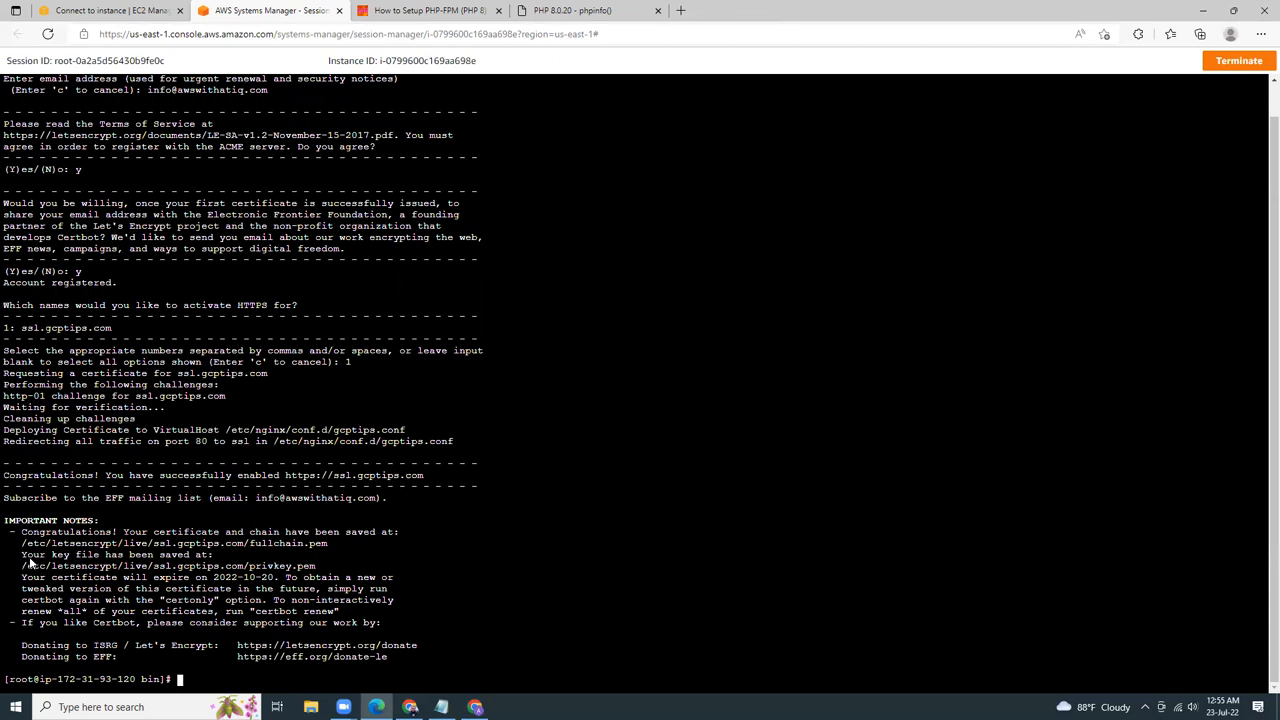
# Highlight Certbot's Congratulations message, reload the phpinfo tab over HTTPS in Edge, then switch to Chrome
pyautogui.doubleClick(68, 531)
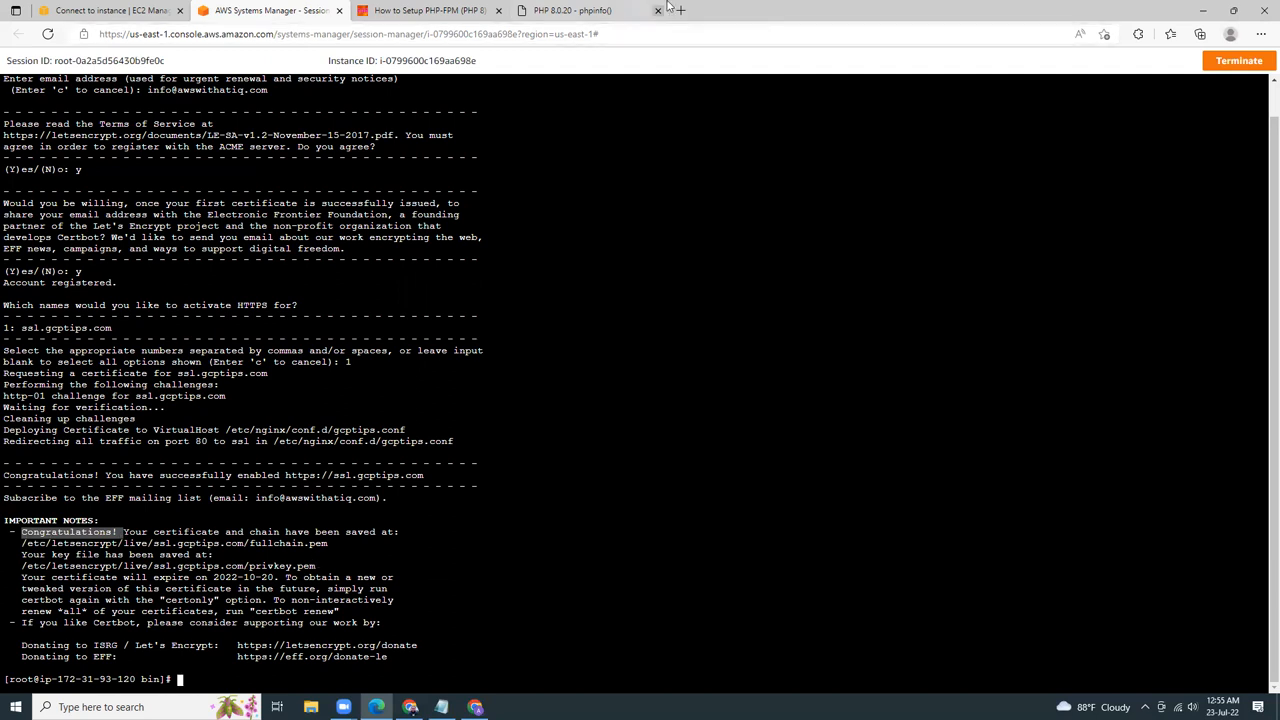
pyautogui.click(570, 10)
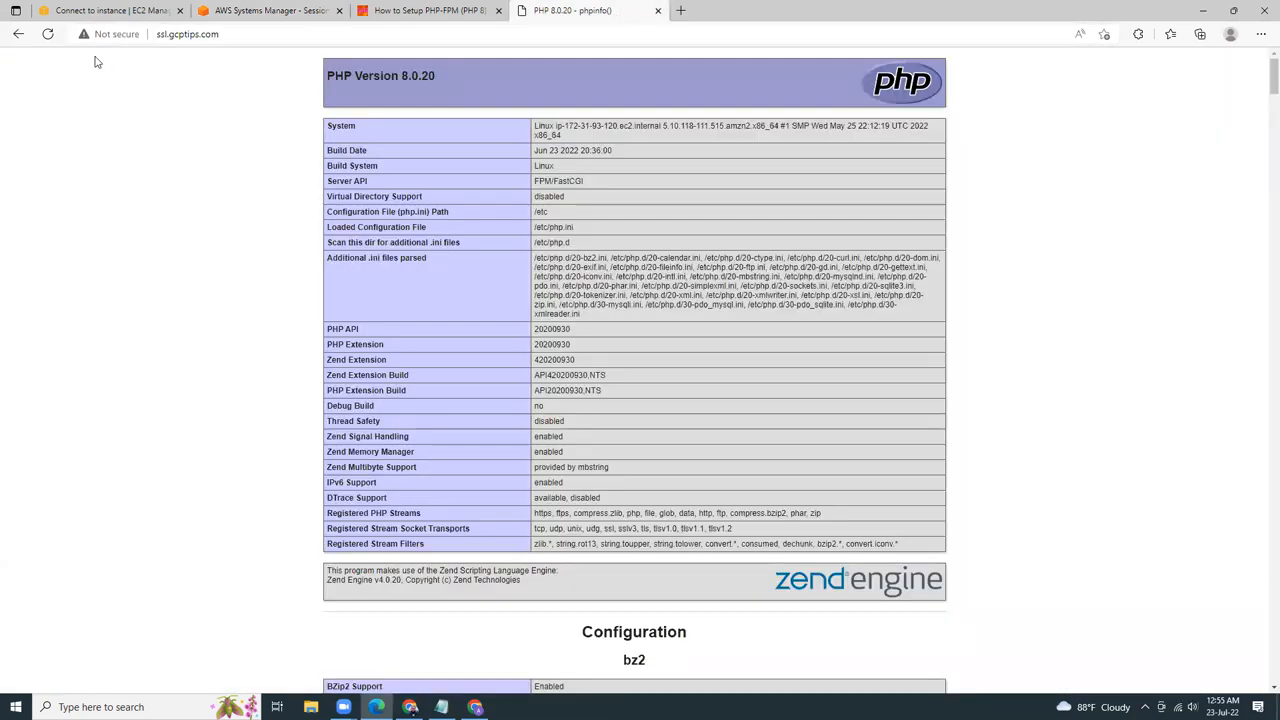
pyautogui.click(47, 33)
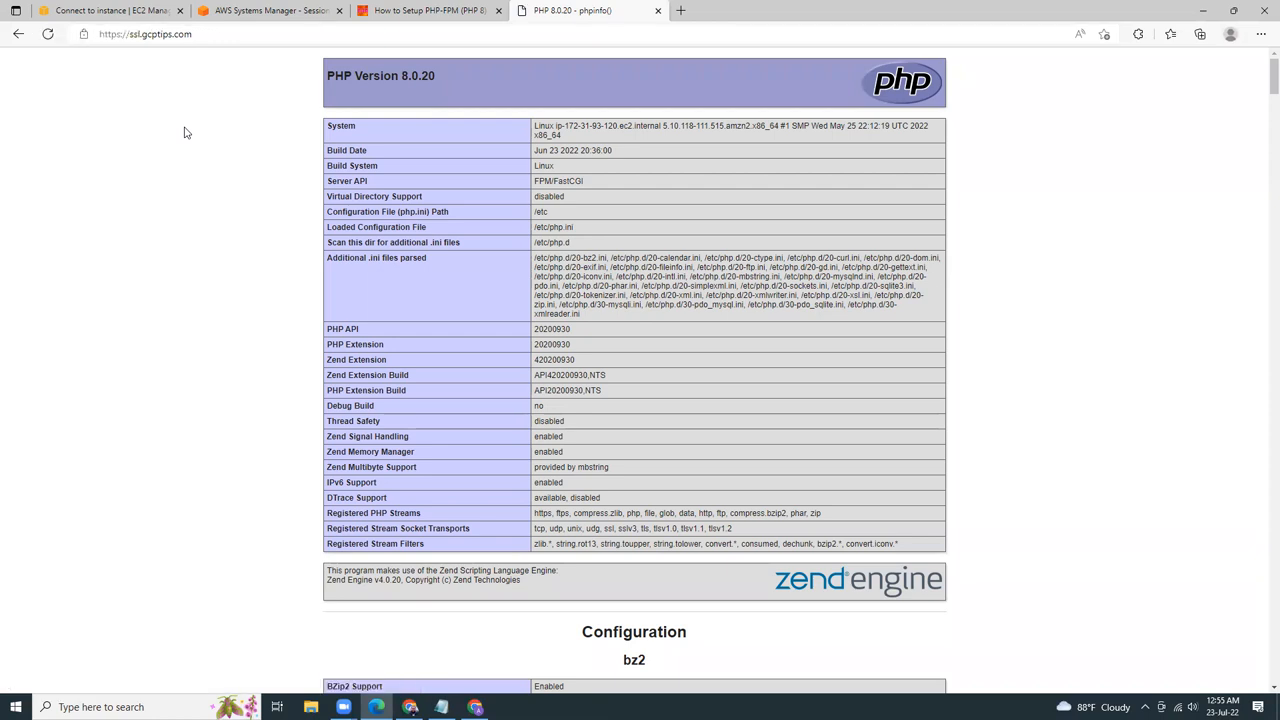
pyautogui.moveTo(122, 62)
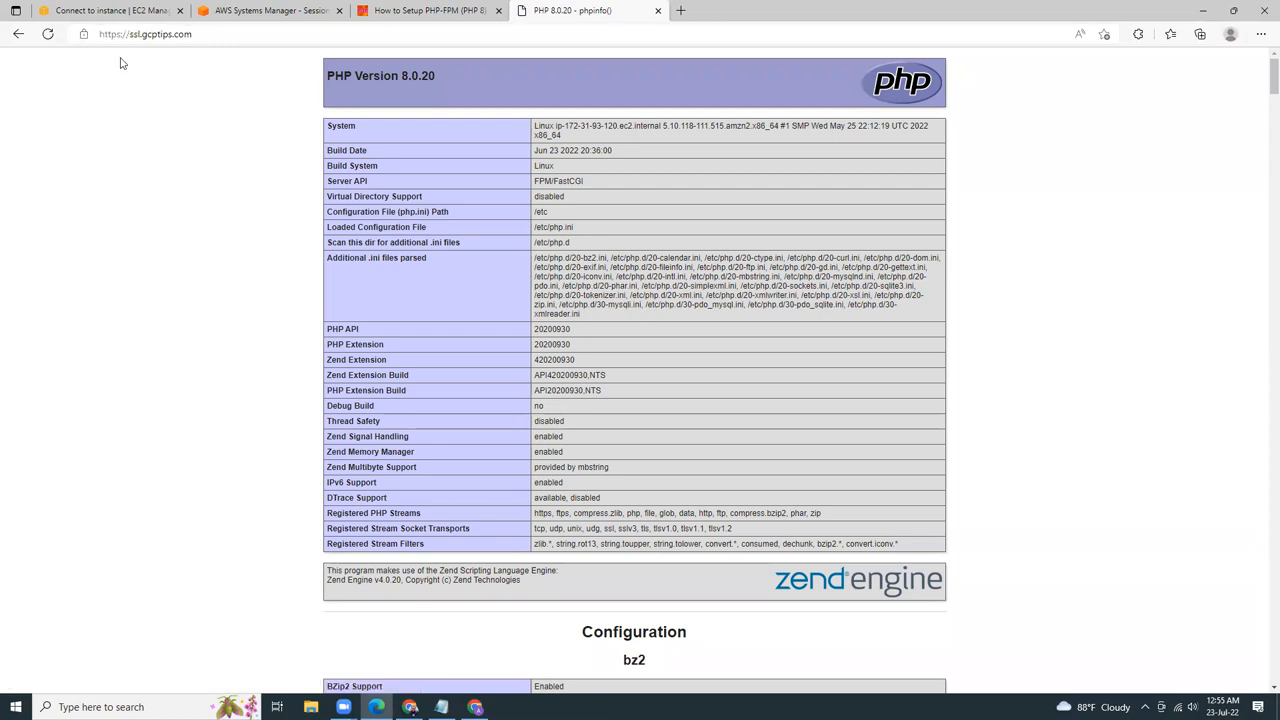
pyautogui.click(145, 33)
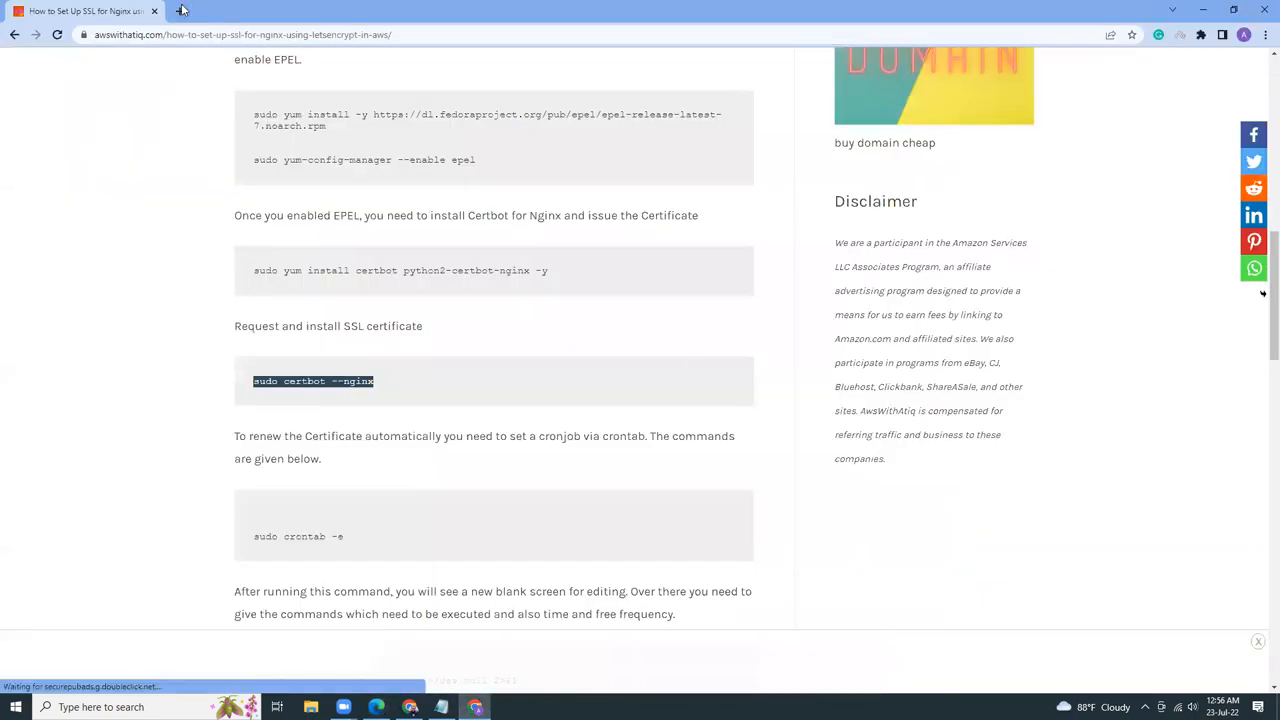
# View the ssl.gcptips.com certificate from the Chrome padlock: issued by R3, valid 22-Jul-22 to 20-Oct-22
pyautogui.click(339, 11)
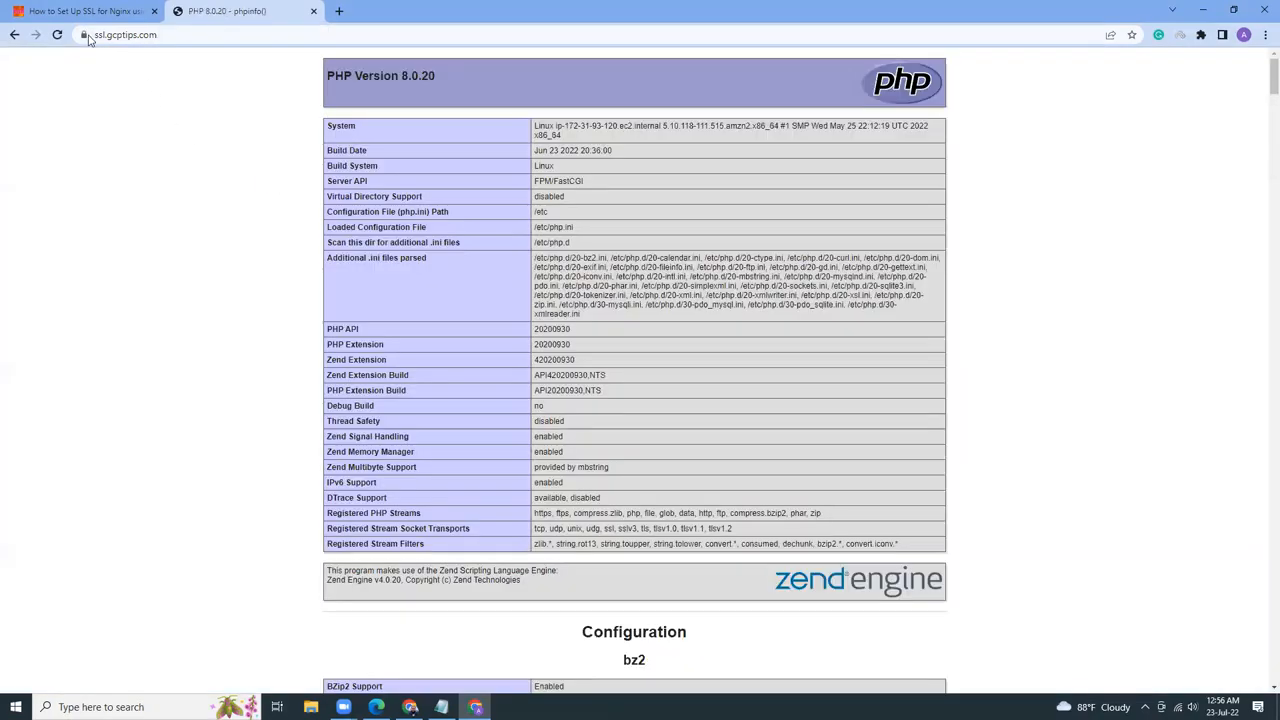
pyautogui.click(84, 34)
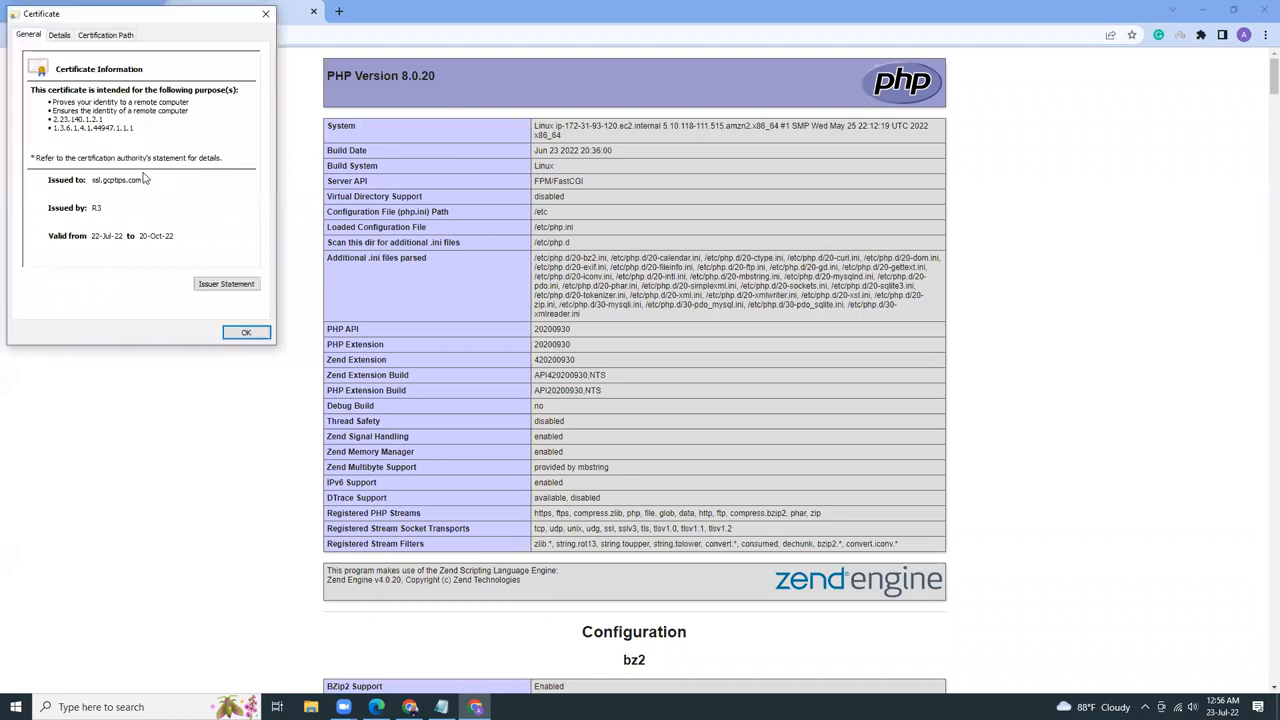
pyautogui.moveTo(103, 245)
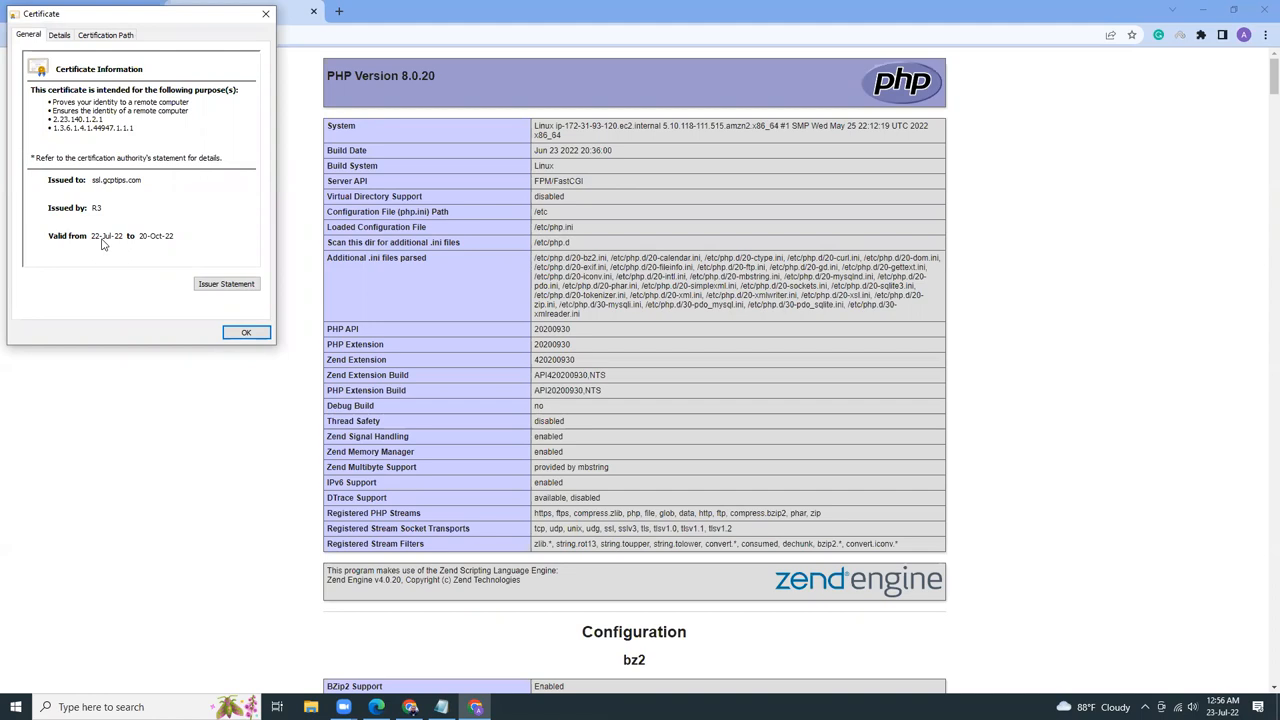
pyautogui.moveTo(166, 245)
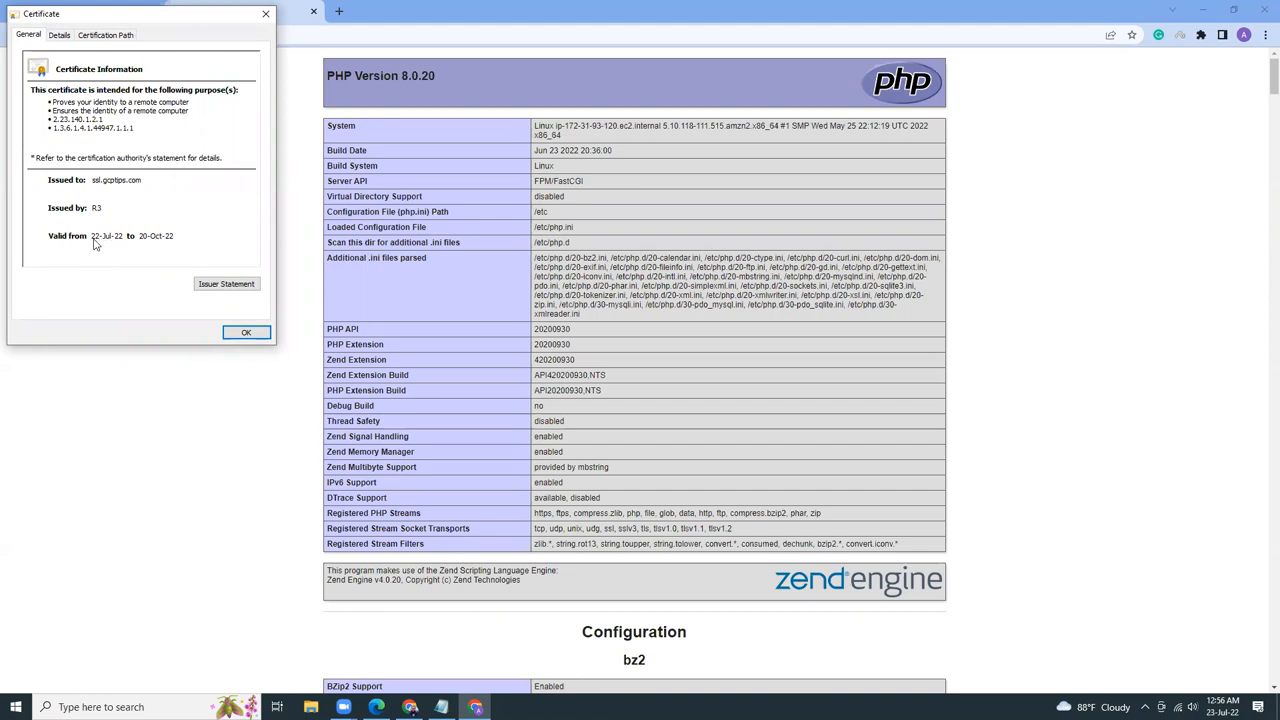
pyautogui.moveTo(1131, 631)
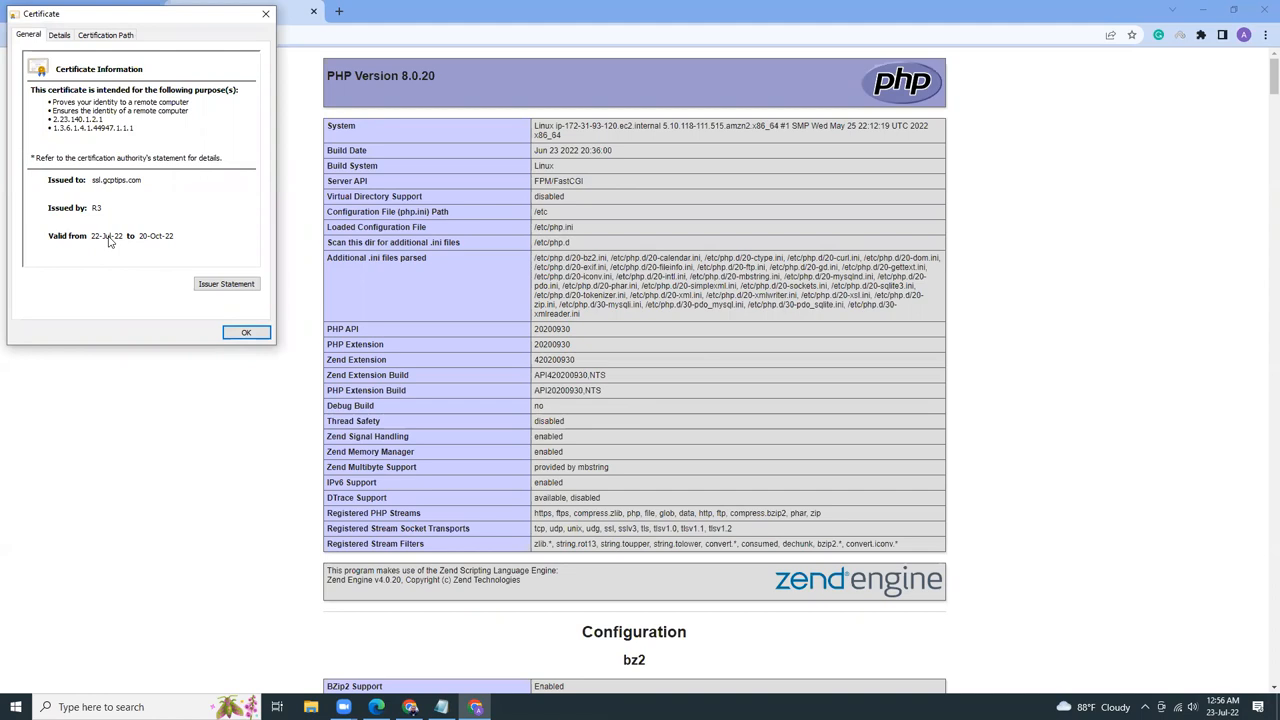
pyautogui.moveTo(722, 305)
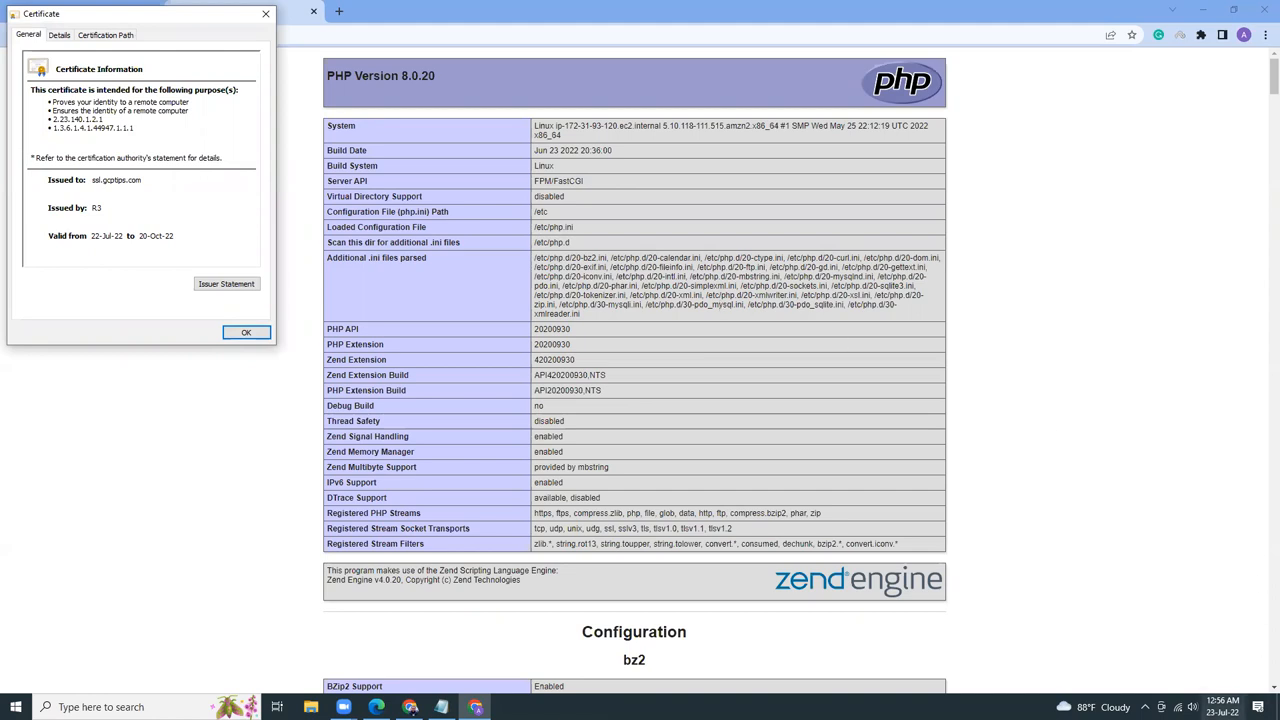
pyautogui.moveTo(1221, 707)
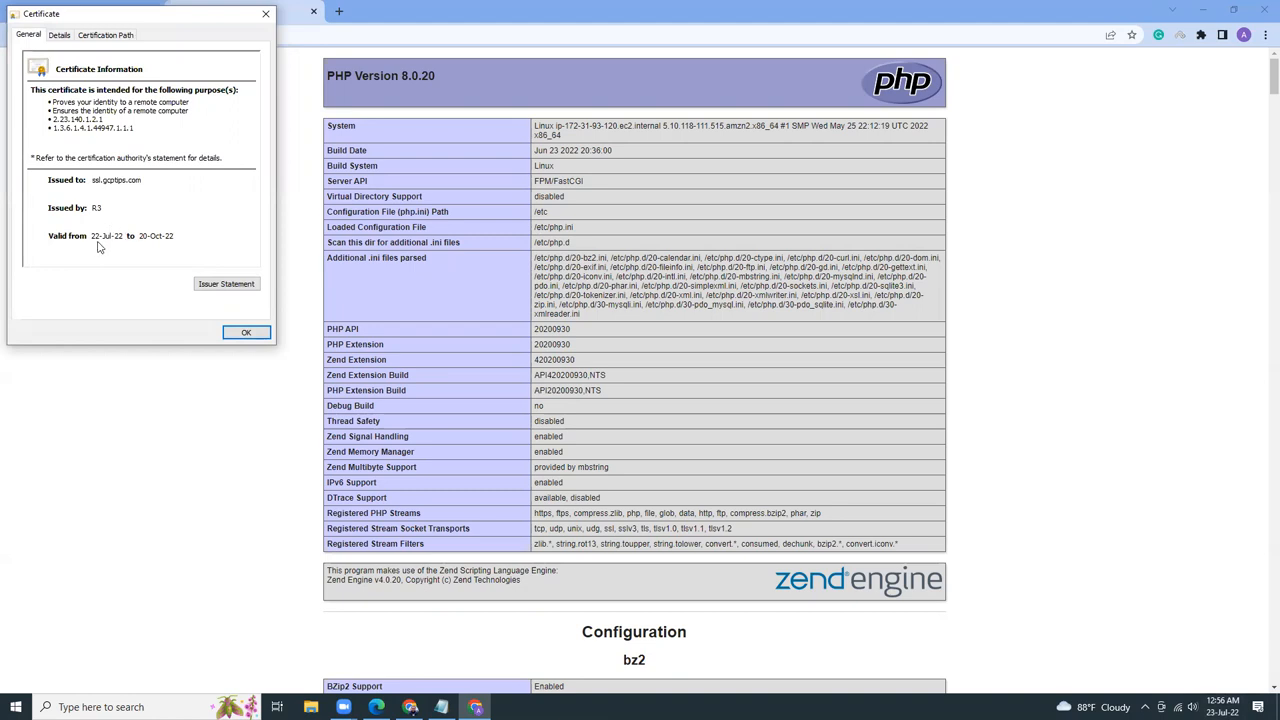
pyautogui.moveTo(118, 247)
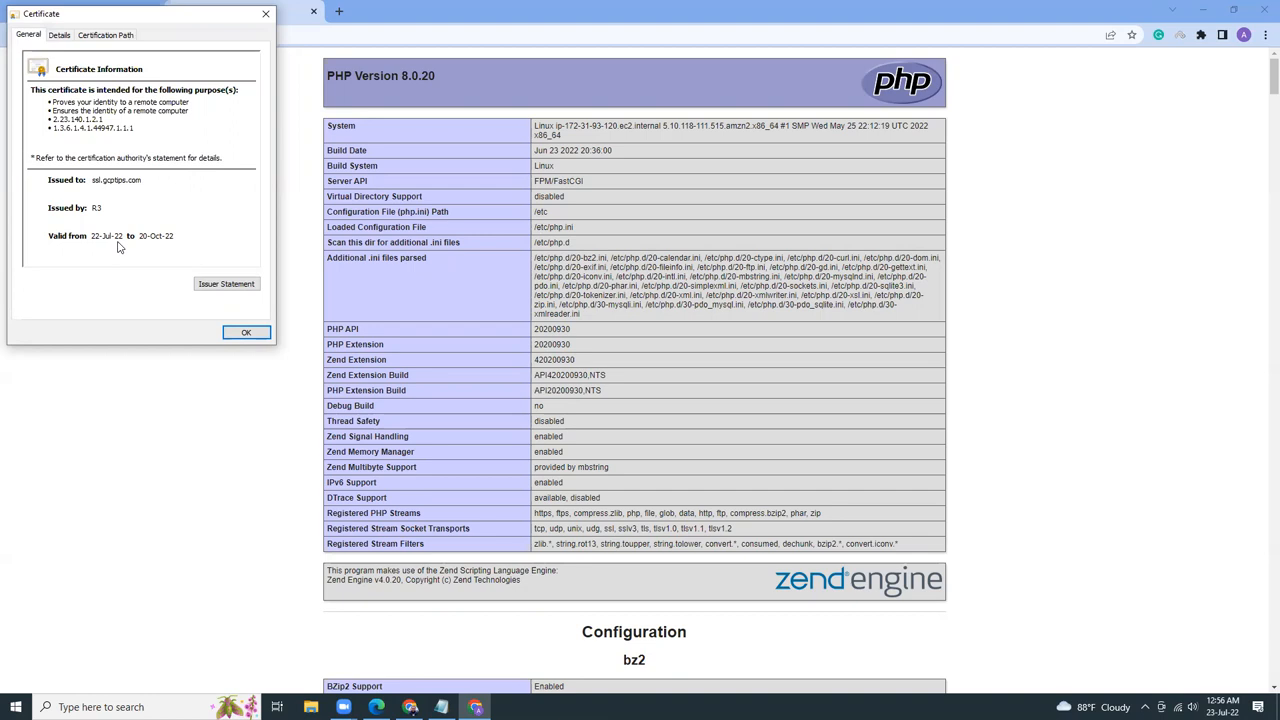
pyautogui.moveTo(107, 247)
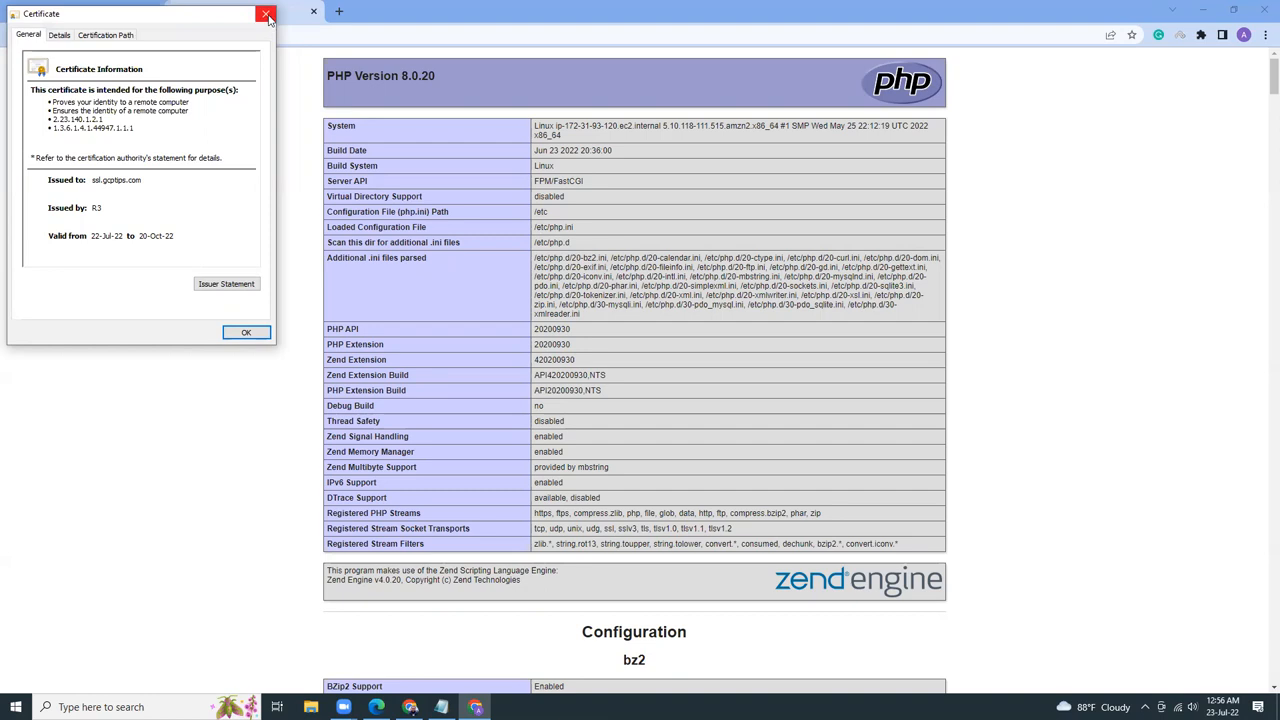
# Close the certificate dialog and scroll through the HTTPS phpinfo page in Chrome
pyautogui.click(266, 13)
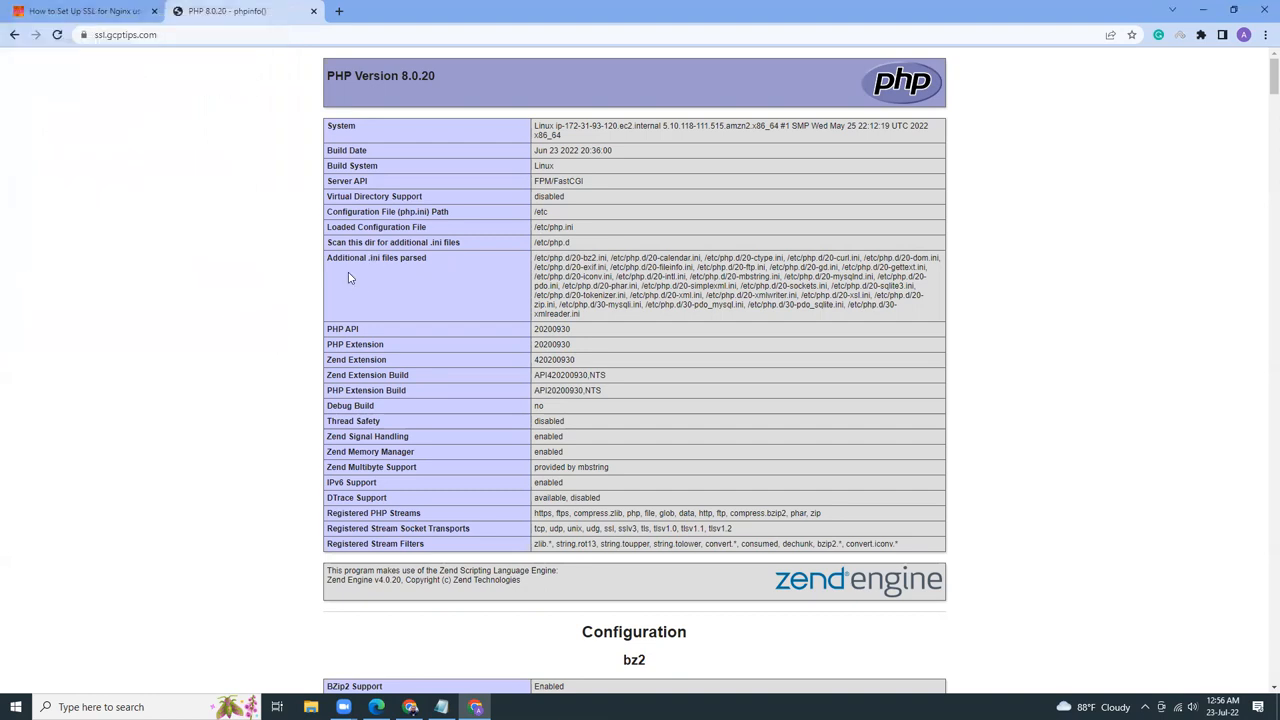
pyautogui.scroll(-3)
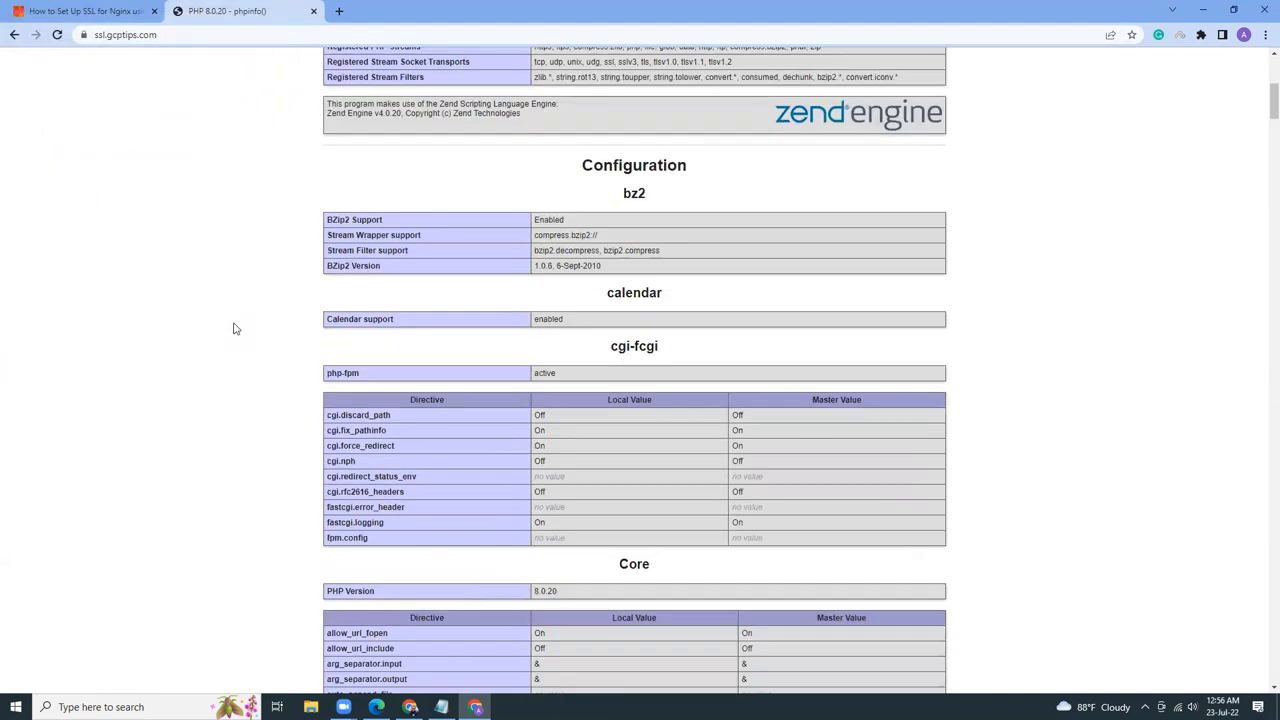
pyautogui.click(57, 34)
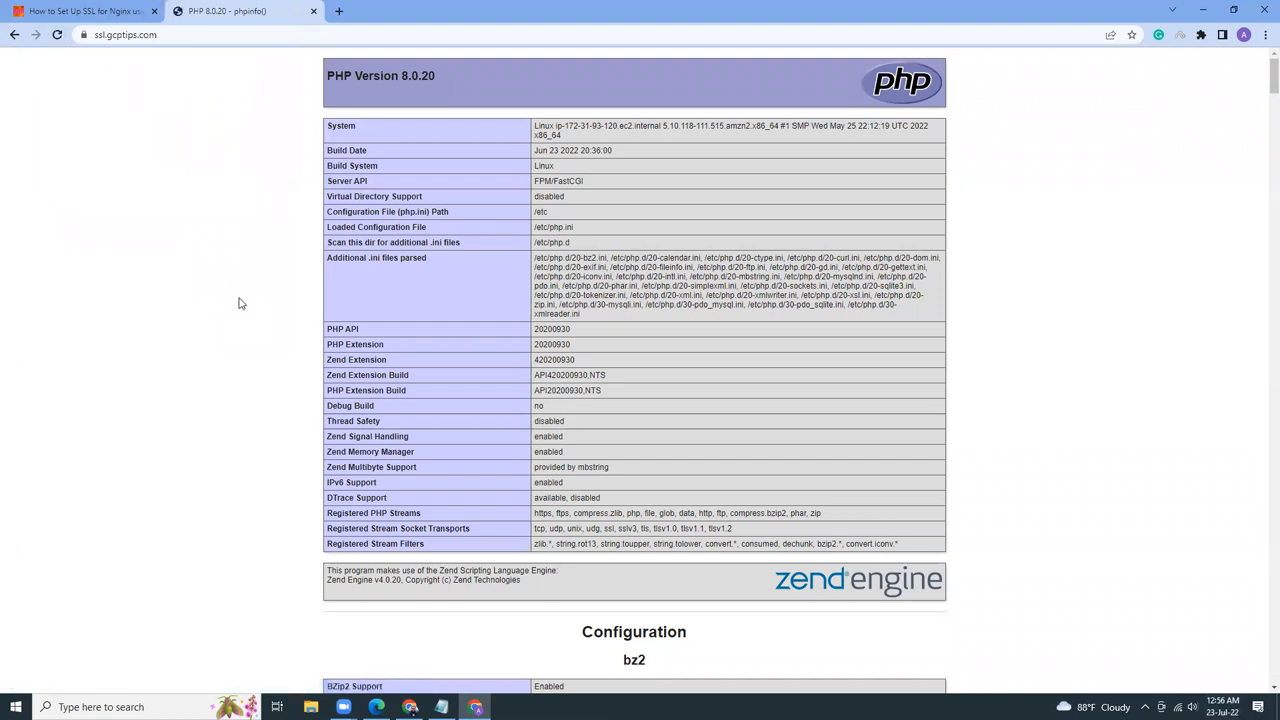
pyautogui.moveTo(416, 127)
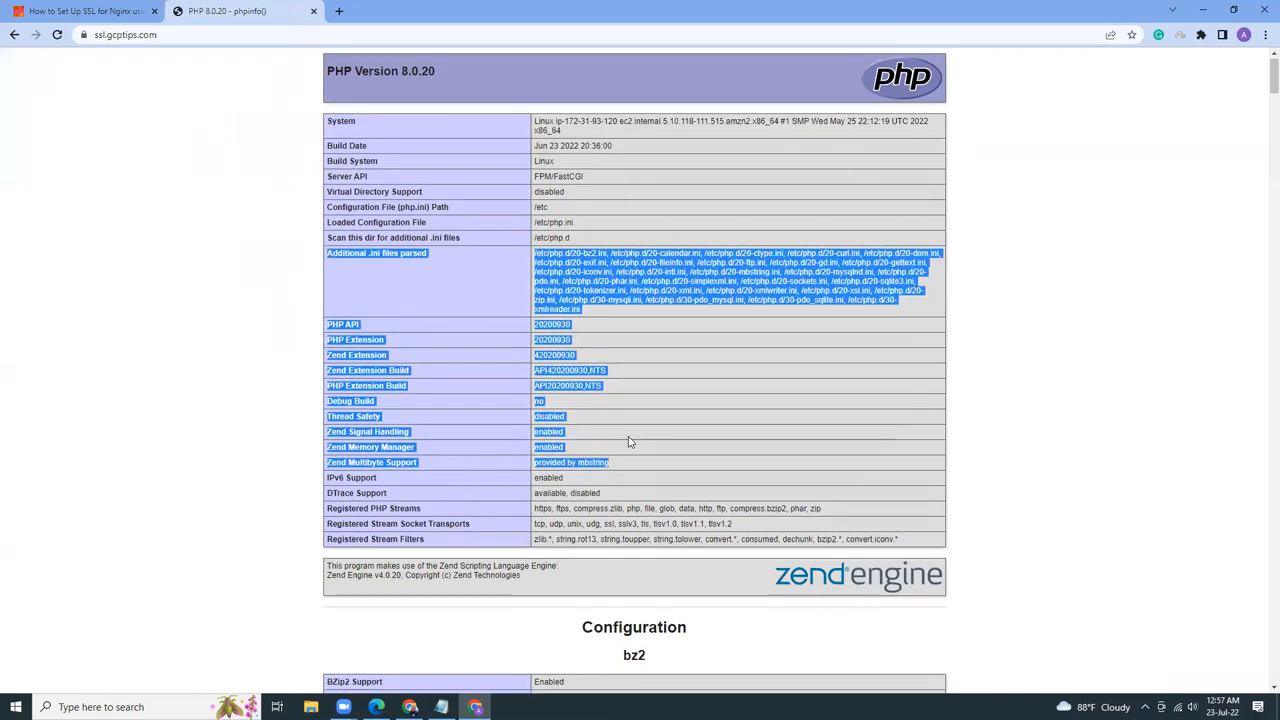
pyautogui.scroll(-3)
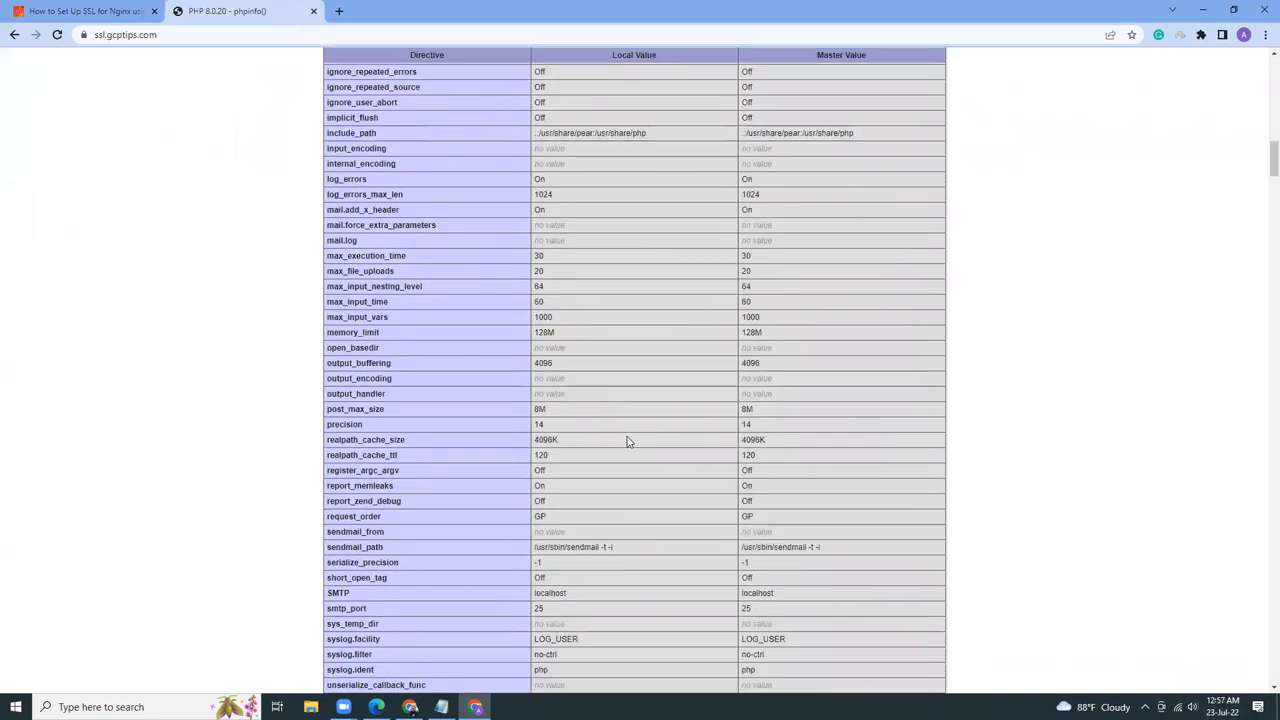
pyautogui.scroll(-3)
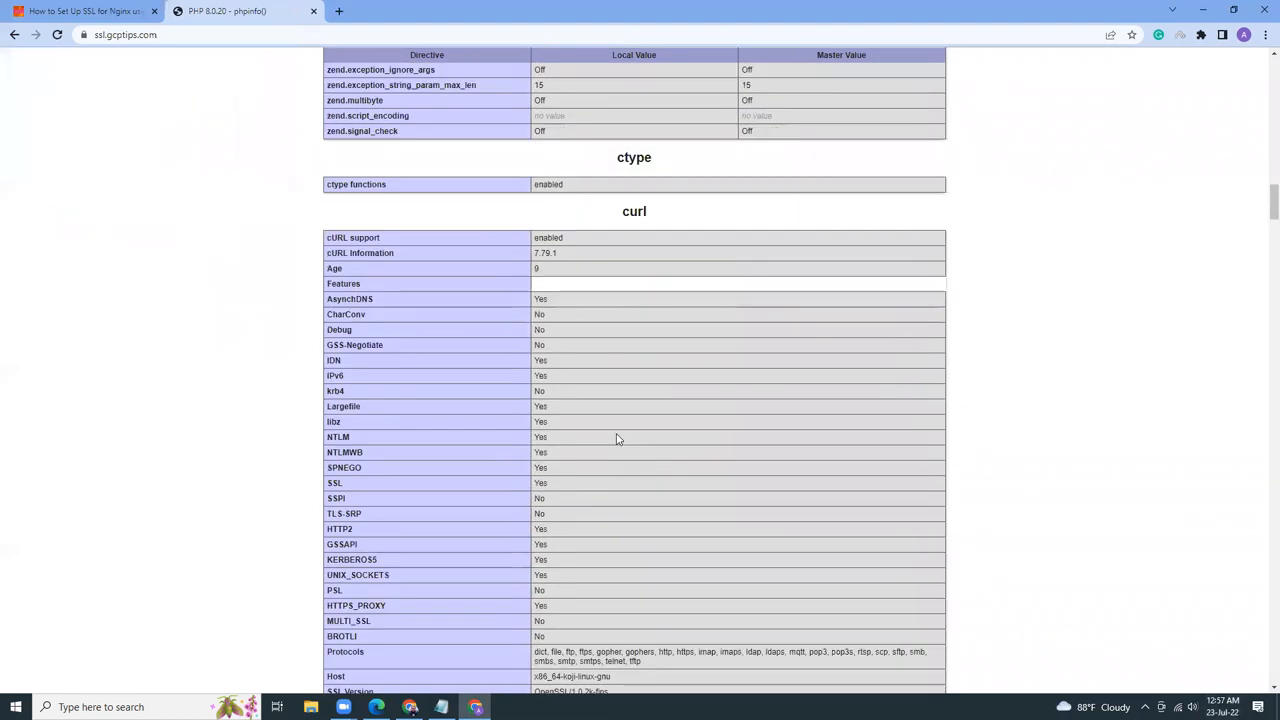
# Return to the How to Setup PHP-FPM article tab in Edge
pyautogui.click(245, 11)
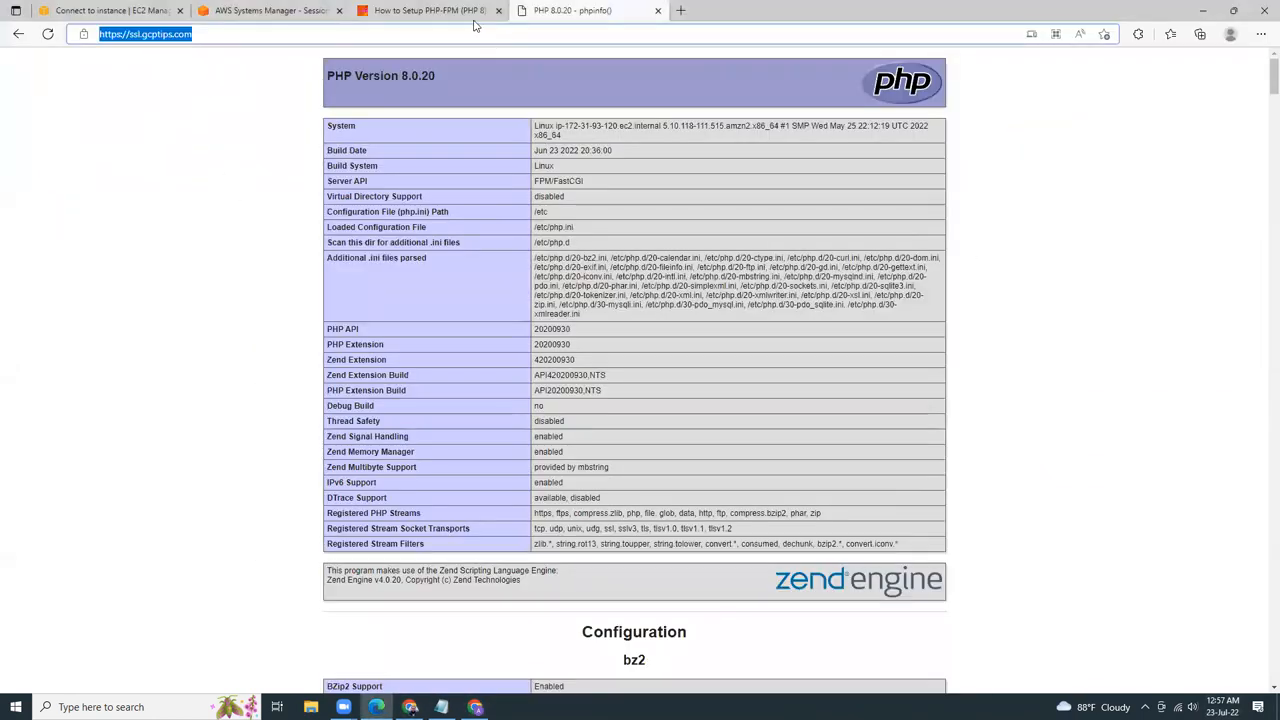
pyautogui.click(430, 10)
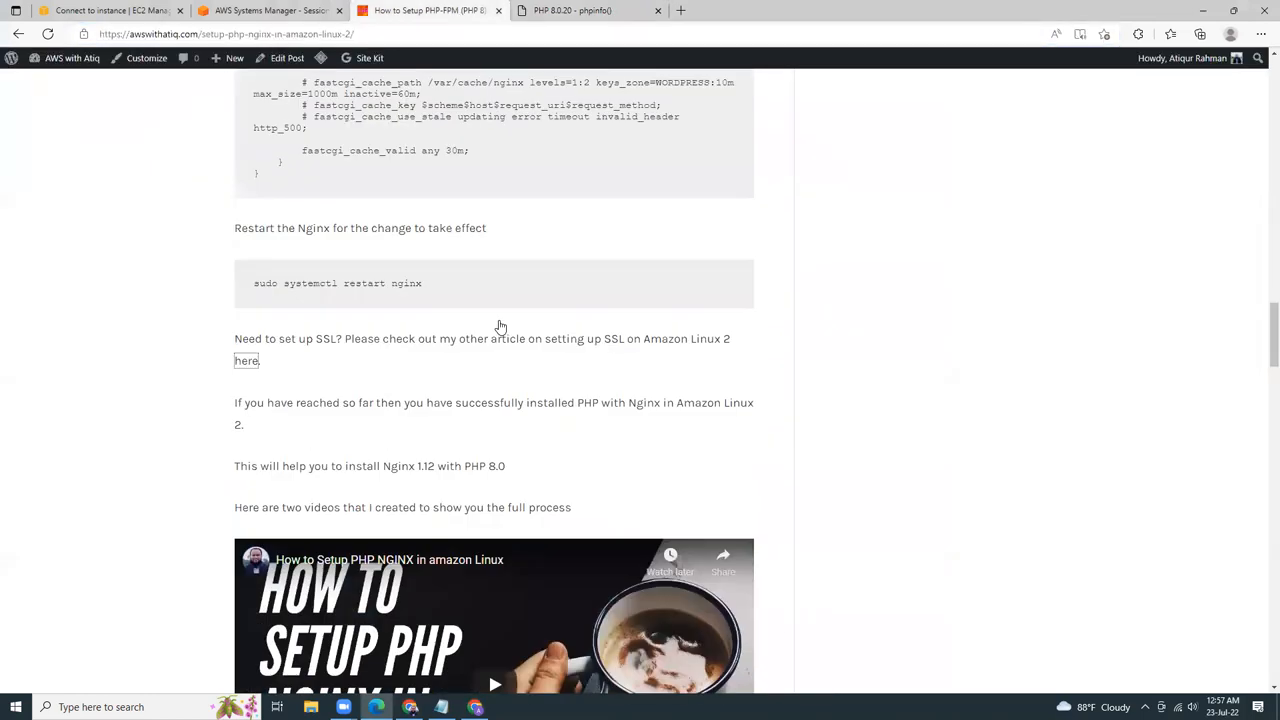
pyautogui.scroll(3)
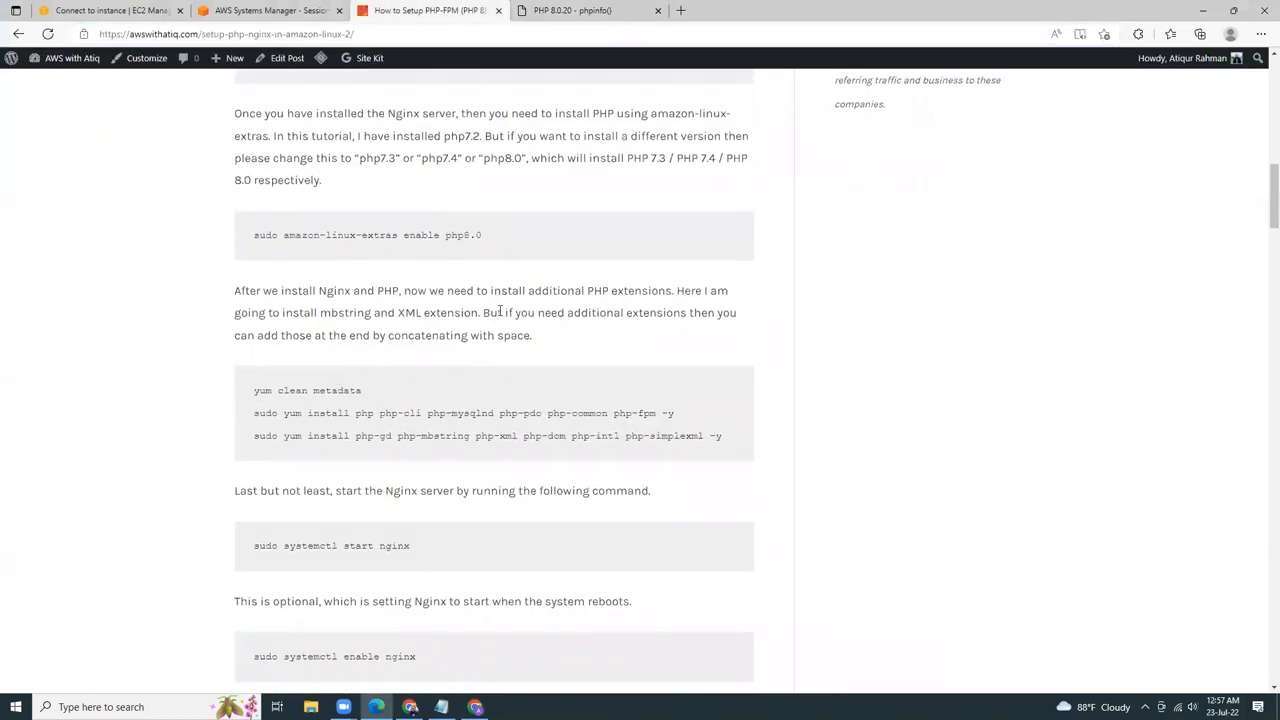